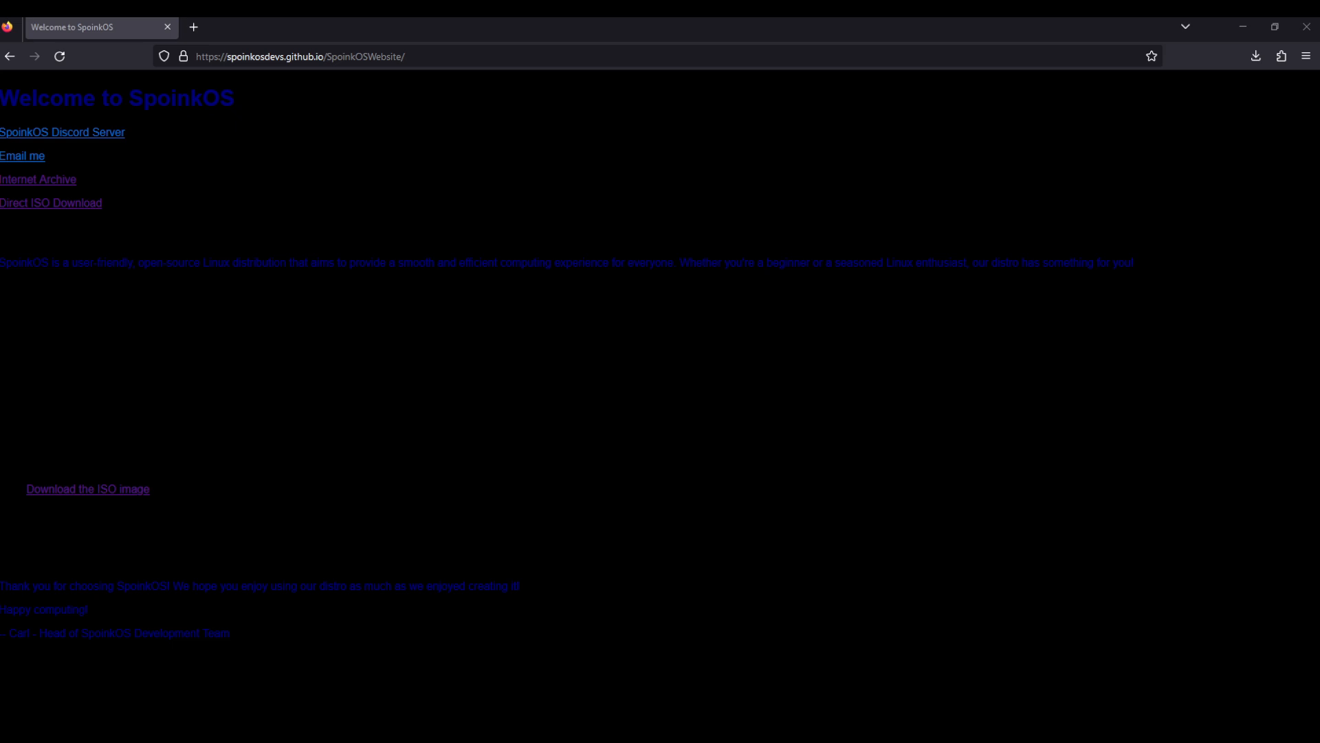
pyautogui.moveTo(742, 527)
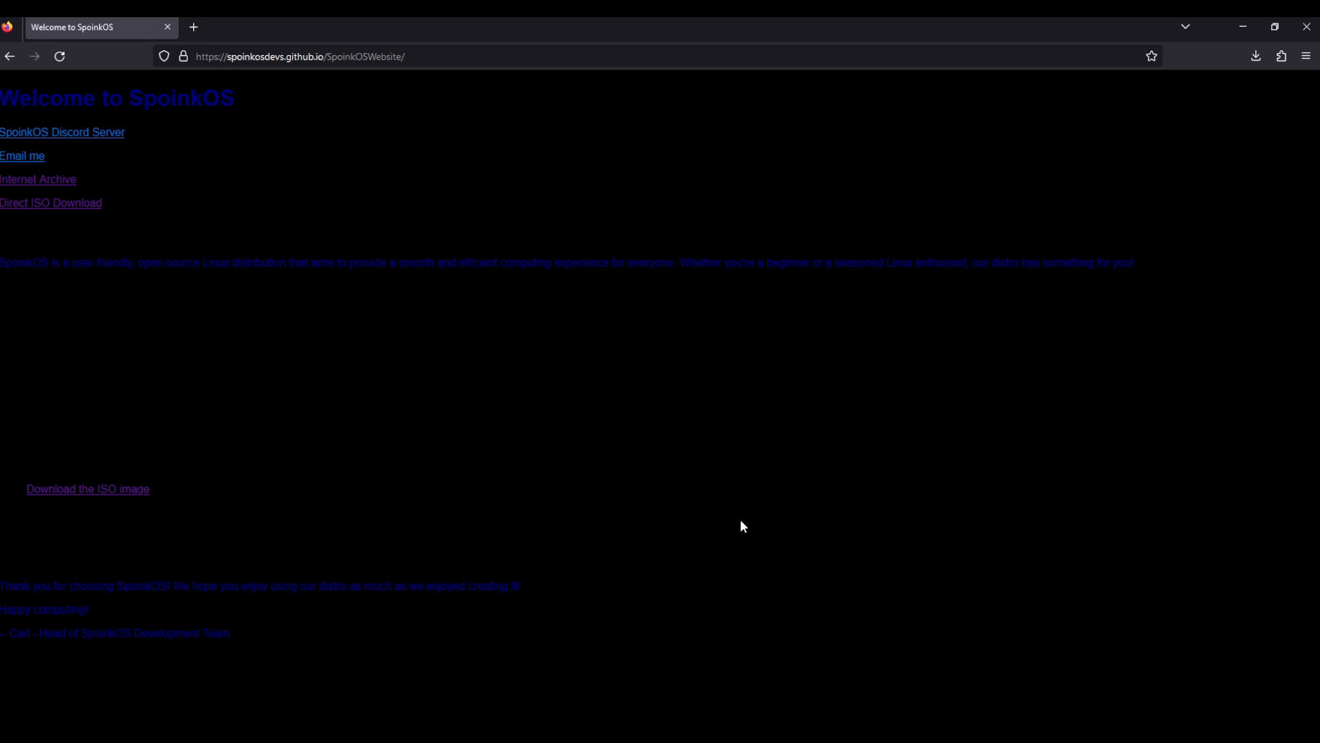
pyautogui.moveTo(753, 522)
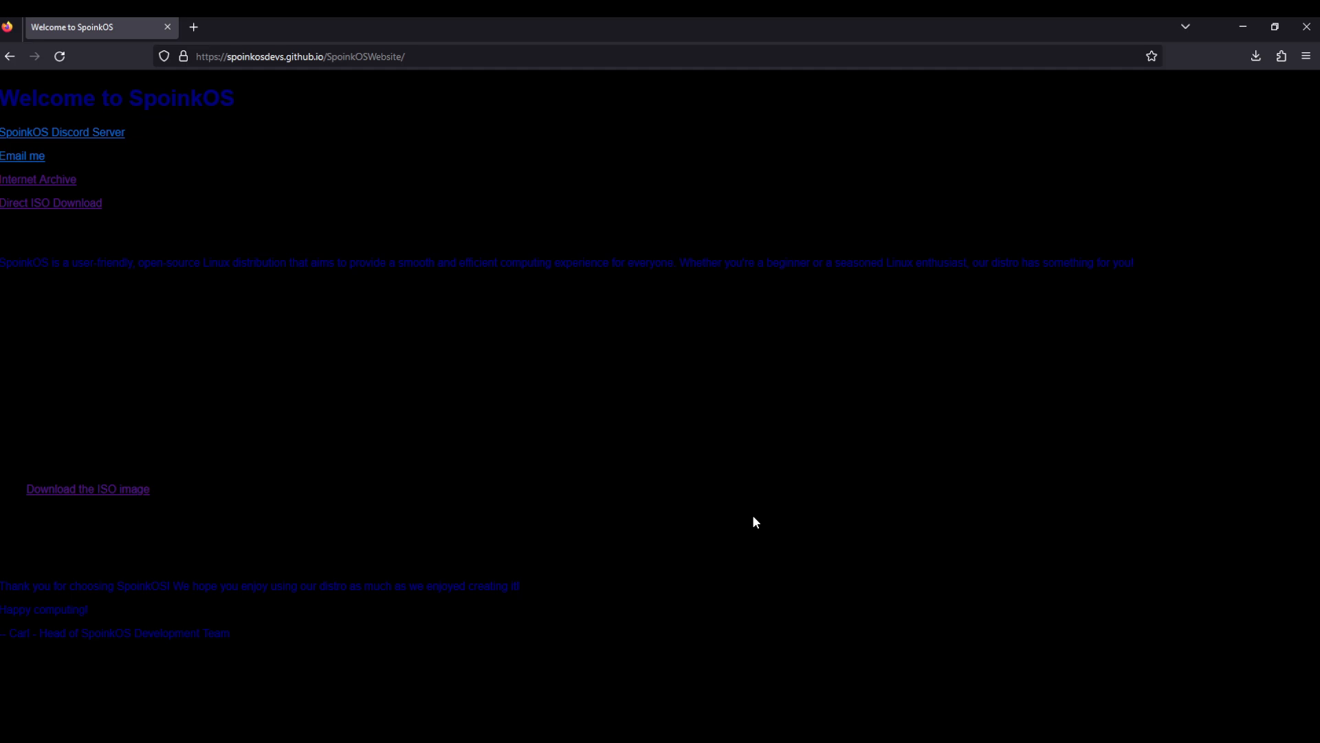
pyautogui.moveTo(720, 535)
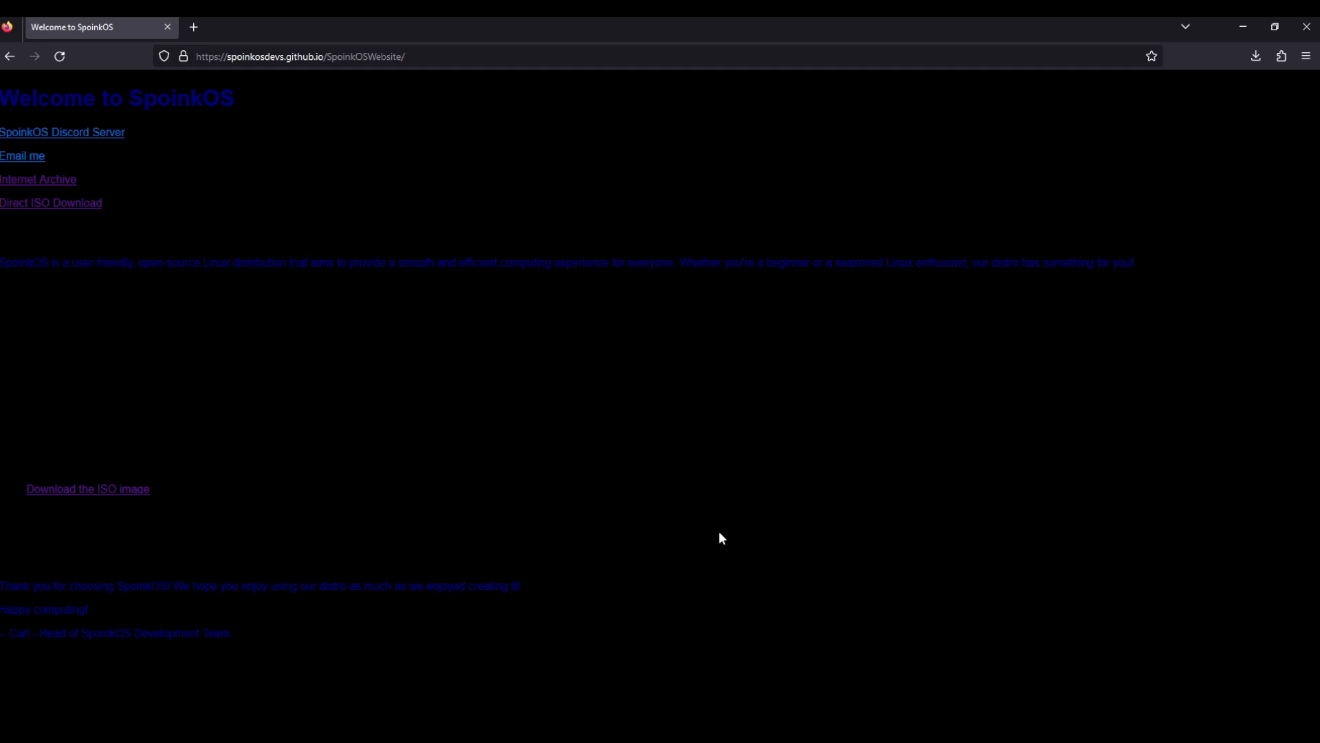
pyautogui.moveTo(537, 492)
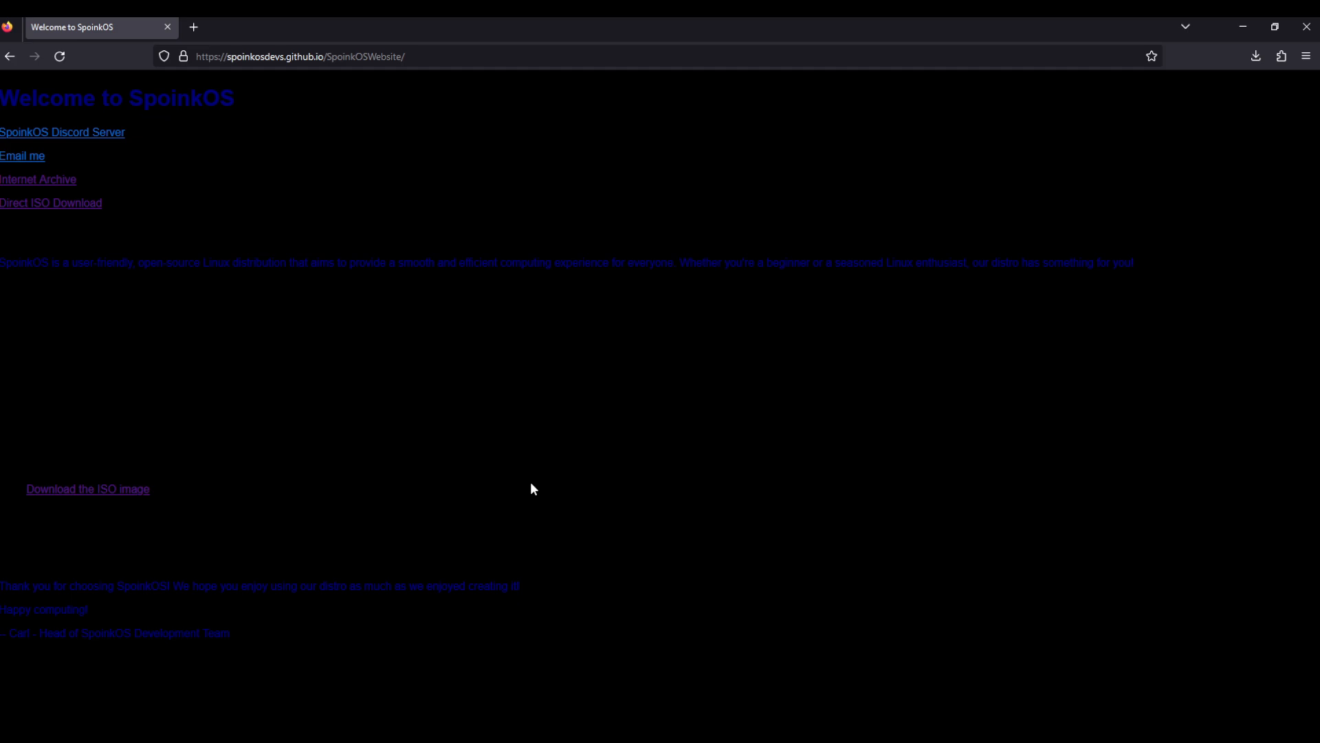
pyautogui.moveTo(204, 102)
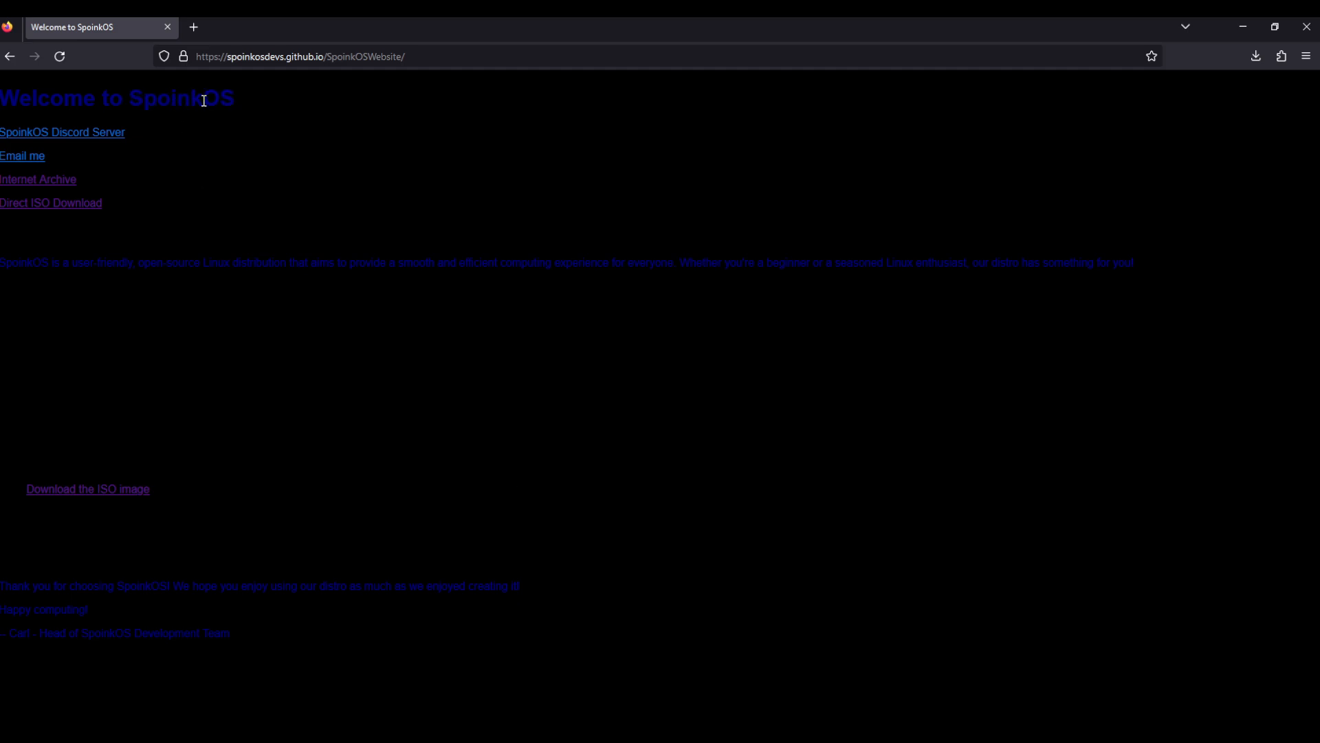
# Step: Read through the SpoinkOS web page, highlighting its text, and close the Spoink search results
pyautogui.doubleClick(162, 99)
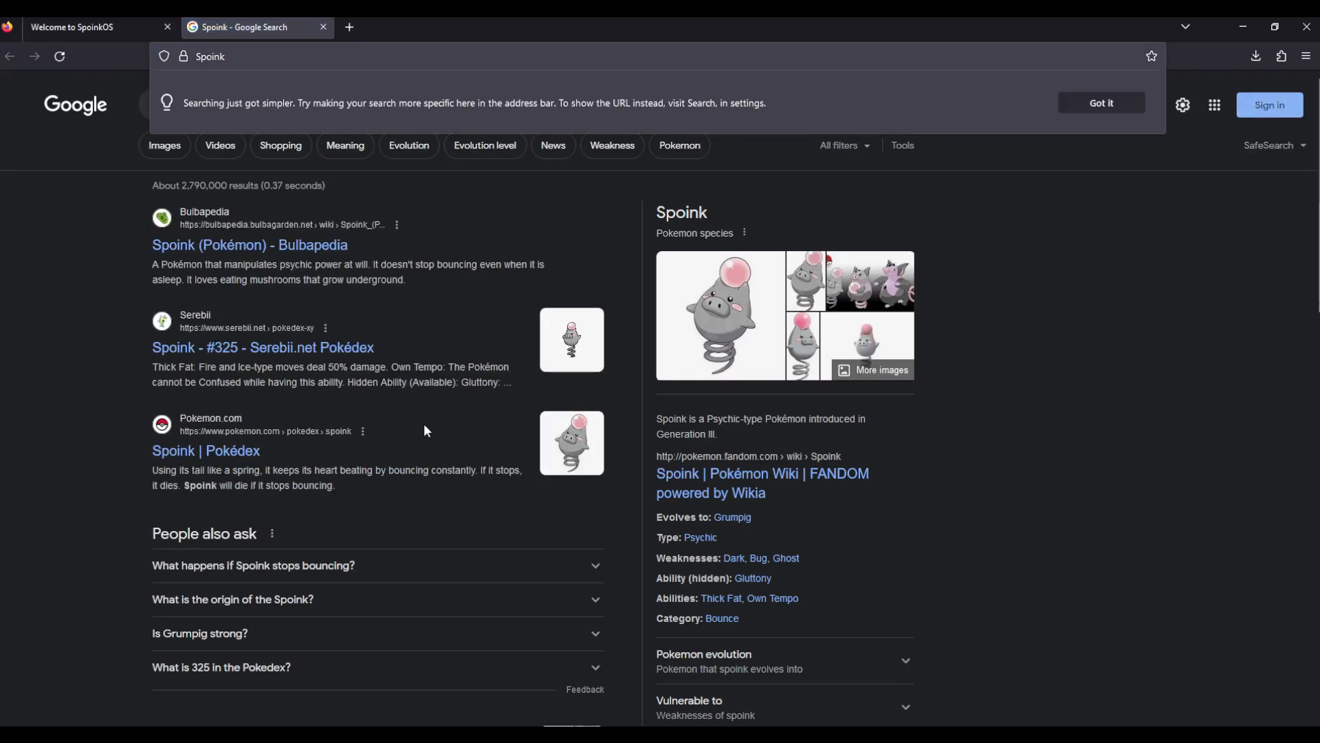
pyautogui.moveTo(414, 438)
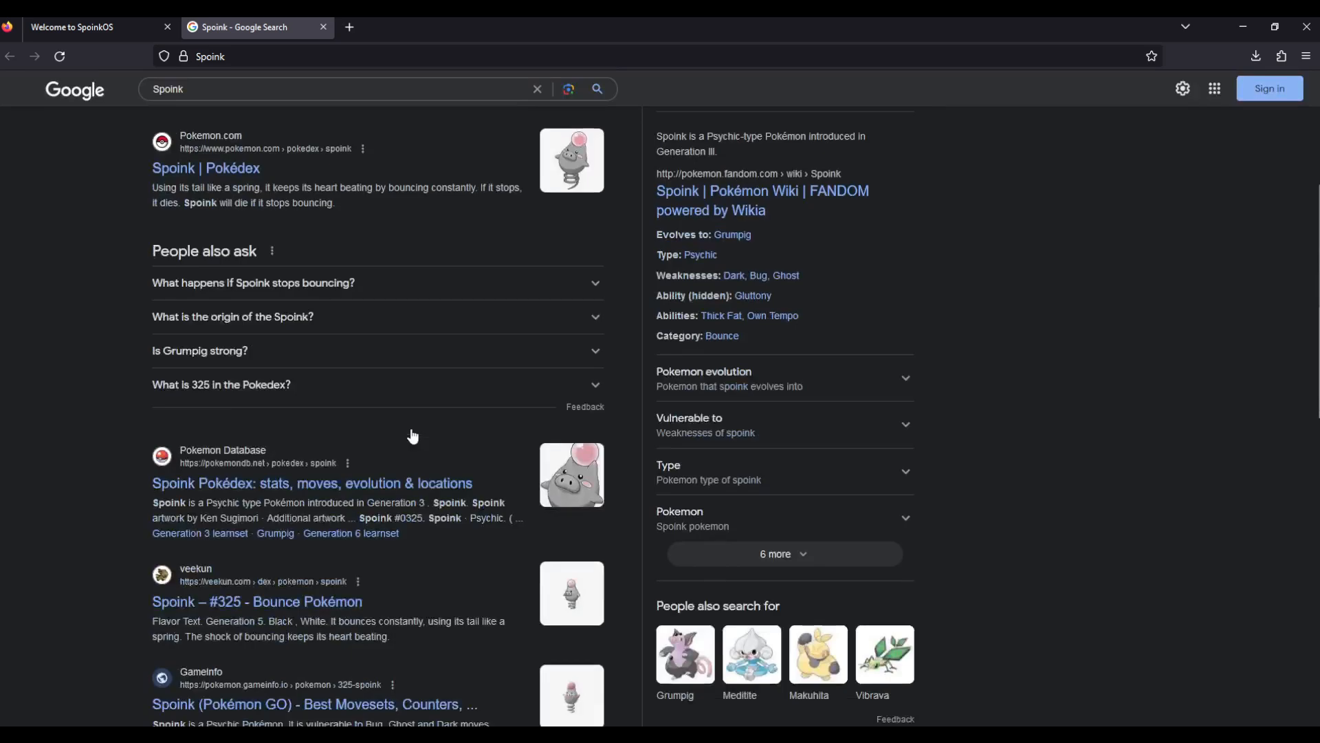
pyautogui.scroll(-3)
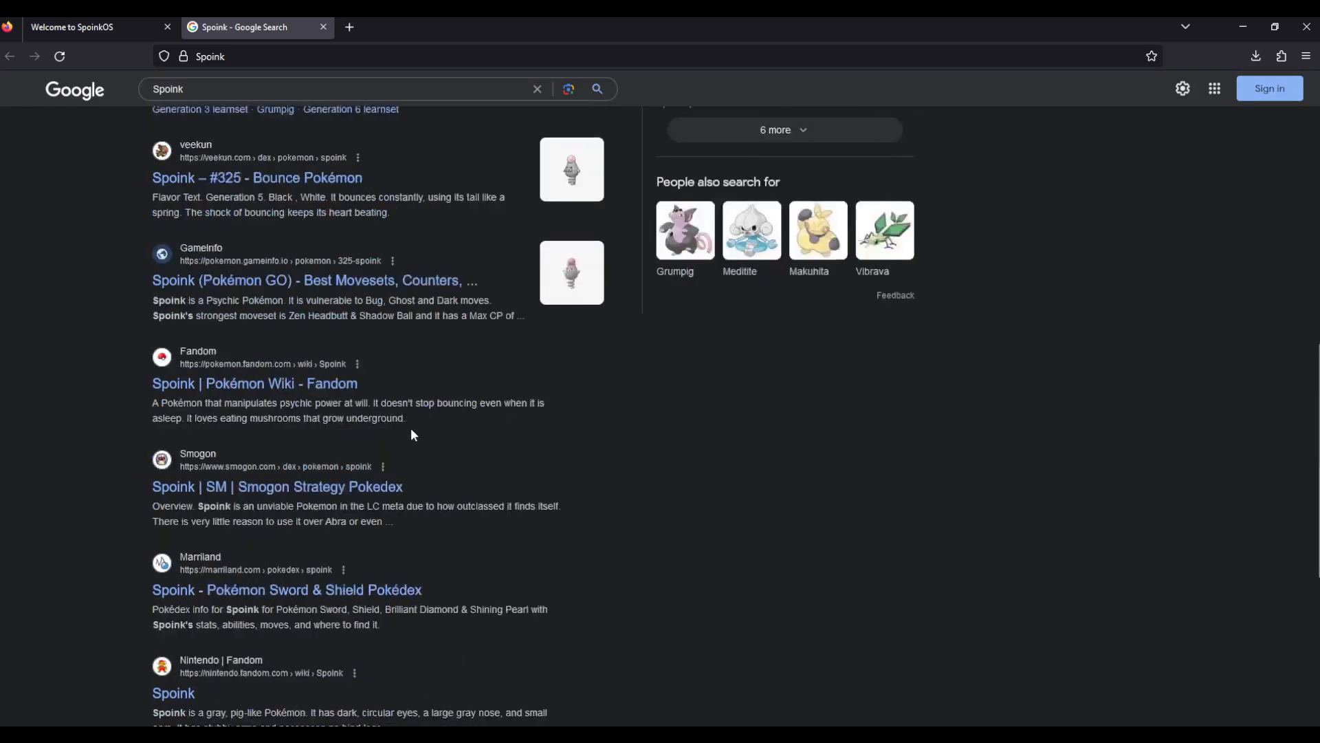
pyautogui.scroll(-3)
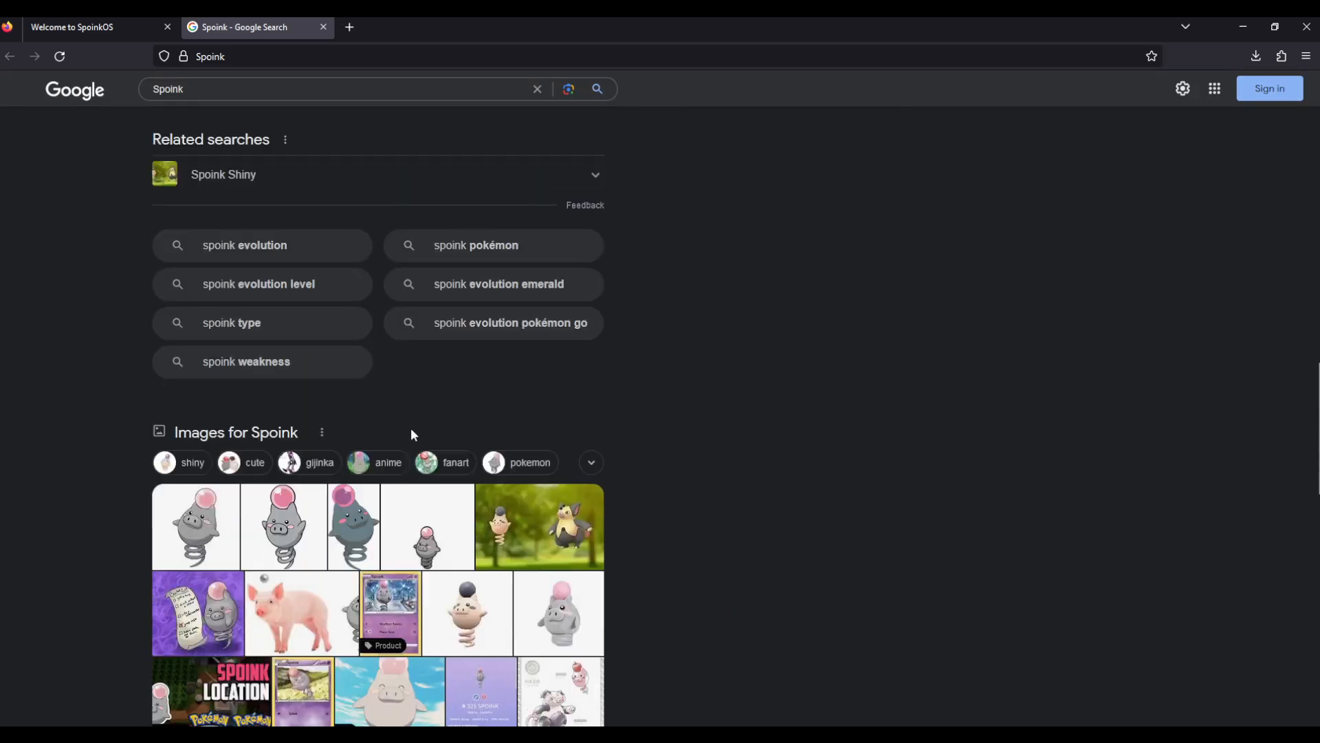
pyautogui.scroll(-3)
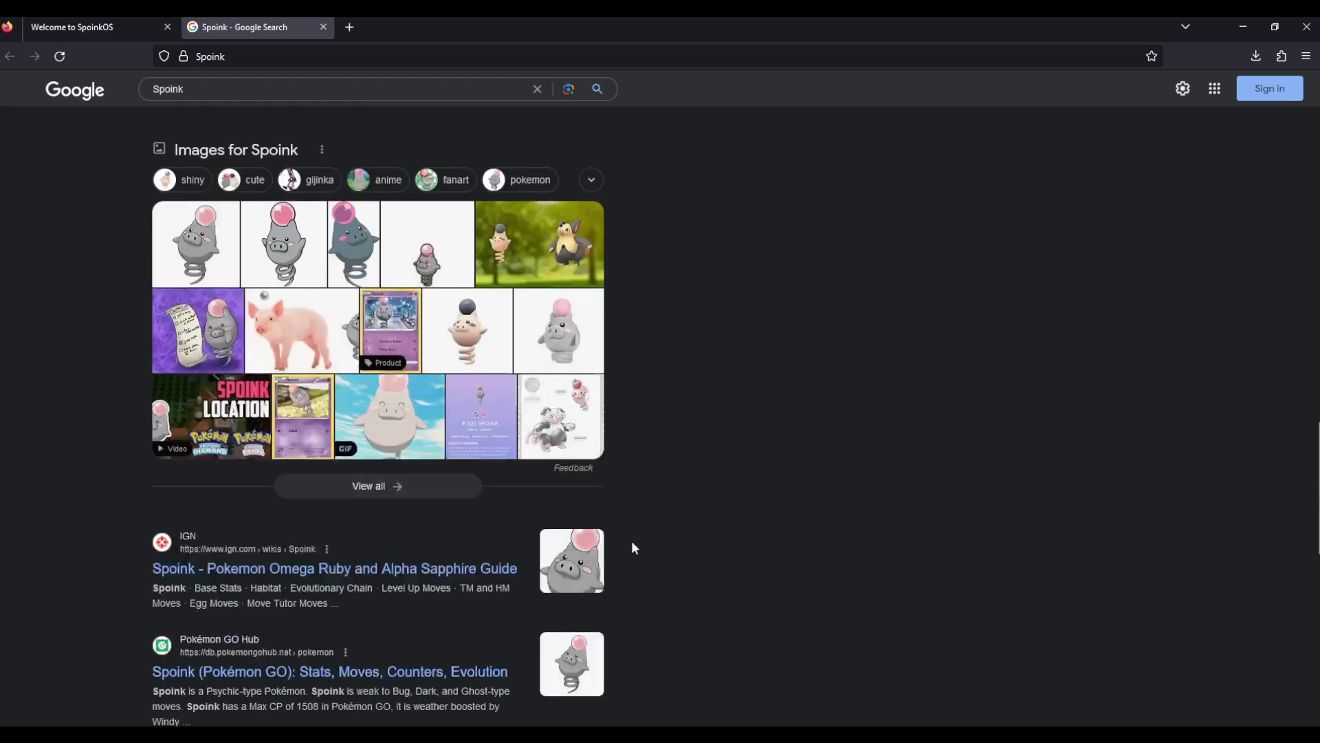
pyautogui.scroll(-3)
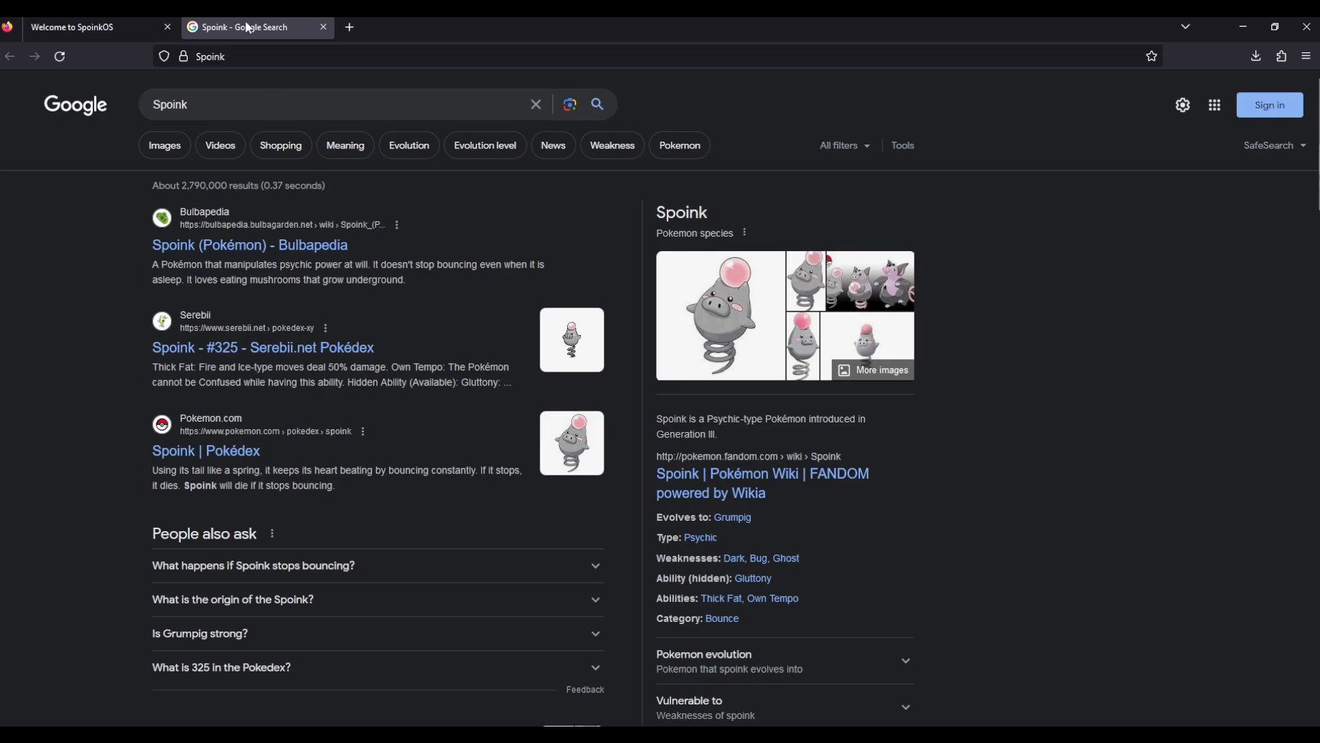
pyautogui.click(322, 26)
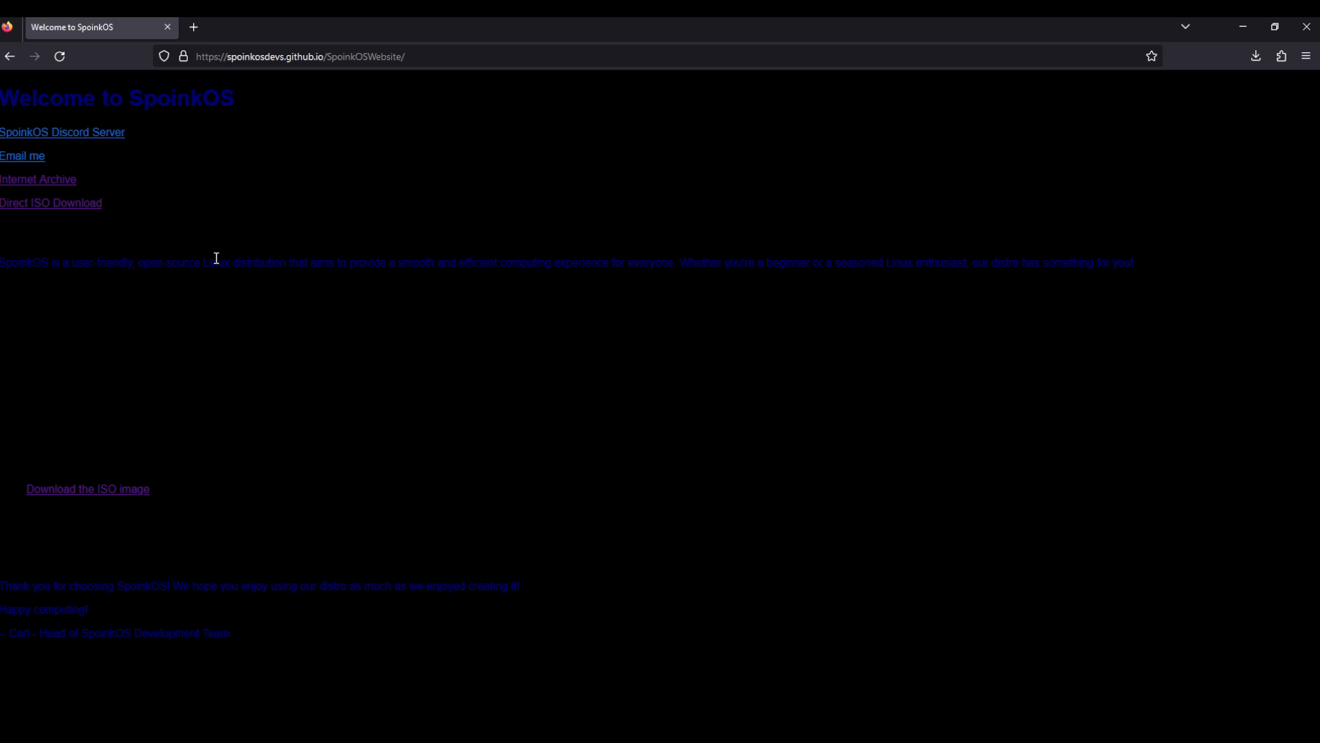
pyautogui.moveTo(46, 126)
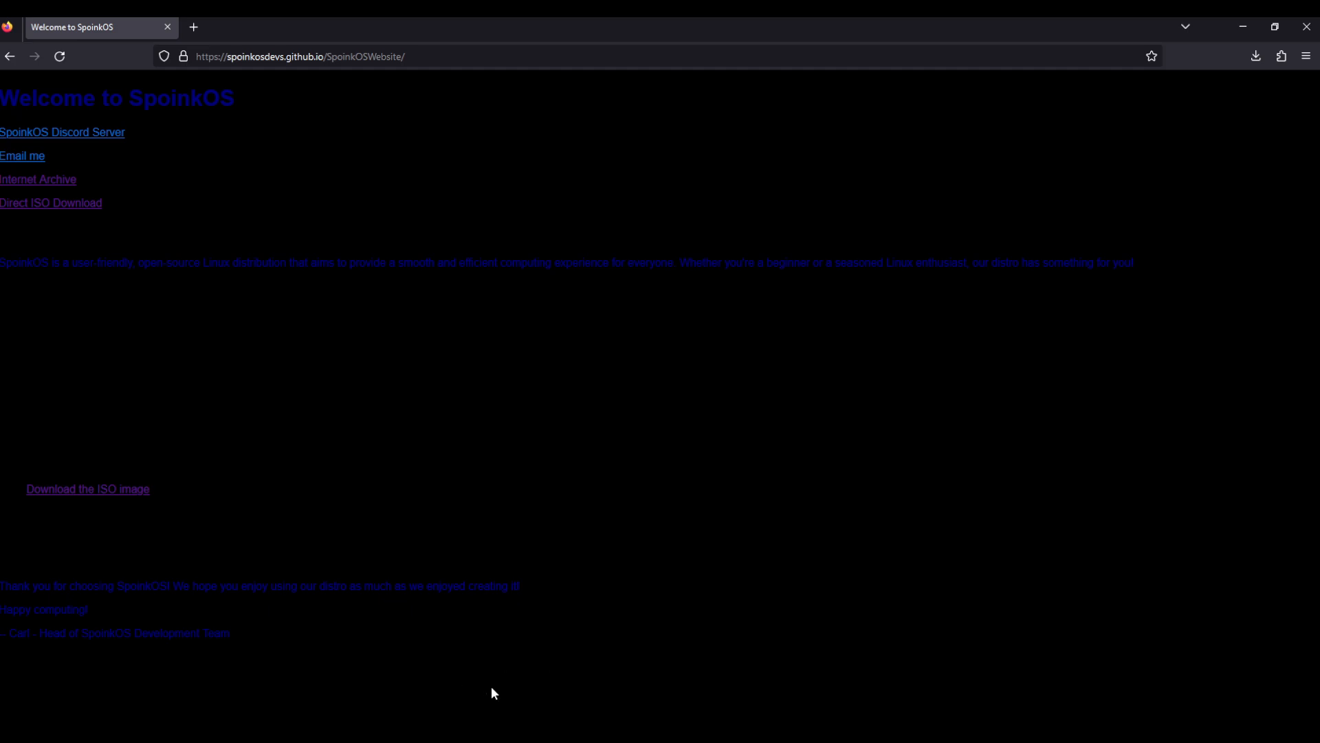
pyautogui.press('ctrl+a')
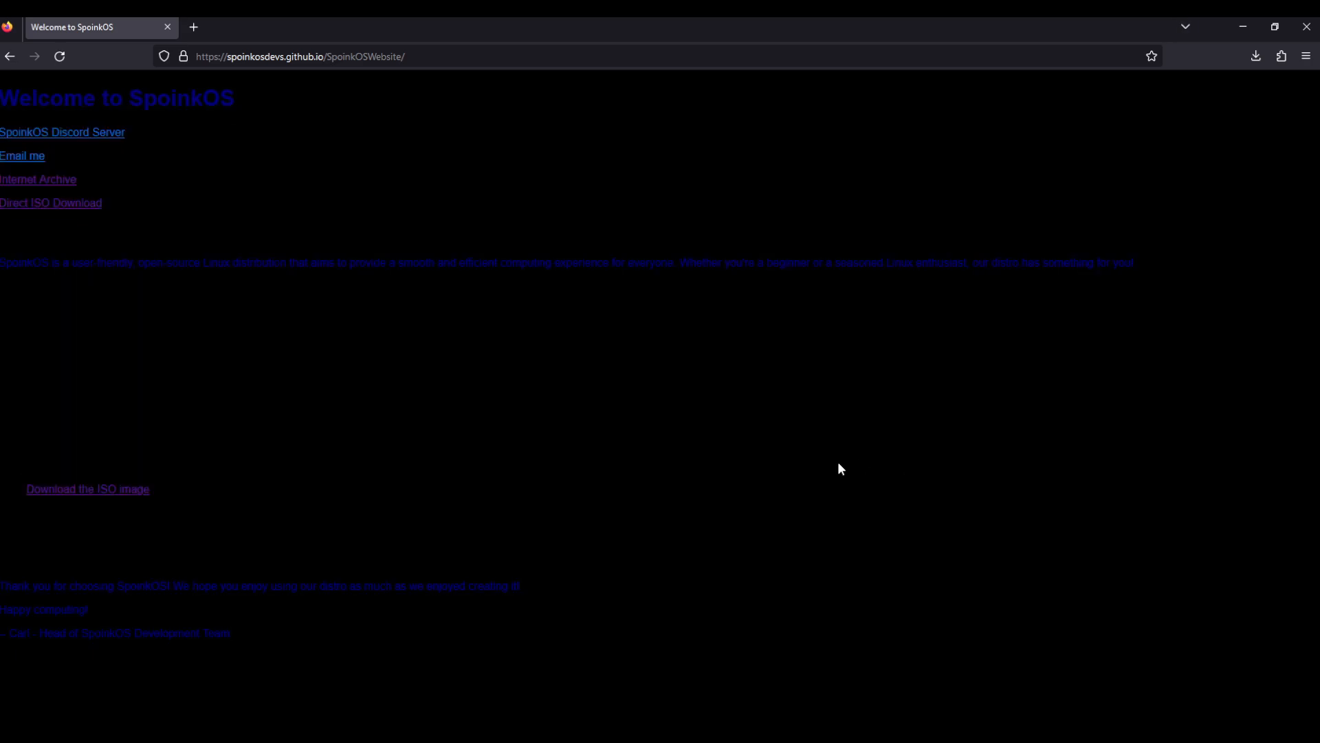
pyautogui.press('ctrl+a')
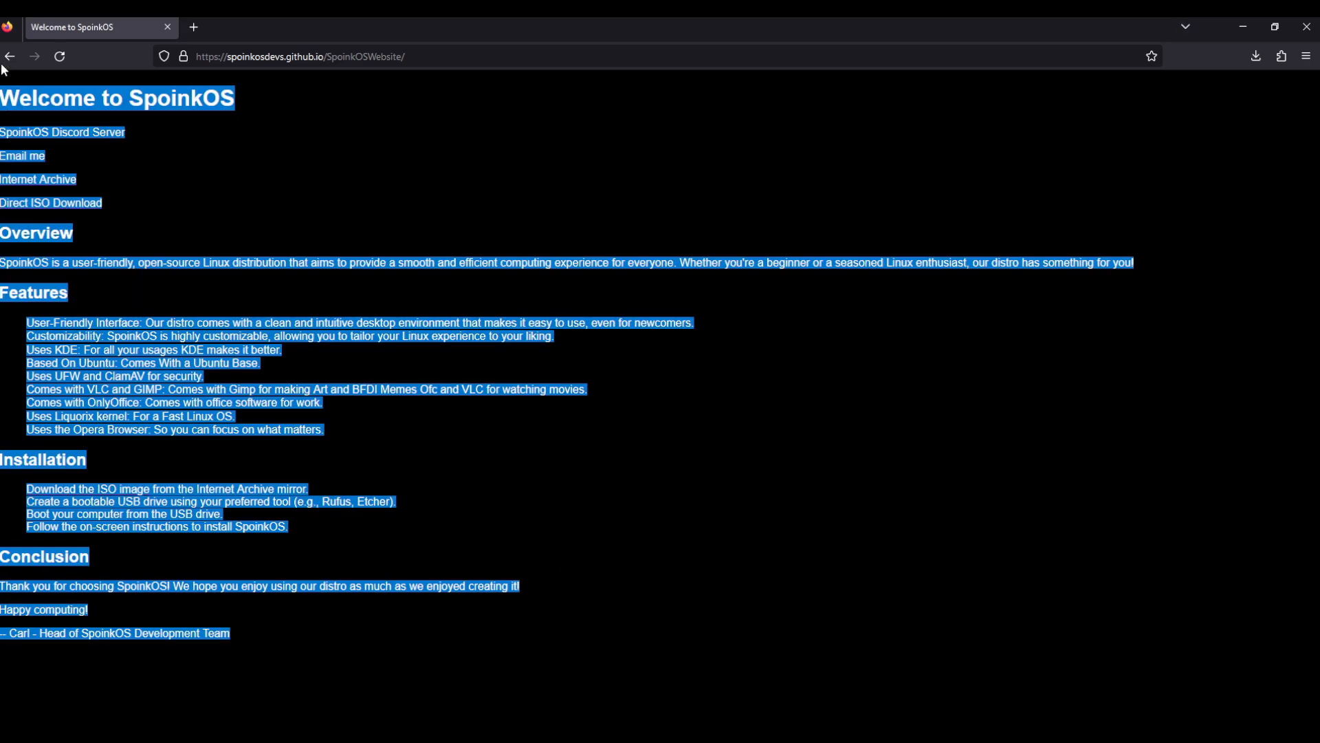
pyautogui.moveTo(767, 661)
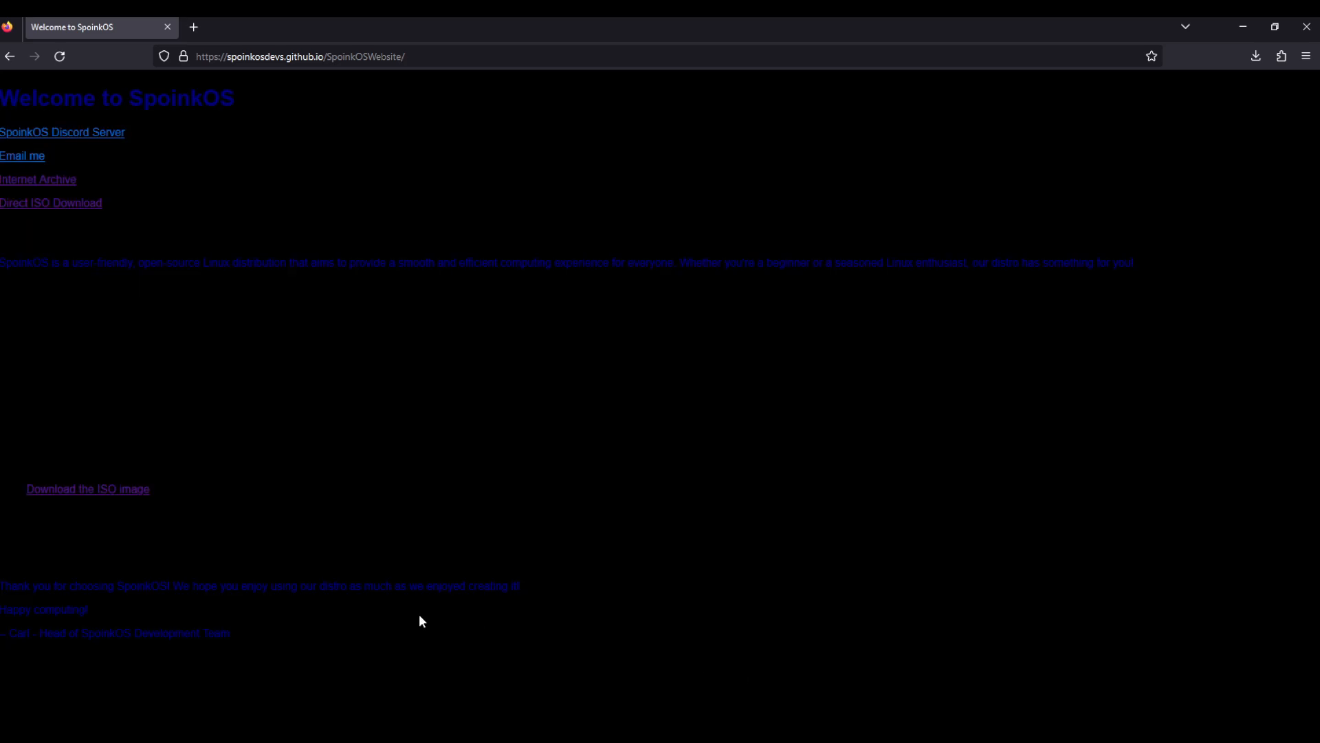
pyautogui.moveTo(380, 329)
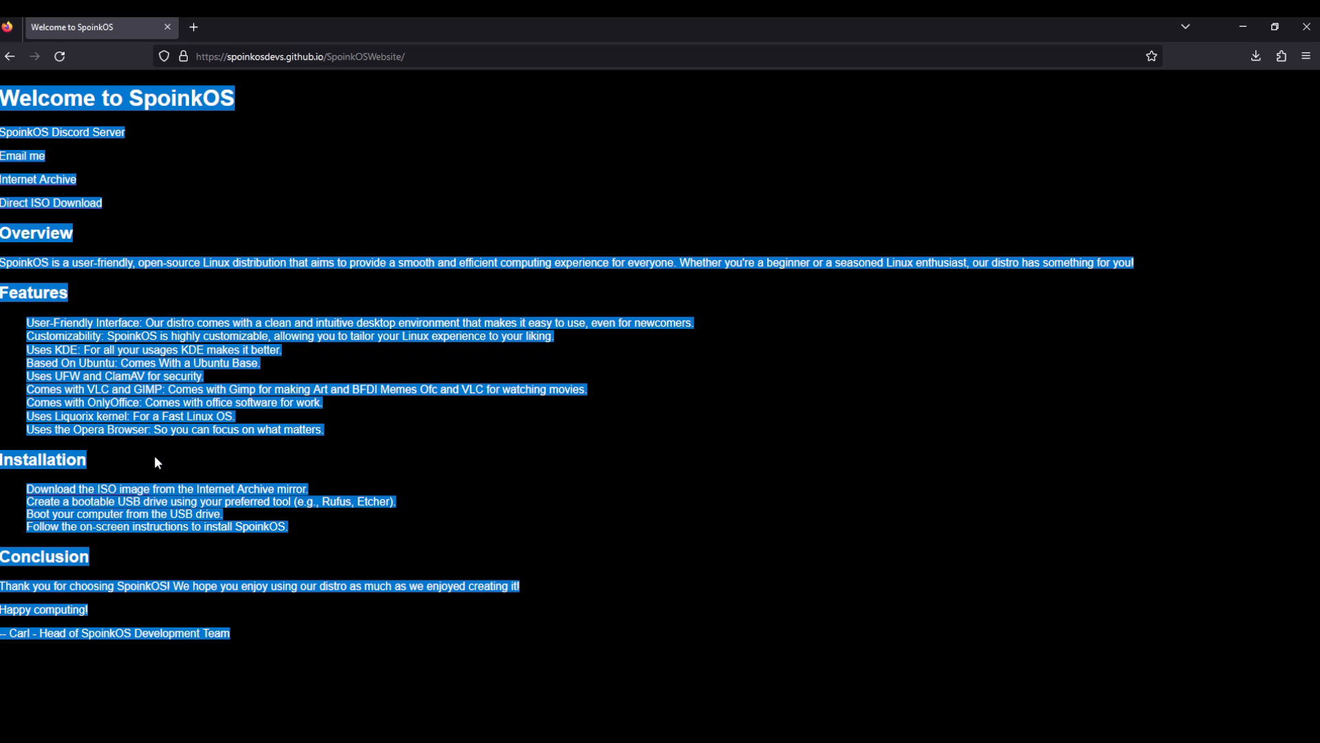
pyautogui.moveTo(165, 463)
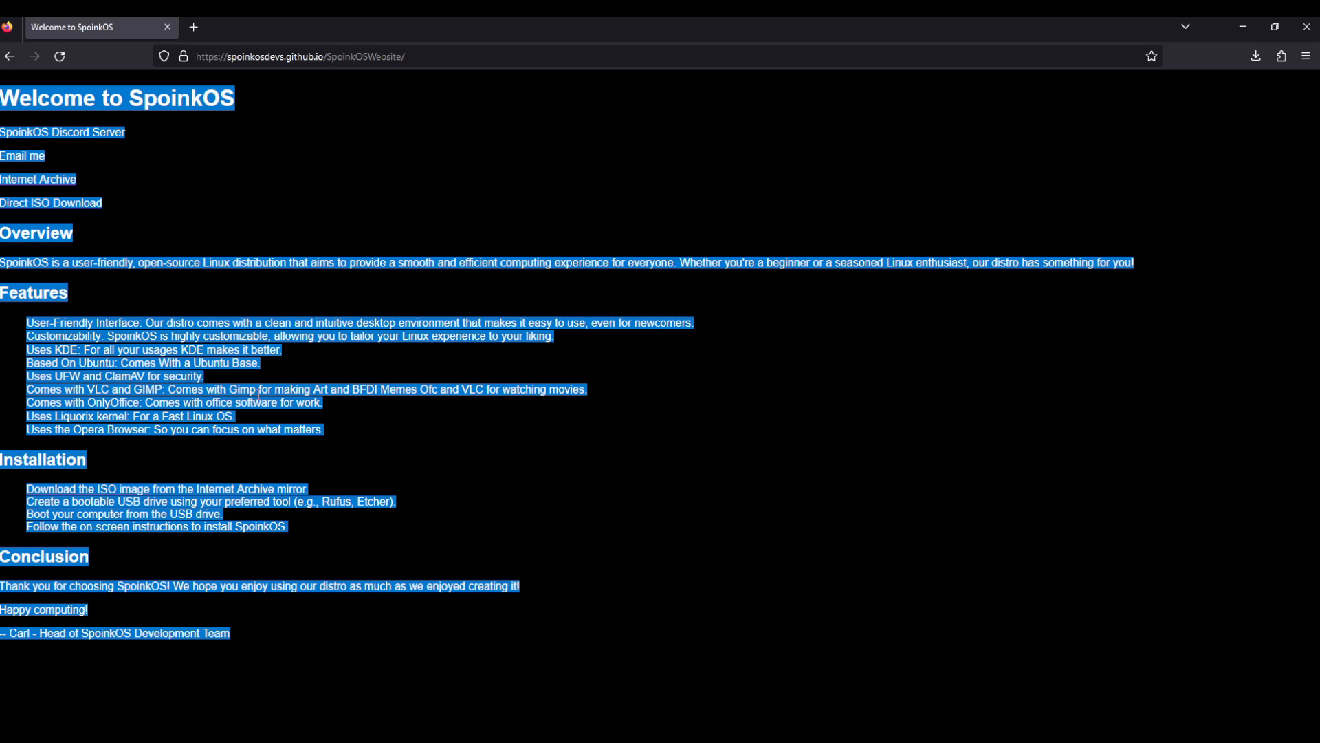
pyautogui.moveTo(700, 561)
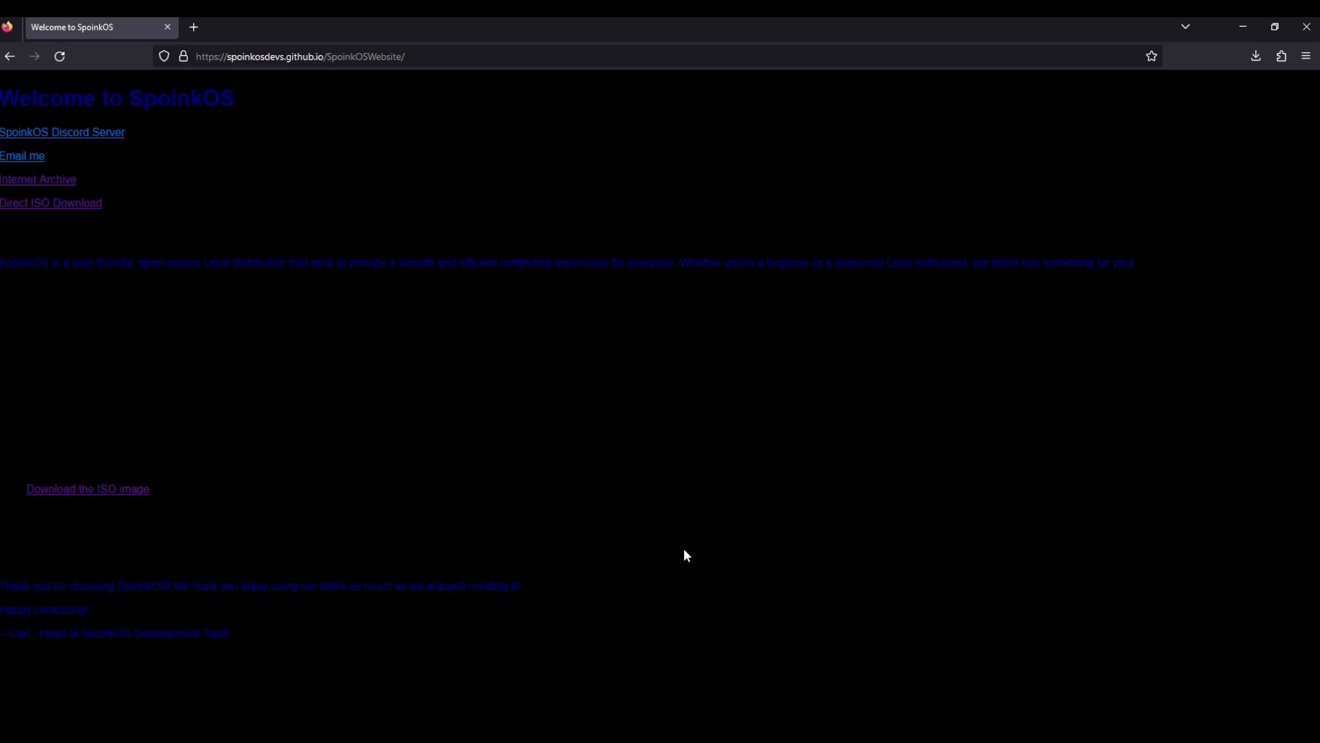
pyautogui.moveTo(619, 508)
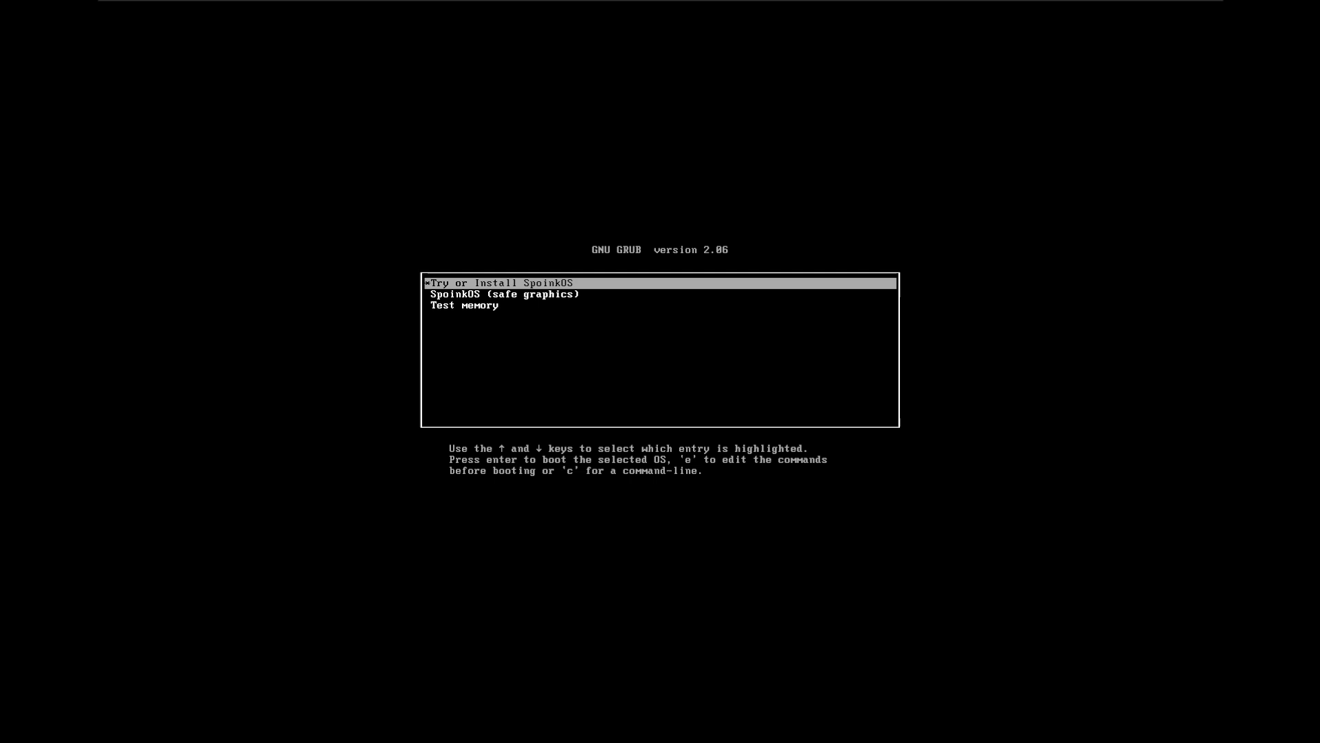
# Step: Boot the 'Try or Install SpoinkOS' GRUB entry into the live Plasma desktop
pyautogui.press('Return')
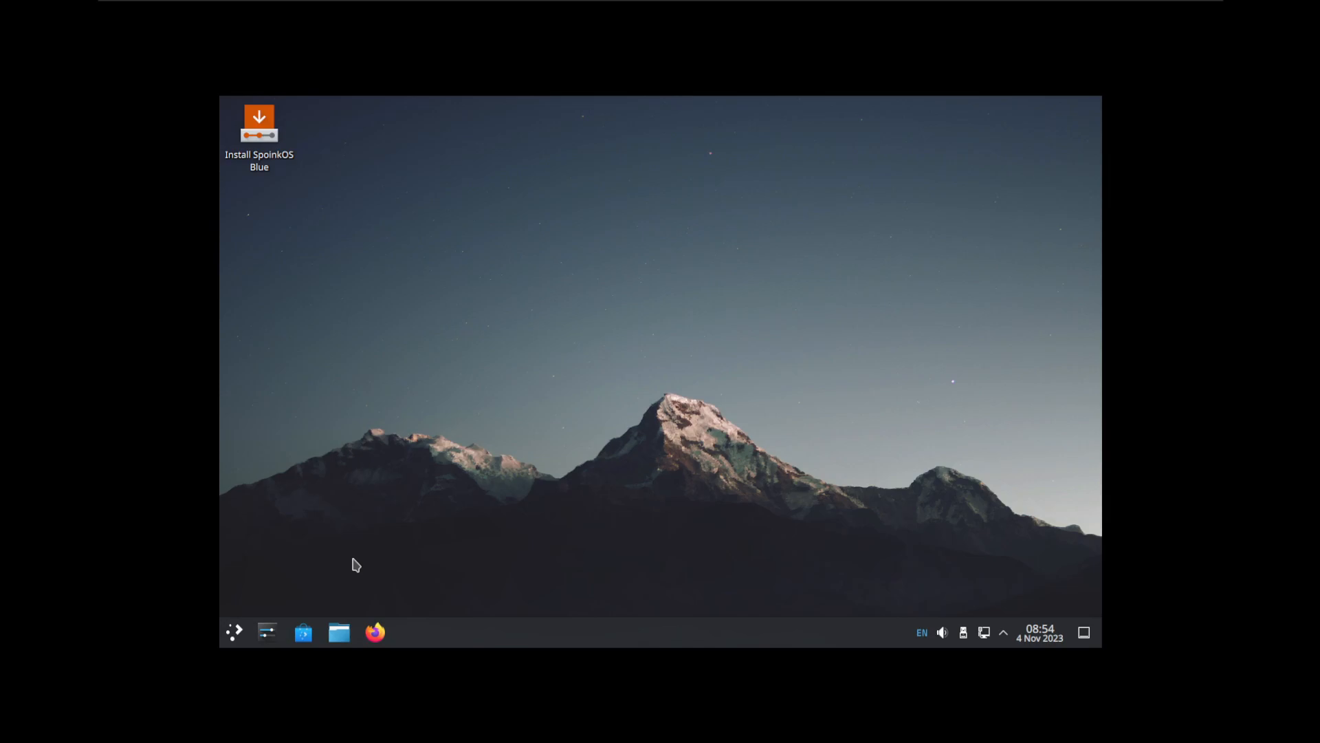
pyautogui.click(233, 633)
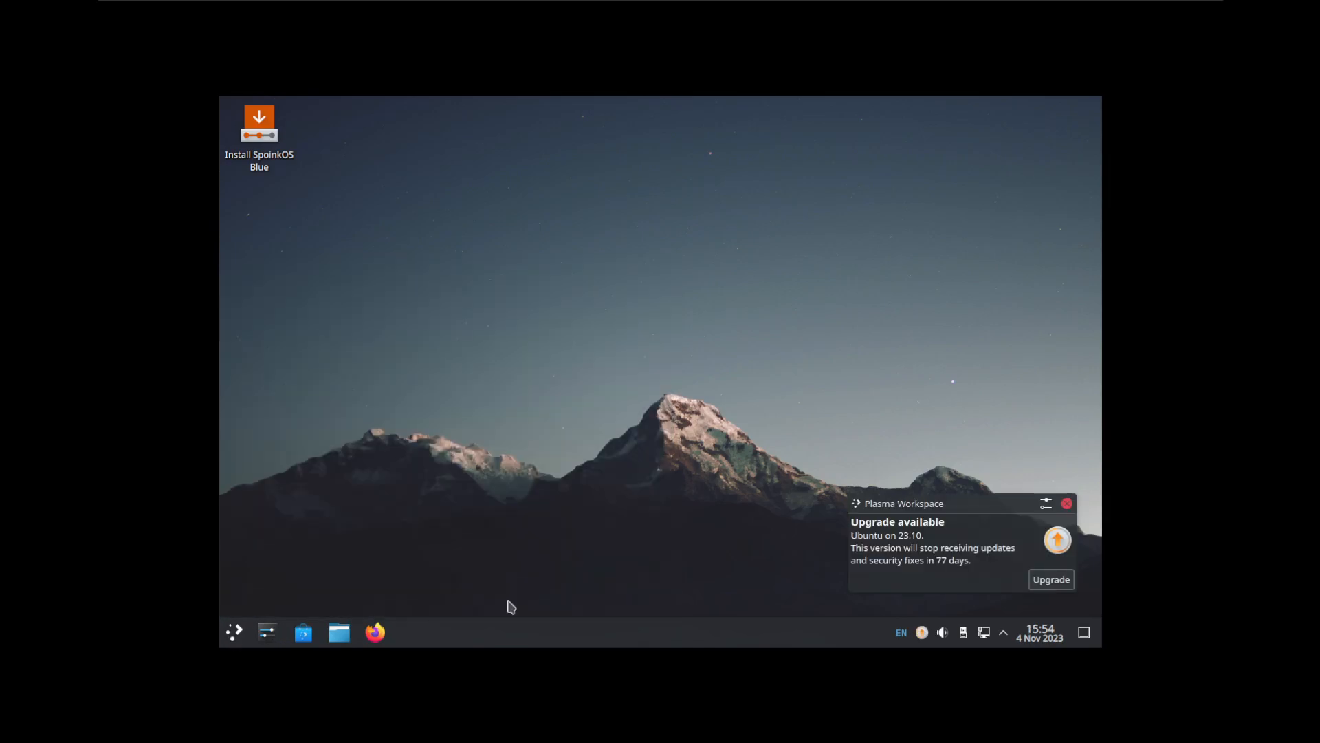
pyautogui.click(232, 631)
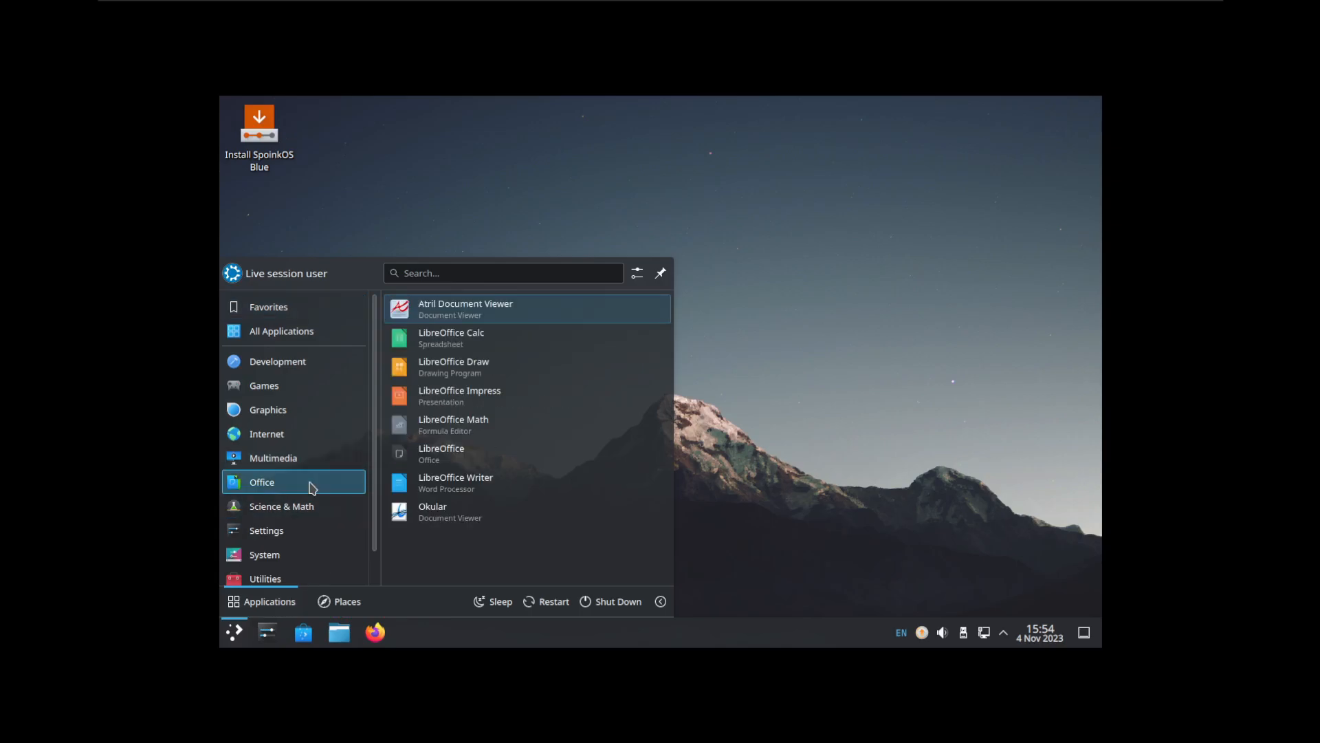
pyautogui.click(266, 531)
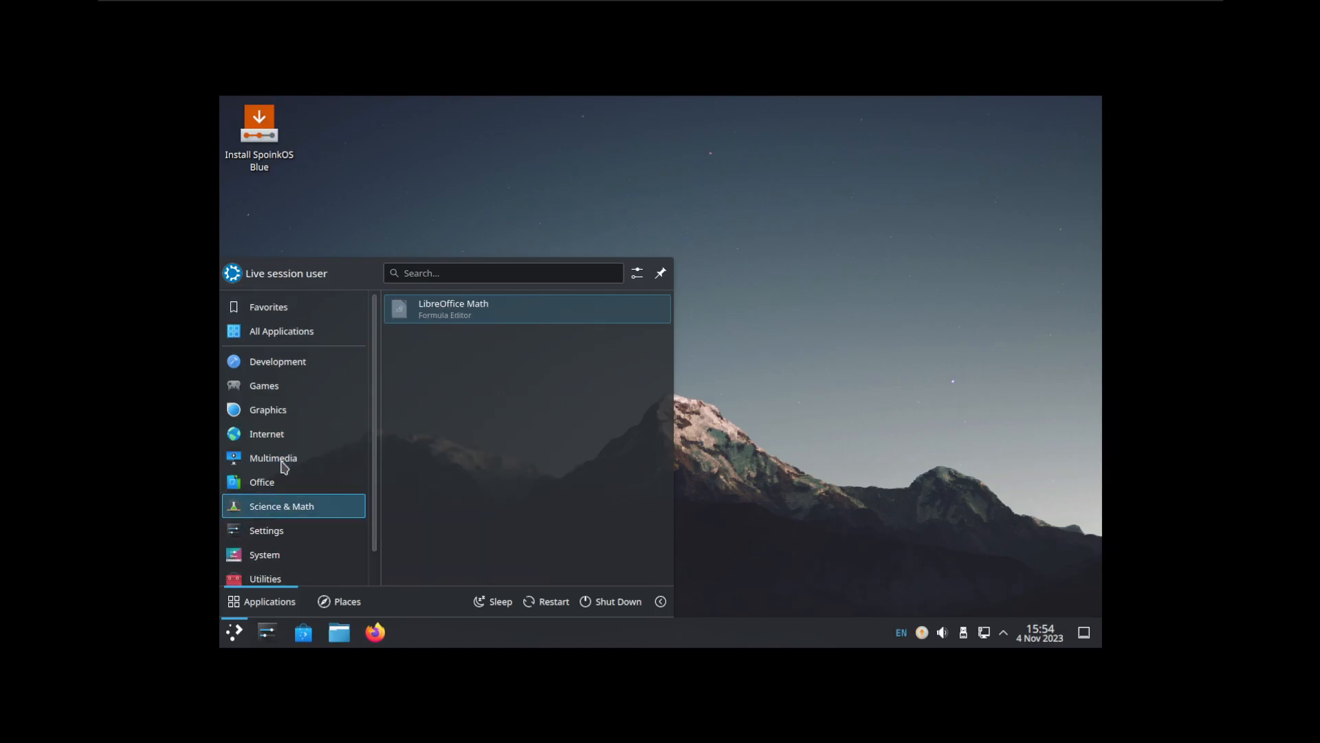
pyautogui.click(267, 497)
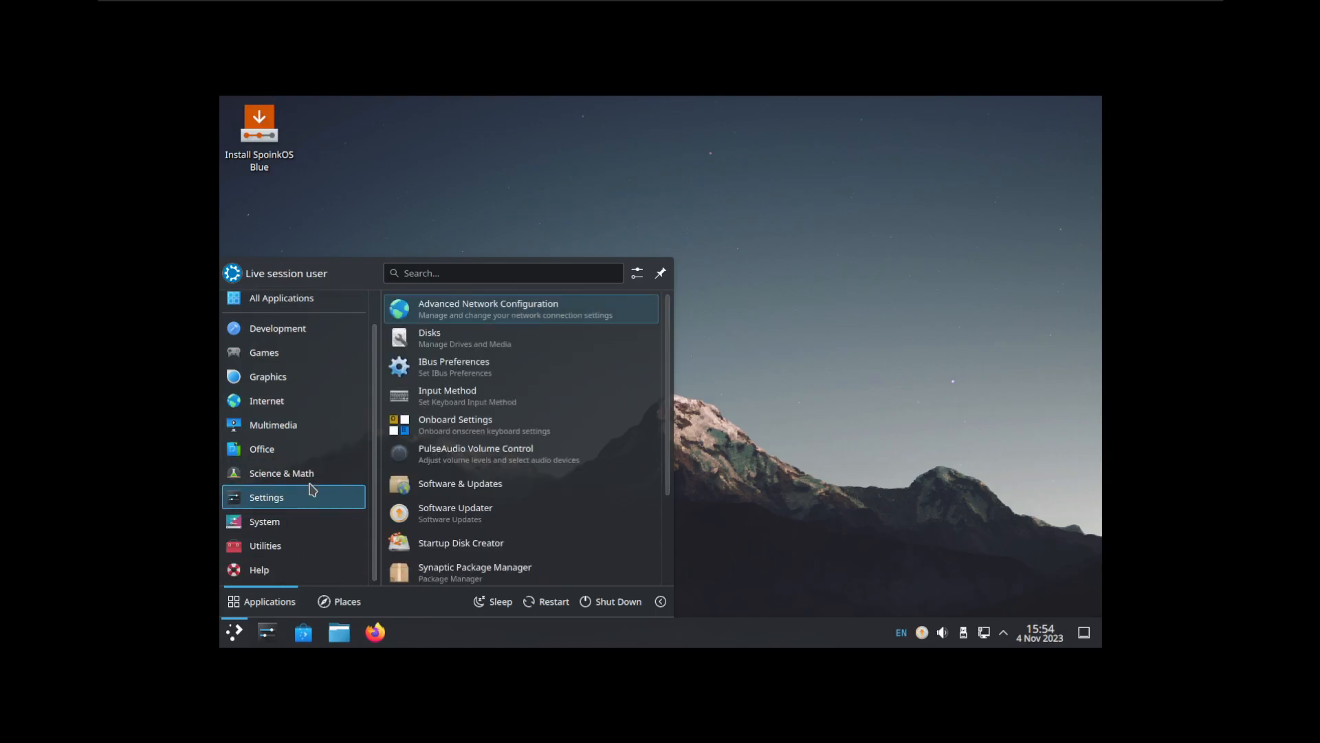
pyautogui.click(264, 545)
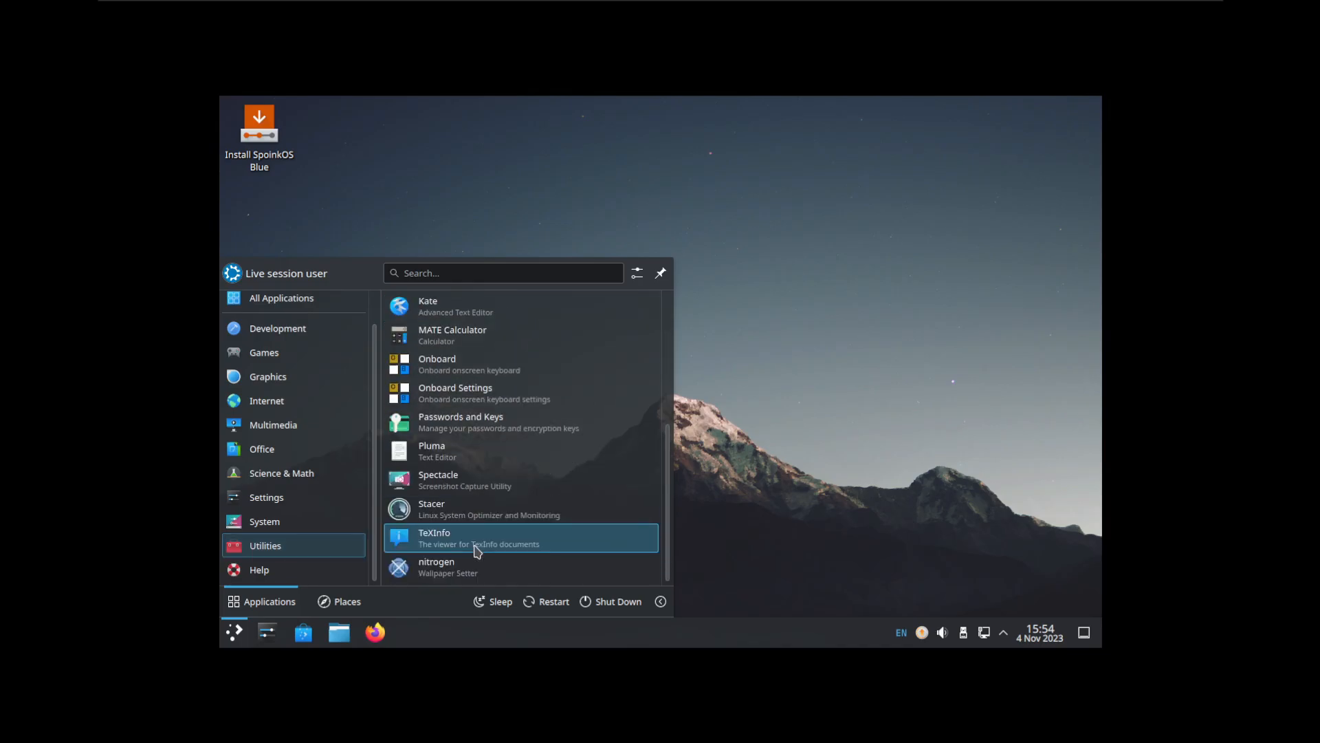
pyautogui.click(267, 498)
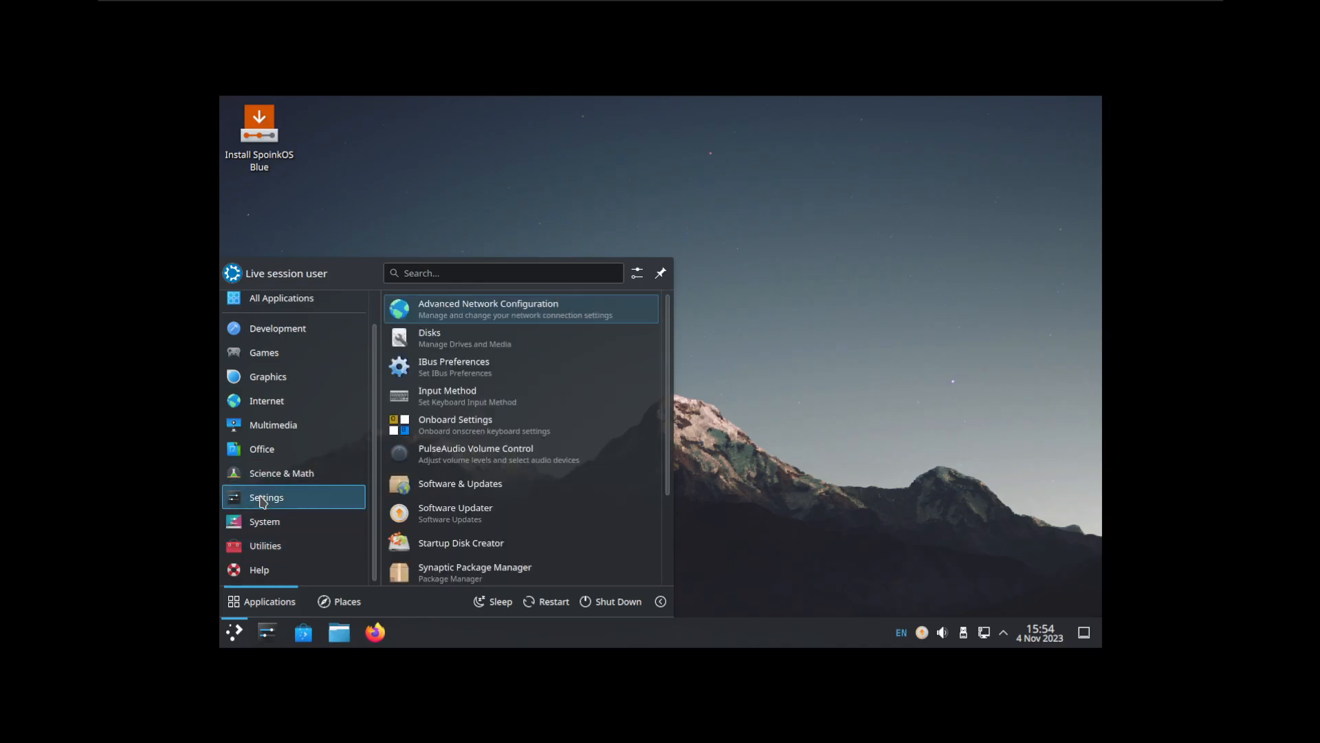
pyautogui.click(264, 545)
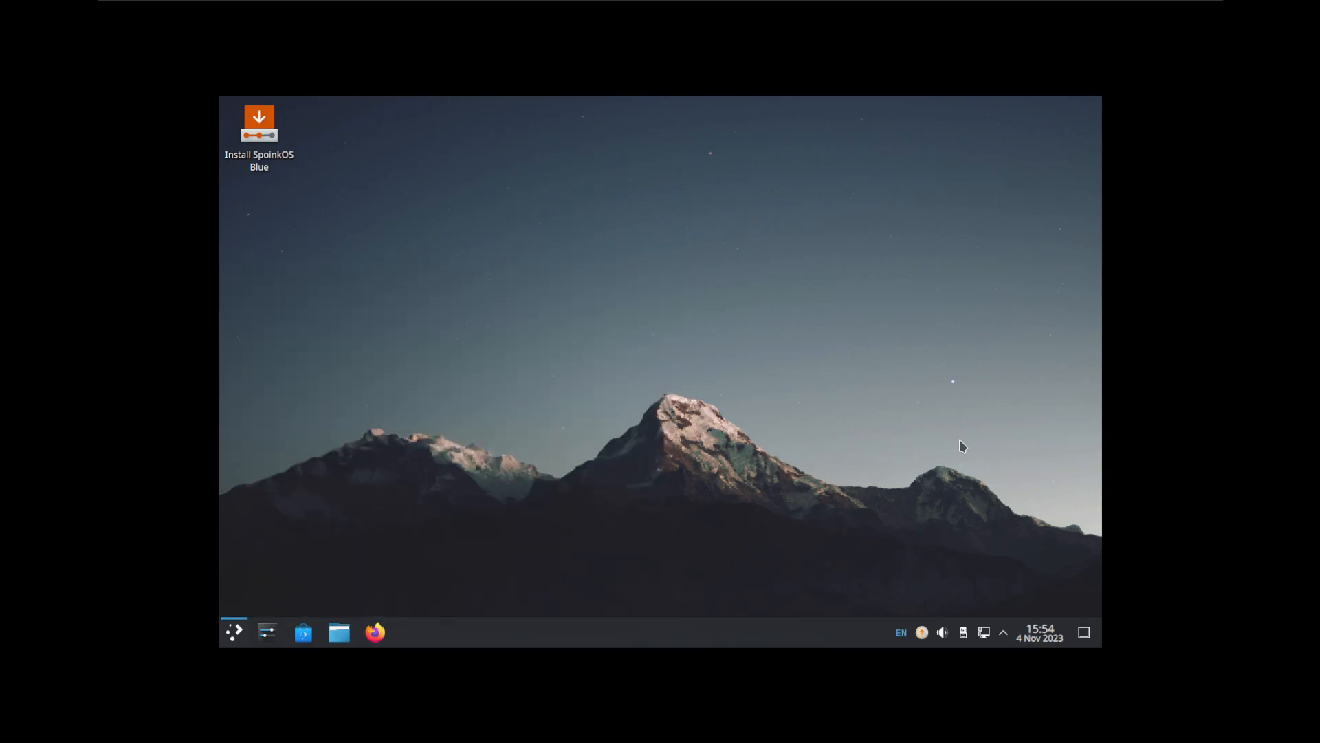
pyautogui.click(921, 631)
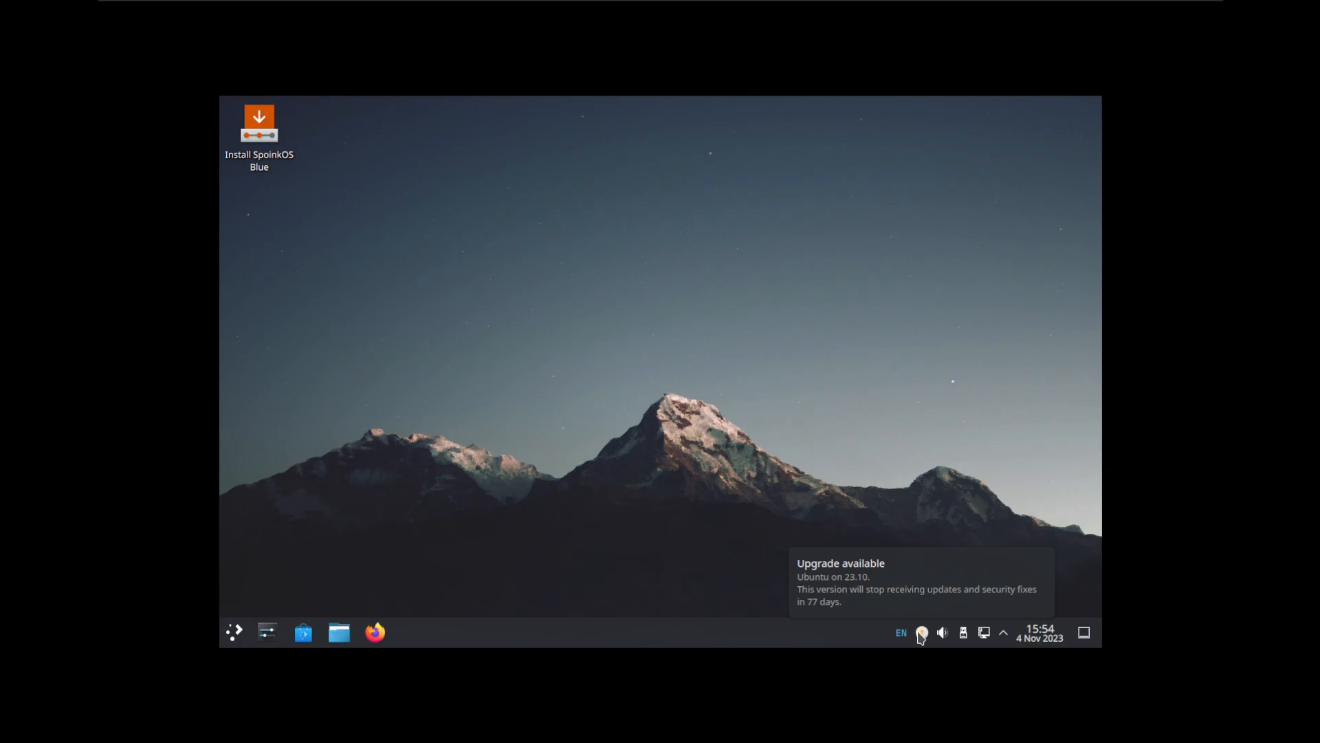
pyautogui.doubleClick(259, 124)
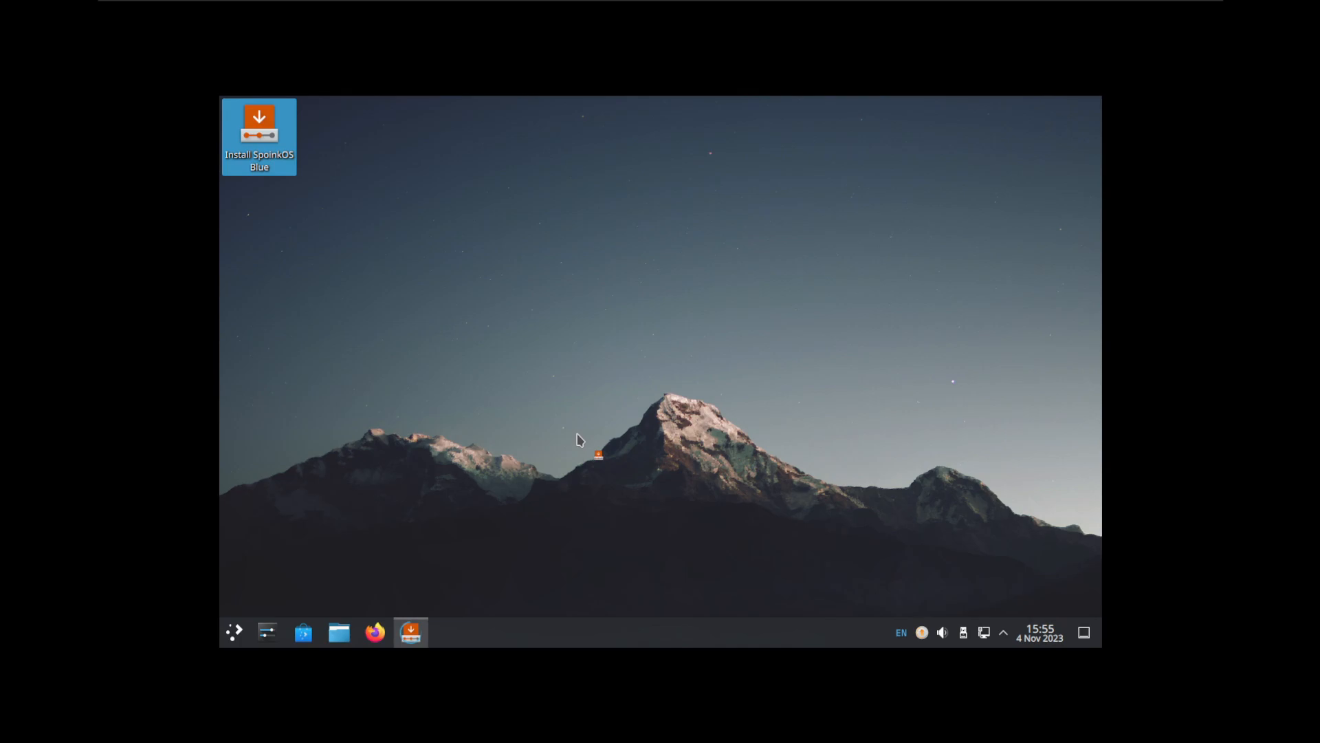
pyautogui.moveTo(572, 438)
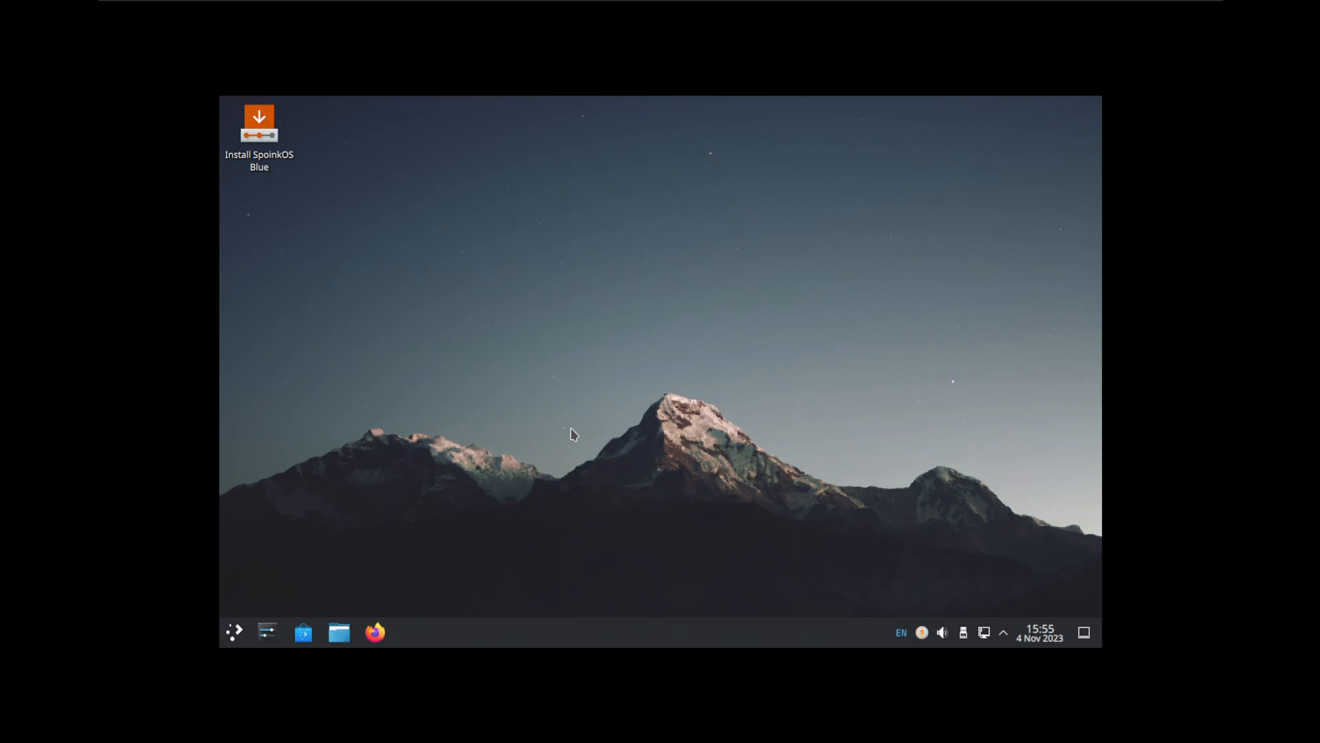
pyautogui.moveTo(564, 430)
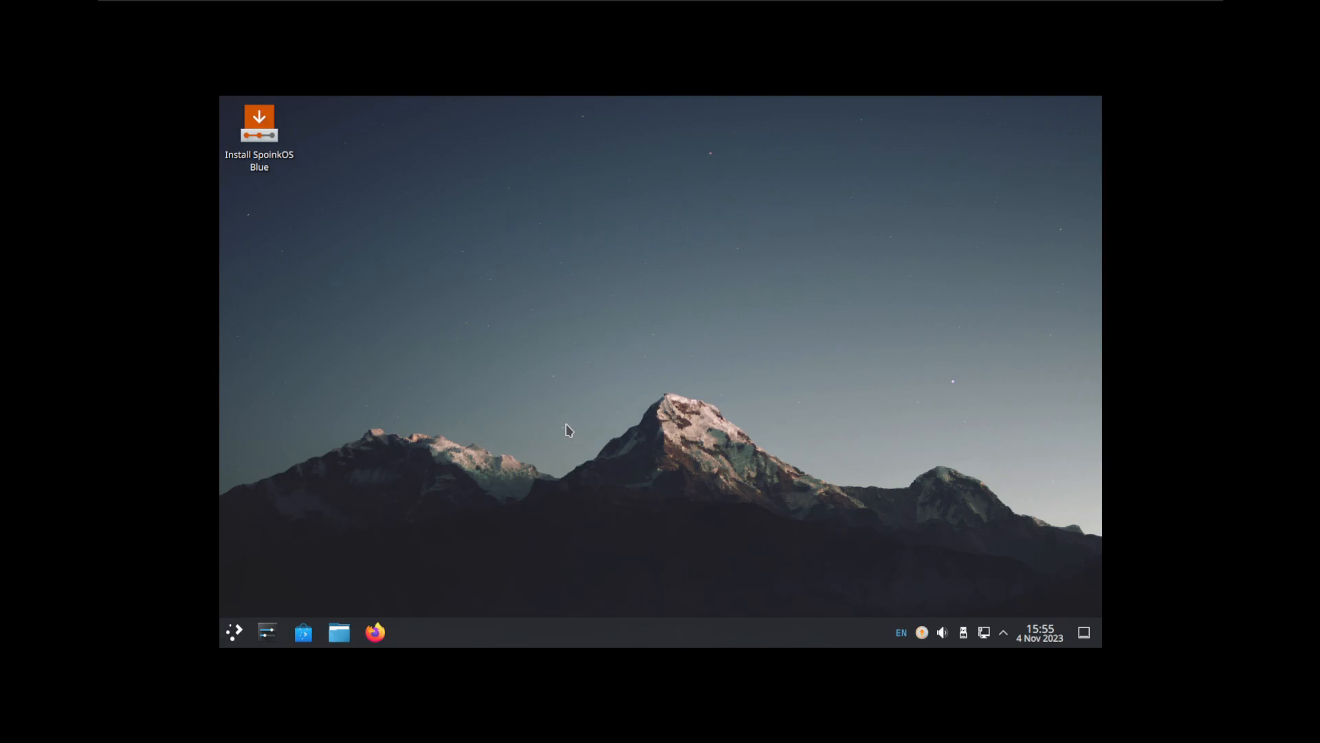
pyautogui.moveTo(568, 425)
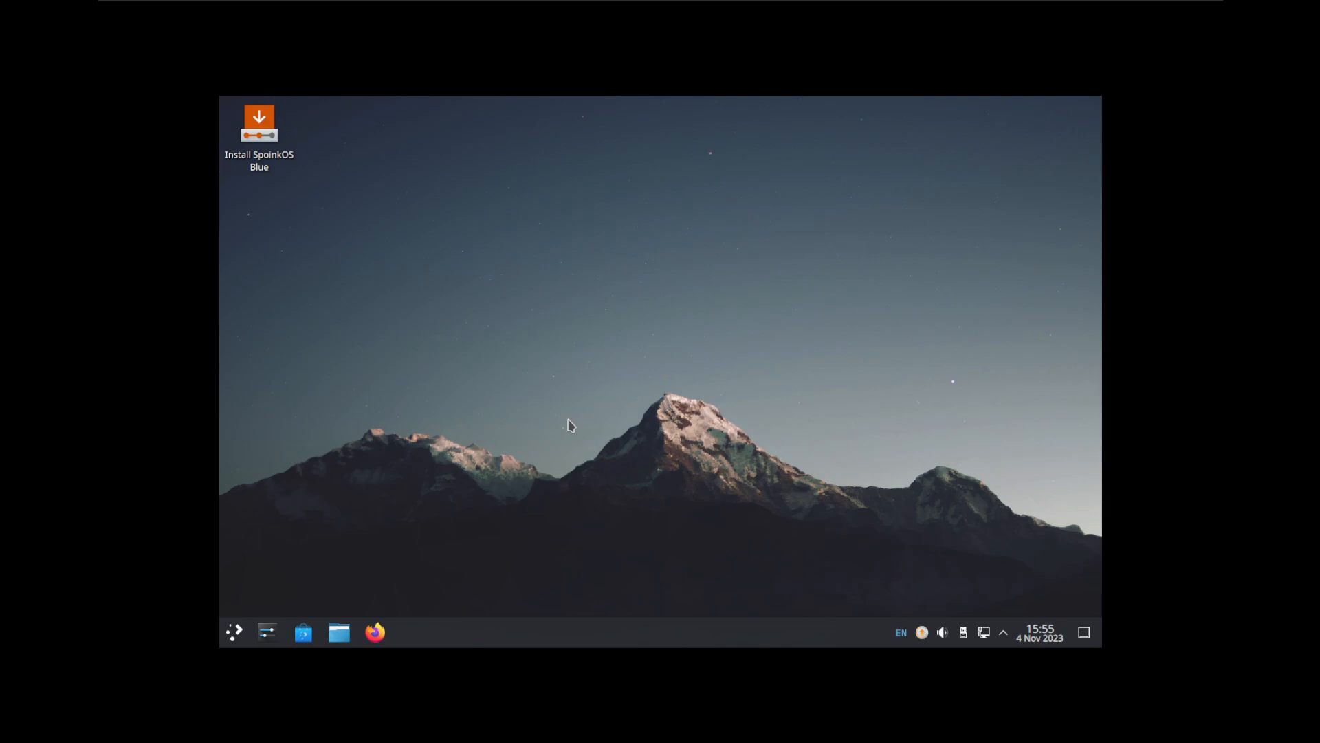
pyautogui.moveTo(564, 423)
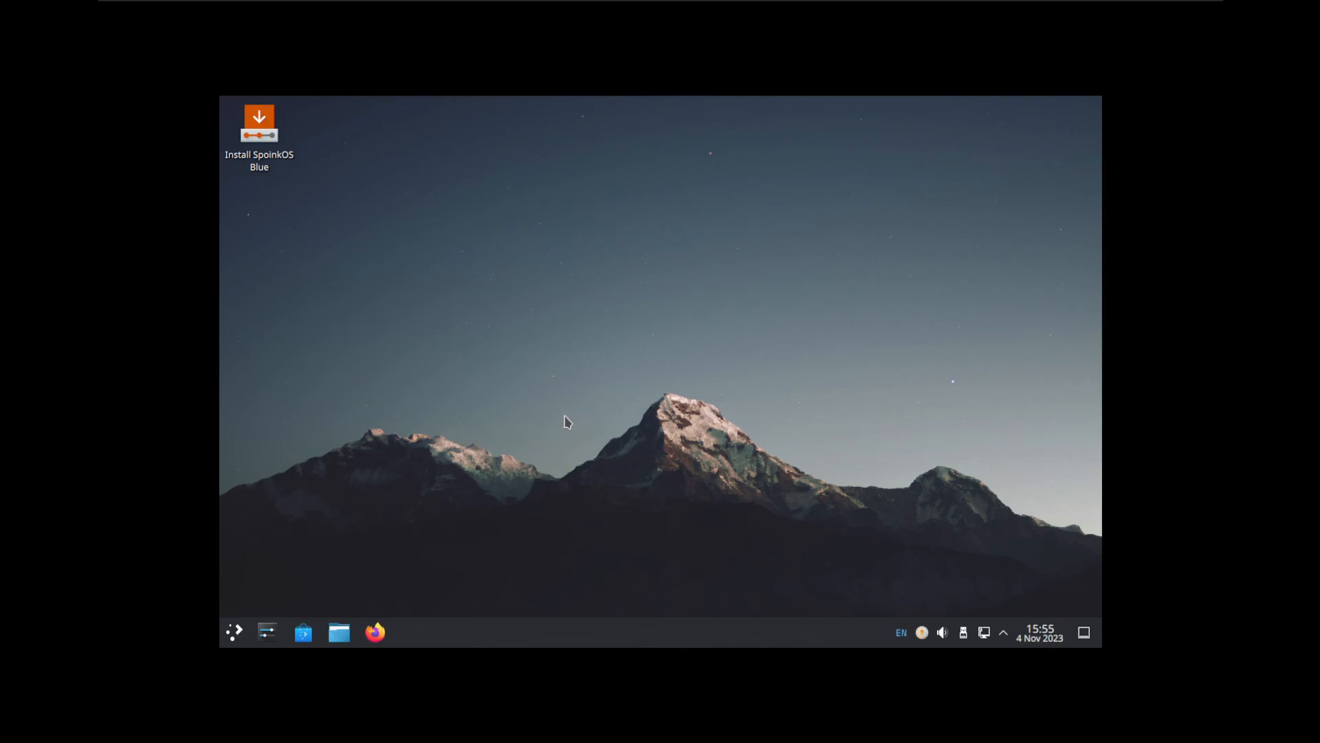
pyautogui.moveTo(705, 248)
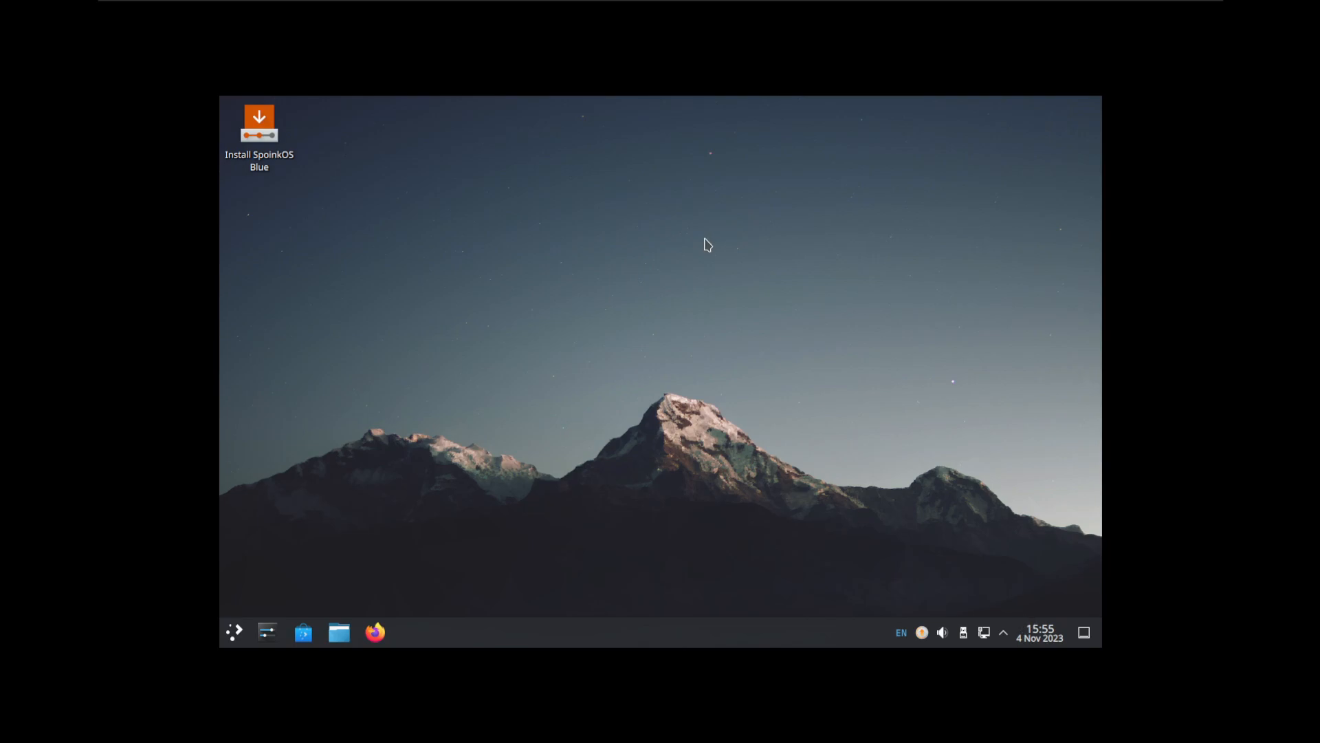
pyautogui.moveTo(367, 615)
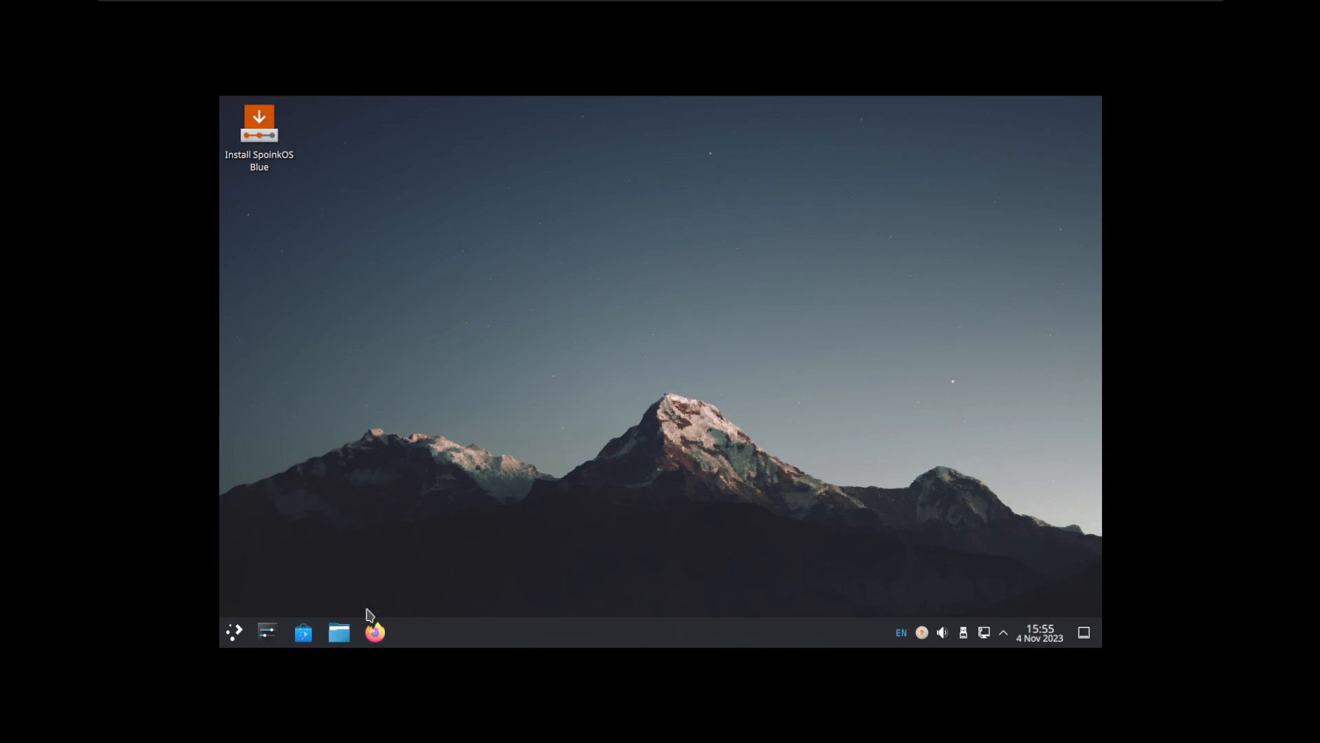
pyautogui.click(233, 631)
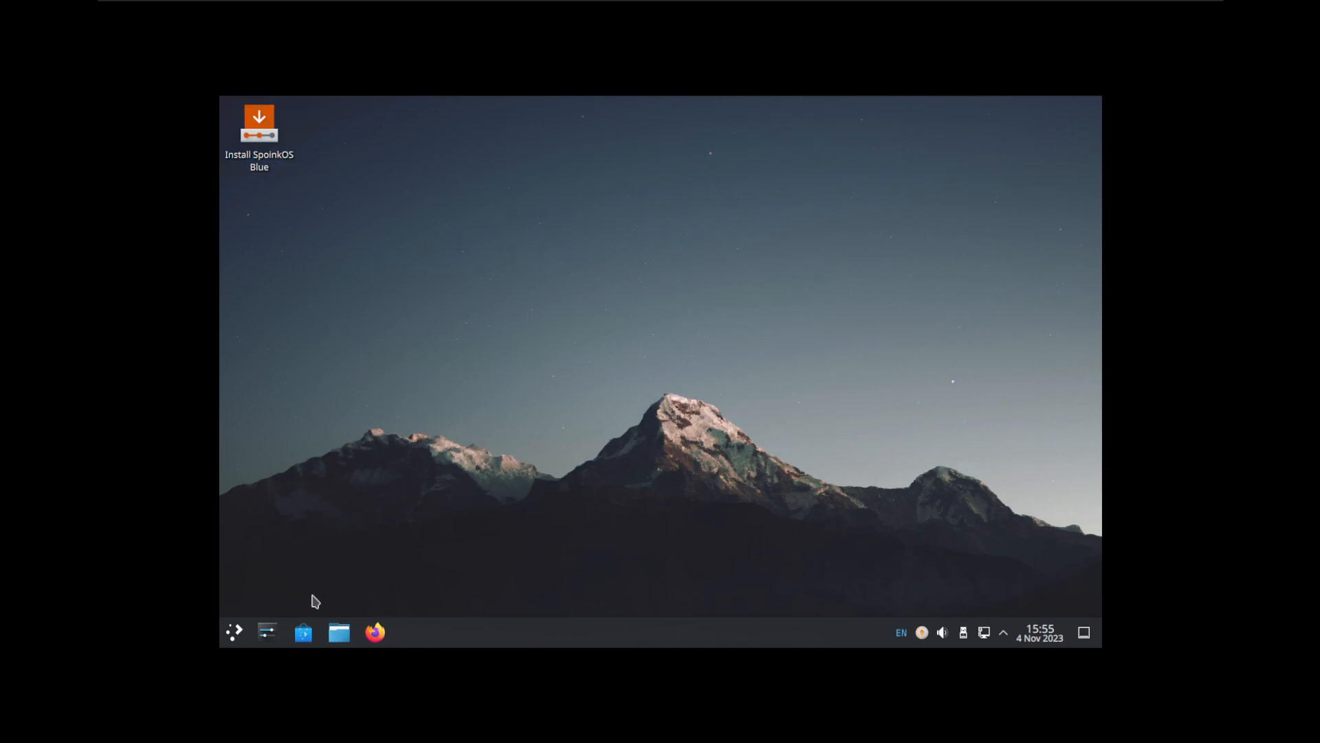
# Step: Set the display resolution to 1920x1080 (16:9), apply it and keep the new configuration
pyautogui.click(266, 631)
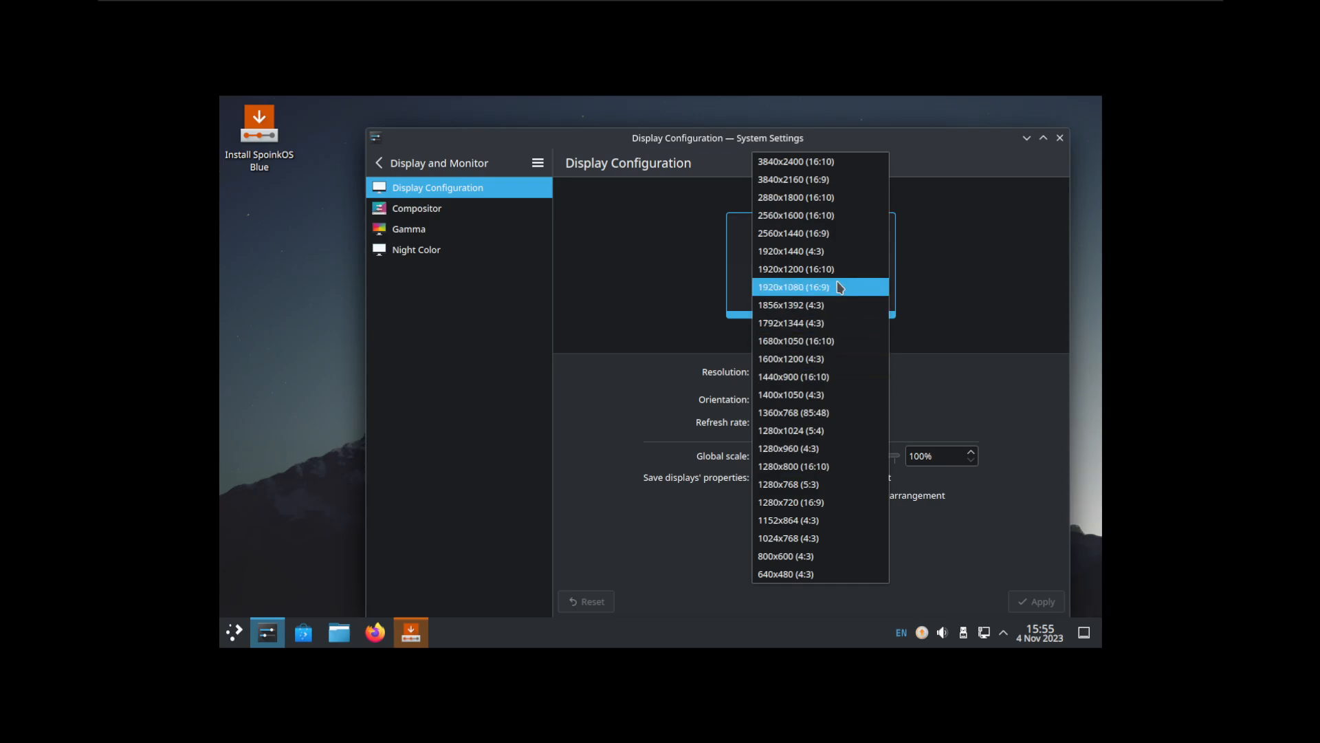
pyautogui.click(806, 286)
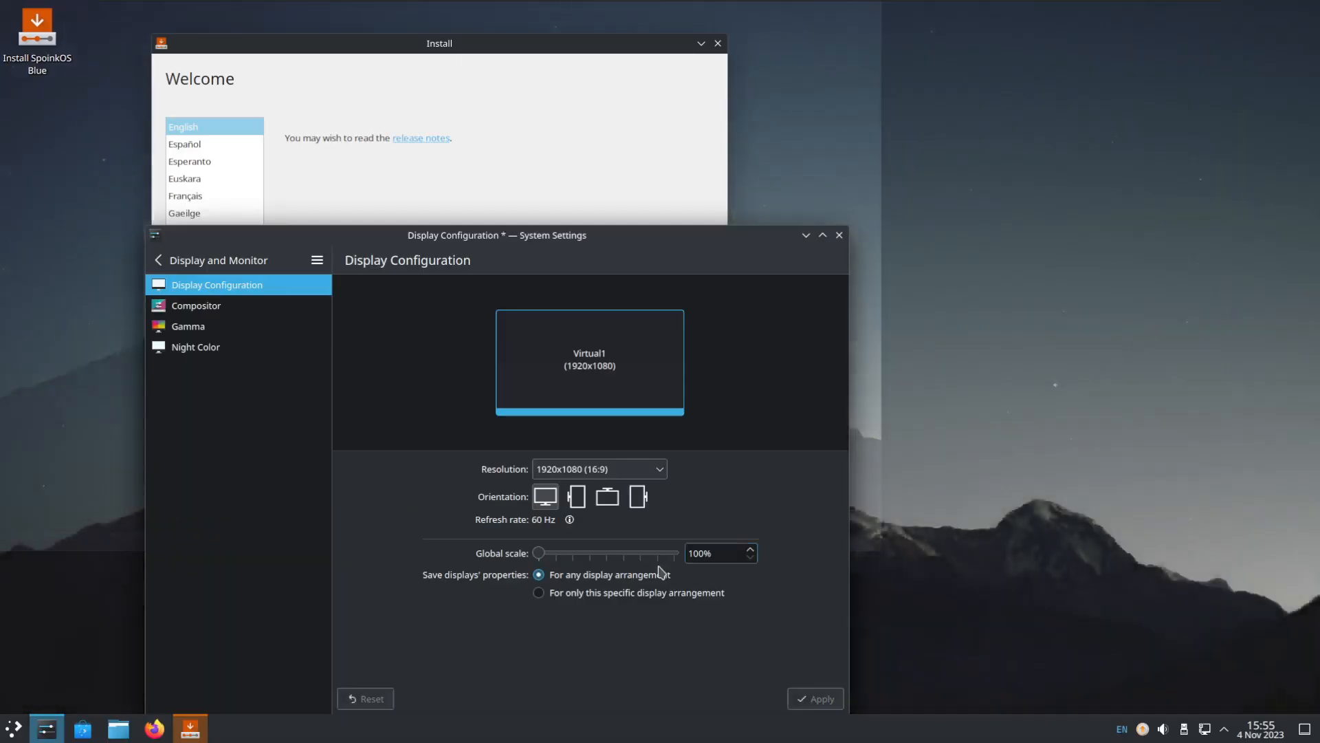
pyautogui.click(815, 698)
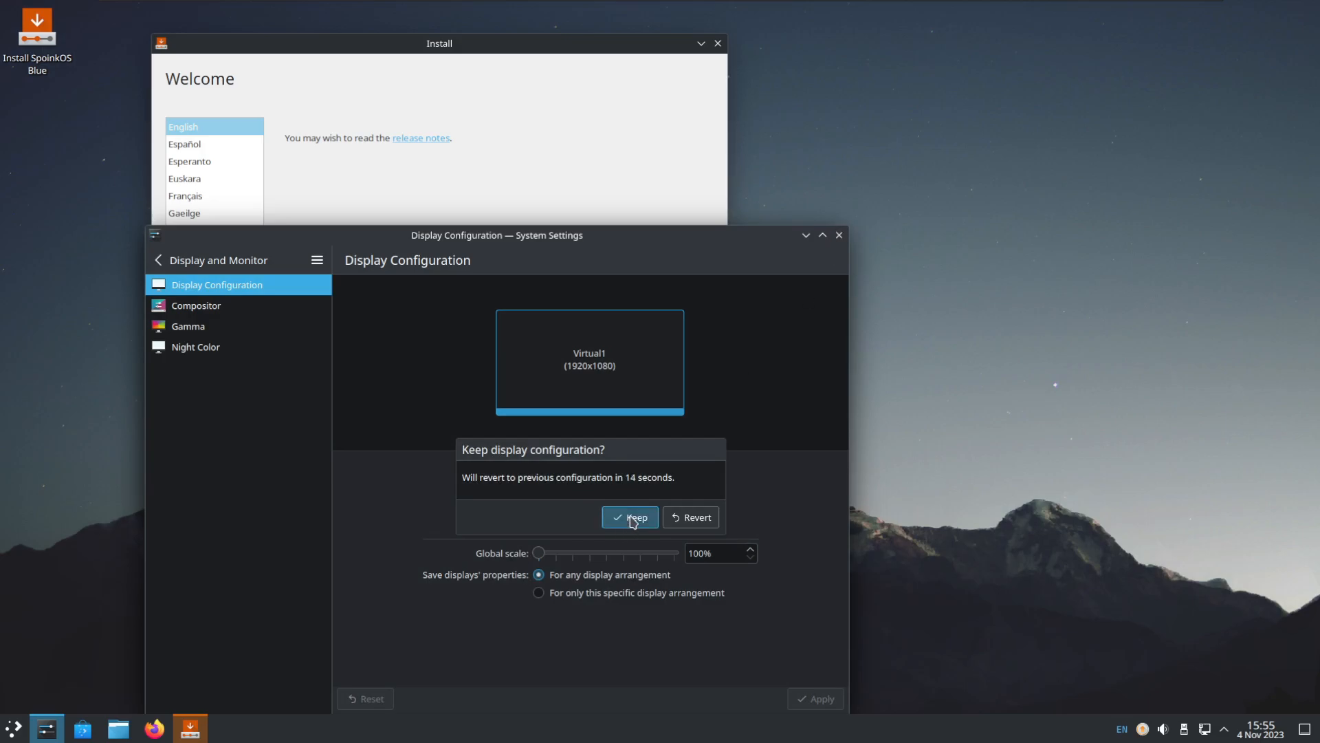
pyautogui.click(630, 517)
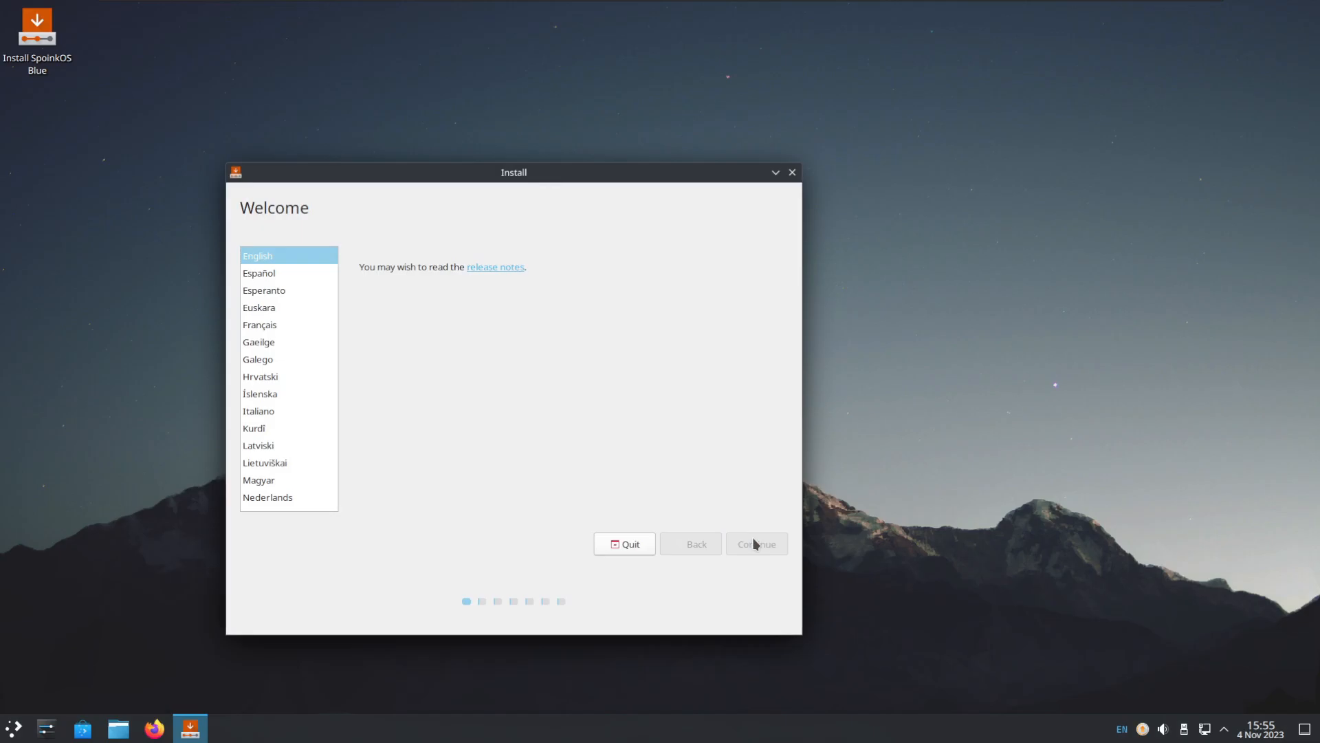
# Step: Proceed through the installer with third-party software enabled and start an erase-disk install
pyautogui.click(756, 543)
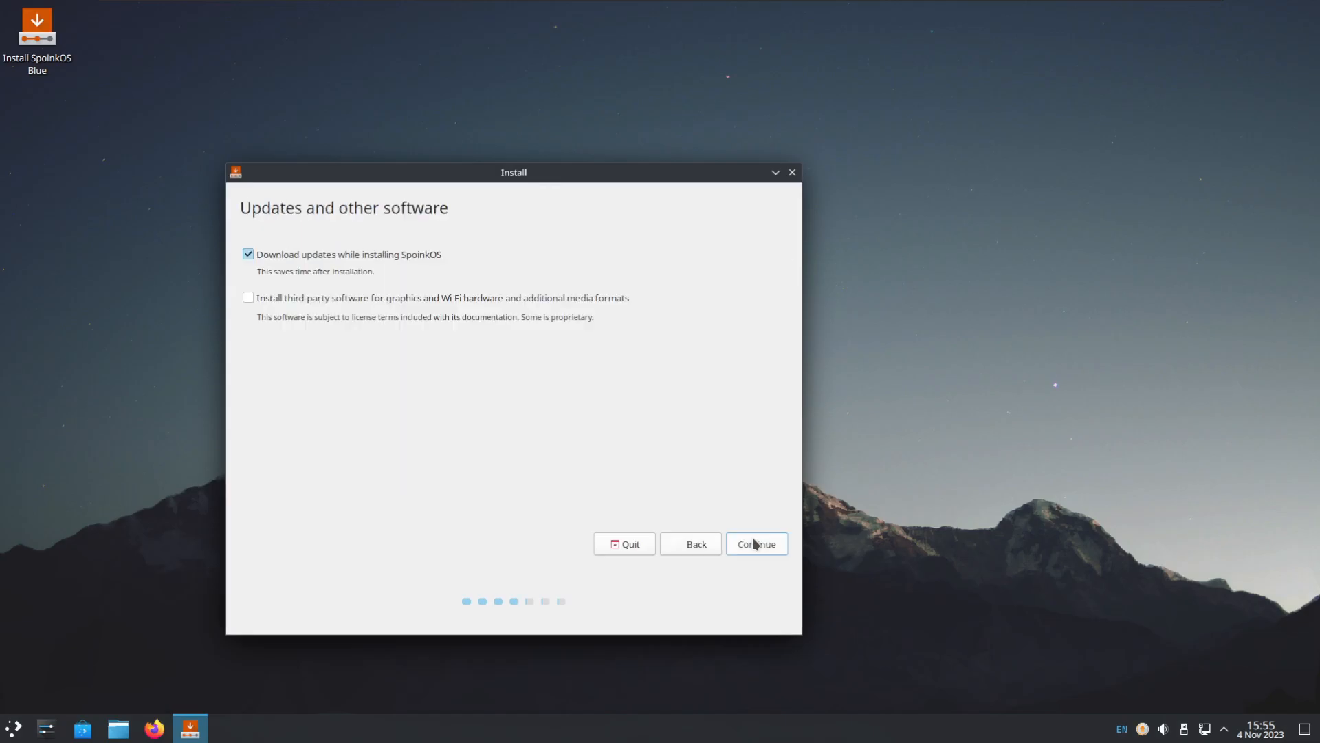
pyautogui.click(247, 297)
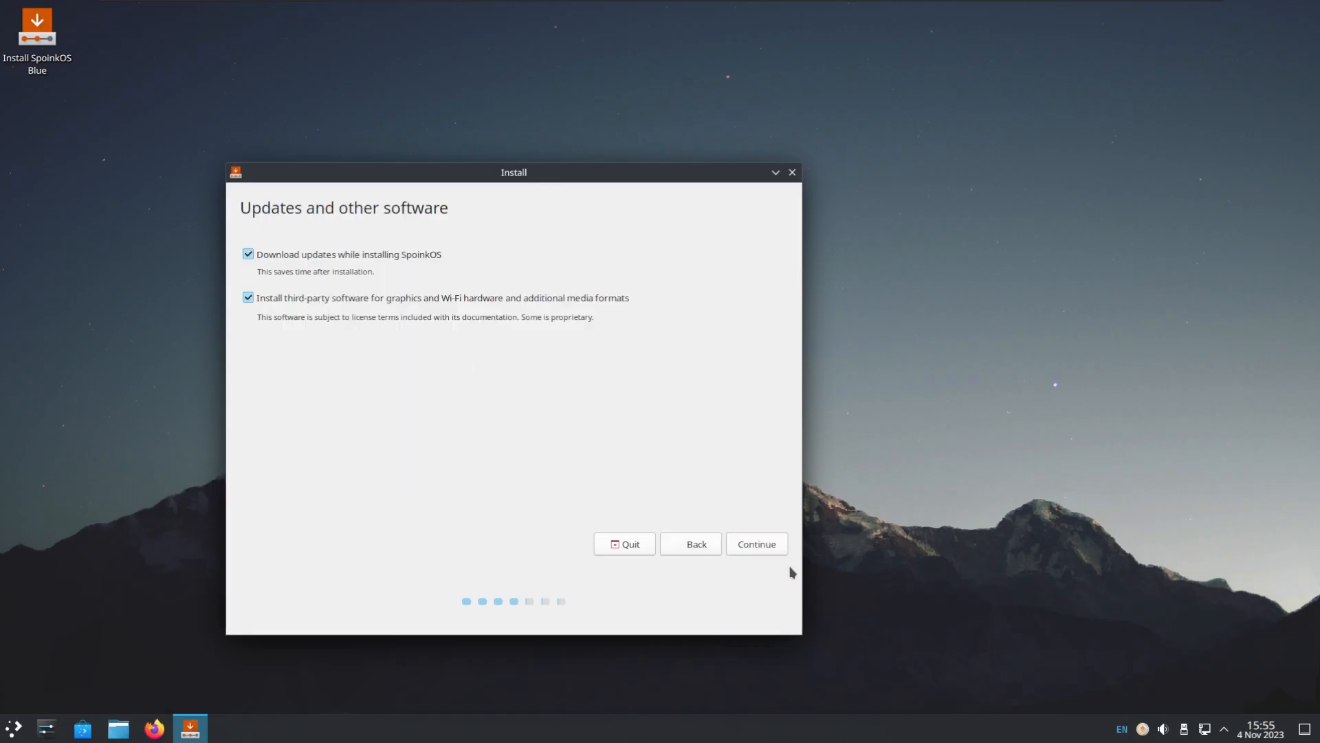
pyautogui.click(756, 544)
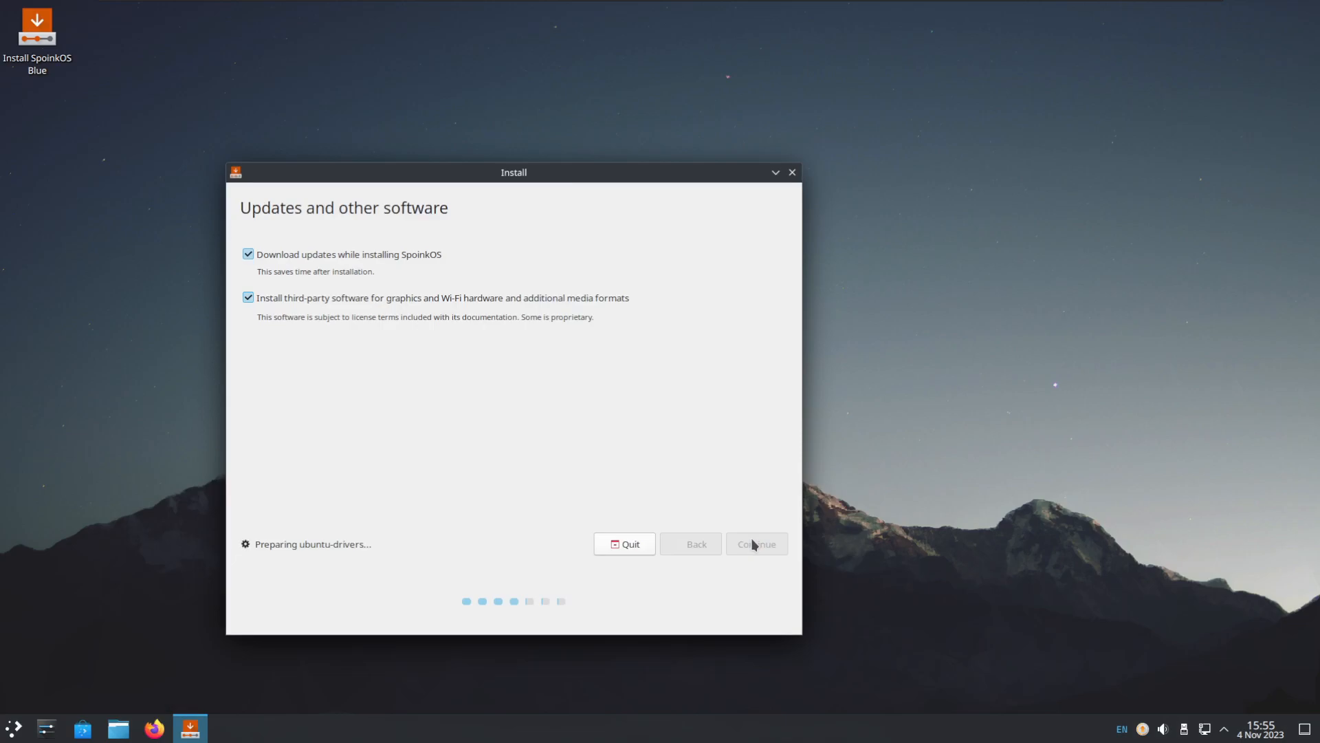
pyautogui.click(757, 544)
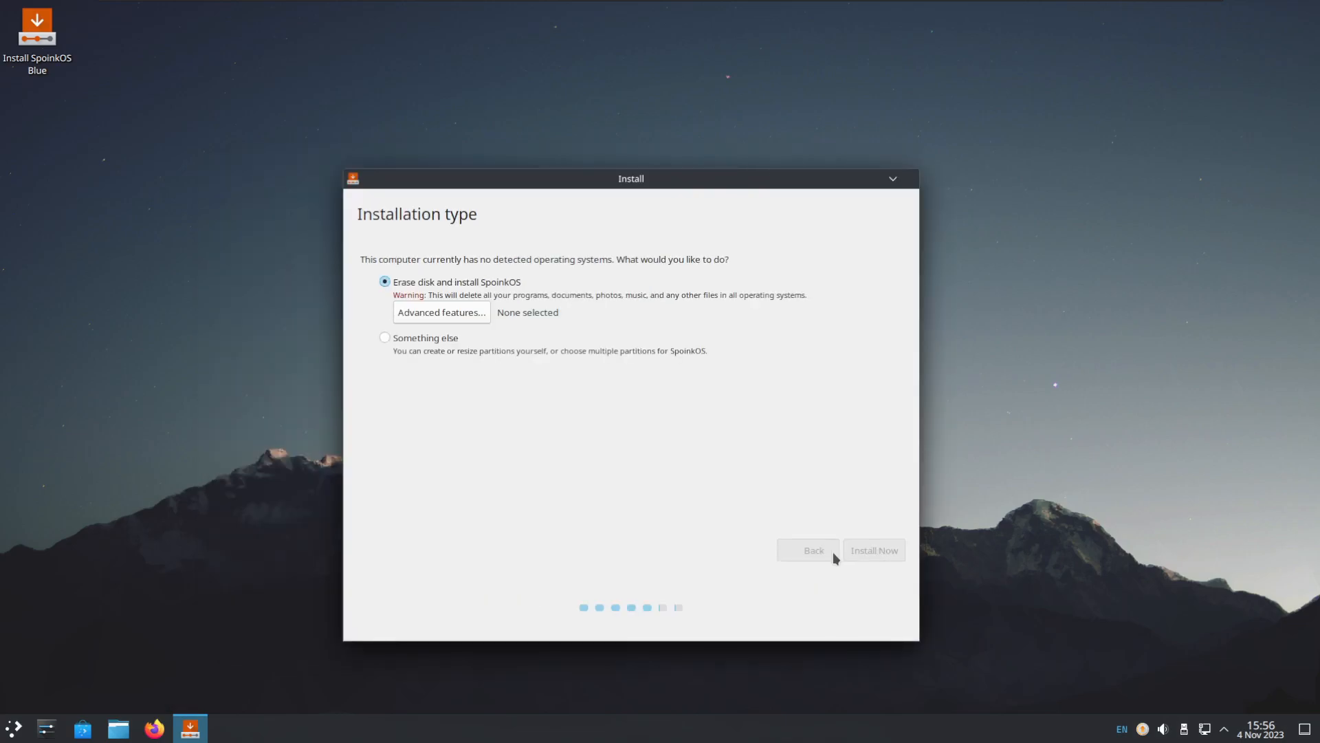
pyautogui.moveTo(847, 510)
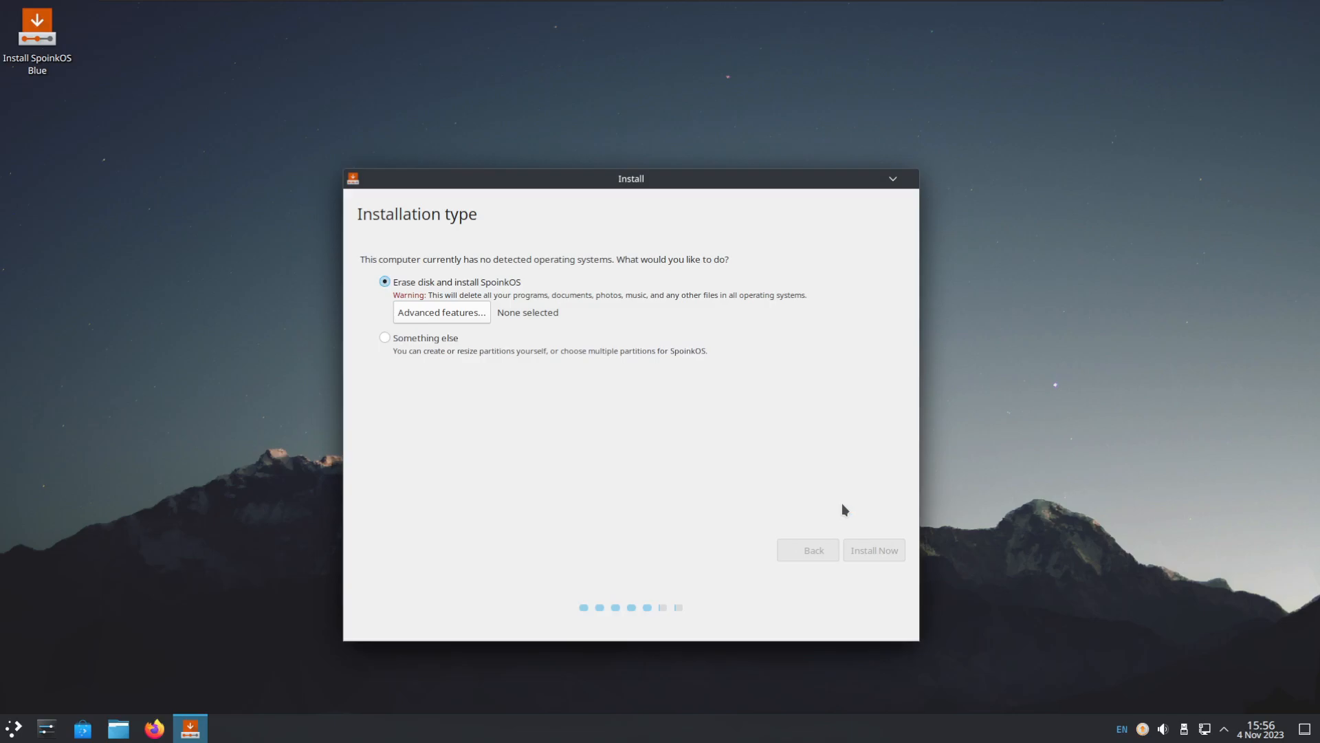
pyautogui.moveTo(693, 471)
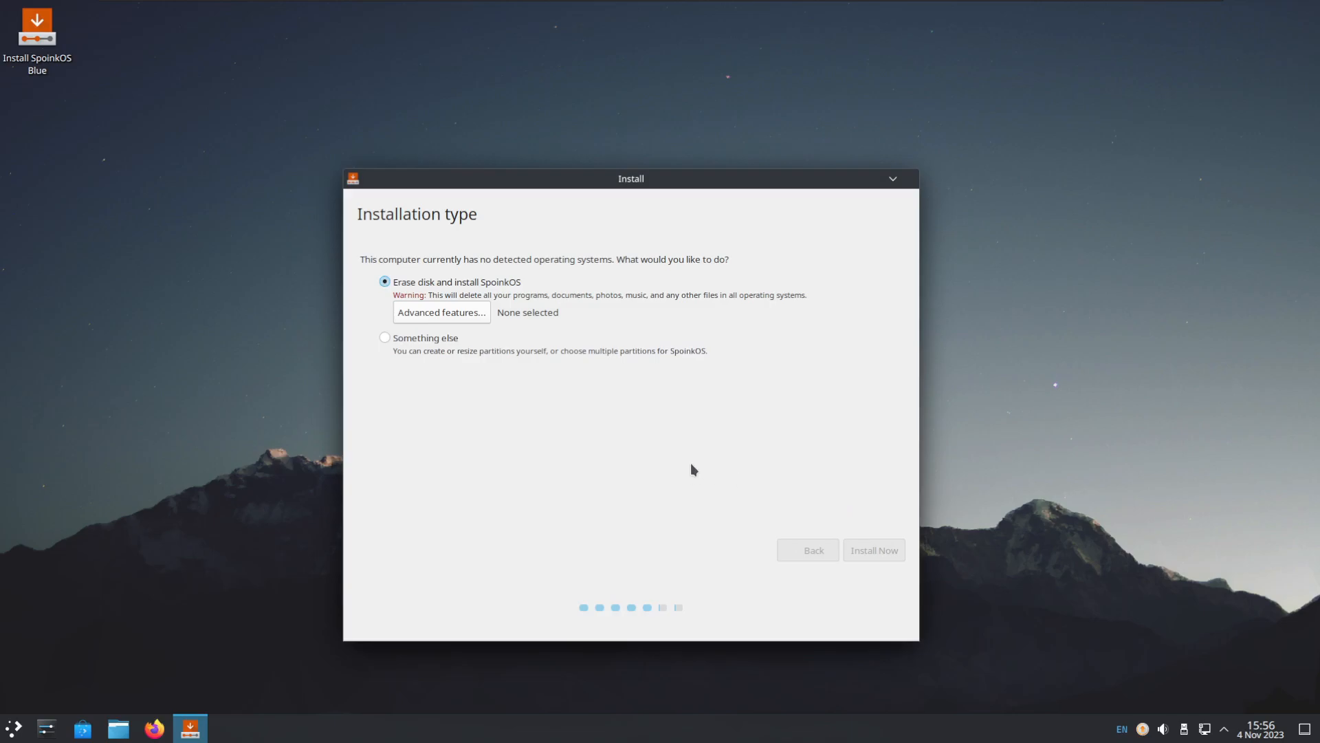
pyautogui.click(874, 550)
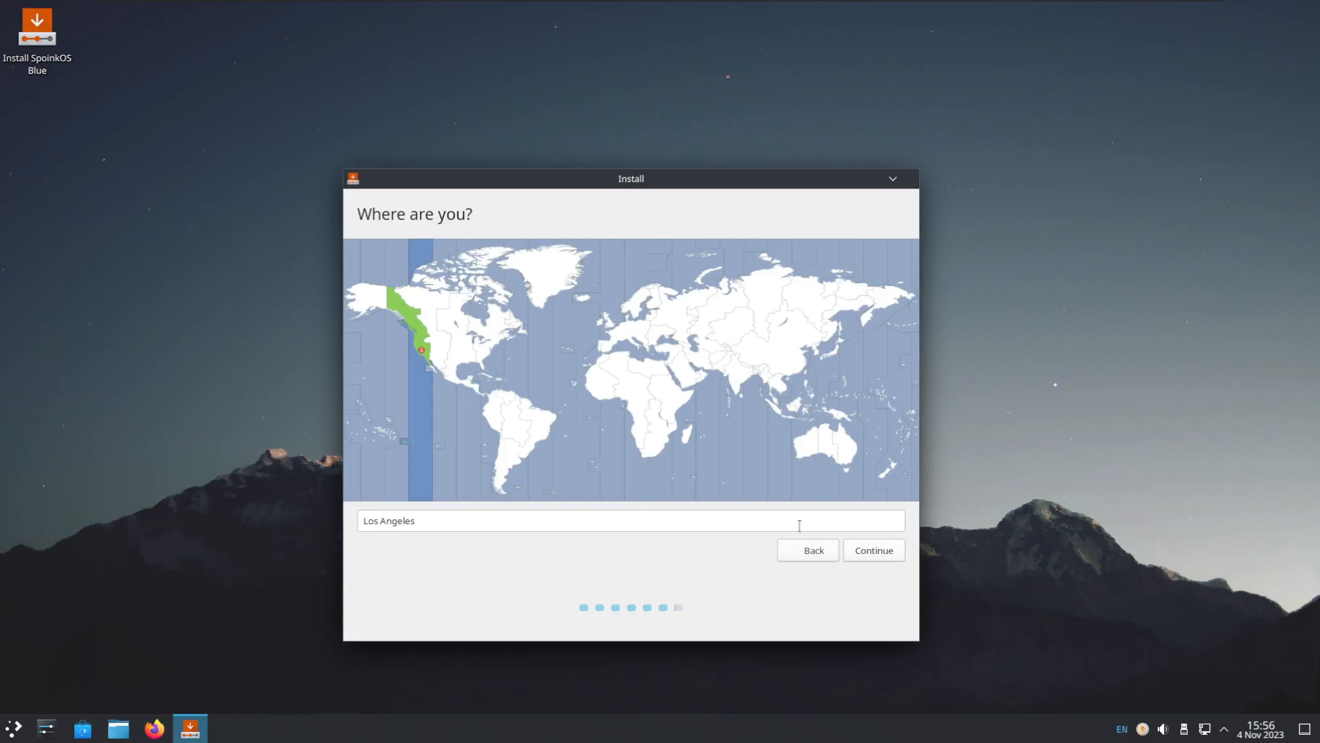
# Step: Accept Los Angeles, submit the account details, let files copy and restart into the installed system
pyautogui.click(875, 551)
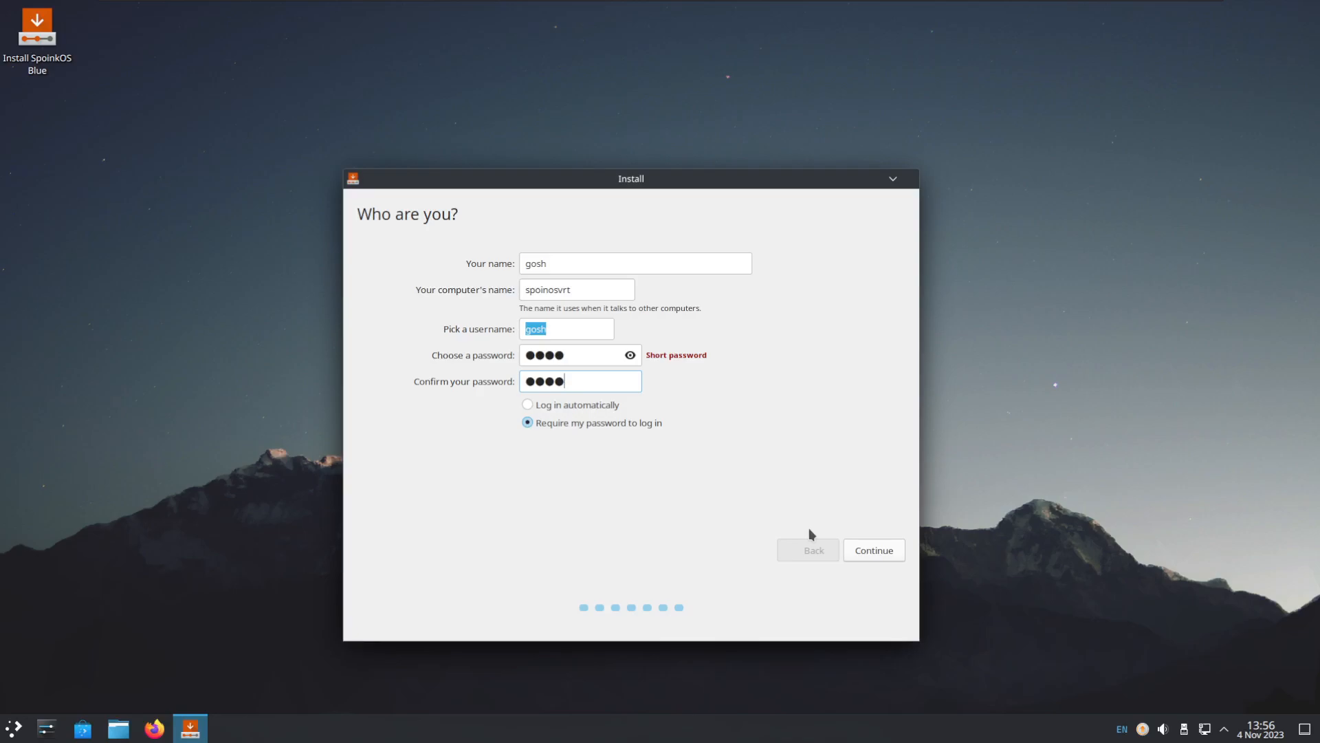
pyautogui.click(874, 551)
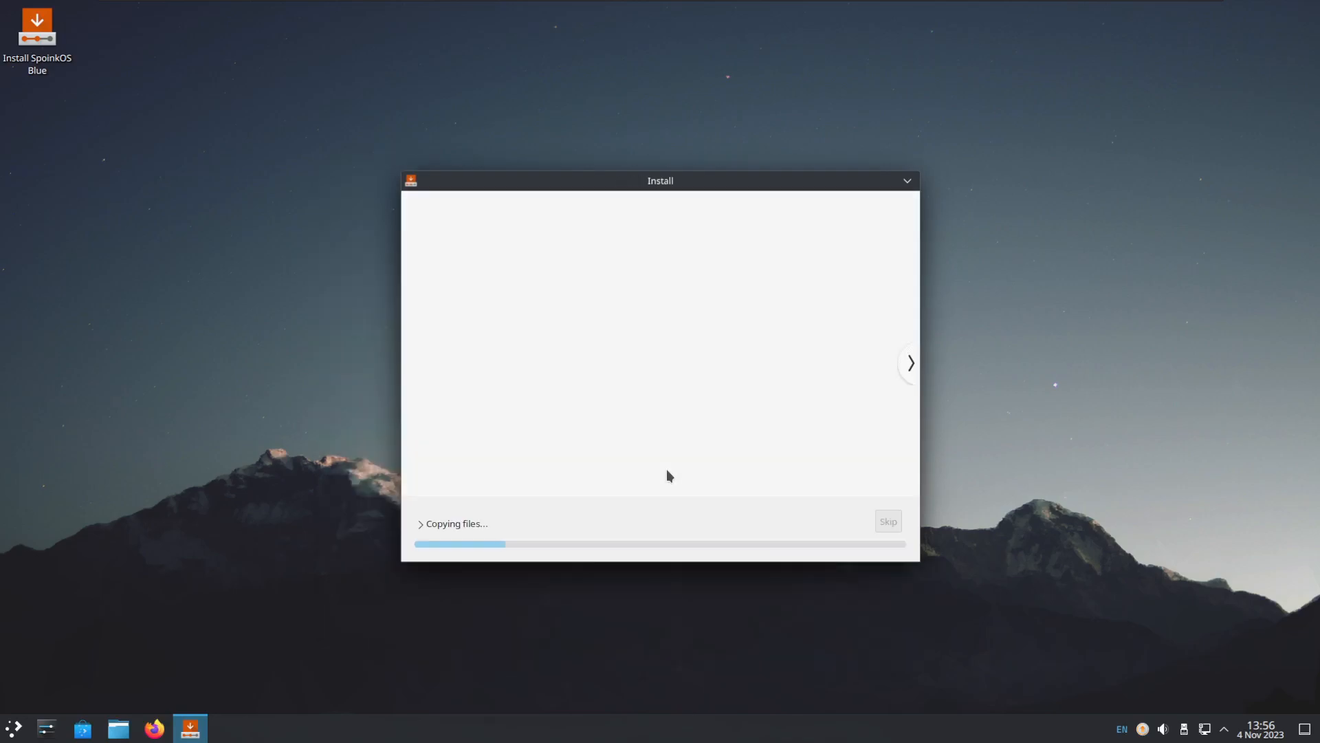
pyautogui.click(910, 363)
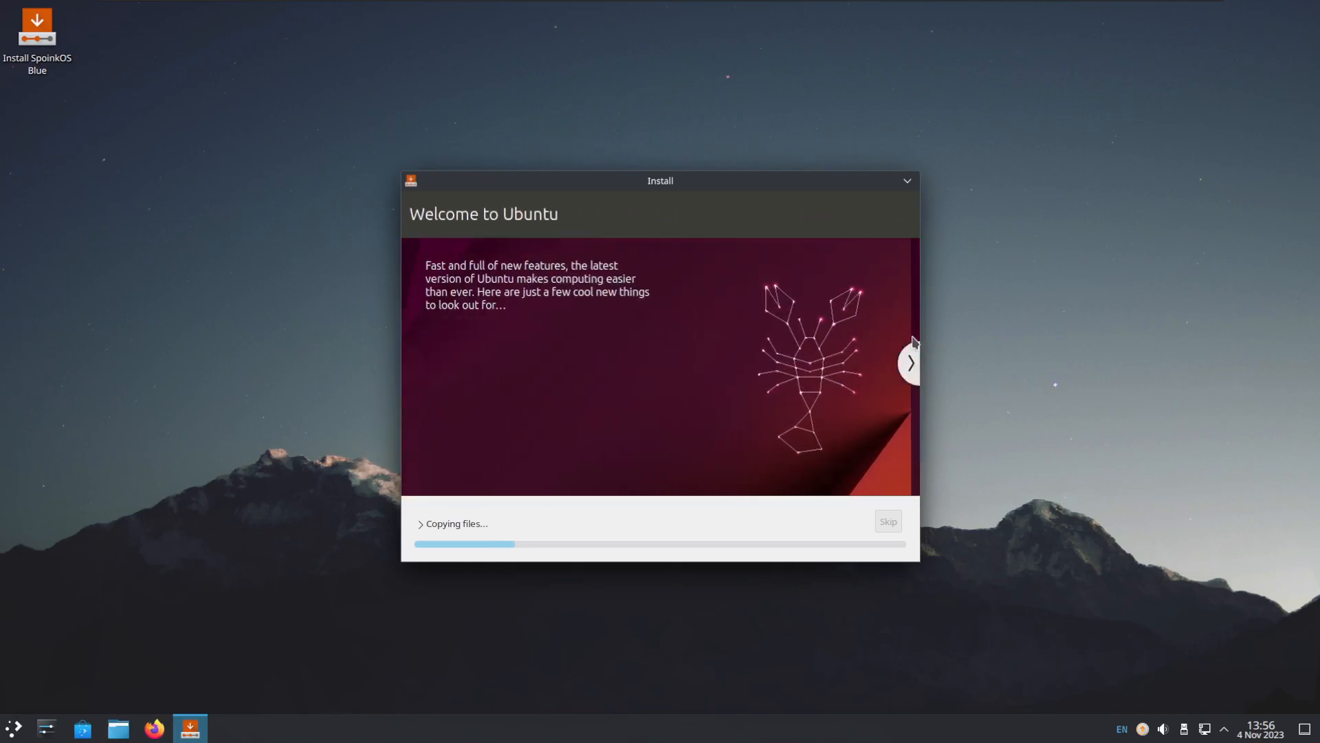
pyautogui.click(912, 363)
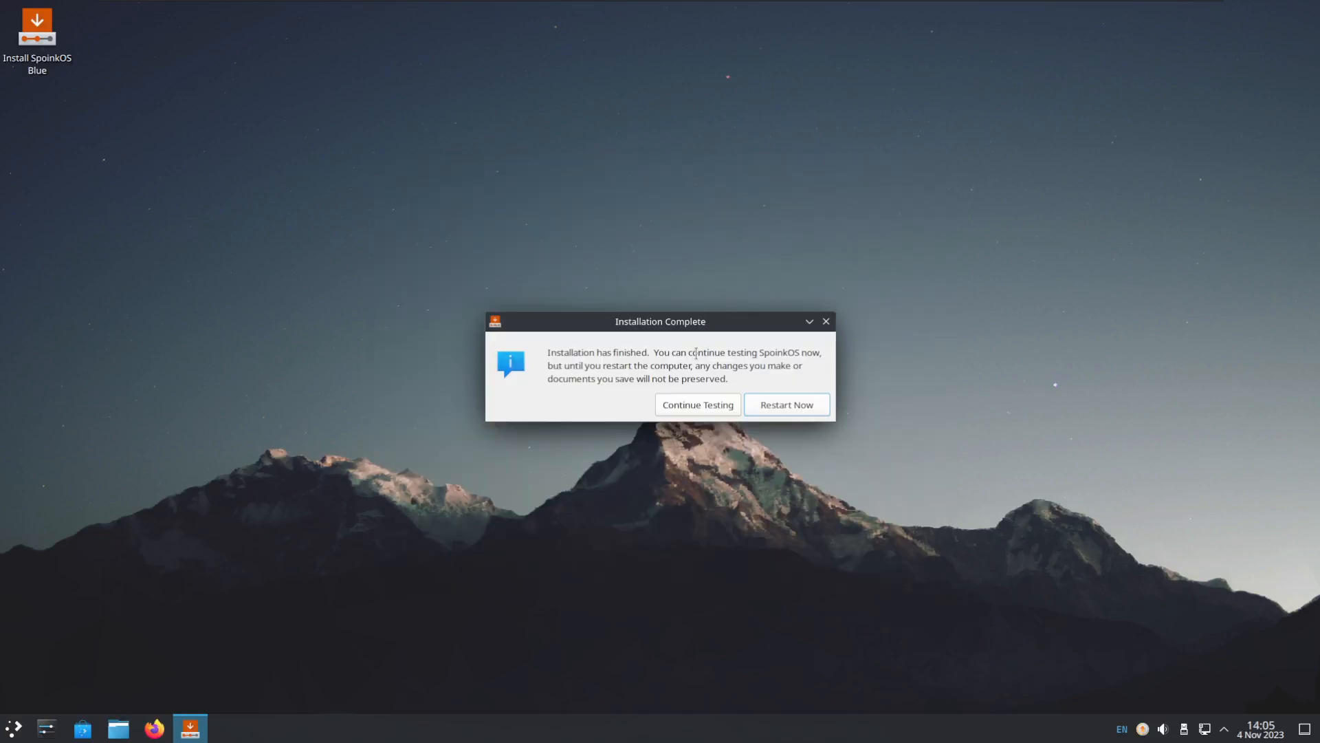
pyautogui.click(698, 404)
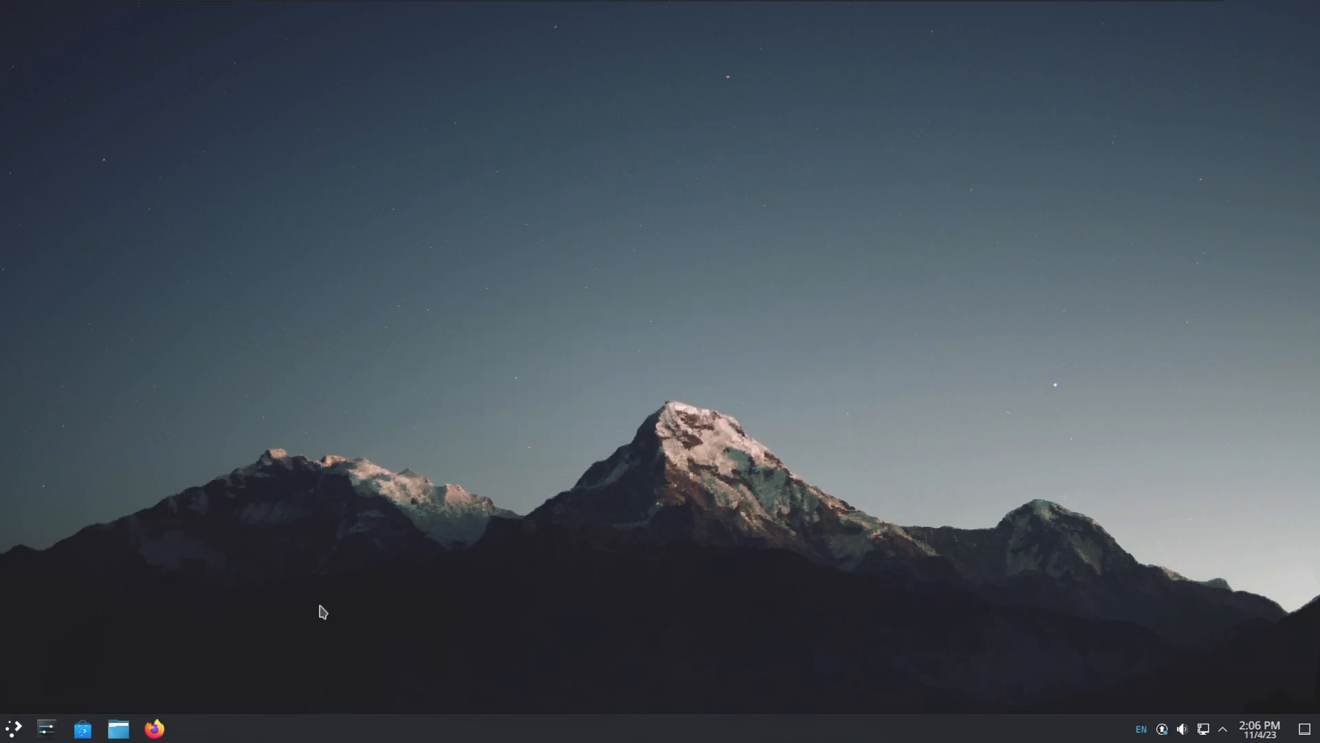
pyautogui.click(13, 726)
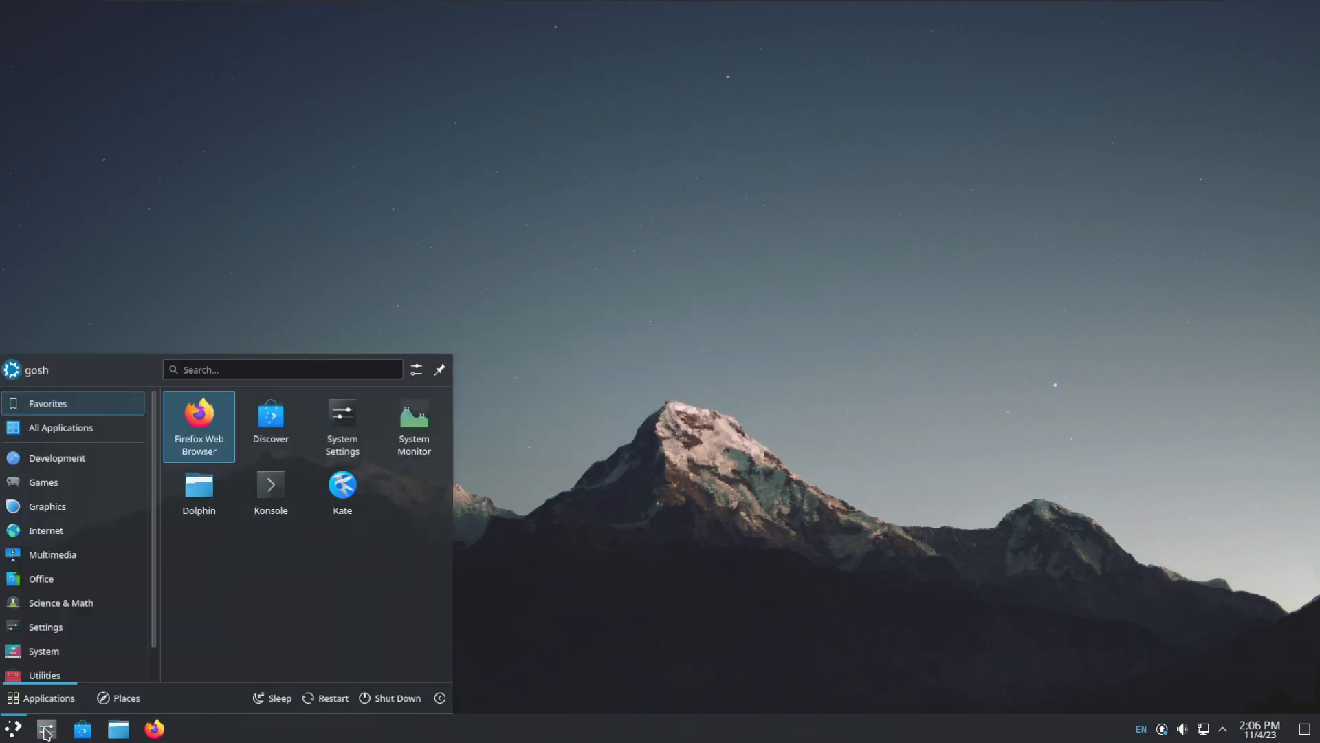
pyautogui.click(341, 416)
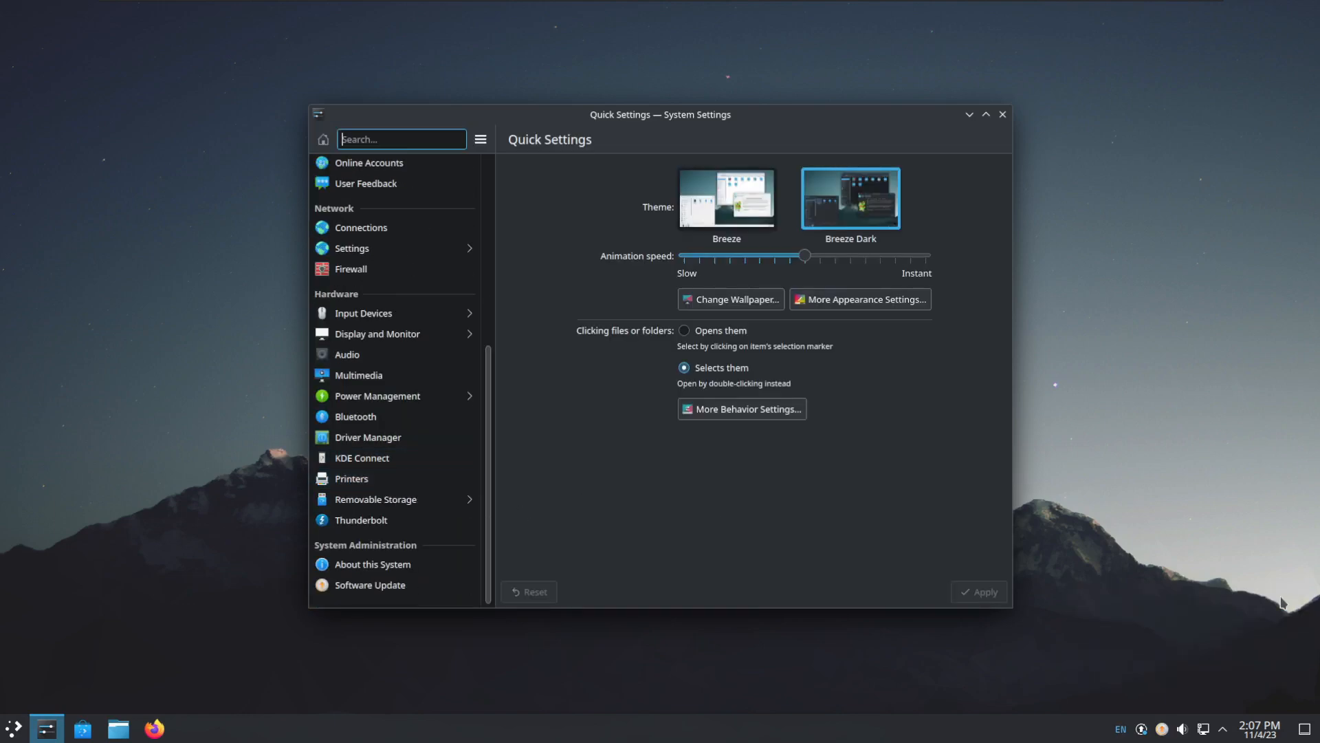
pyautogui.click(372, 564)
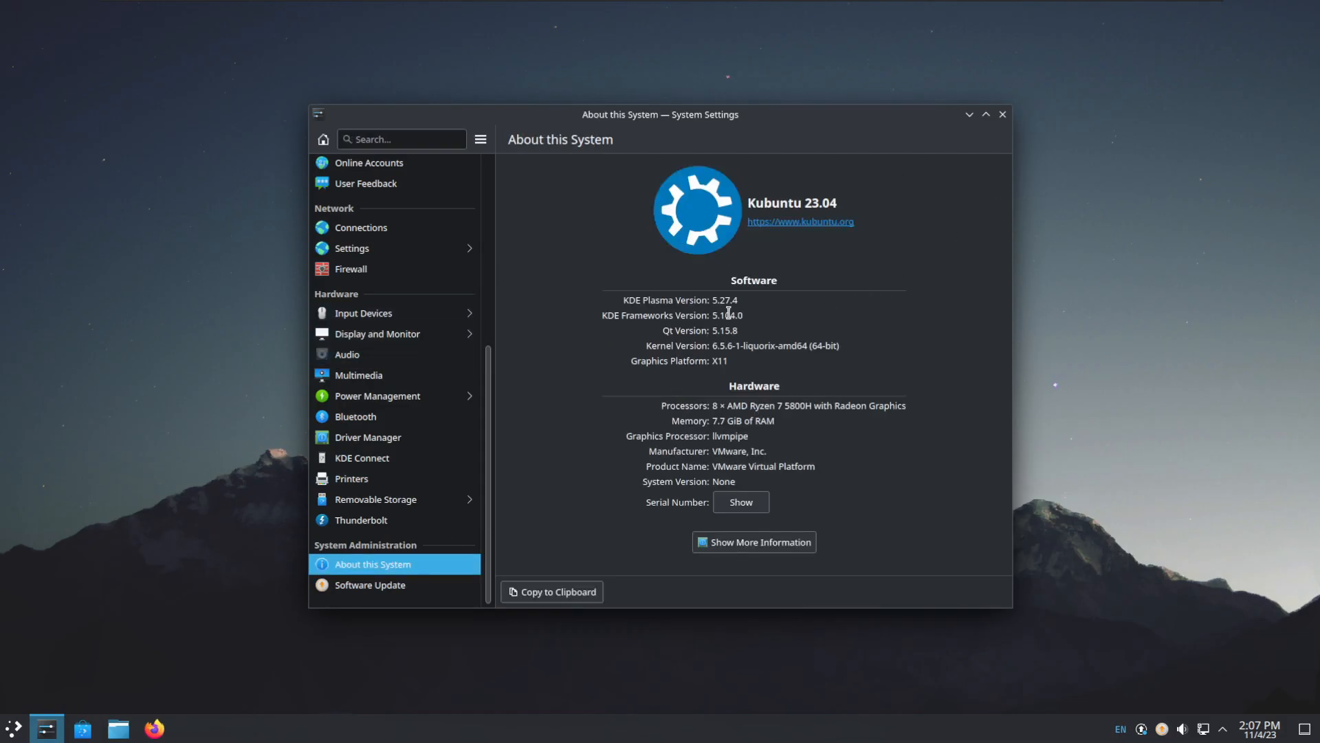
pyautogui.moveTo(919, 206)
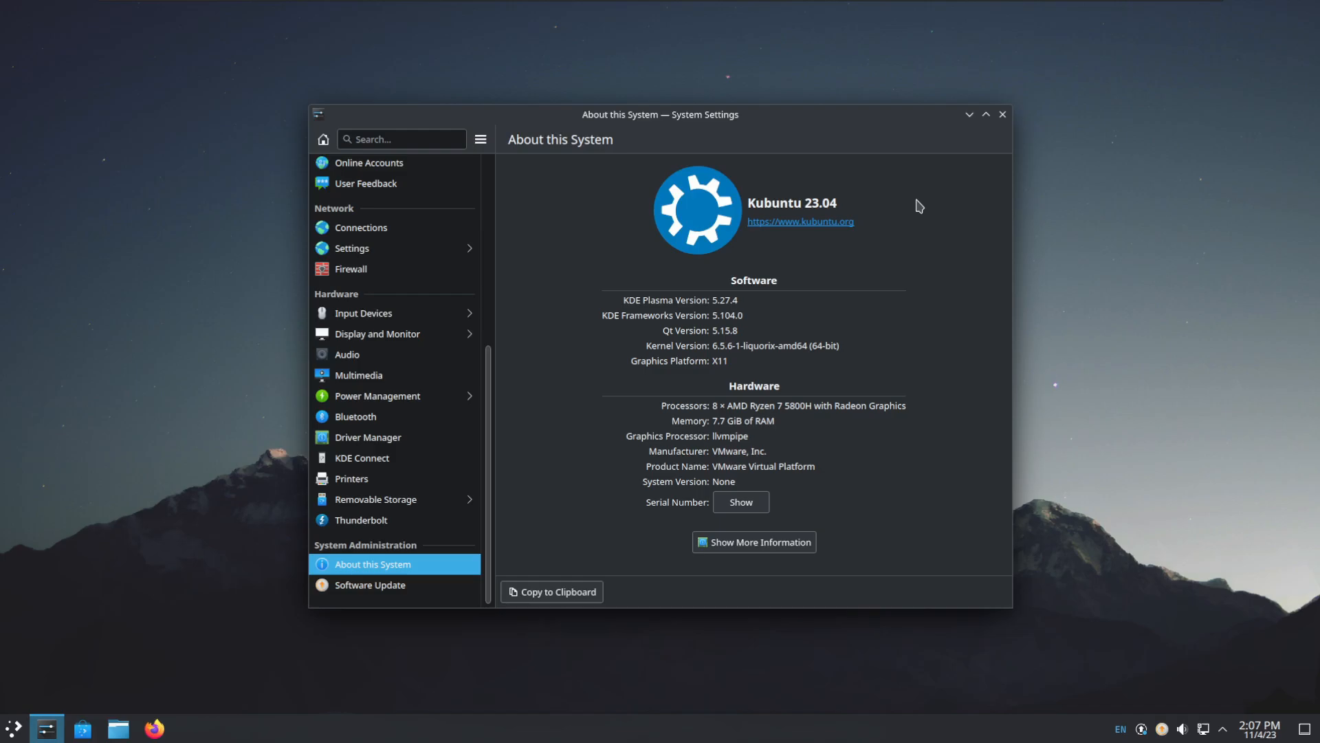
pyautogui.click(1004, 113)
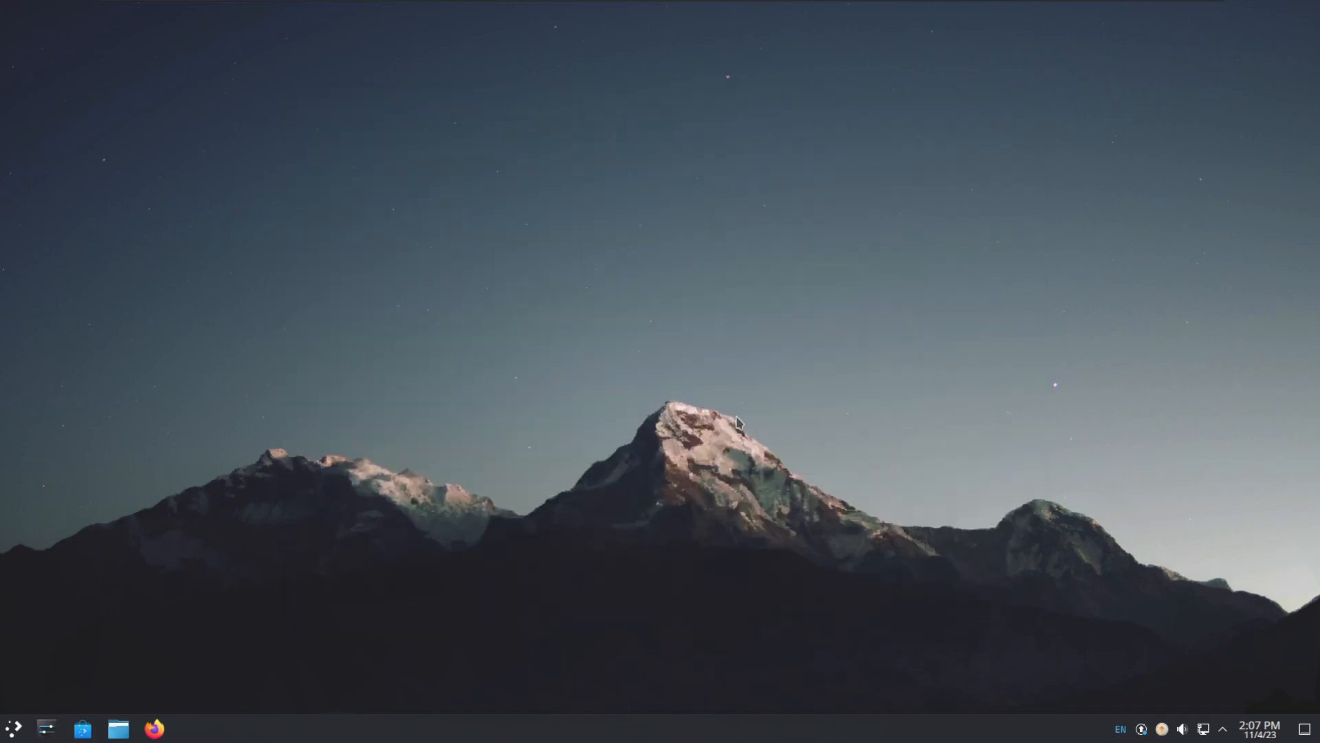
pyautogui.moveTo(16, 731)
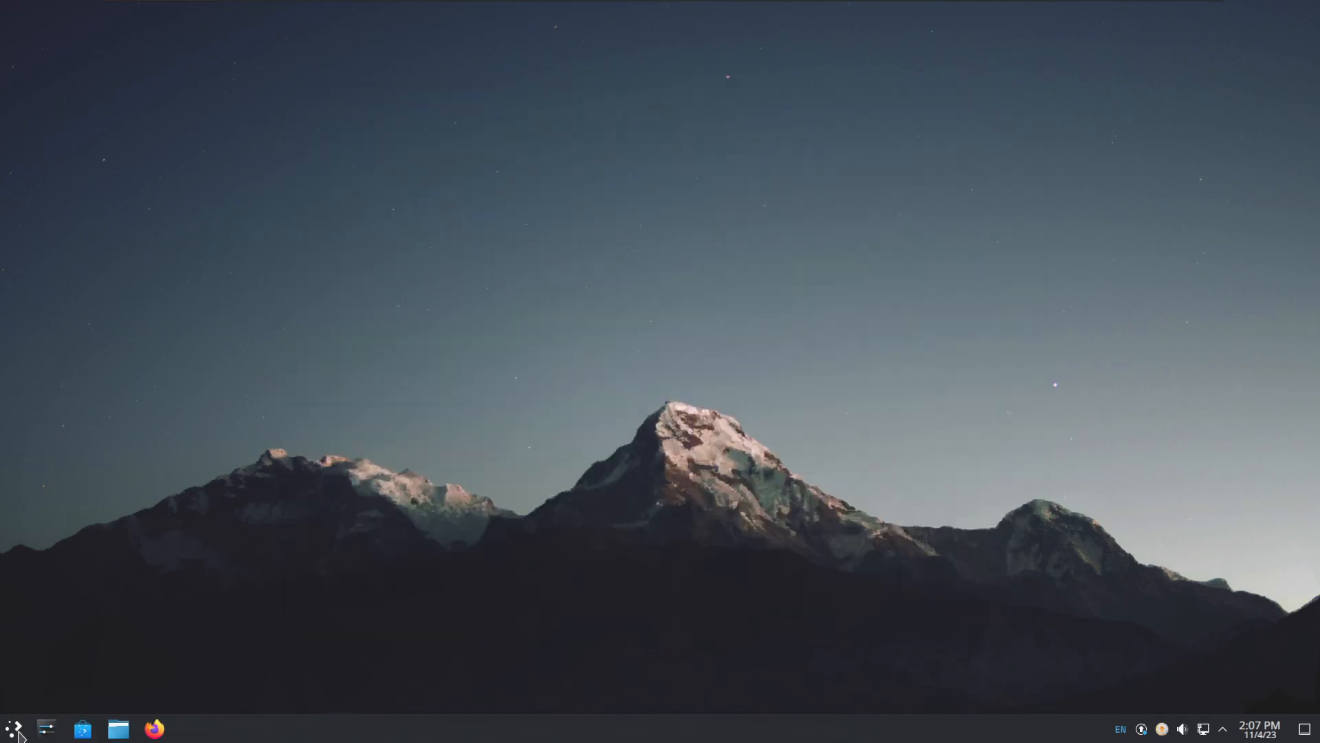
# Step: Browse the launcher's Development, Games and Graphics categories, listing Gwenview, Okular and Shotwell
pyautogui.click(15, 728)
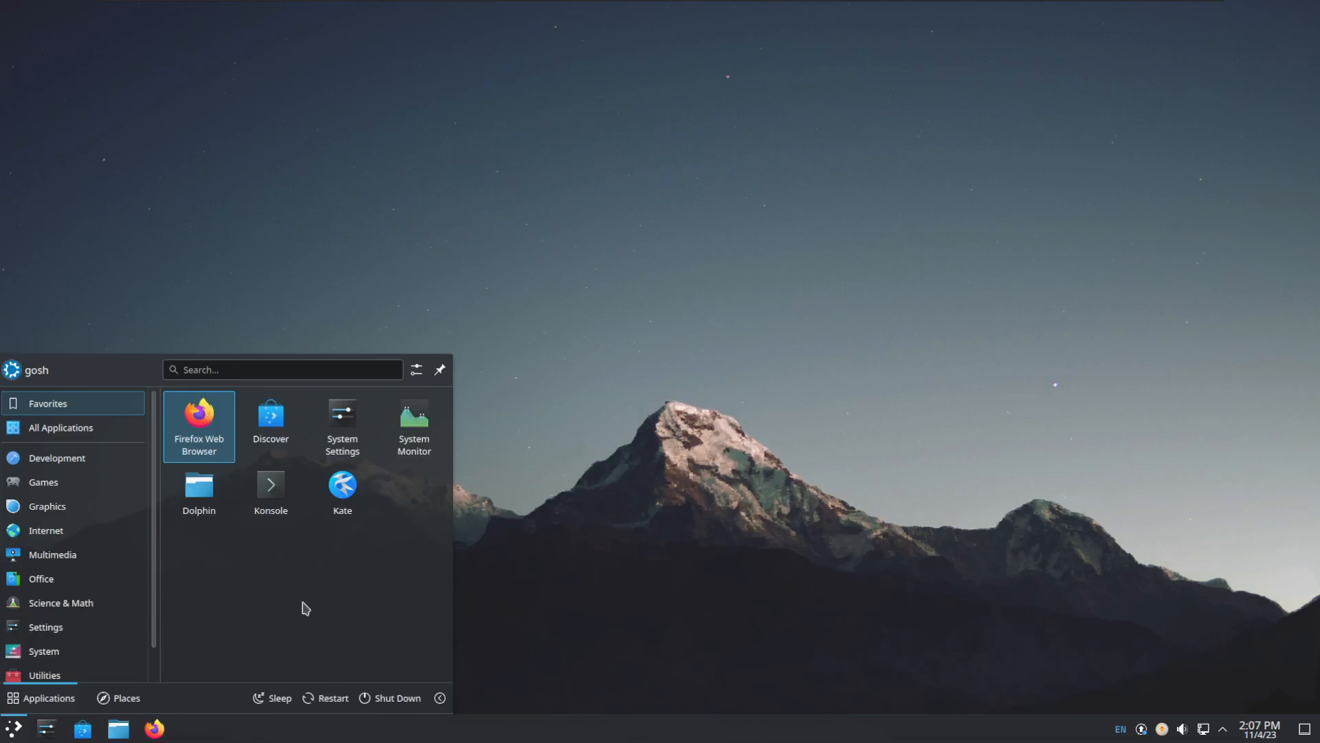
pyautogui.click(58, 458)
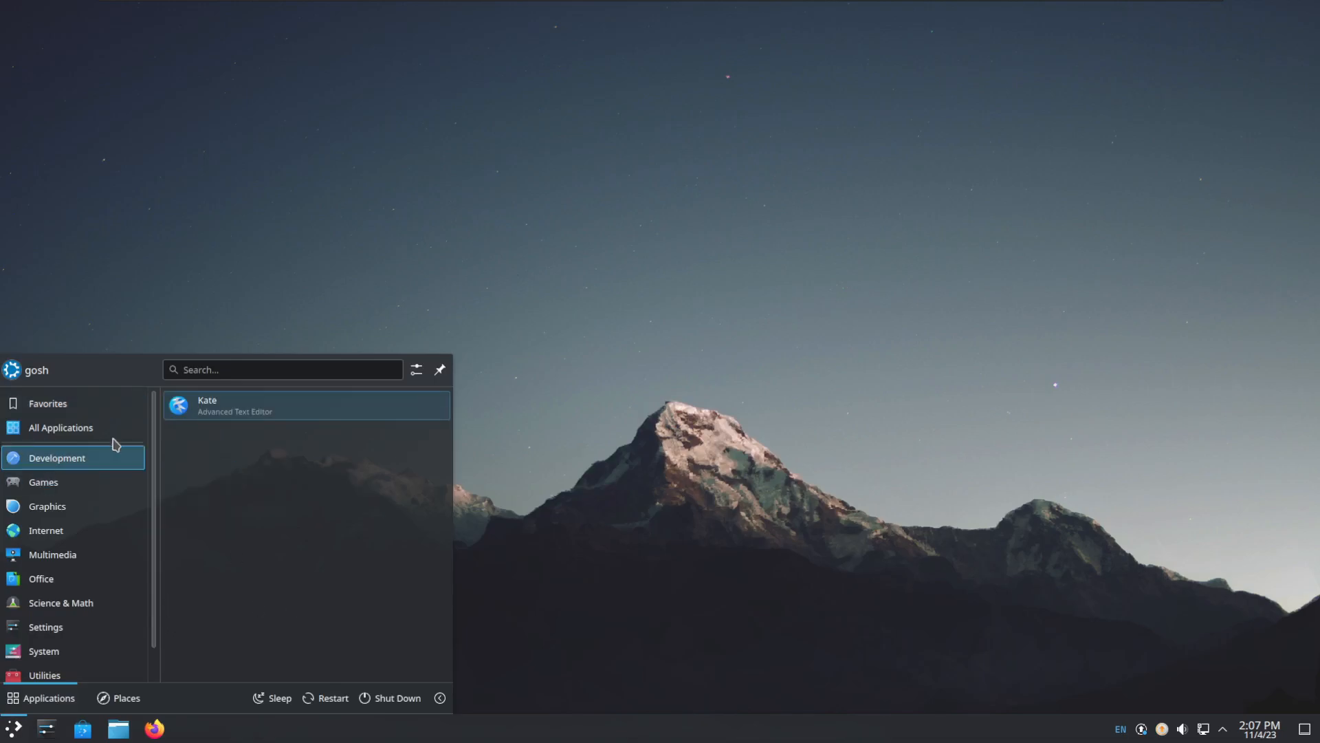
pyautogui.click(42, 483)
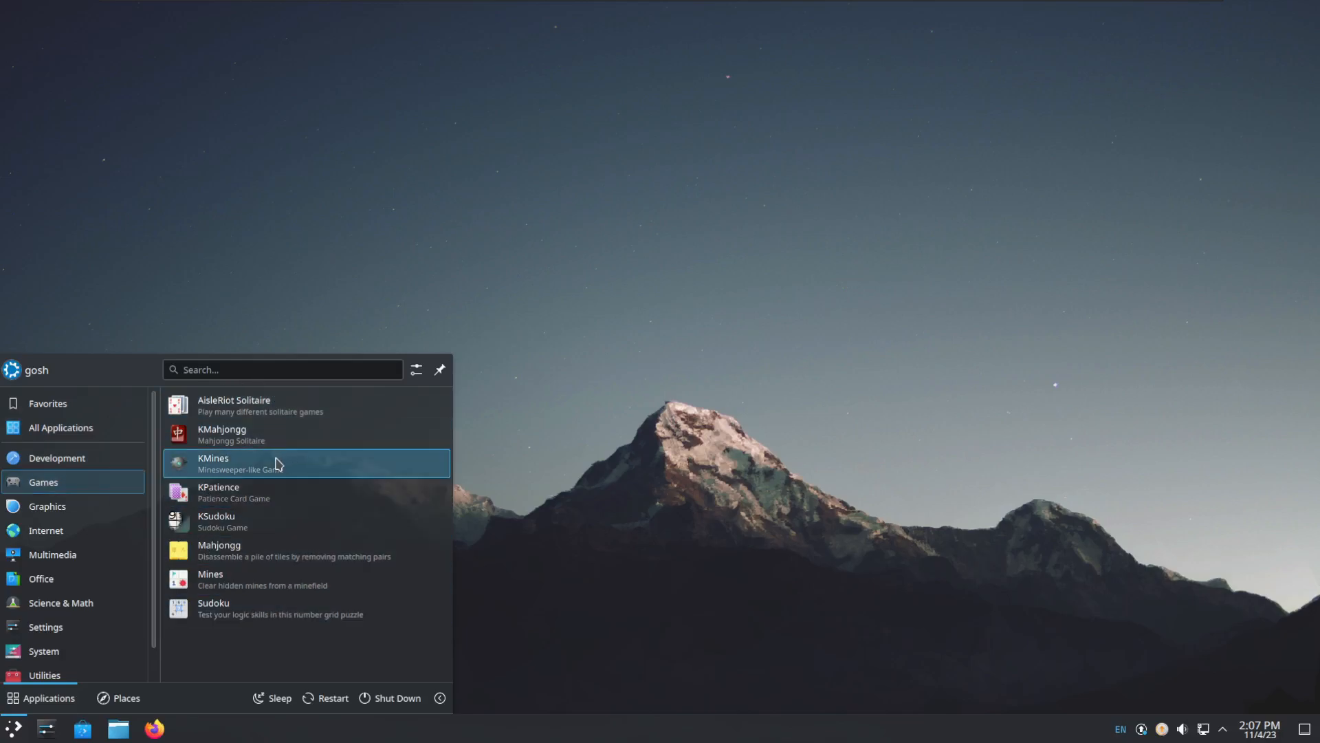
pyautogui.moveTo(296, 527)
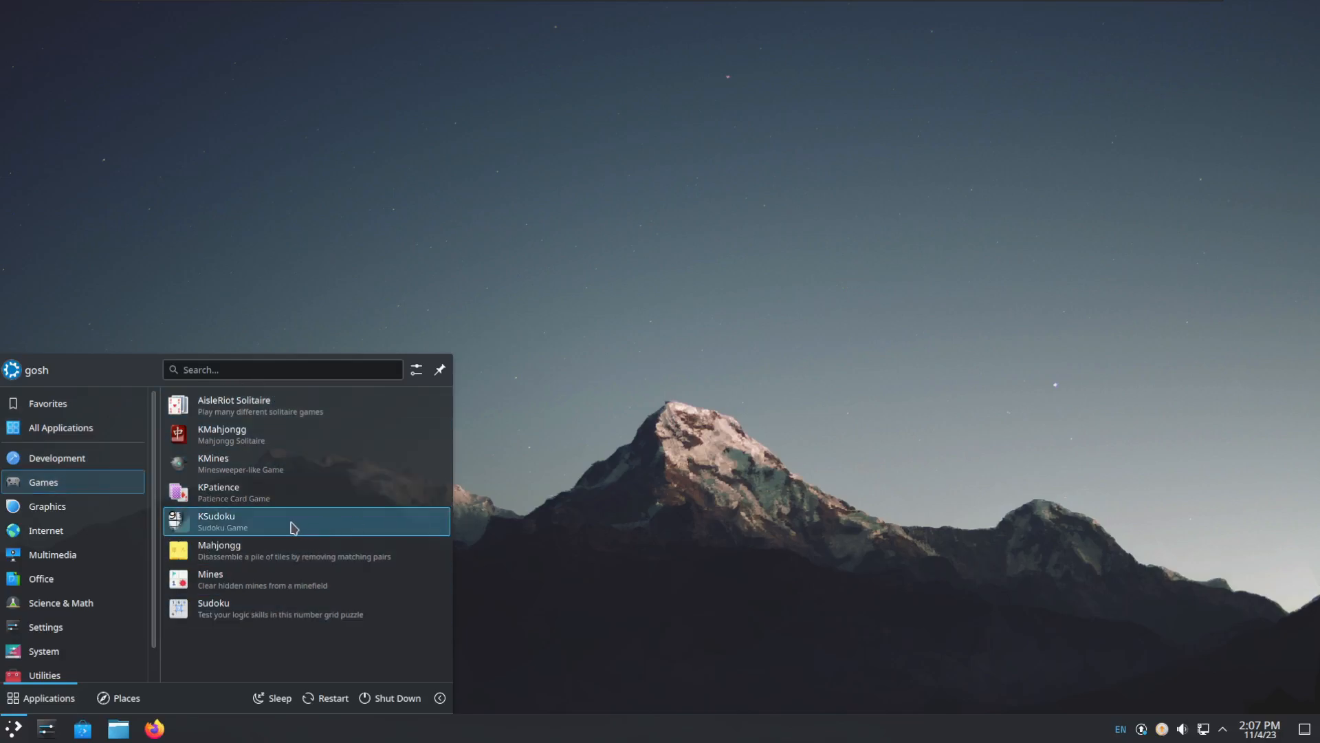
pyautogui.click(46, 507)
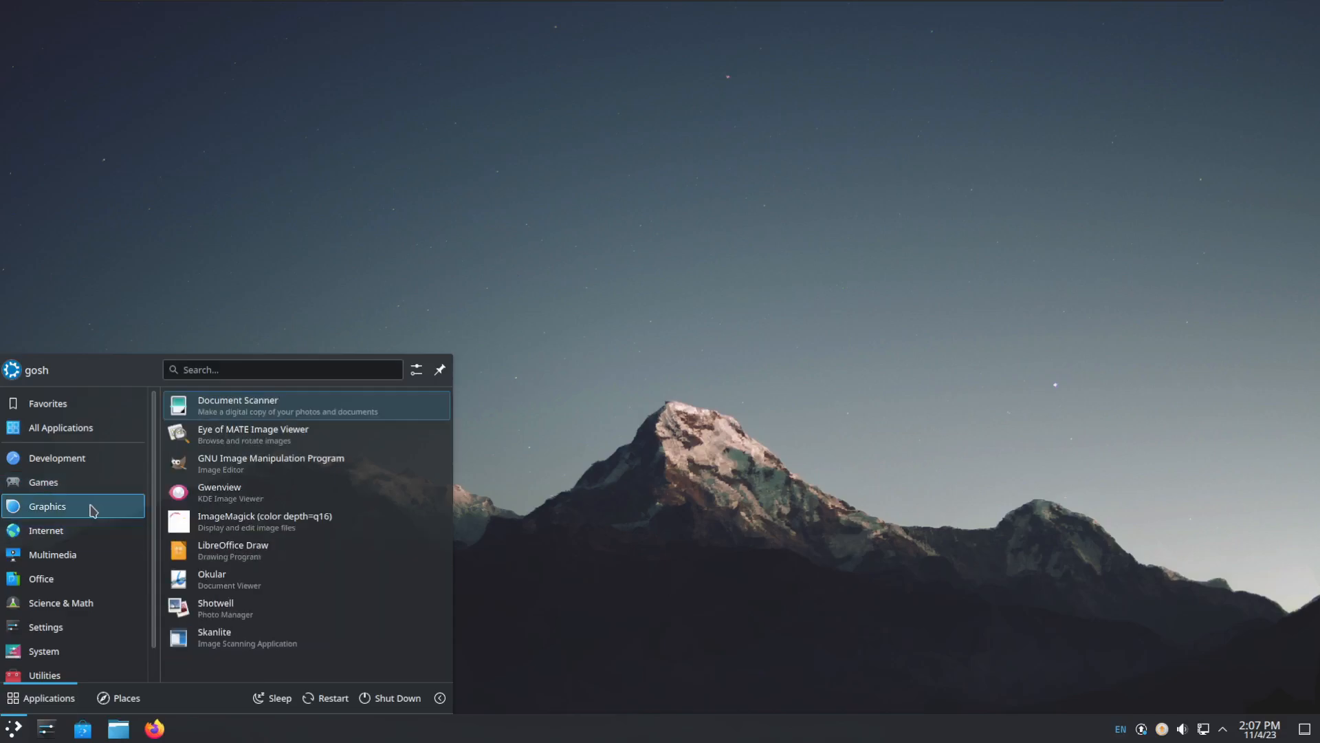
pyautogui.moveTo(282, 498)
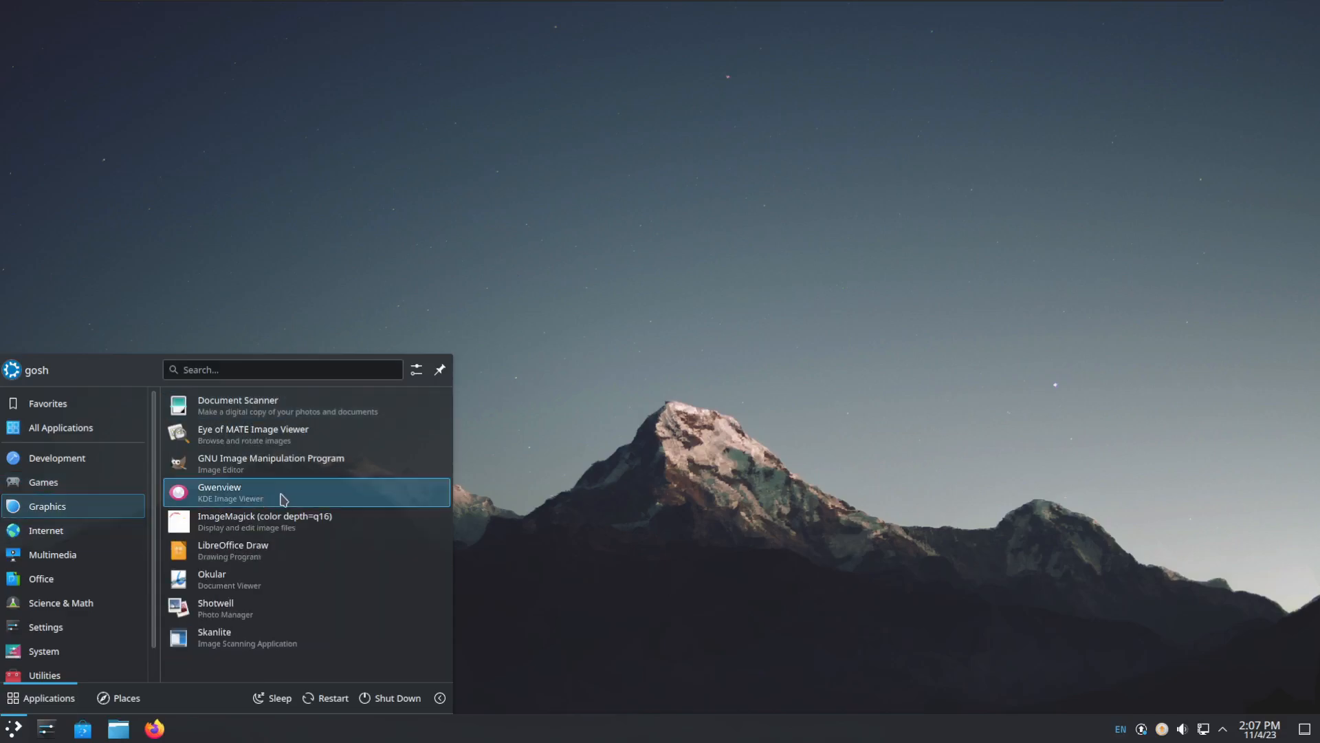
pyautogui.moveTo(280, 633)
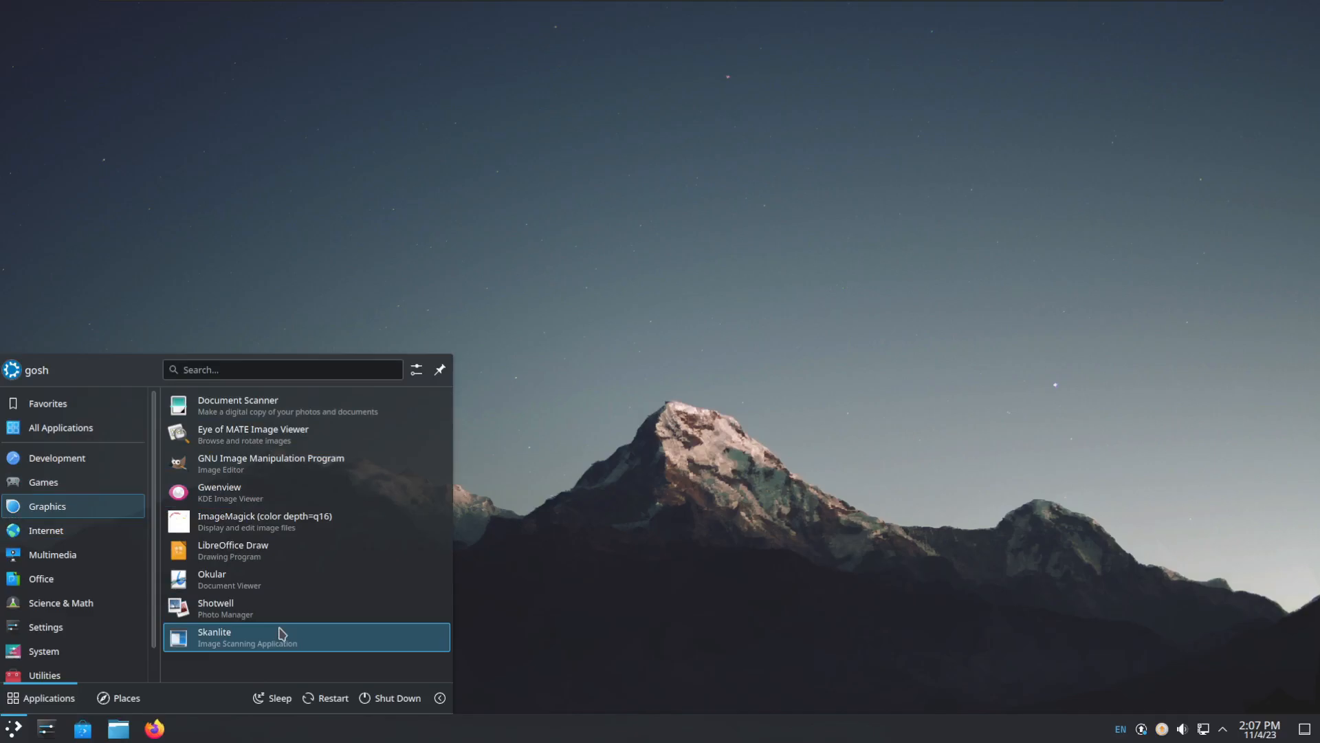
pyautogui.click(247, 635)
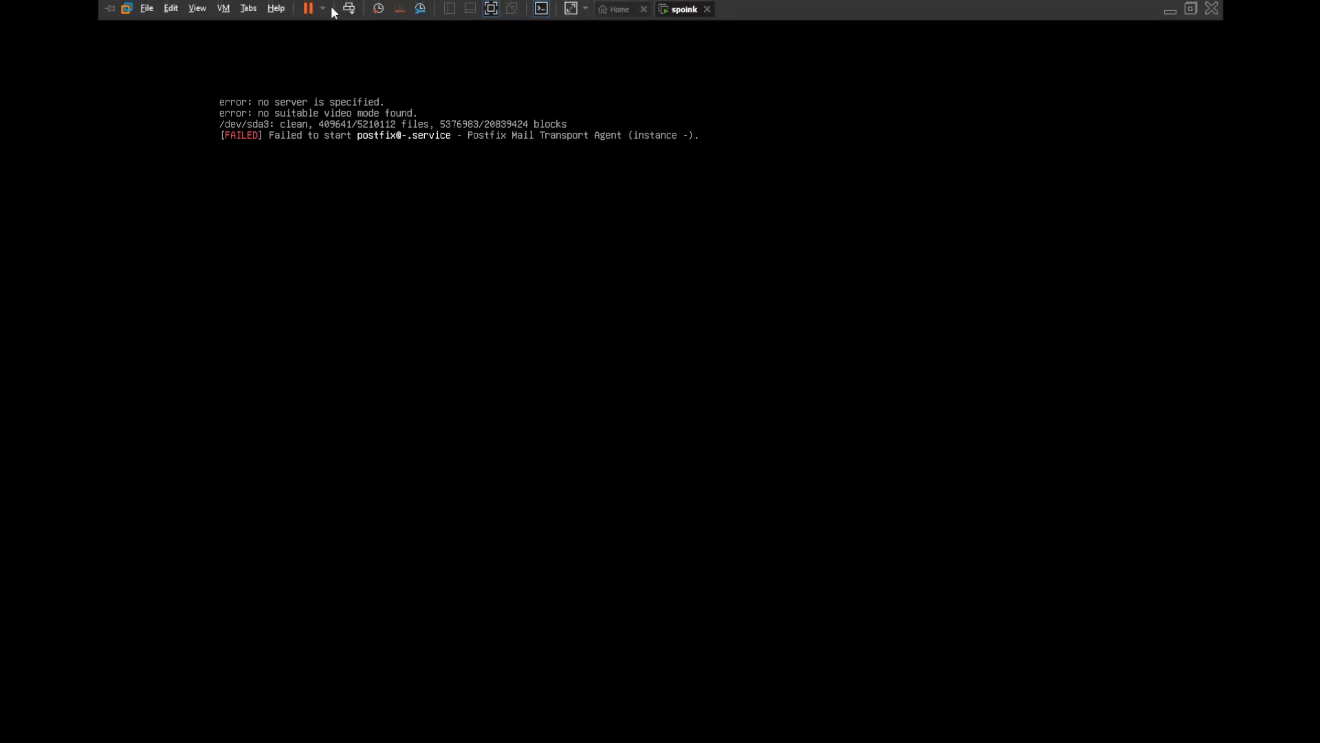
pyautogui.moveTo(227, 14)
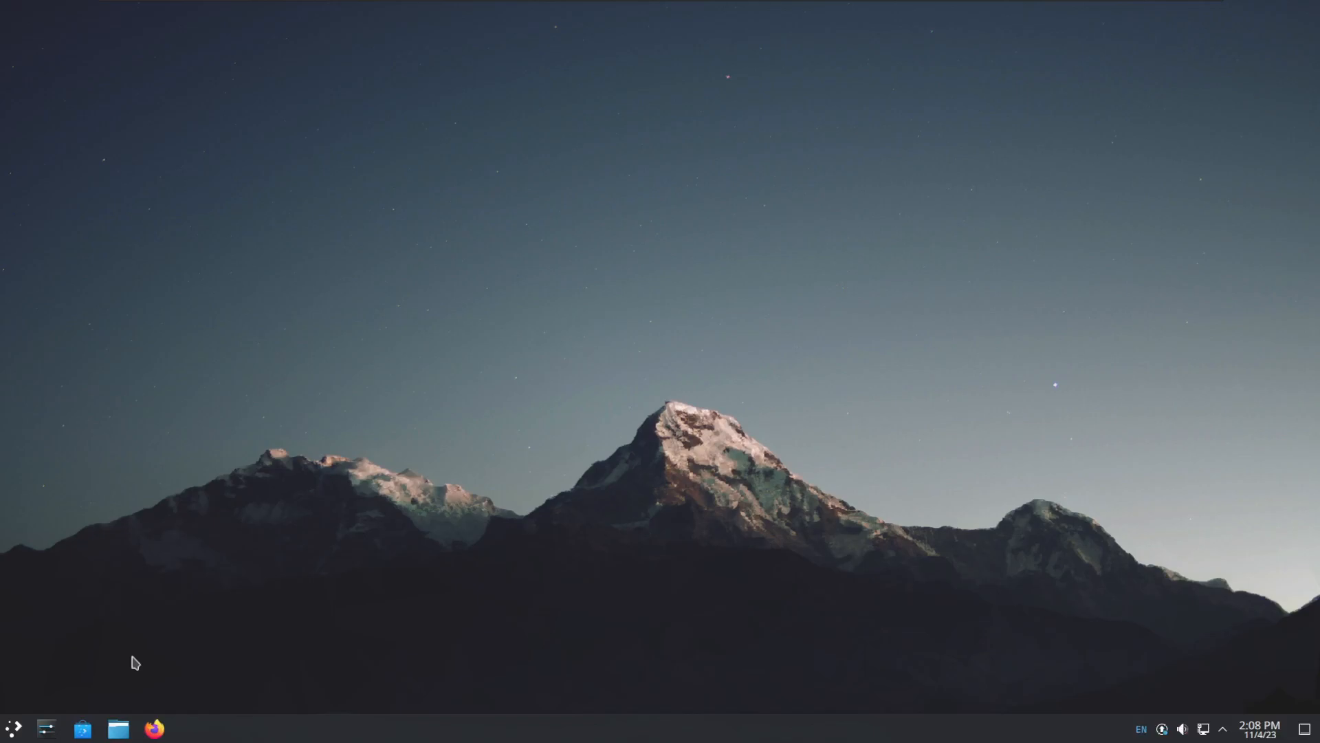
# Step: Browse the launcher's Internet category showing Firefox, Konversation and Opera
pyautogui.click(11, 727)
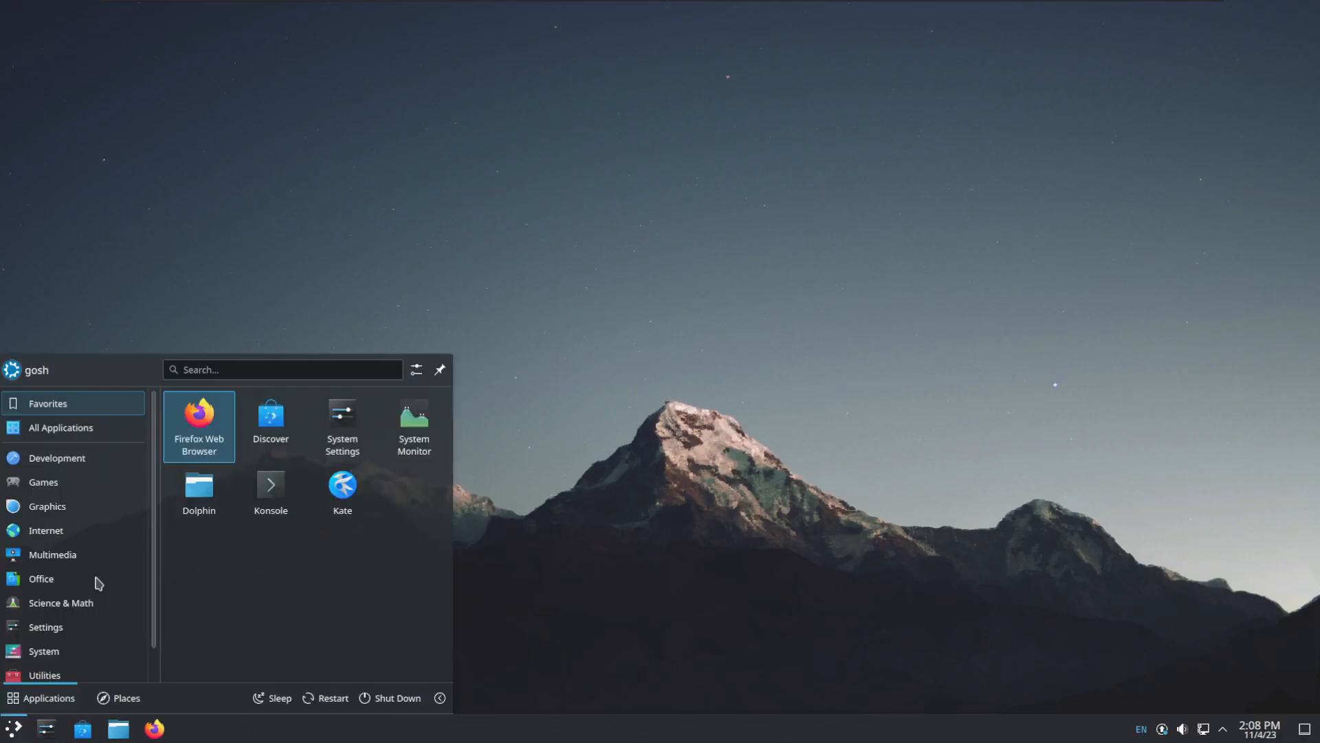
pyautogui.click(46, 531)
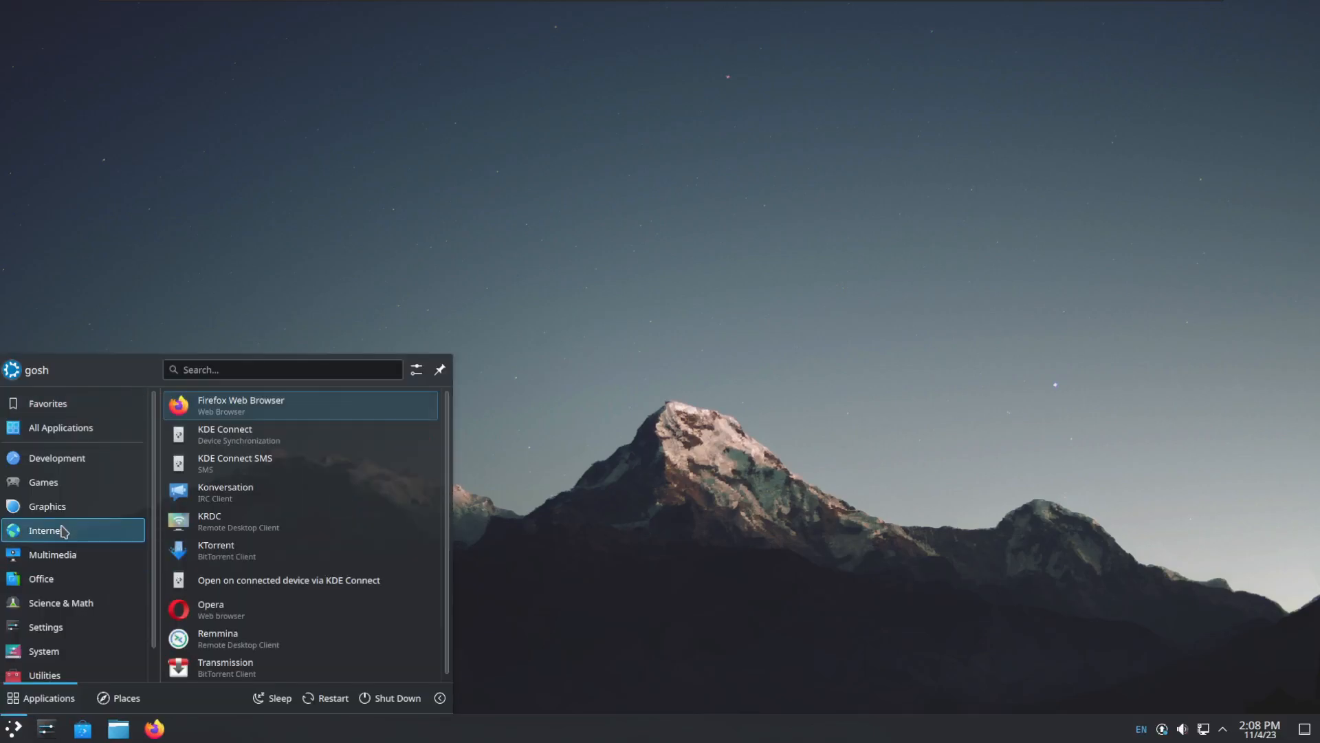
pyautogui.click(47, 506)
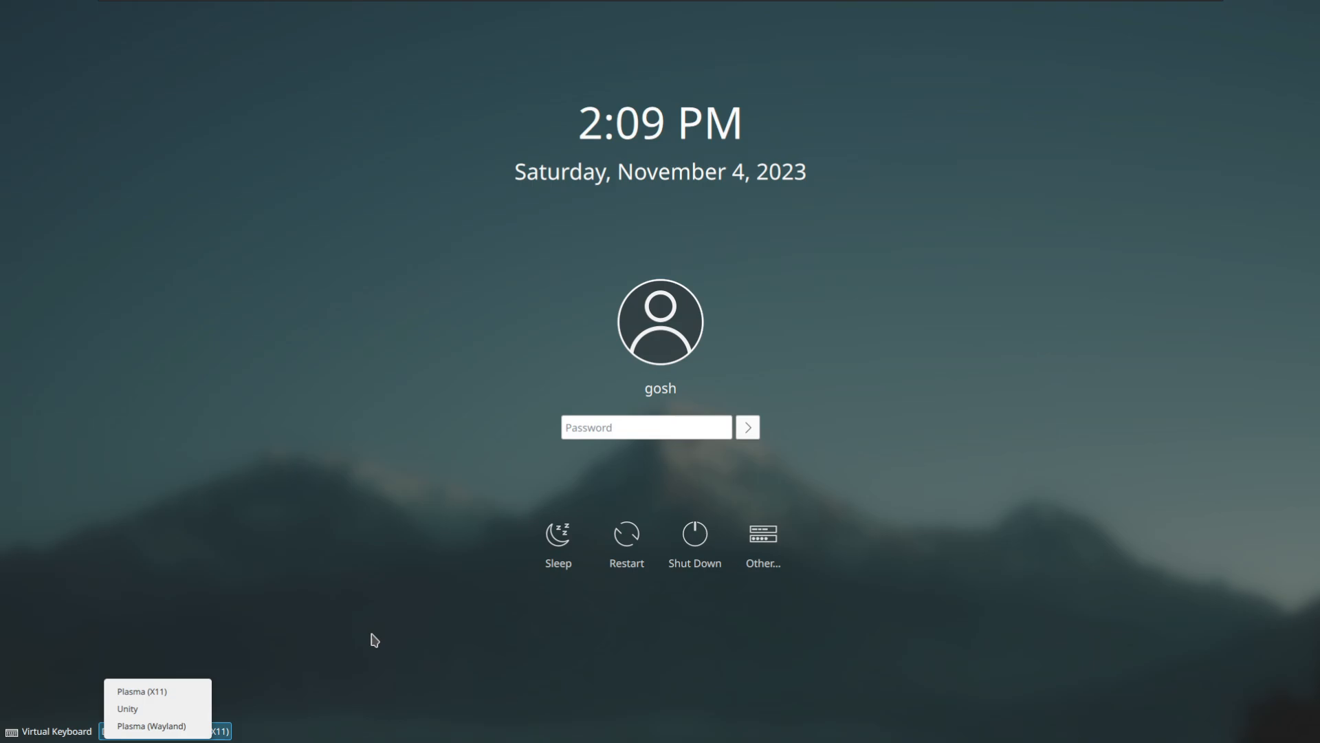
pyautogui.moveTo(344, 639)
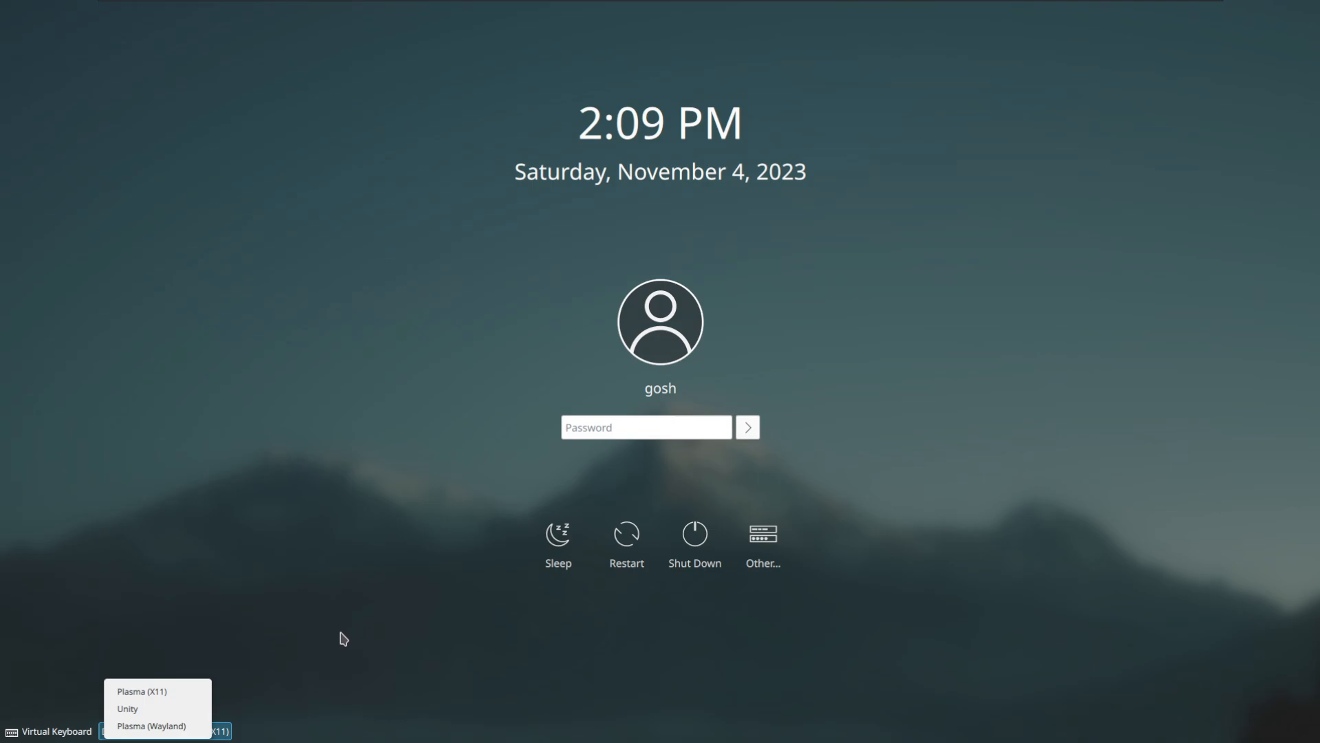
# Step: Log in to the Unity session from the SDDM login screen
pyautogui.click(141, 691)
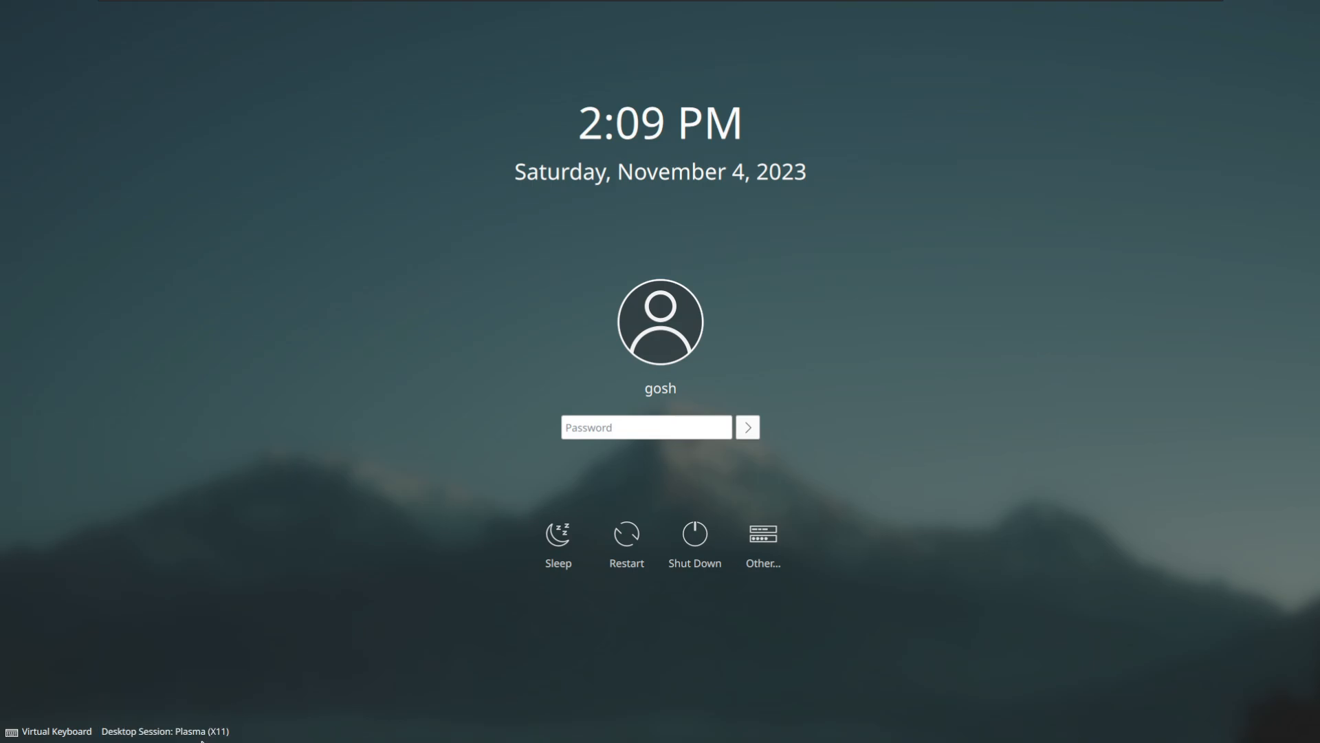
pyautogui.moveTo(182, 724)
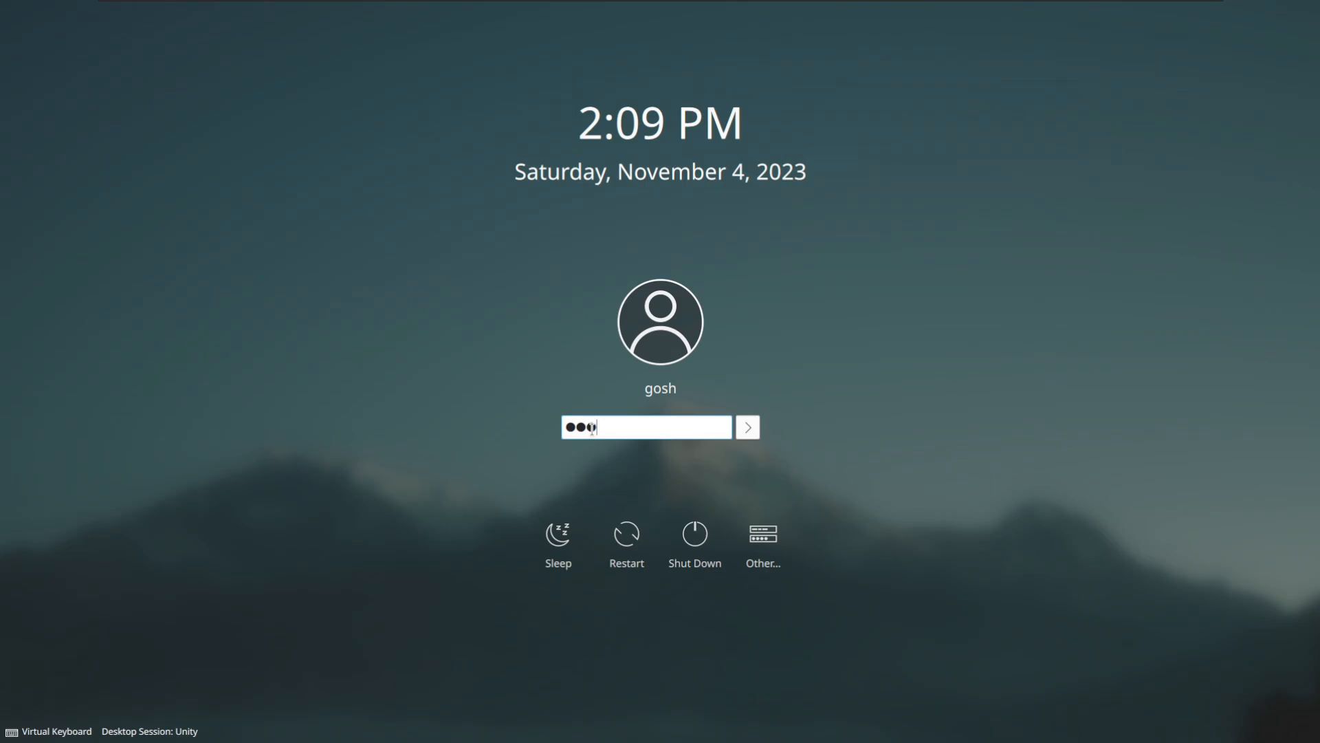
pyautogui.click(748, 426)
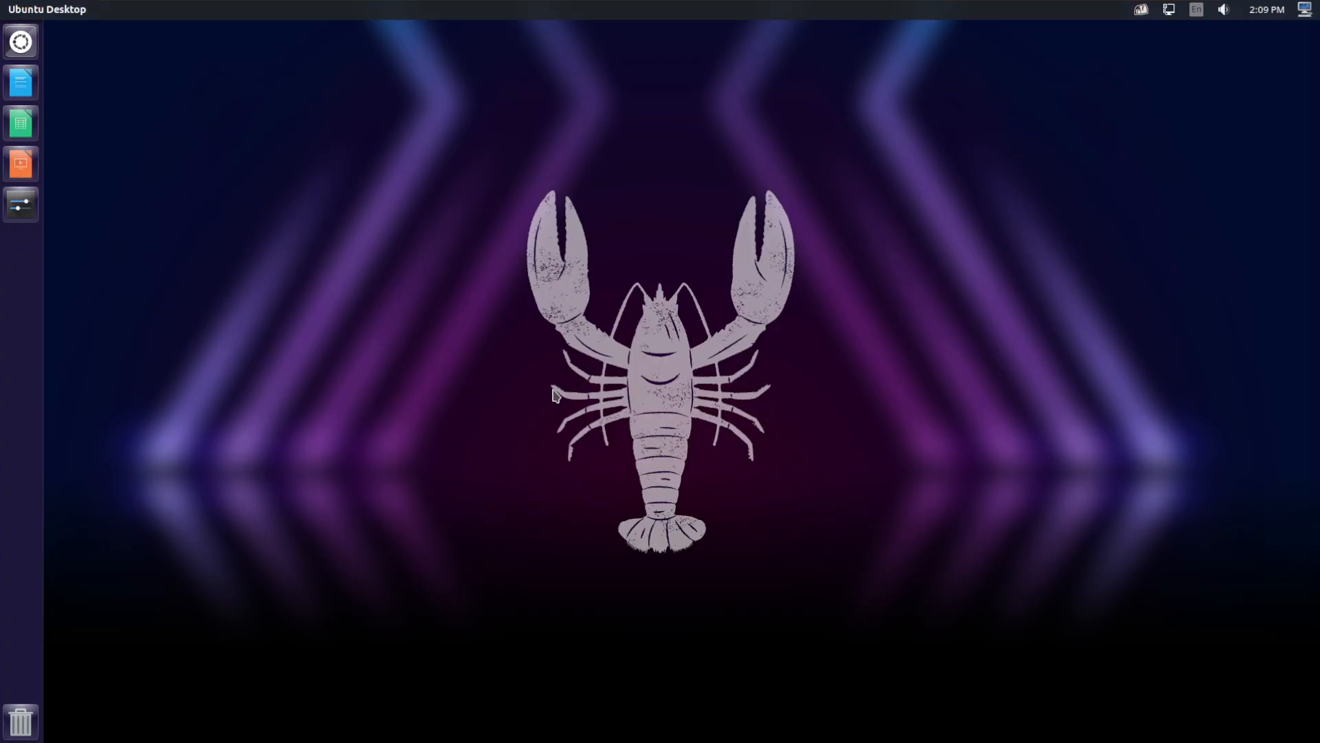
pyautogui.press('Super')
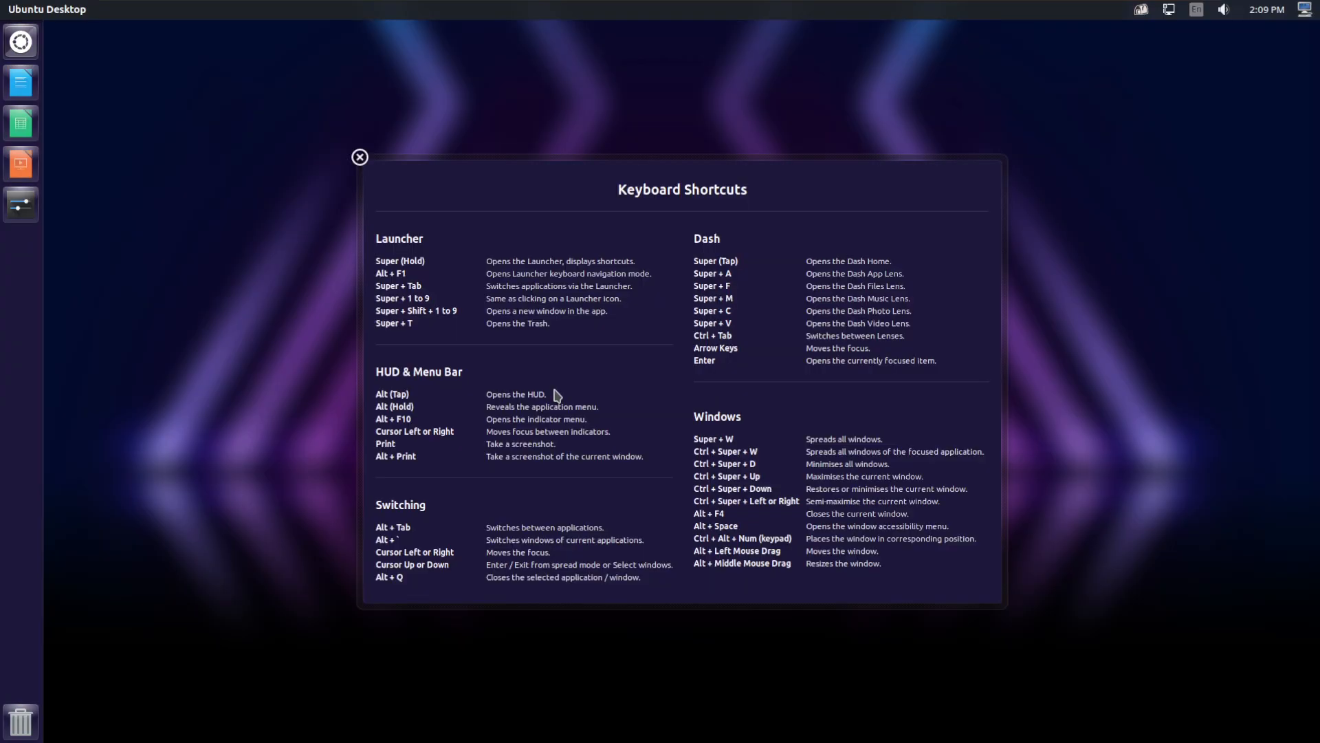
pyautogui.moveTo(360, 157)
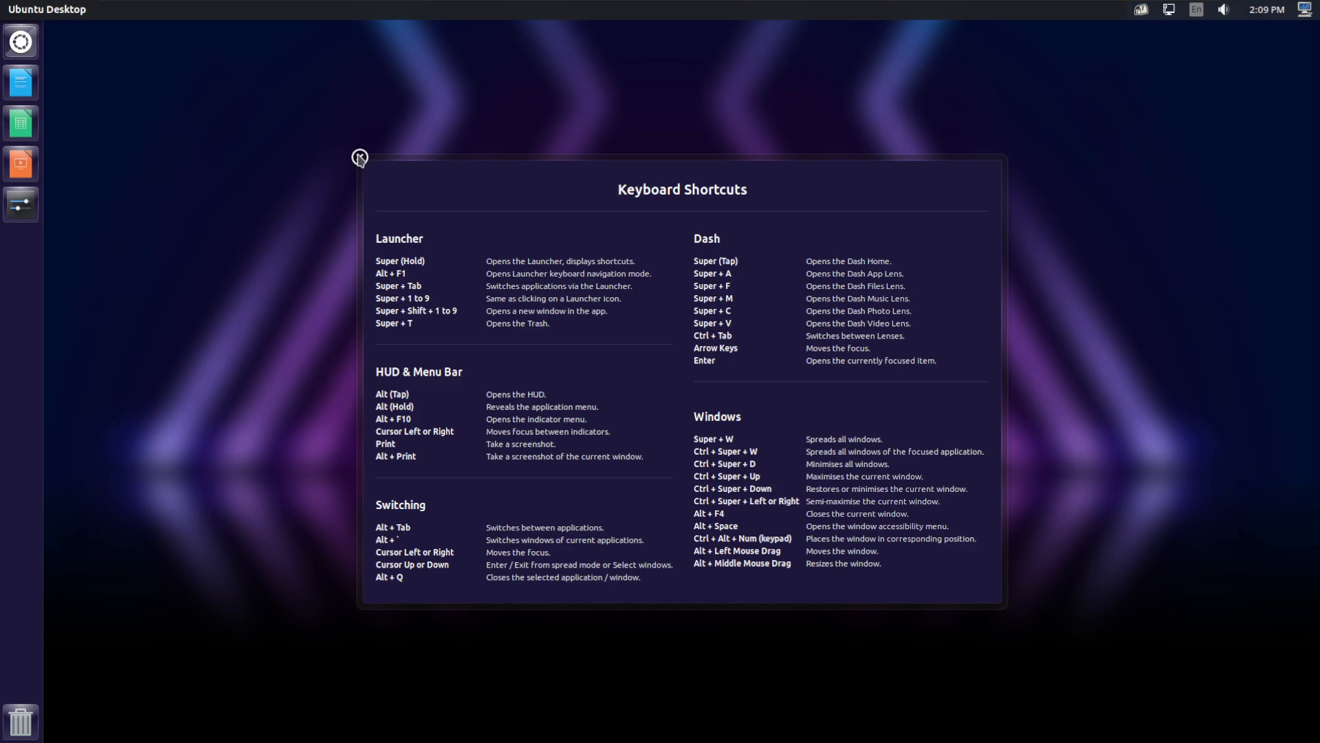
pyautogui.moveTo(25, 63)
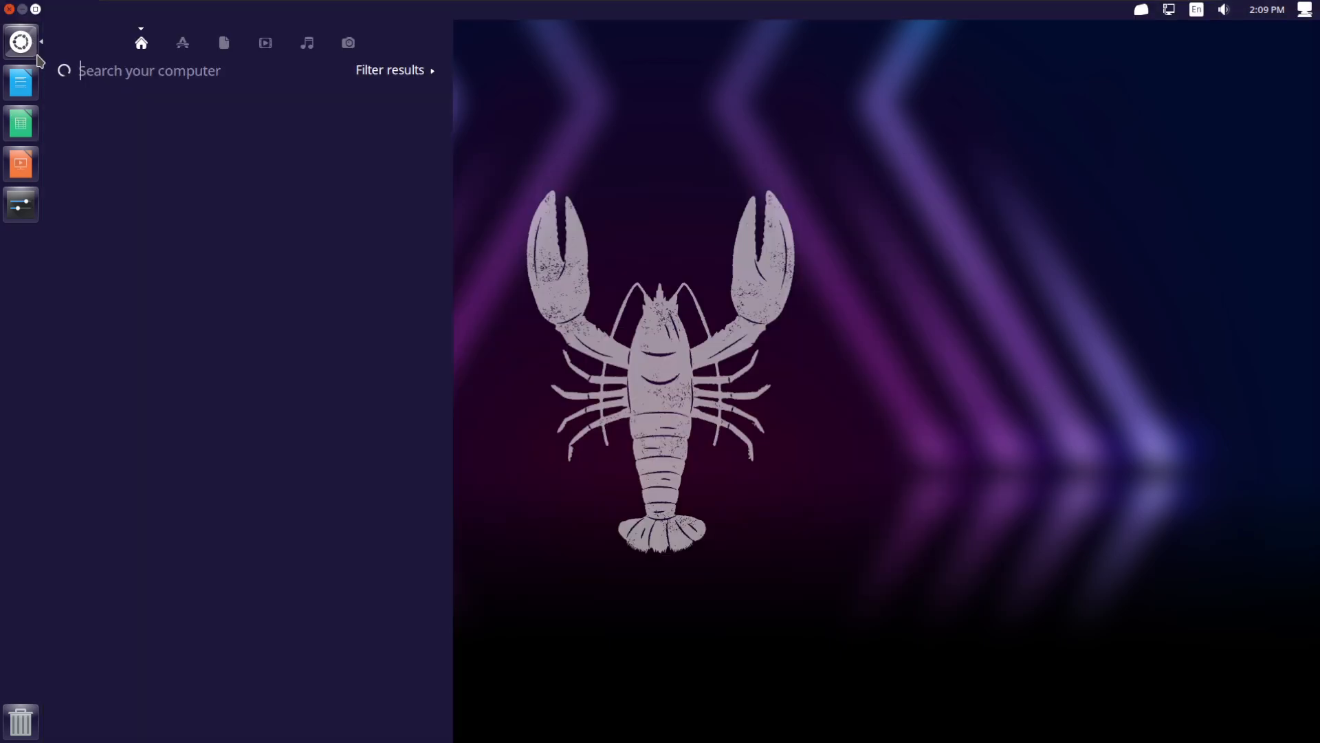
pyautogui.press('Escape')
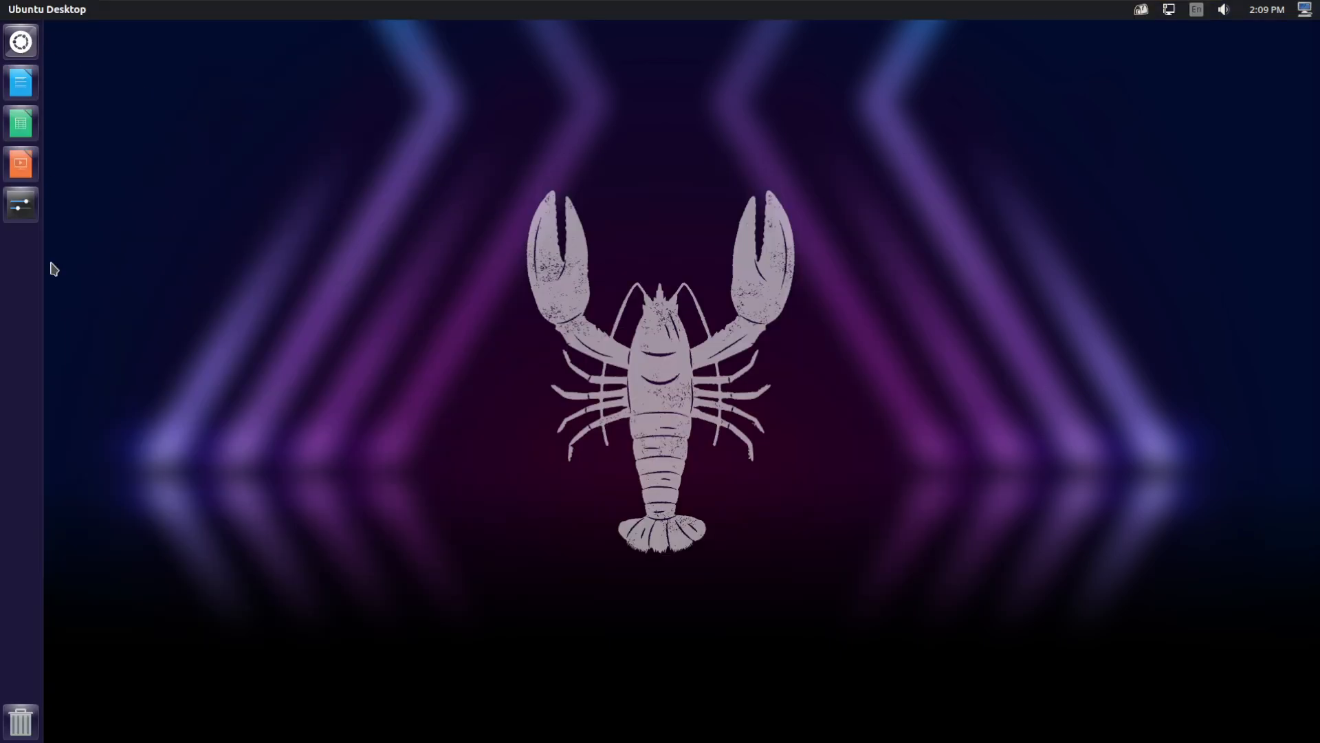
pyautogui.moveTo(22, 206)
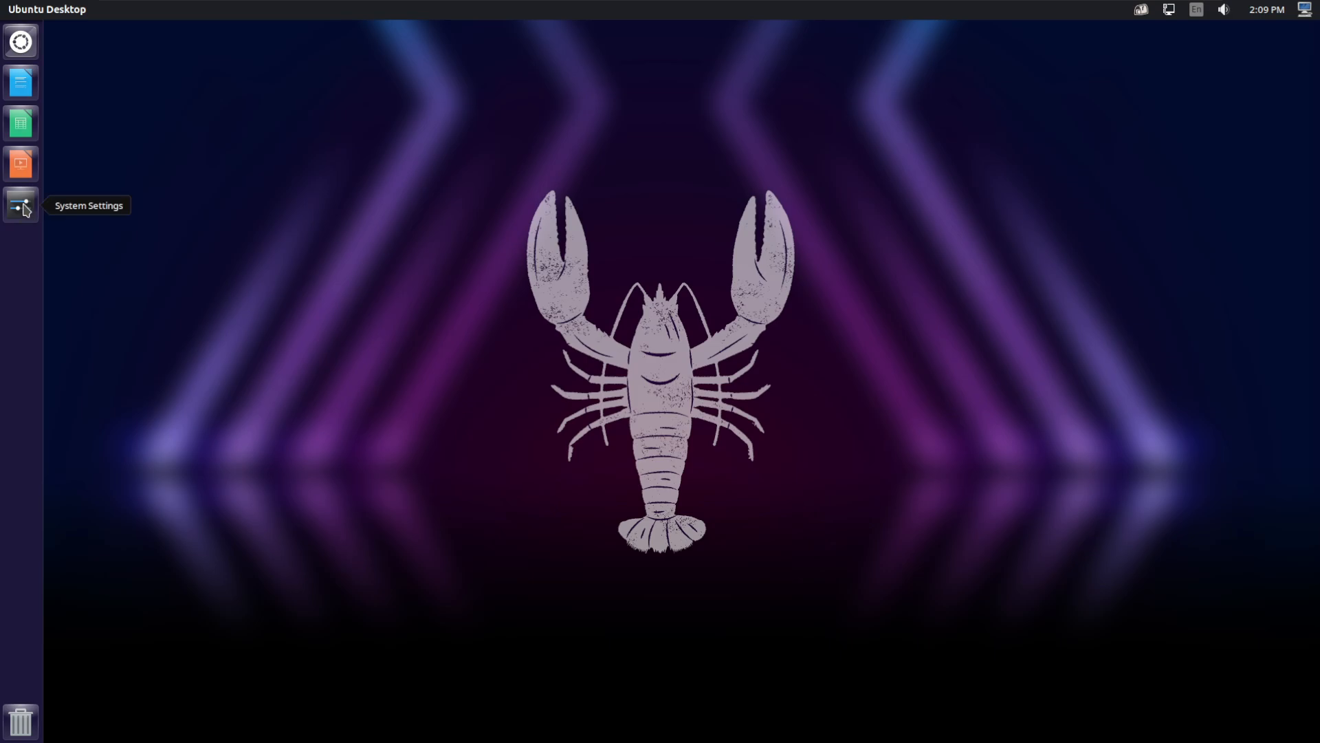
# Step: Browse the Dash Applications lens, launch and close Elisa, then return to the full app list
pyautogui.click(20, 42)
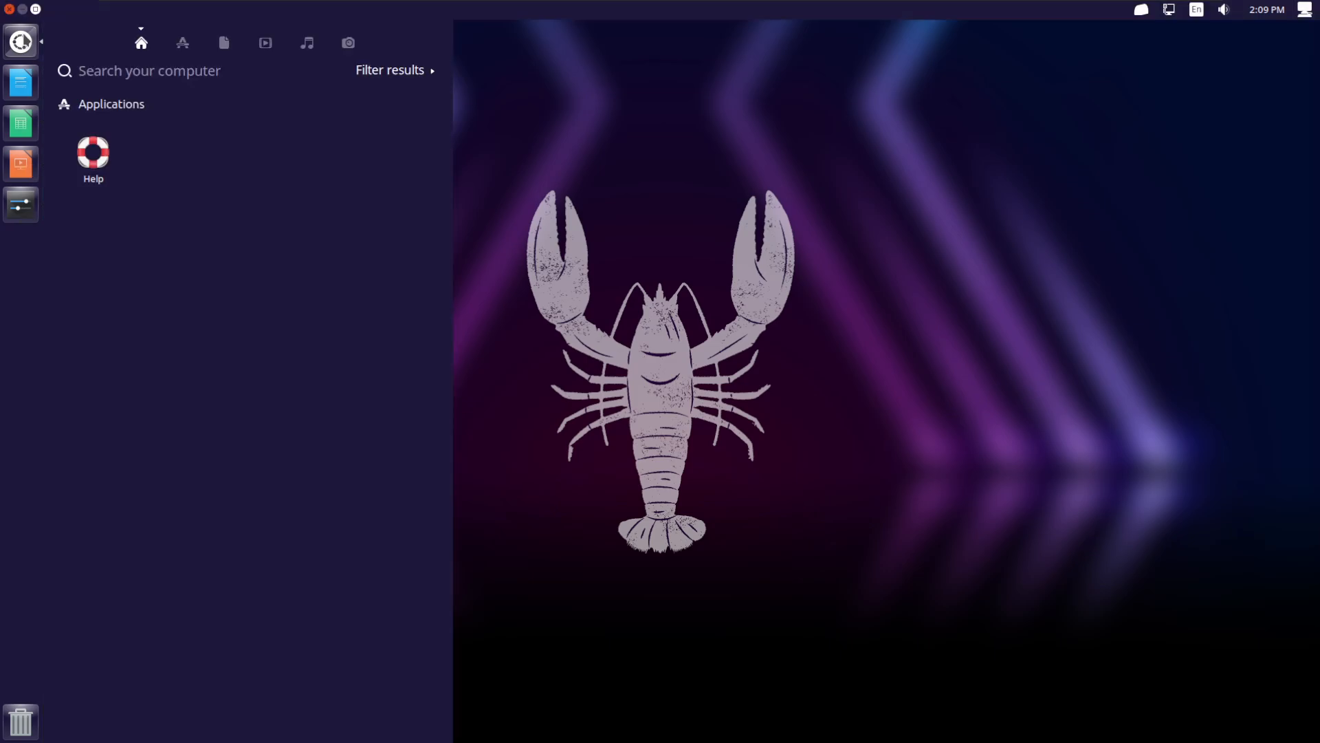
pyautogui.click(182, 43)
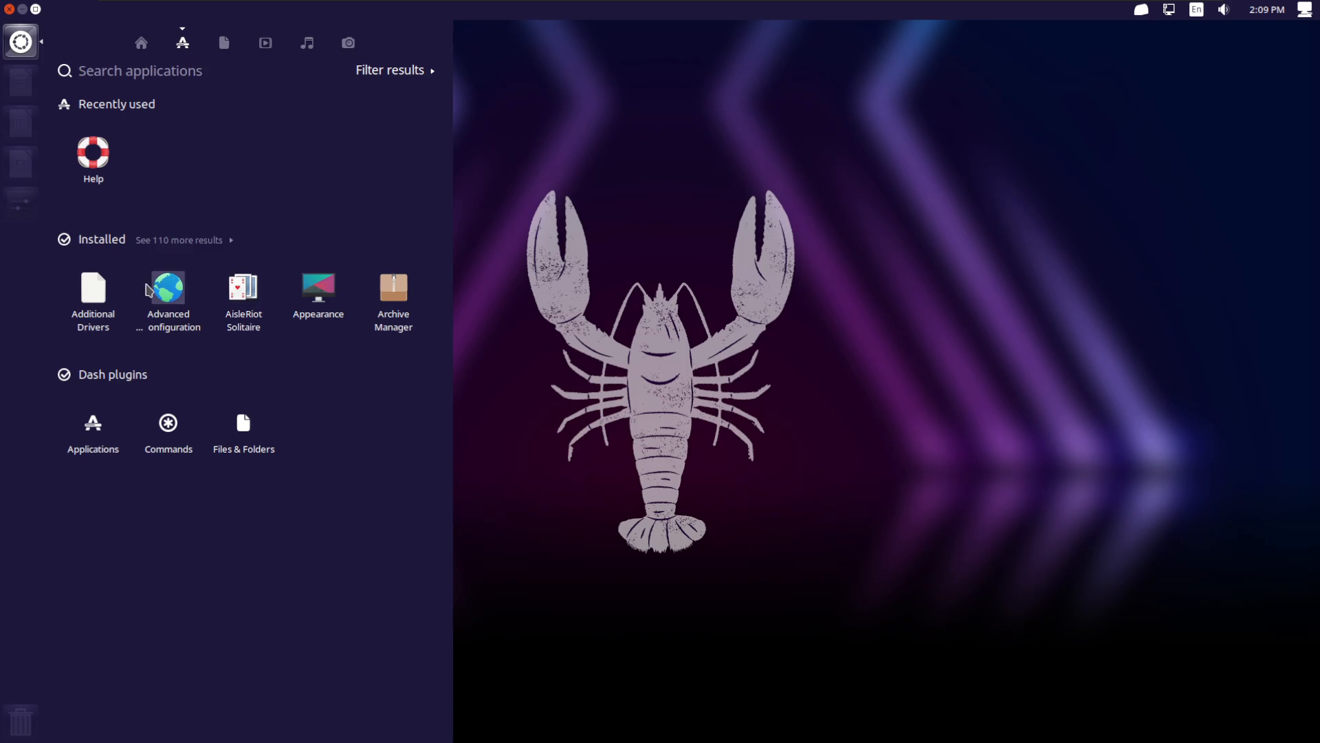
pyautogui.click(177, 239)
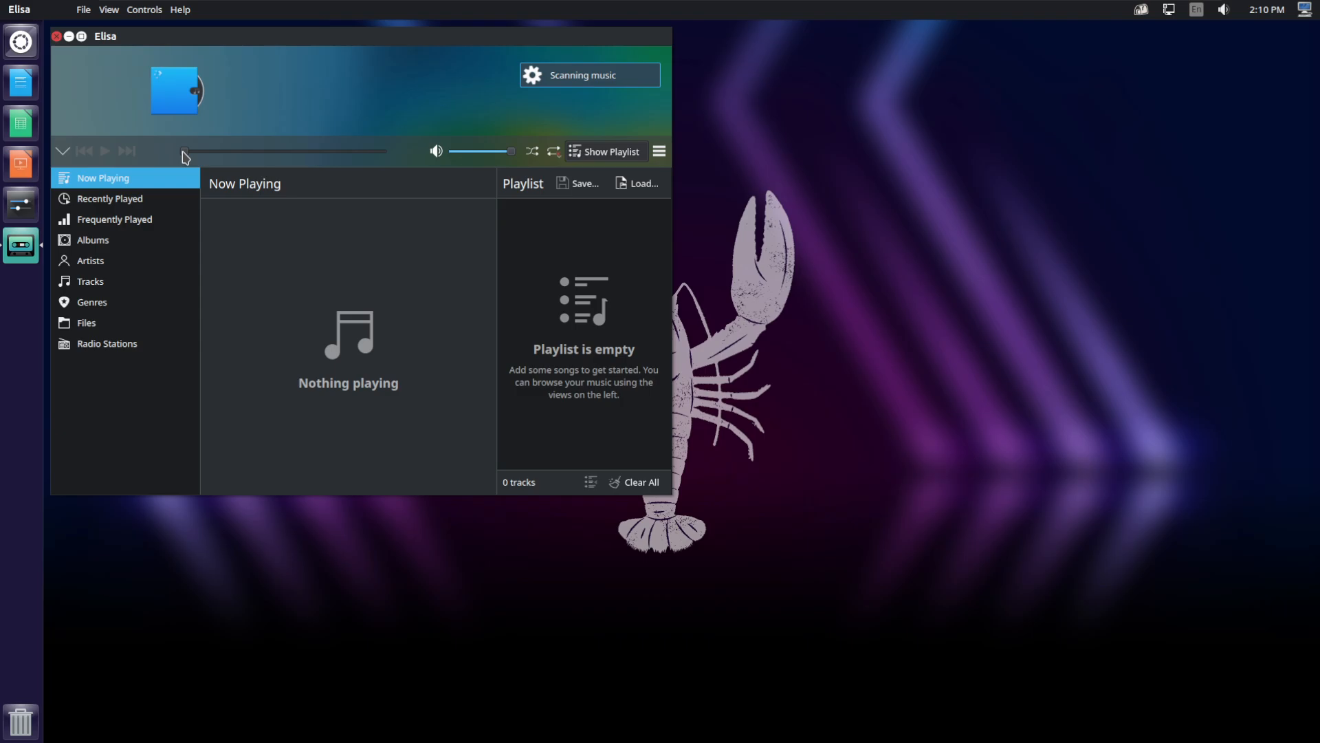
pyautogui.click(55, 36)
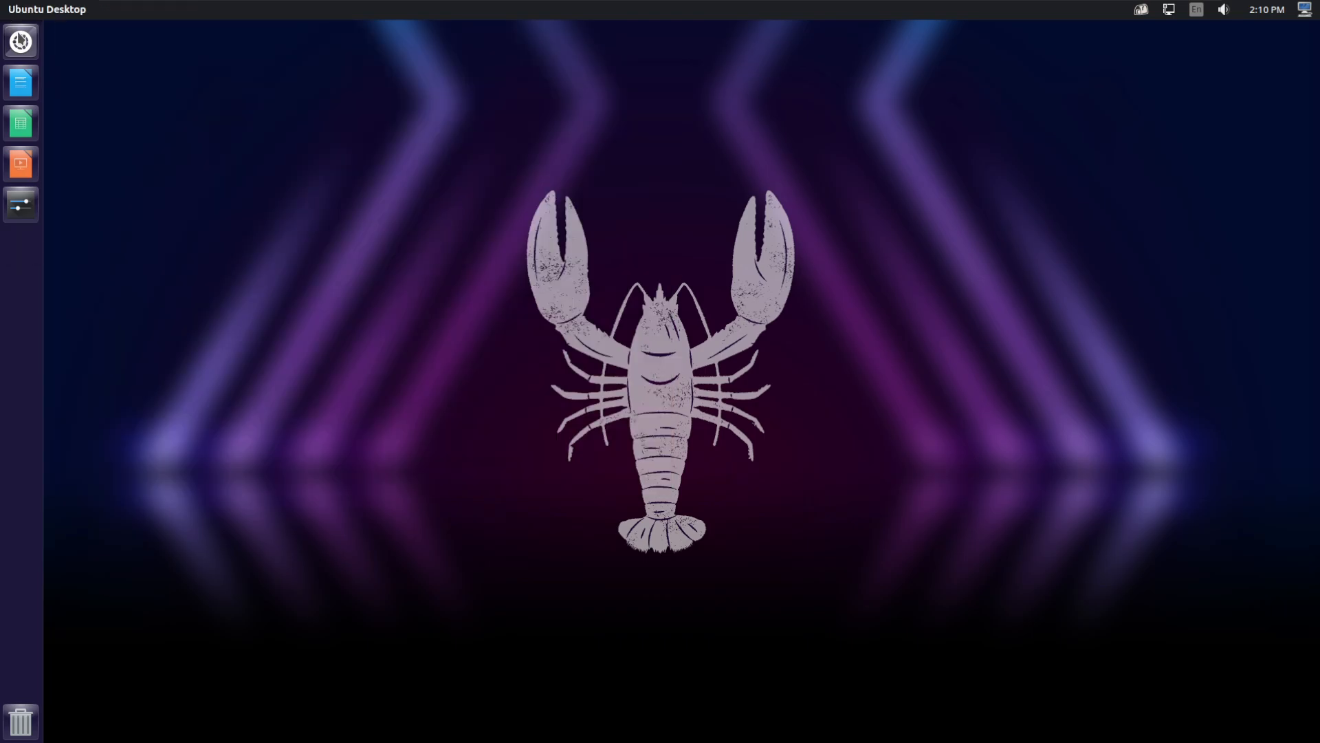
pyautogui.click(21, 41)
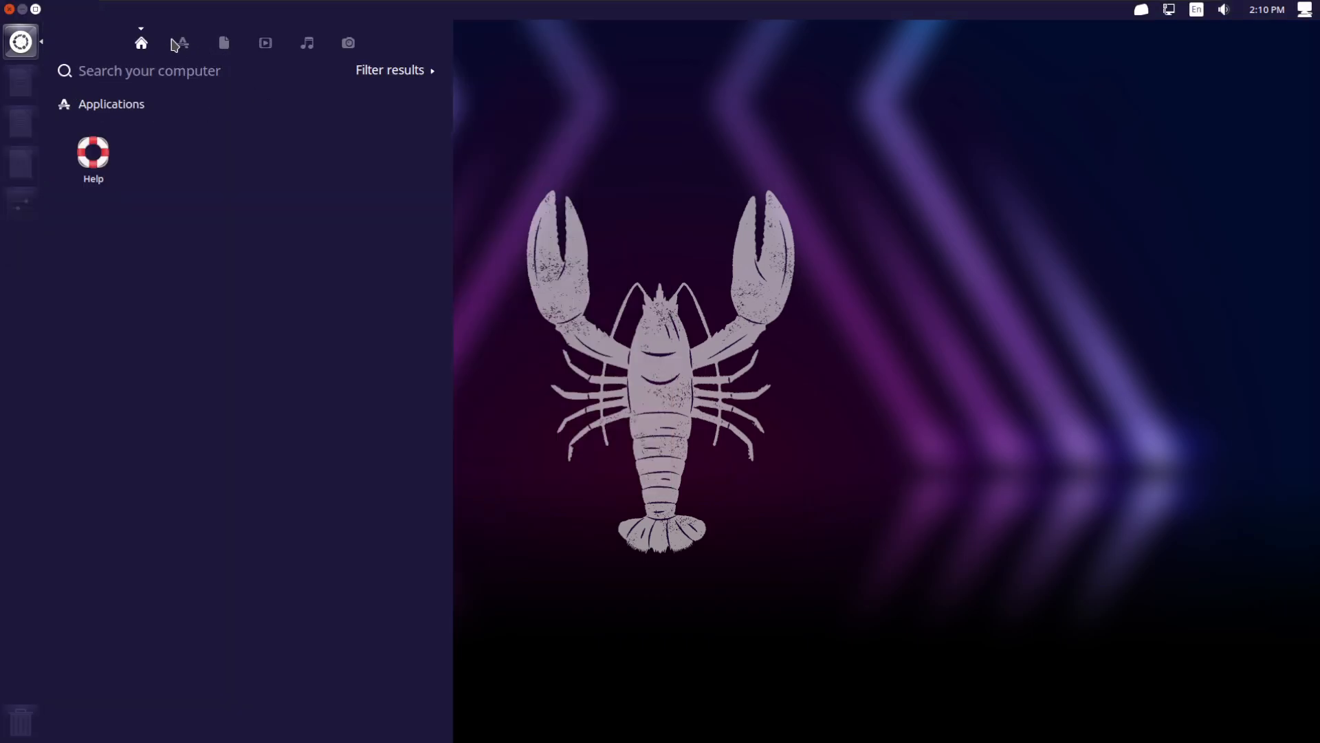
pyautogui.click(181, 41)
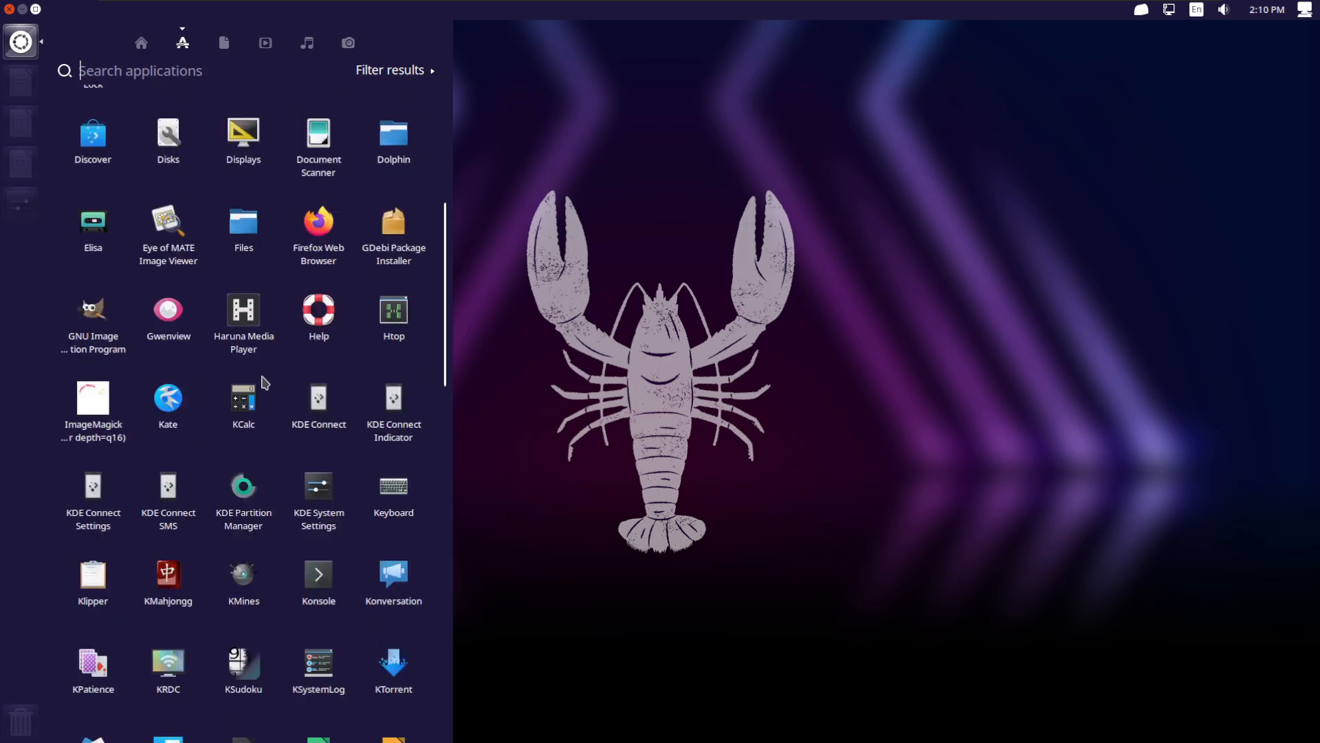
# Step: Narrow results with the Dash plugins filter, then switch to the Music lens showing no music available
pyautogui.scroll(-3)
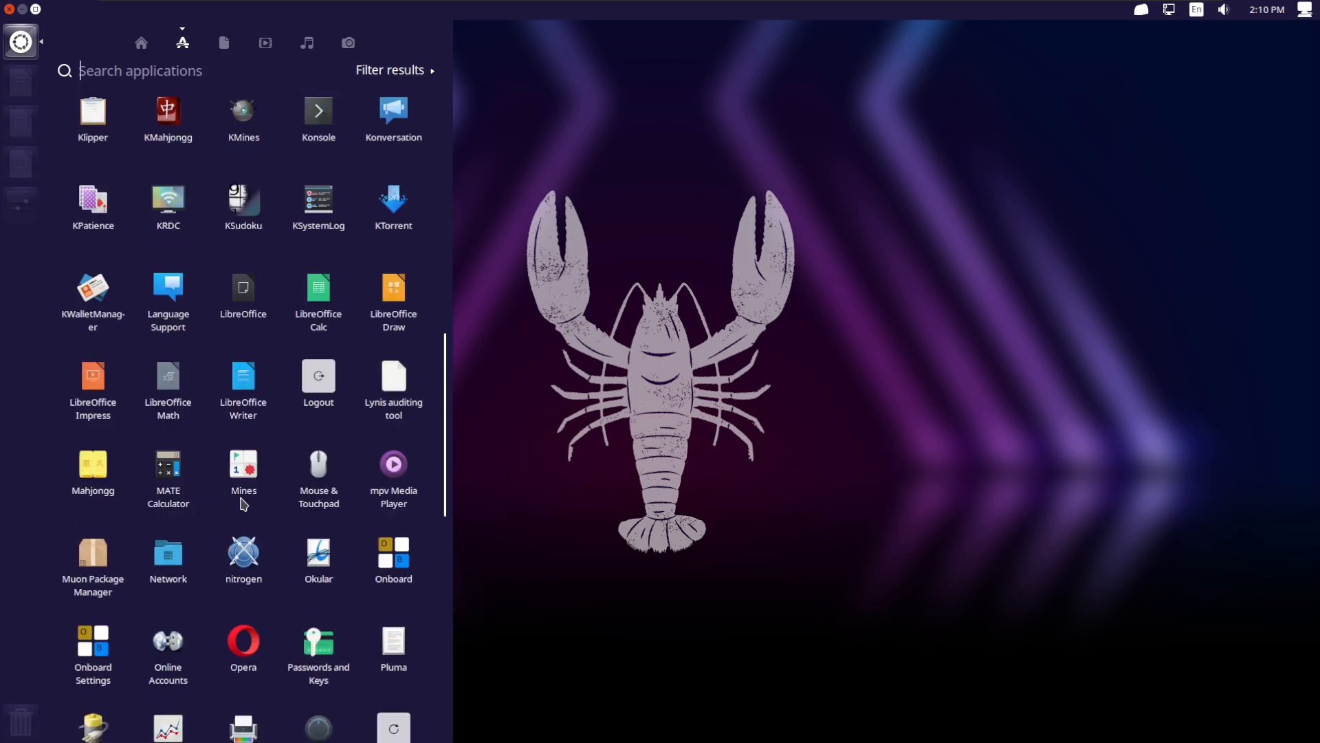
pyautogui.click(391, 69)
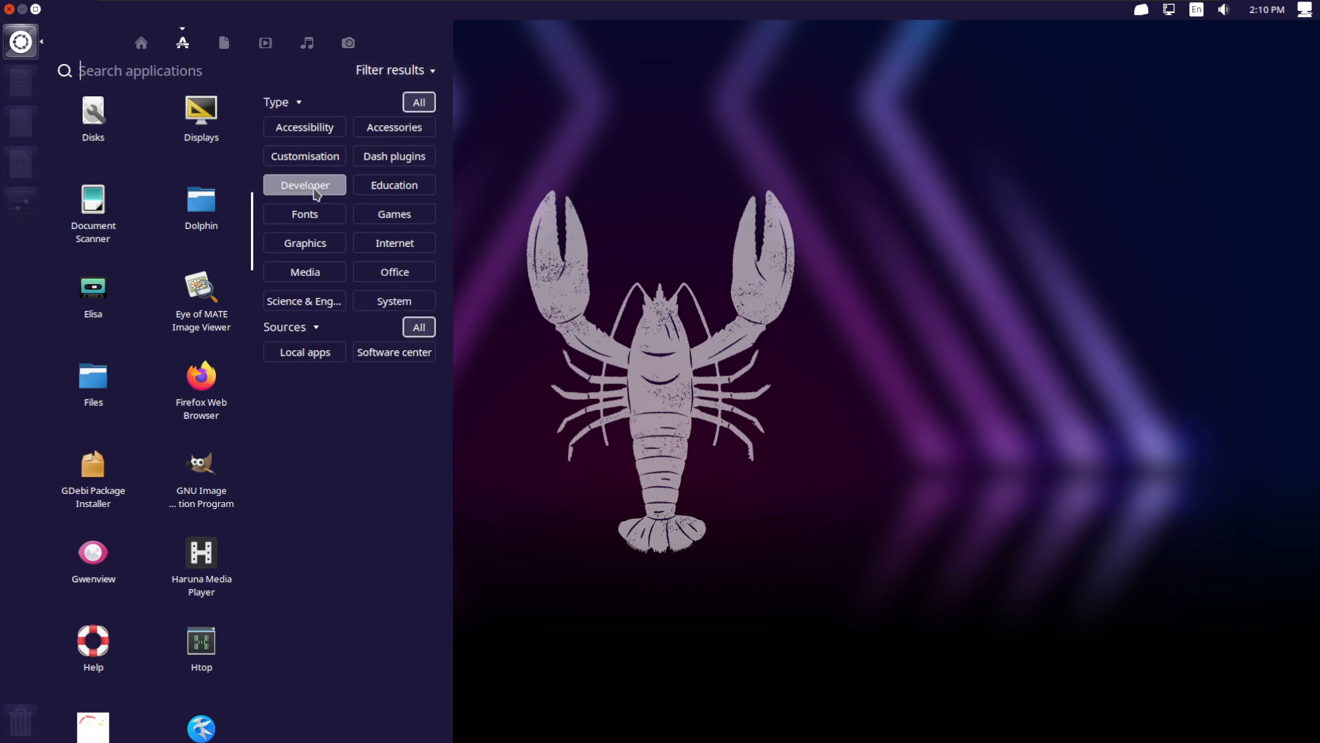
pyautogui.click(393, 155)
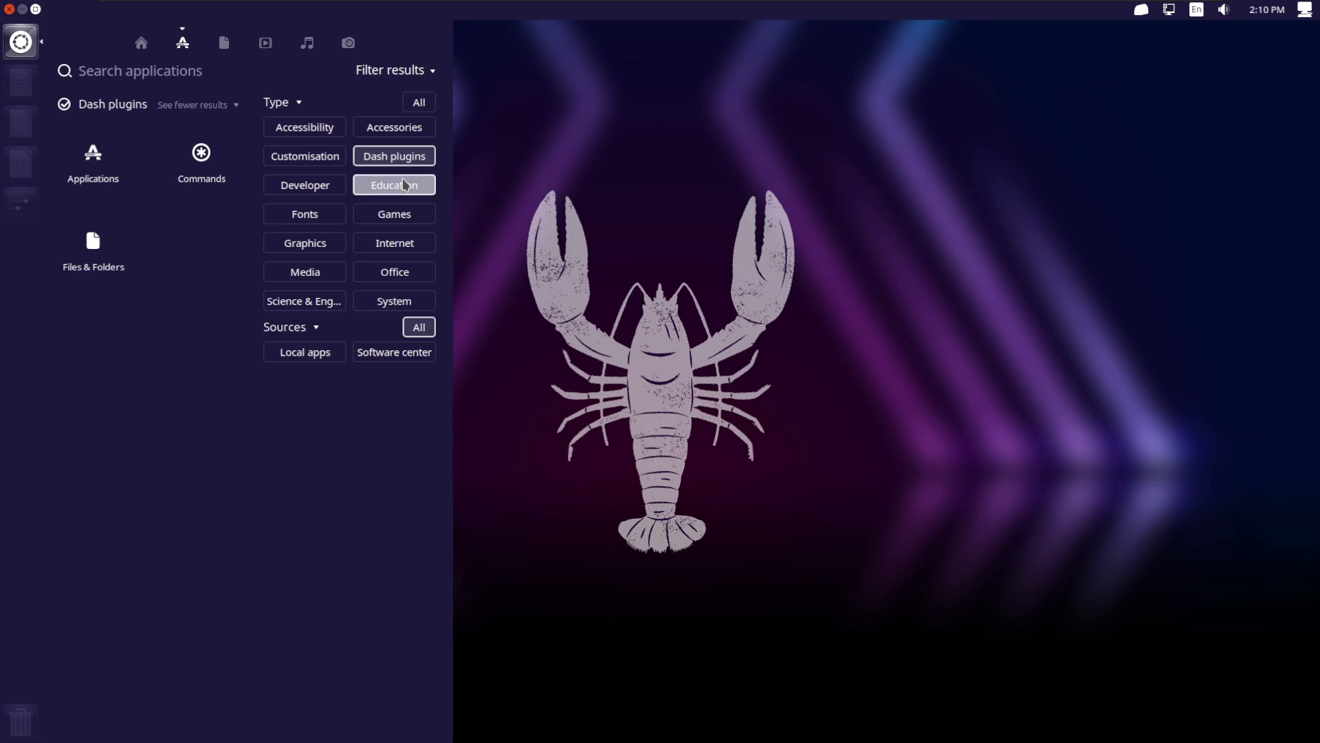
pyautogui.click(393, 213)
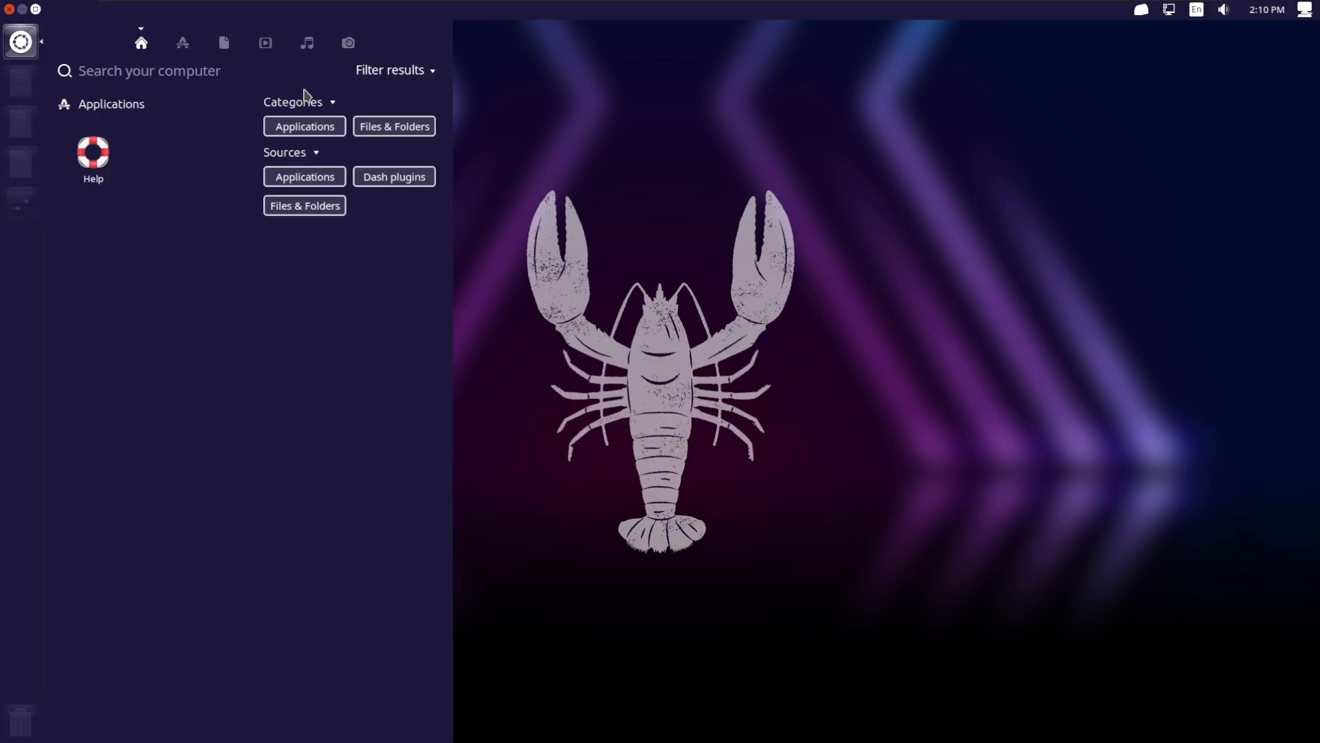
pyautogui.click(305, 42)
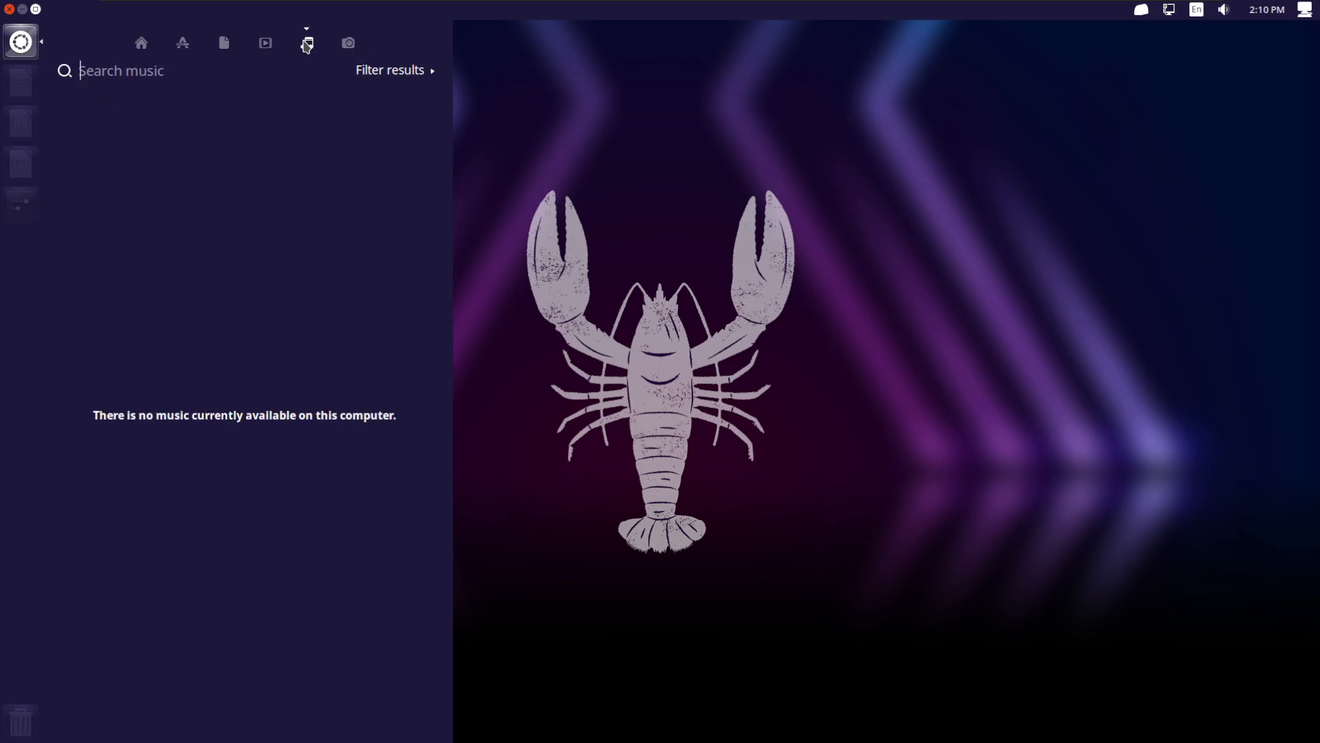
# Step: Launch LibreOffice Calc, view its About box showing version 7.5.7.1, and close the spreadsheet
pyautogui.click(182, 41)
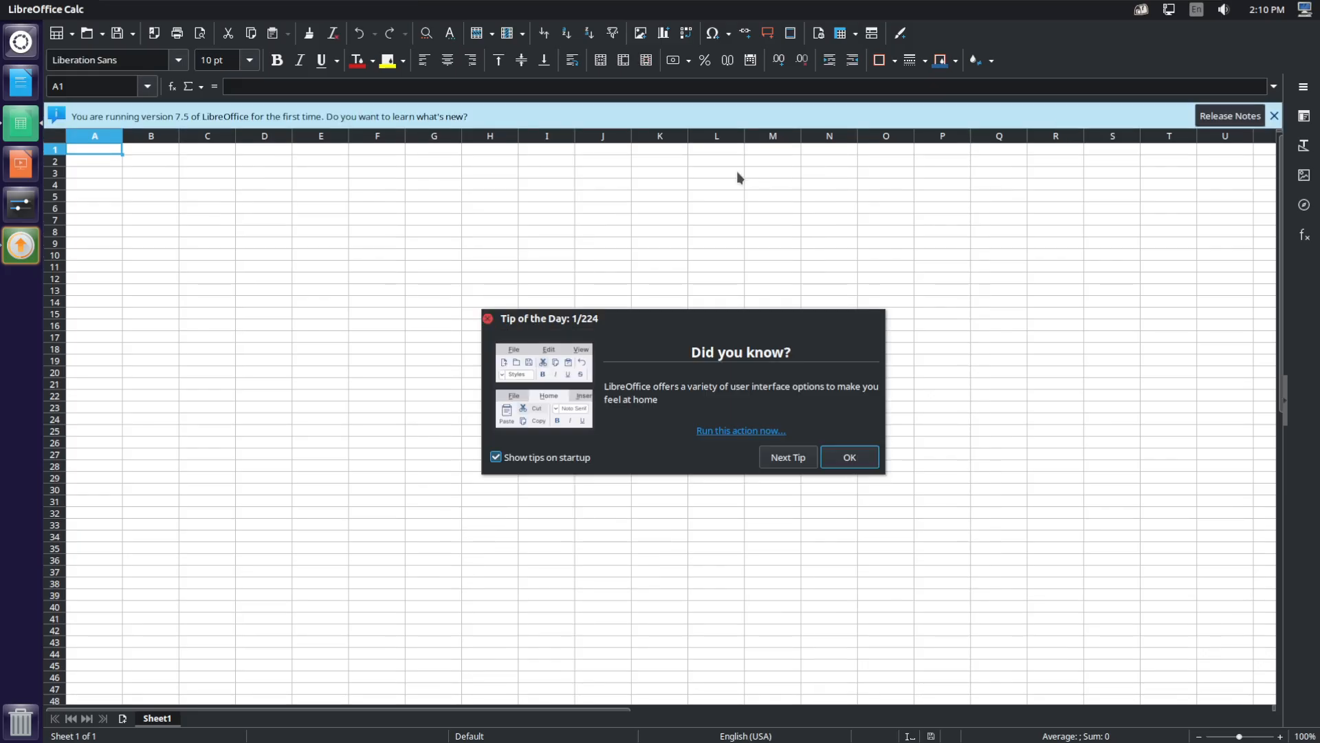
pyautogui.click(850, 457)
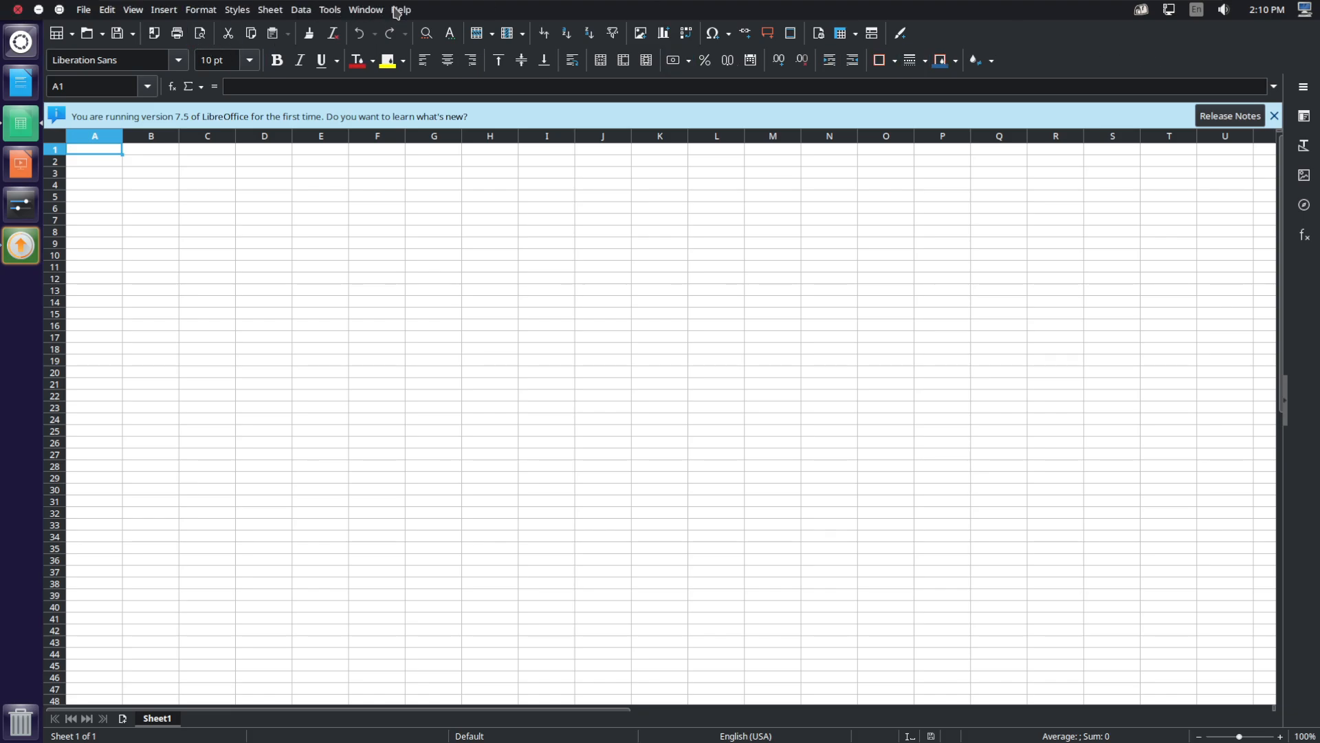
pyautogui.click(402, 8)
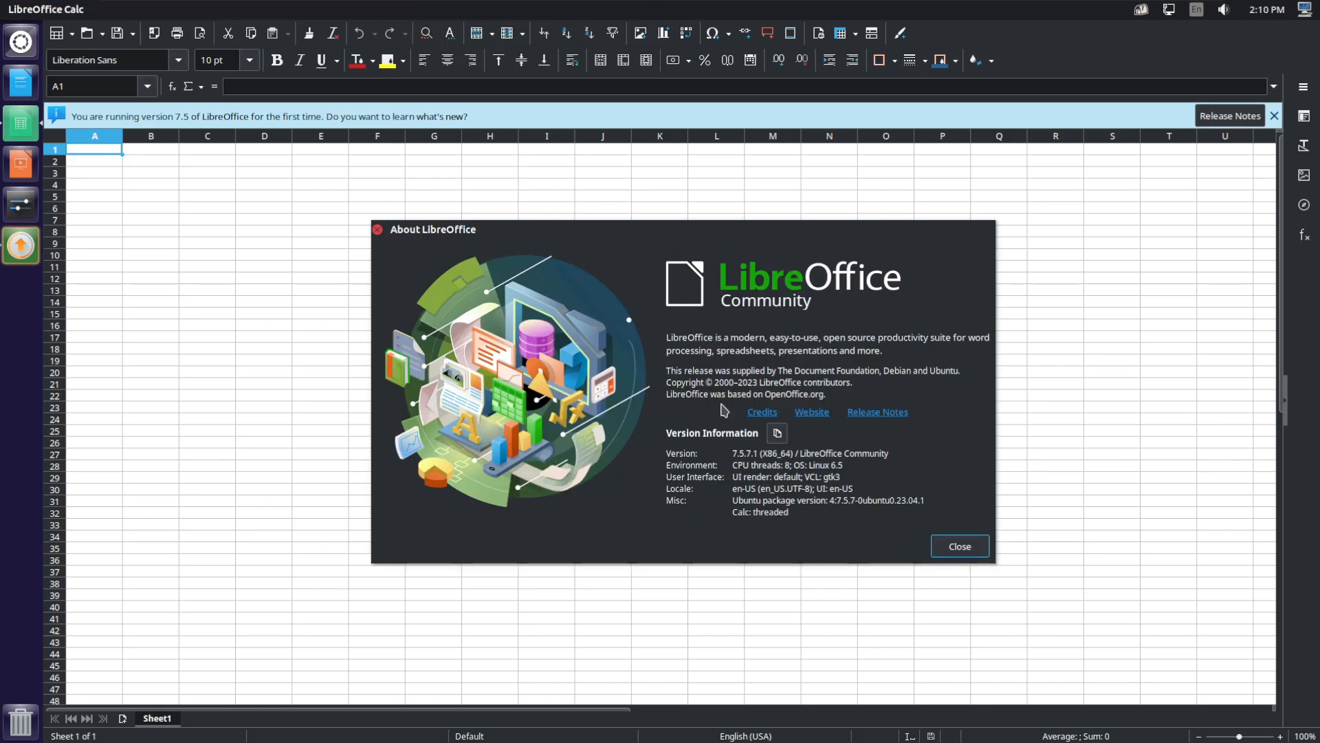
pyautogui.click(960, 546)
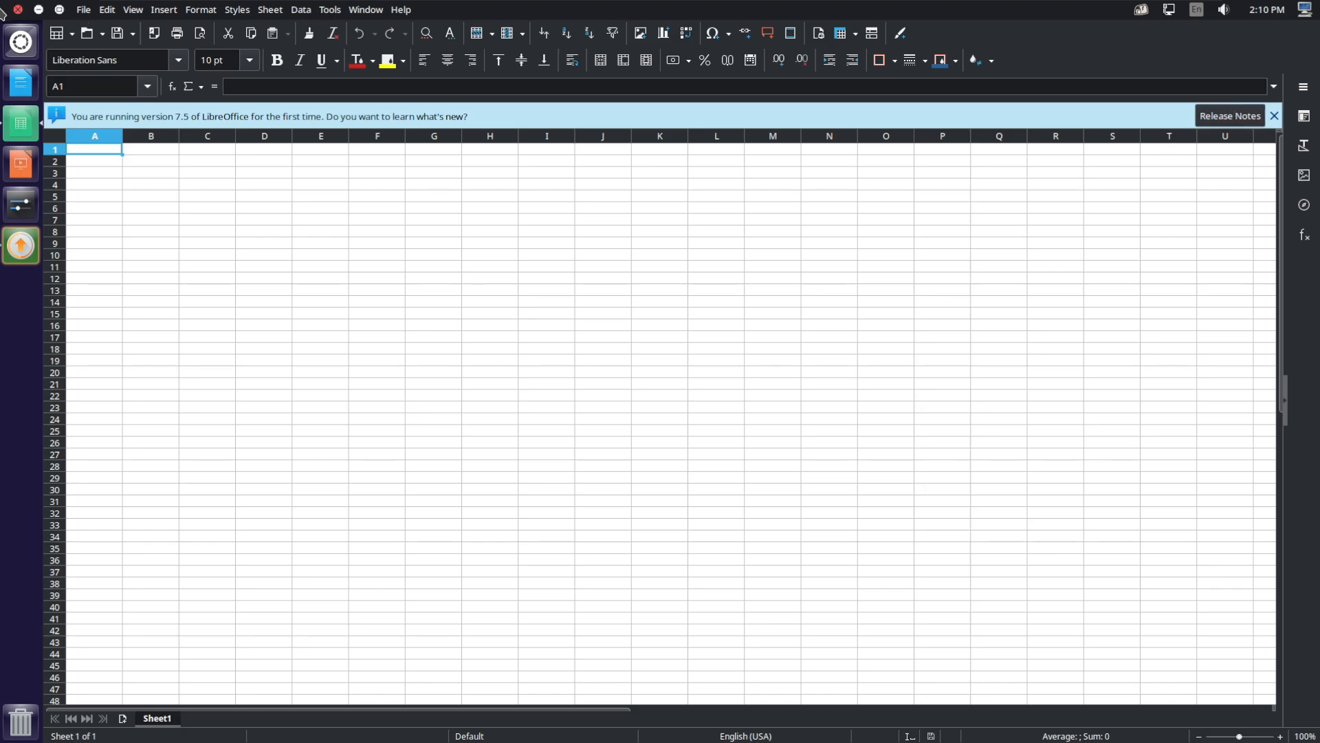
pyautogui.click(19, 43)
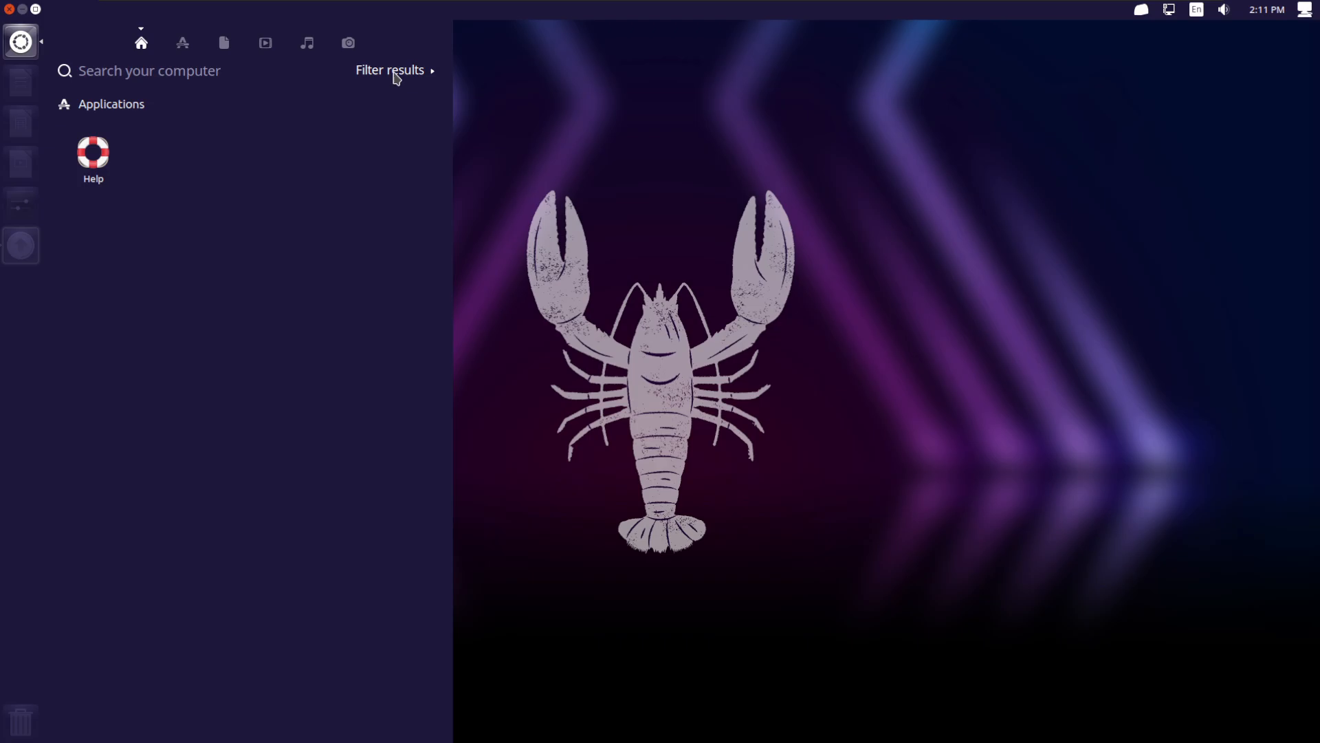
# Step: Enable more Dash app filters including Internet and launch the Opera browser
pyautogui.click(182, 42)
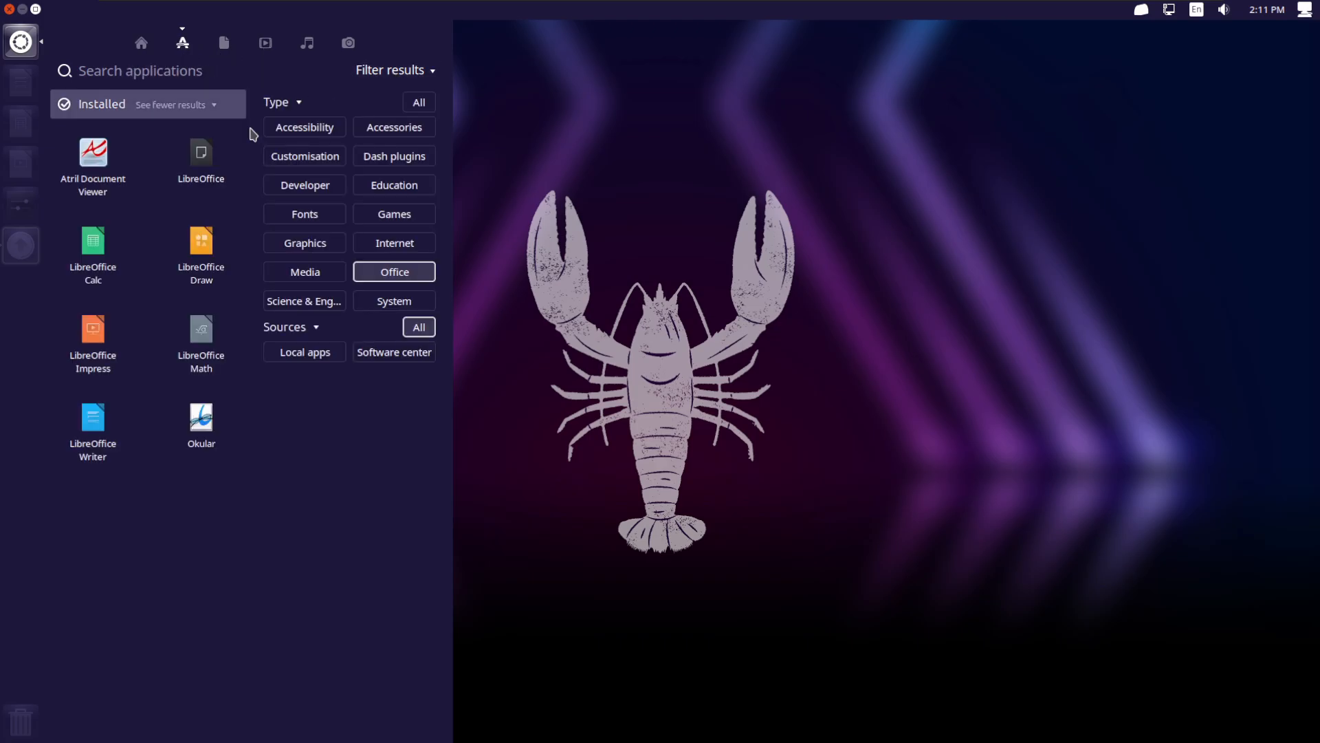
pyautogui.click(394, 300)
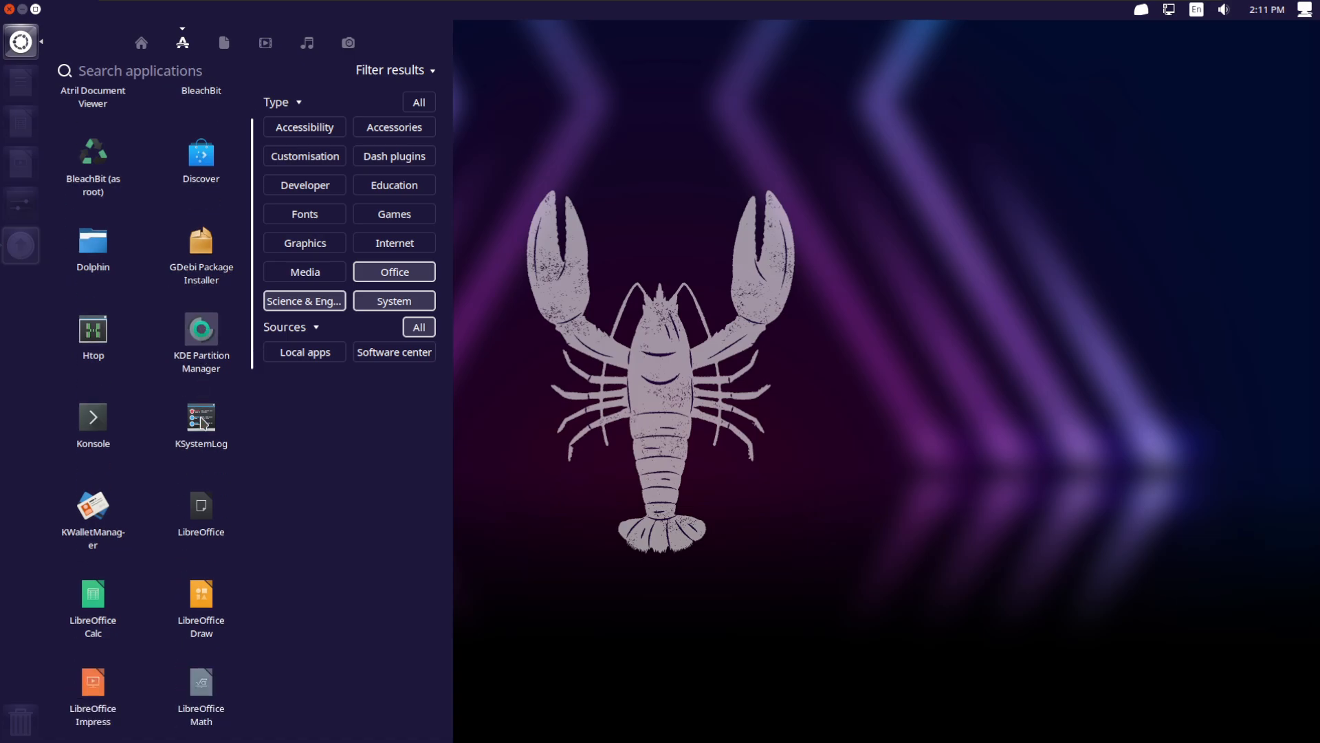
pyautogui.click(393, 242)
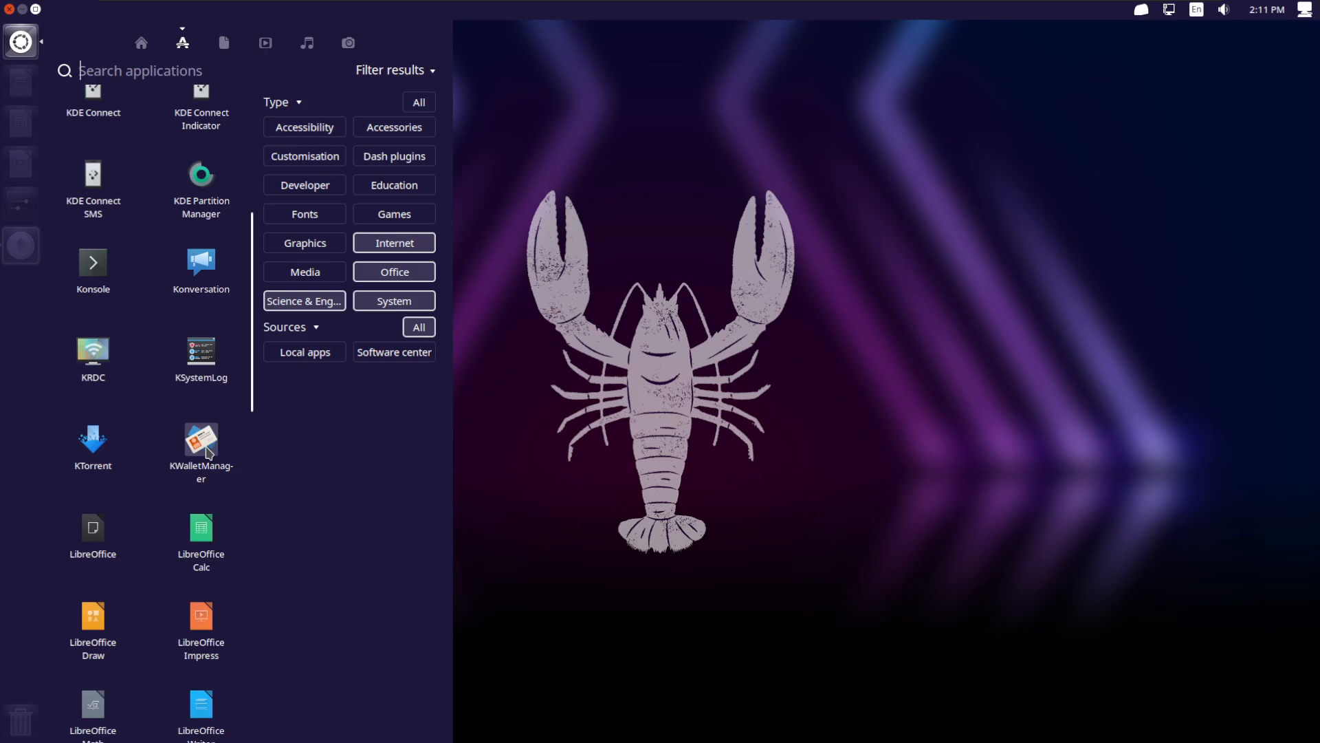
pyautogui.scroll(-3)
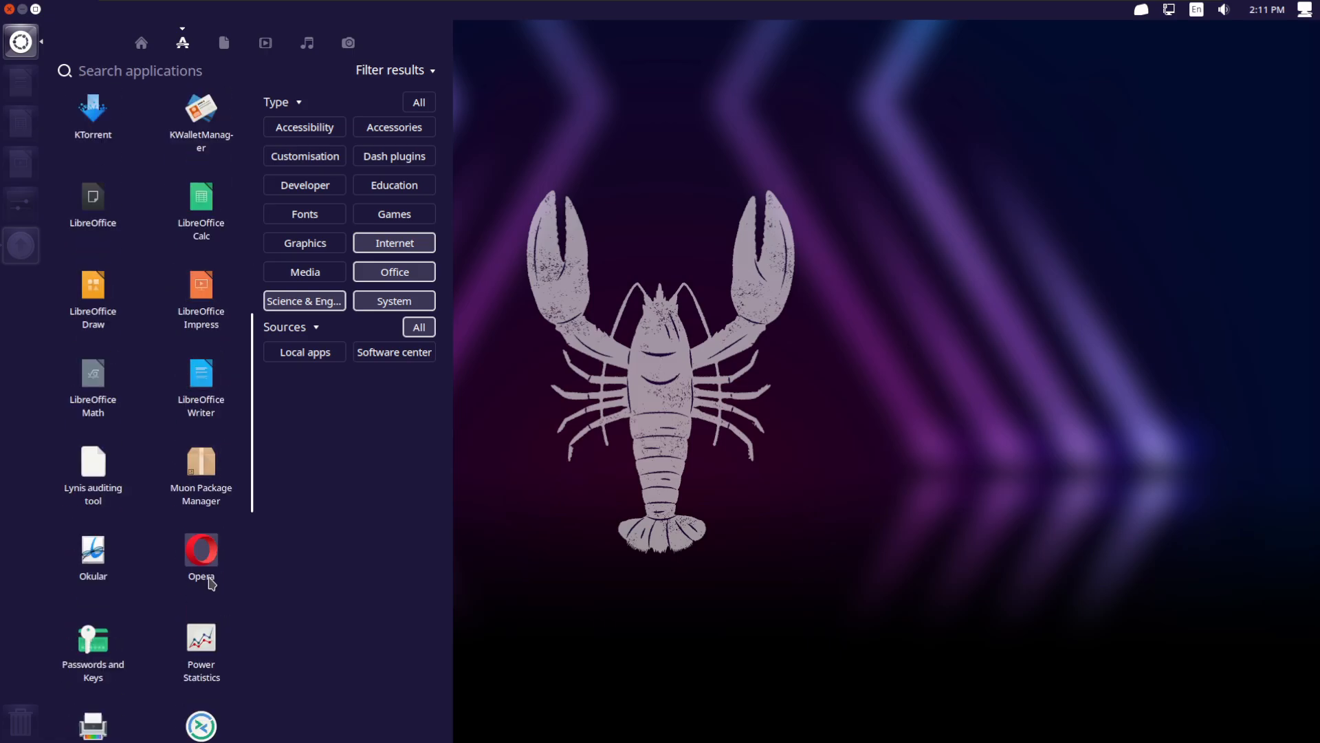
pyautogui.doubleClick(201, 551)
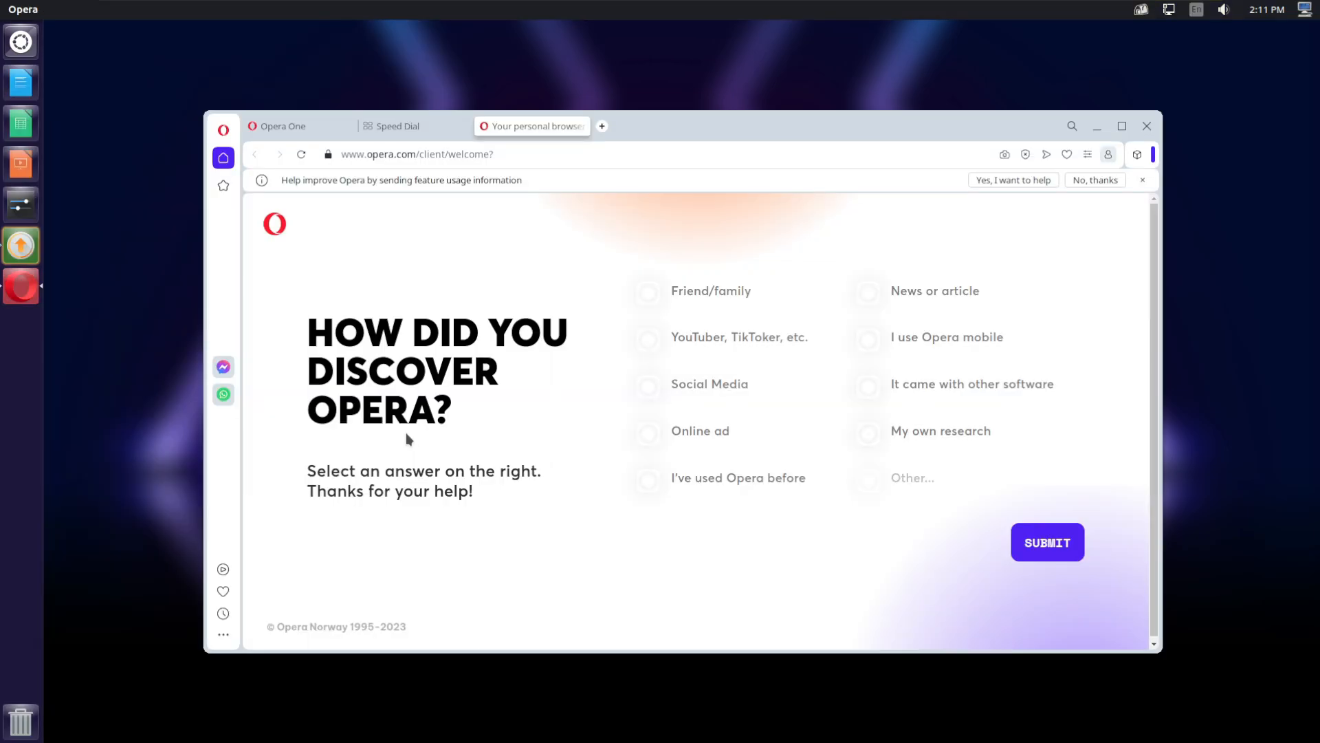
# Step: Close Opera's welcome survey and Speed Dial tabs, then the browser window
pyautogui.click(392, 125)
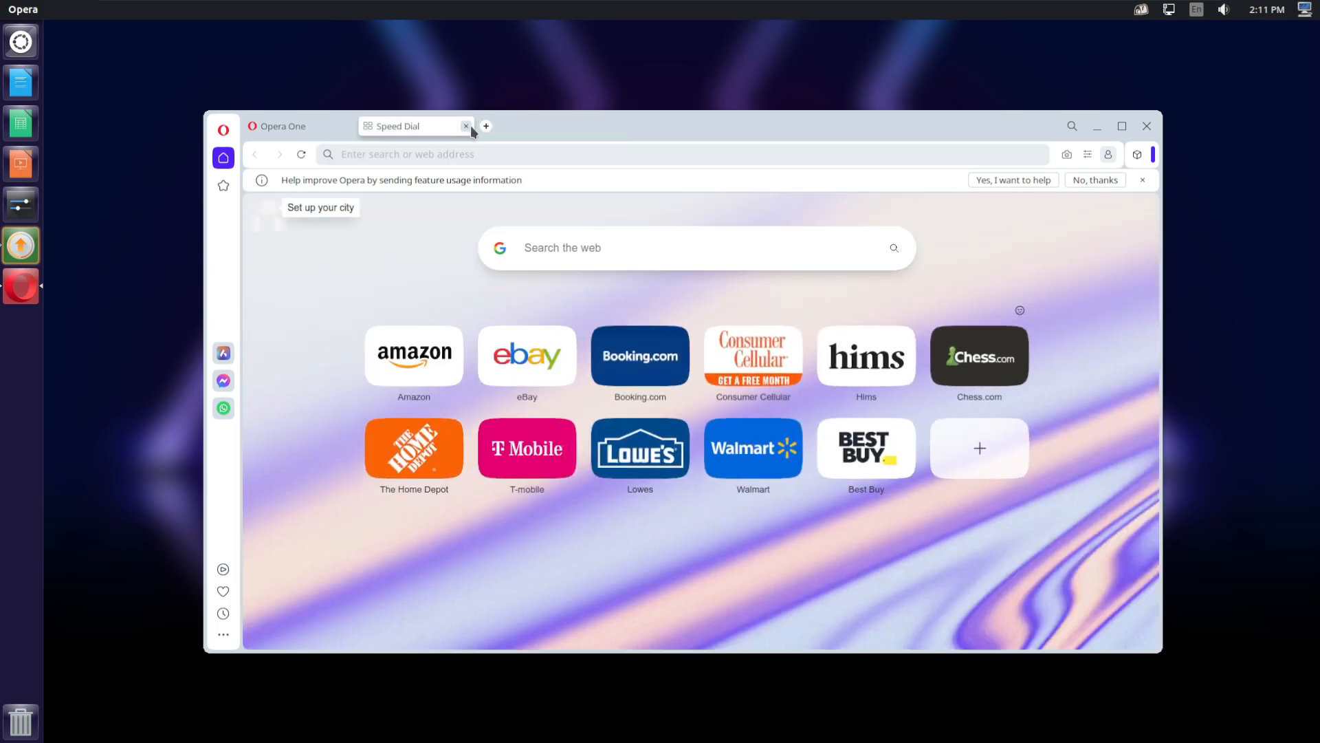
pyautogui.click(466, 126)
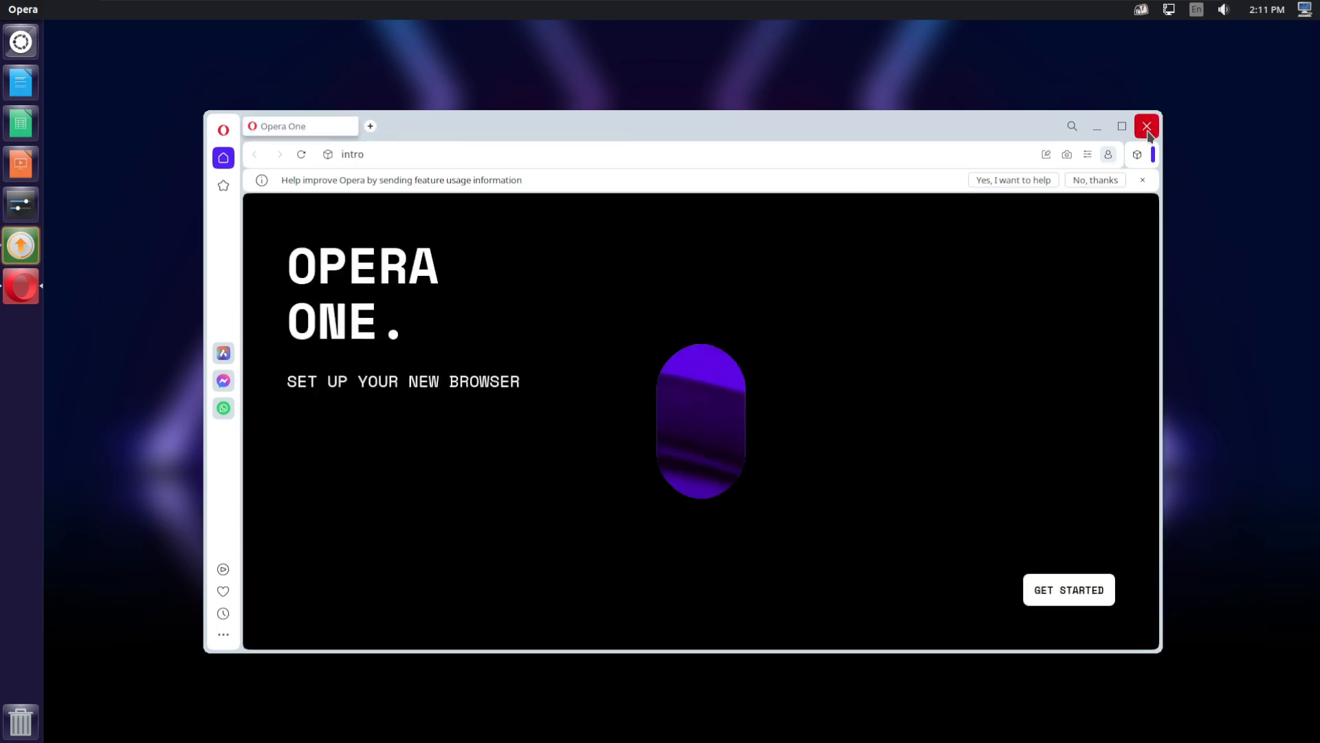
pyautogui.click(1147, 125)
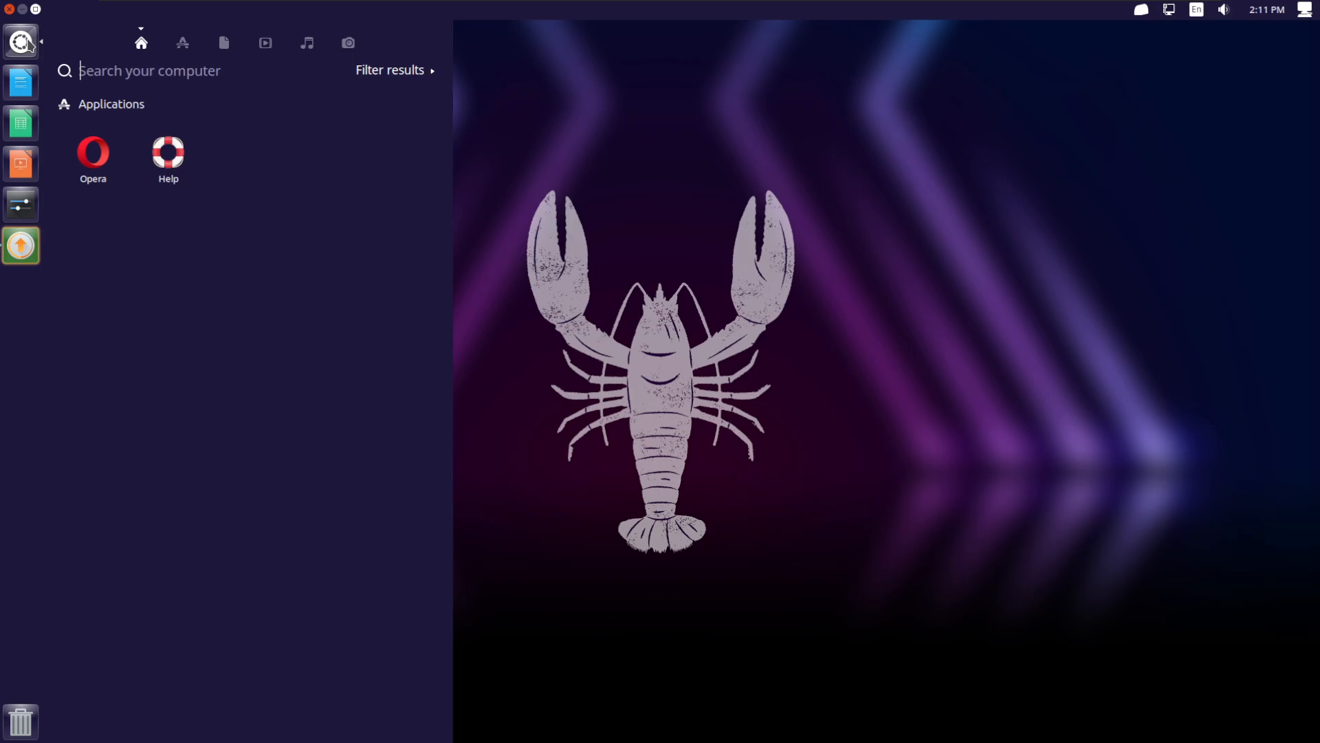
# Step: Filter the Dash Applications lens to Graphics, listing Gwenview, GIMP, Okular and Shotwell
pyautogui.click(181, 43)
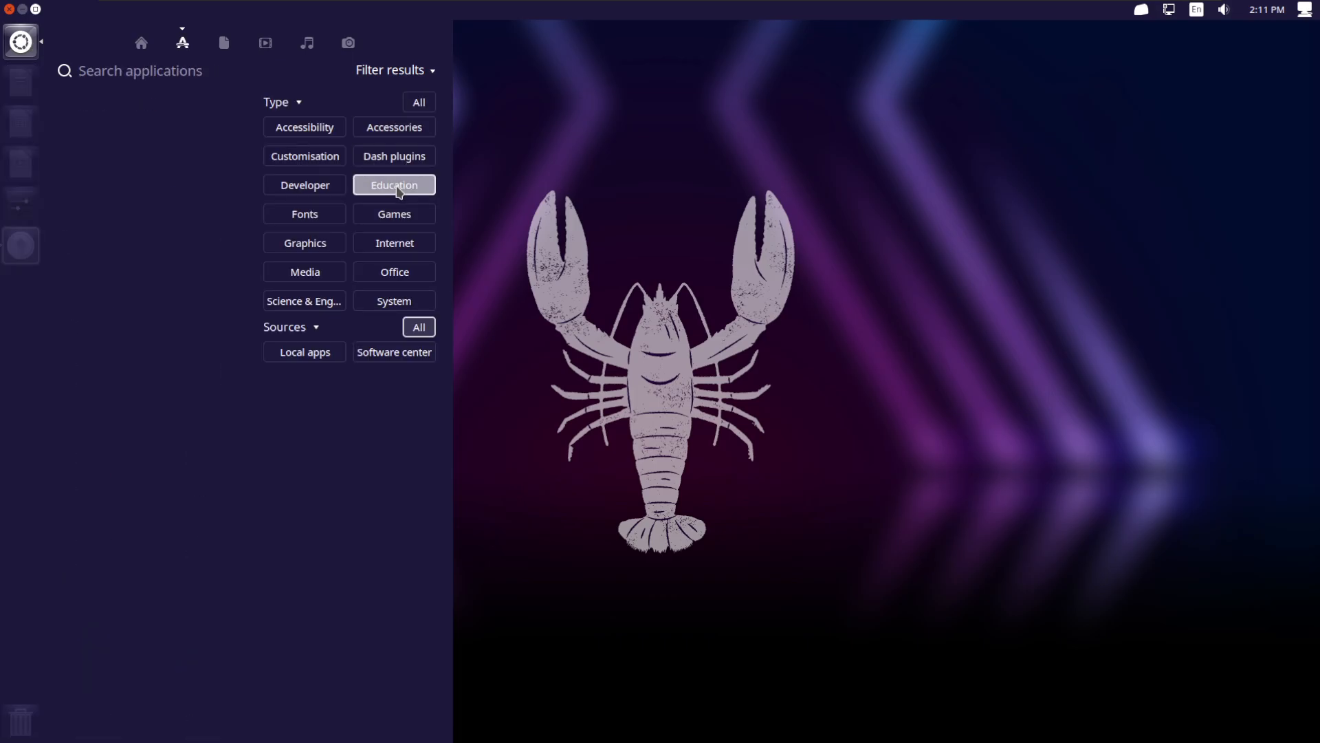
pyautogui.click(304, 242)
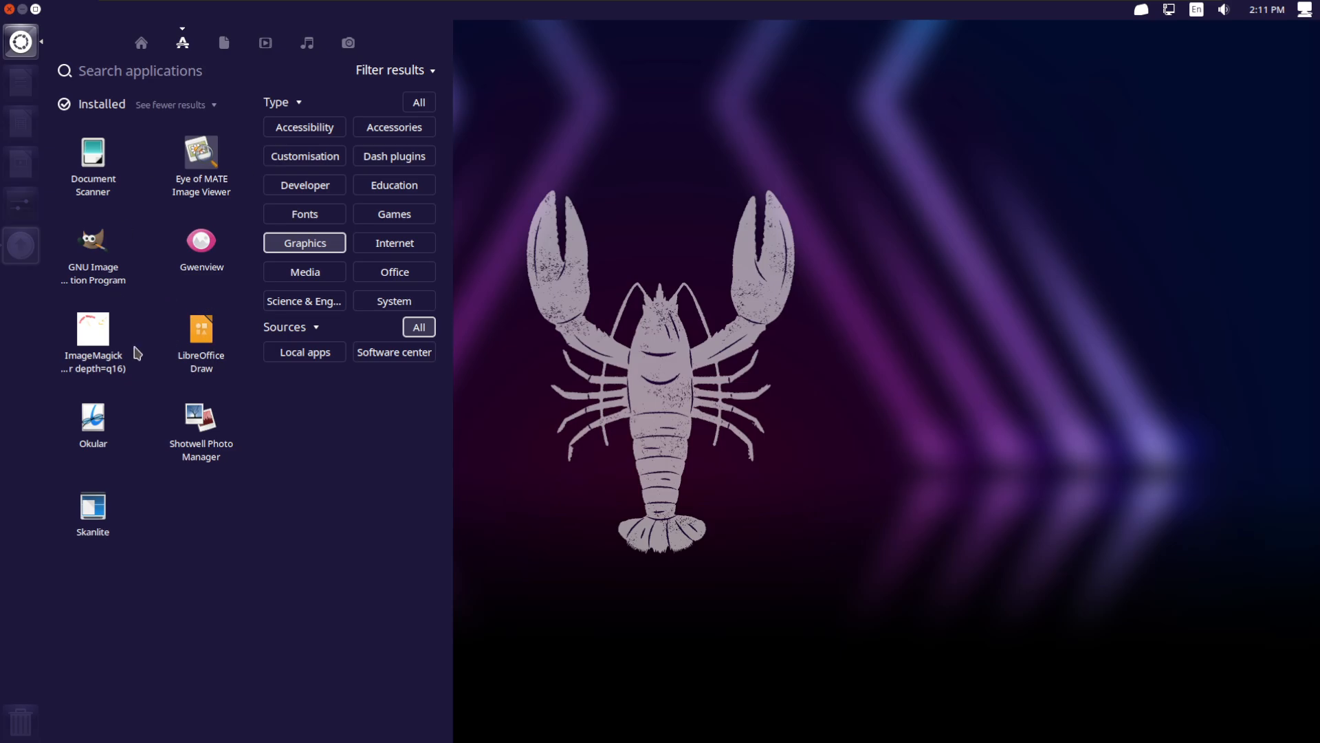
pyautogui.moveTo(214, 435)
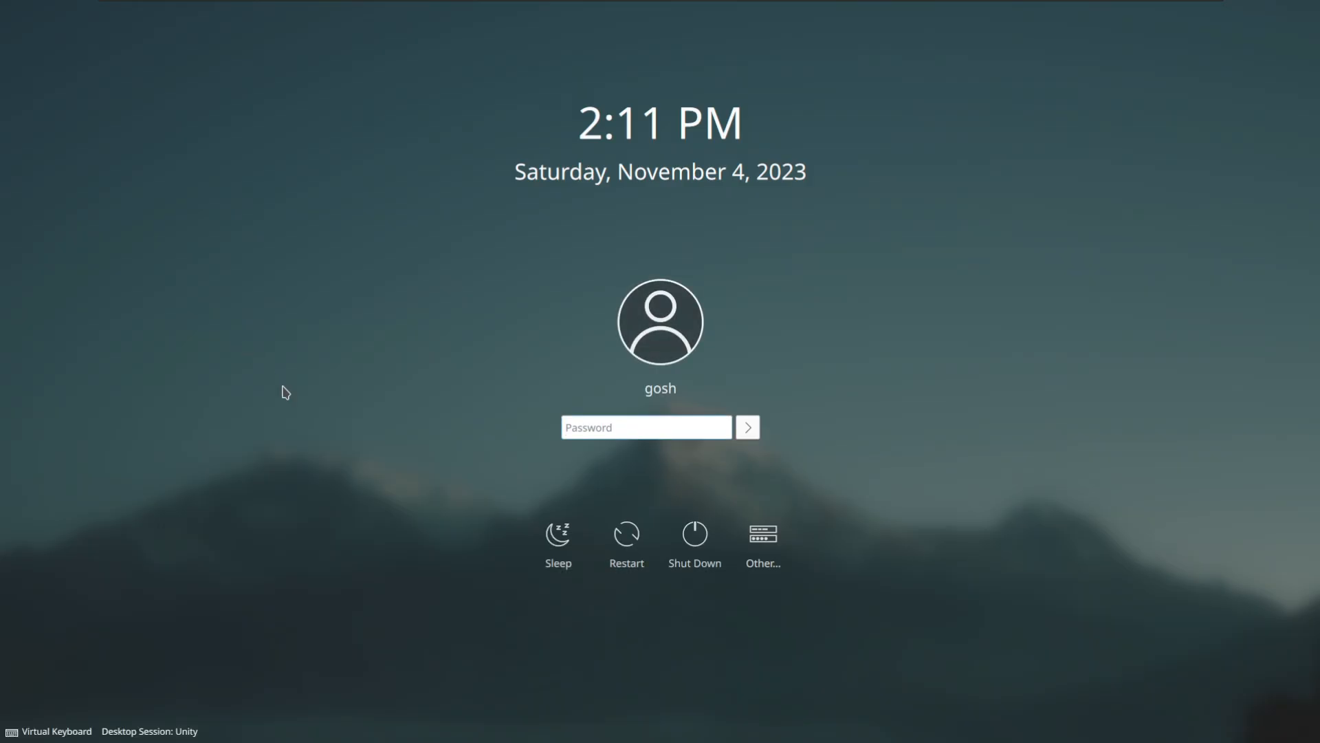
pyautogui.moveTo(274, 391)
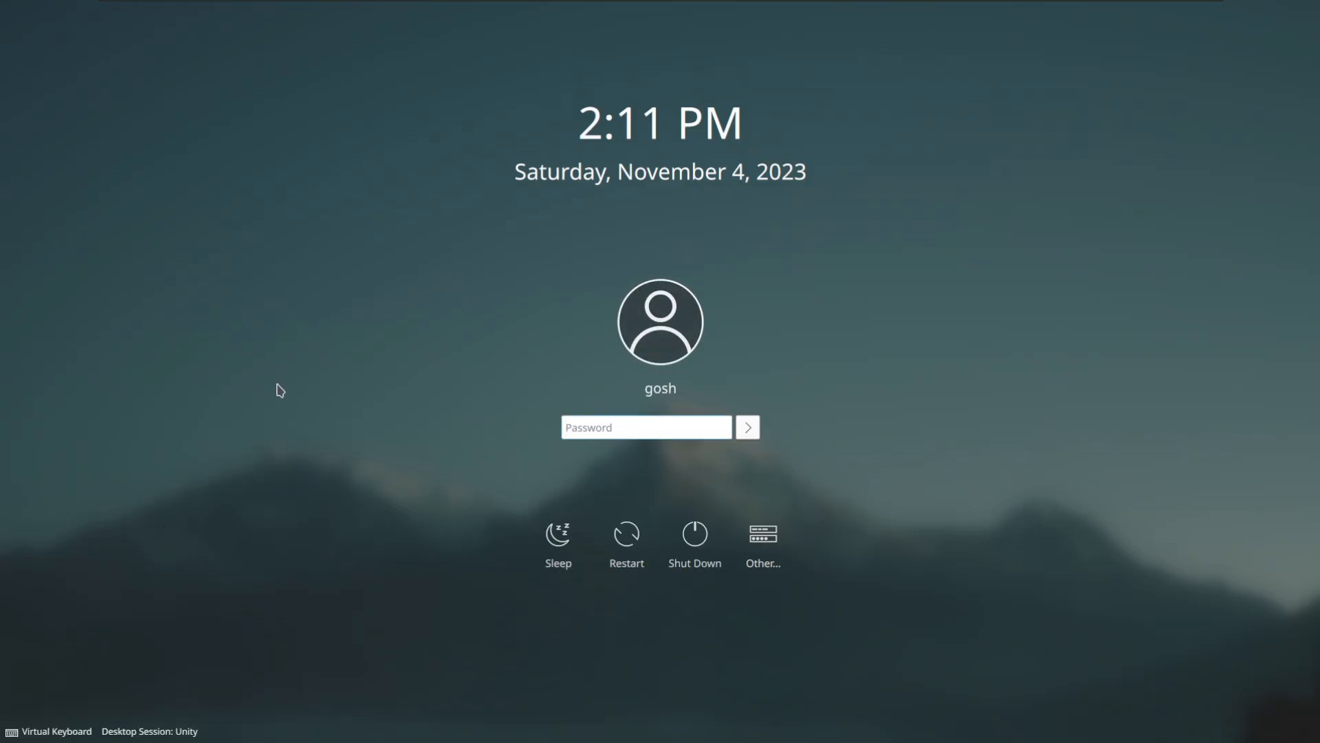
# Step: Switch the SDDM desktop session from Unity to Plasma and log back in
pyautogui.click(163, 730)
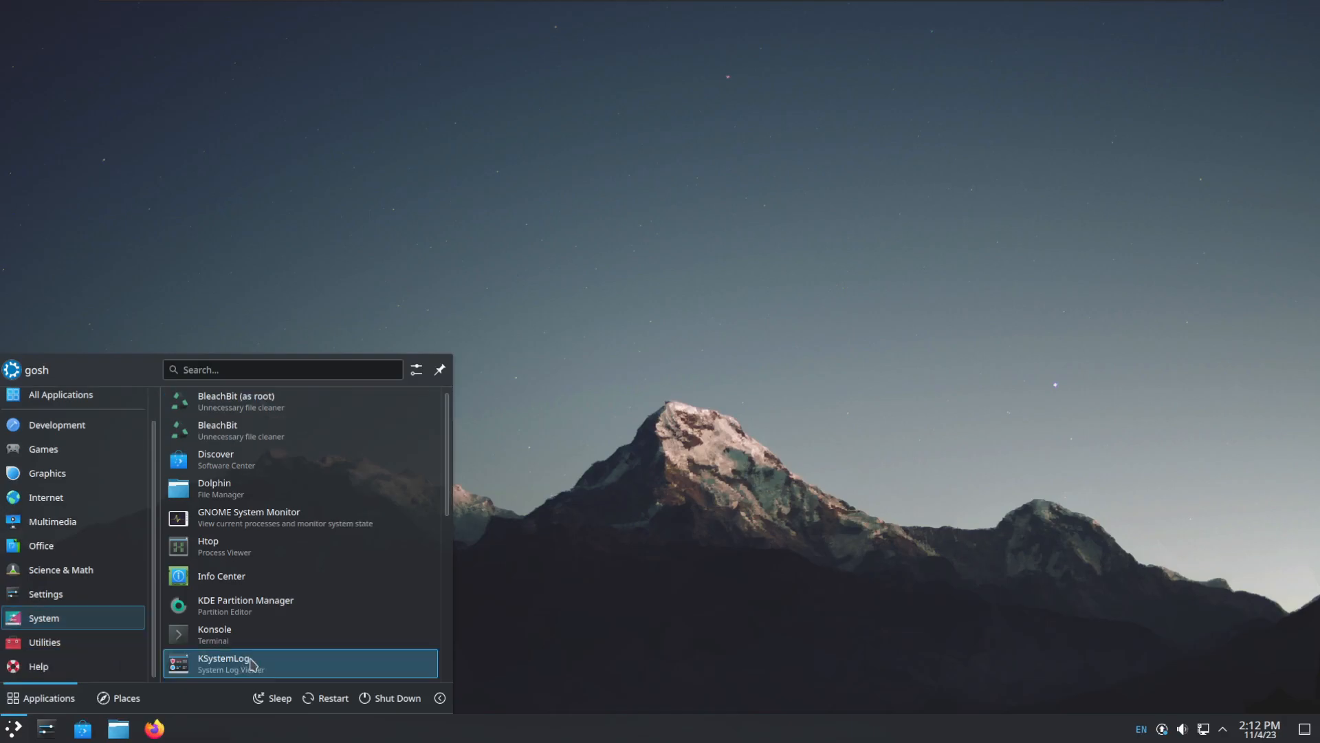
pyautogui.moveTo(218, 555)
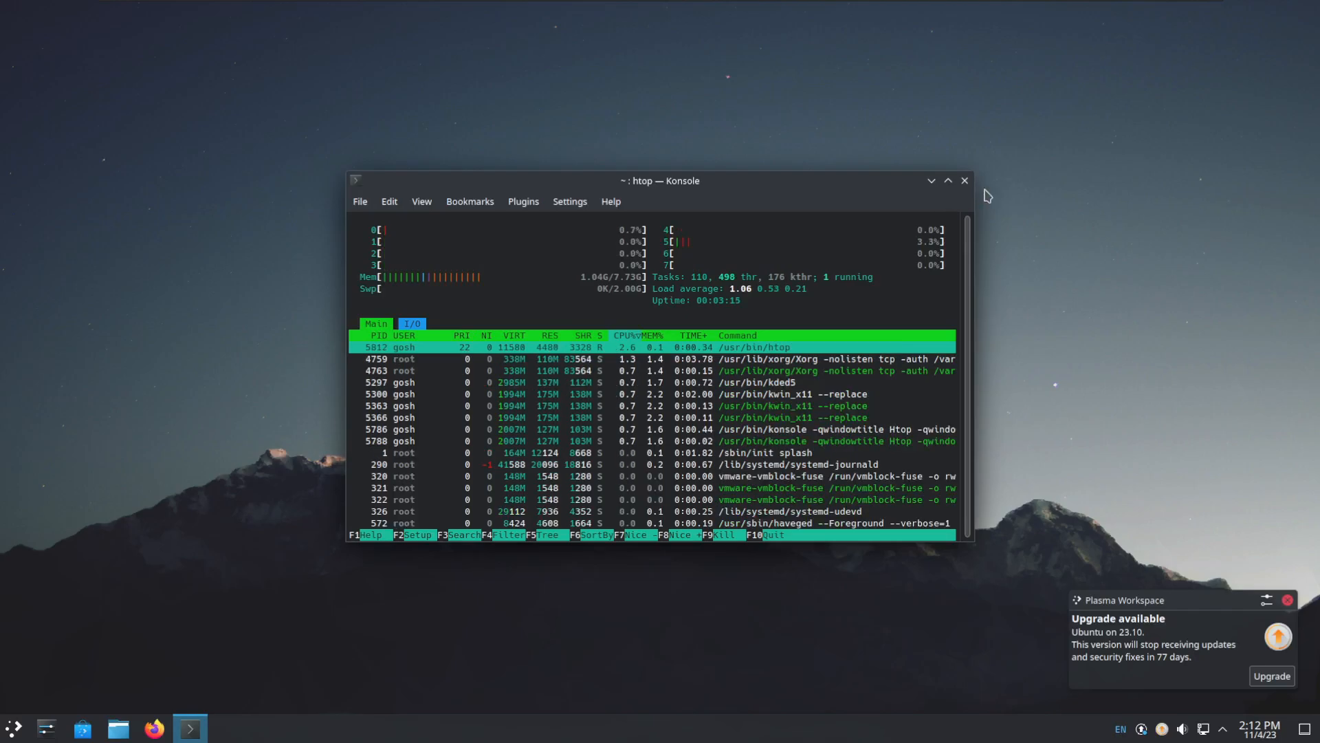
# Step: Close the htop Konsole window and launch Muon Package Manager from the launcher's System category
pyautogui.click(965, 180)
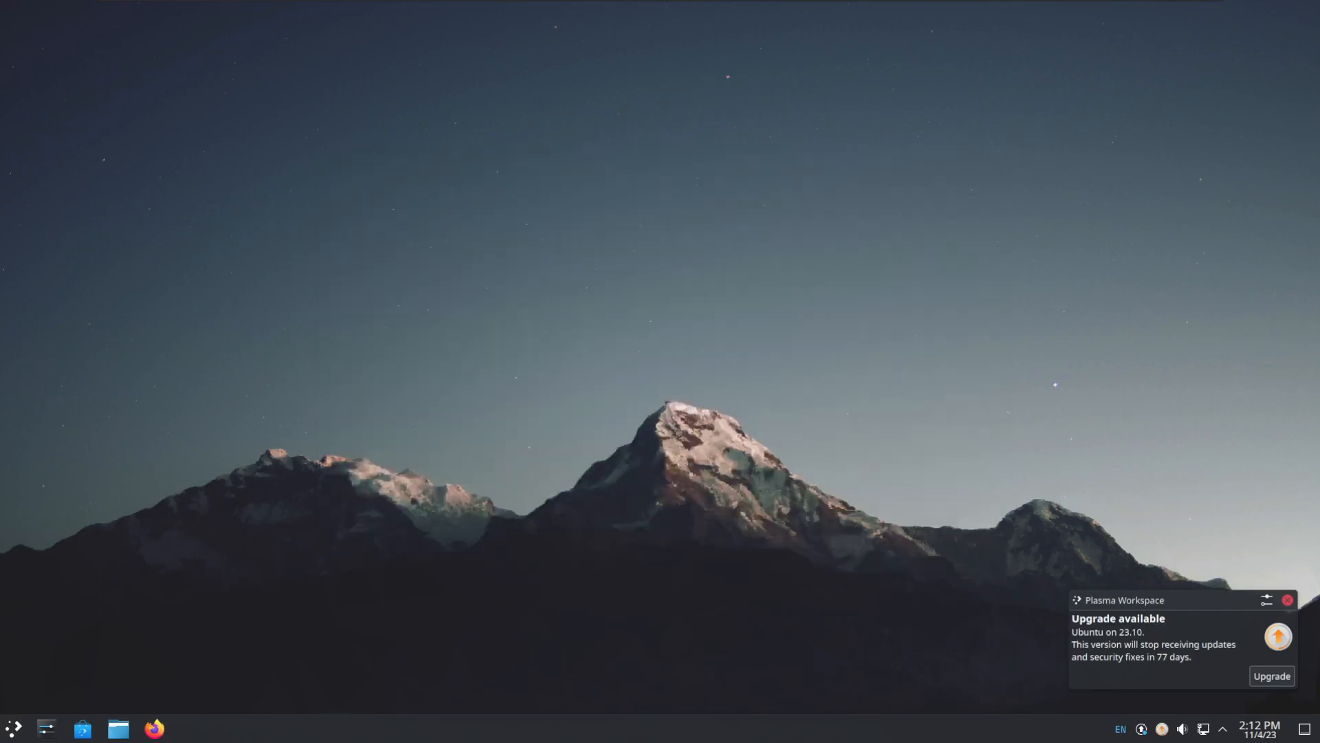
pyautogui.moveTo(11, 729)
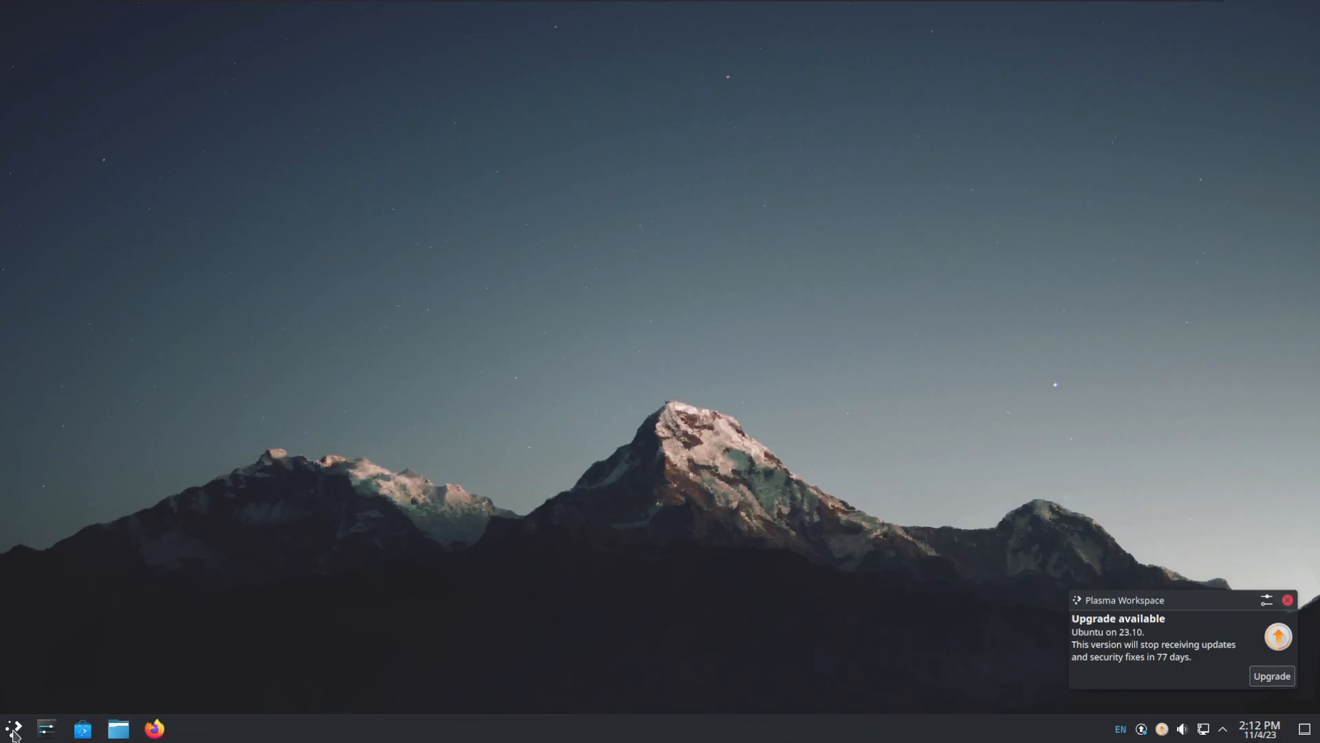
pyautogui.click(11, 729)
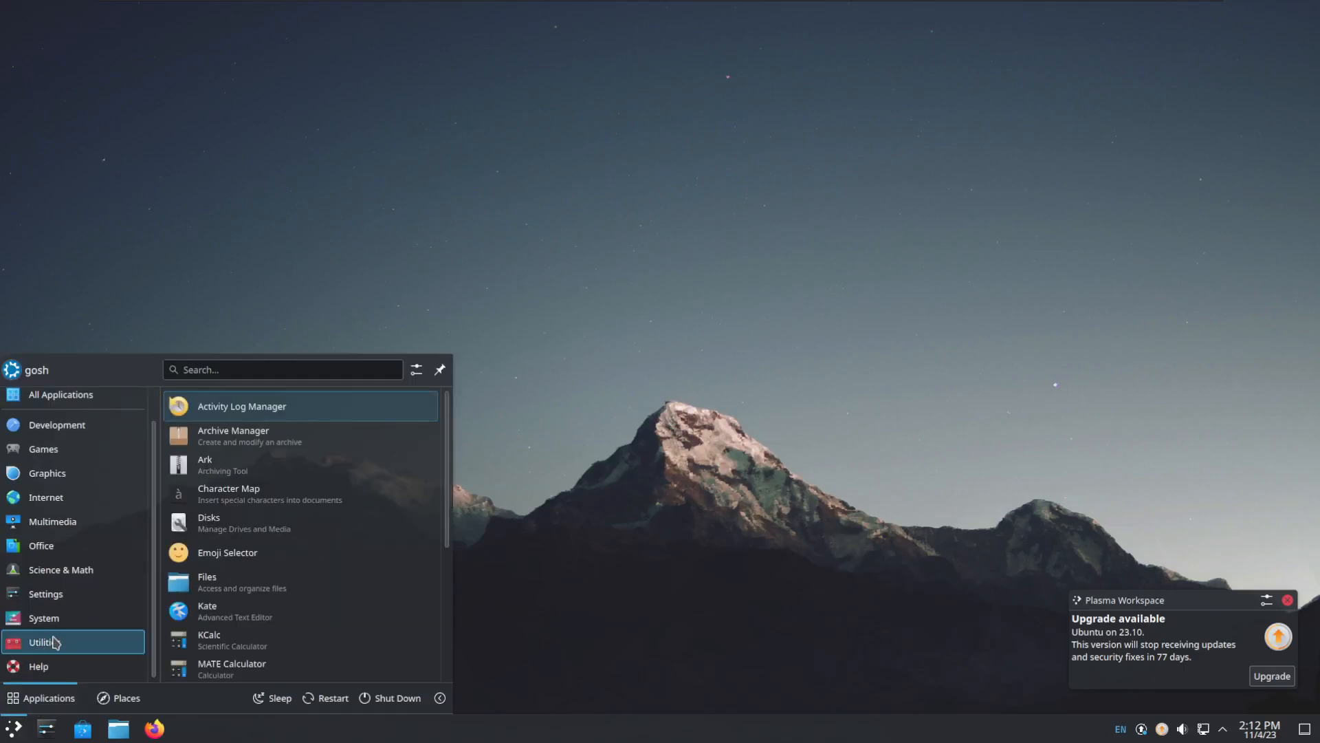
pyautogui.scroll(-3)
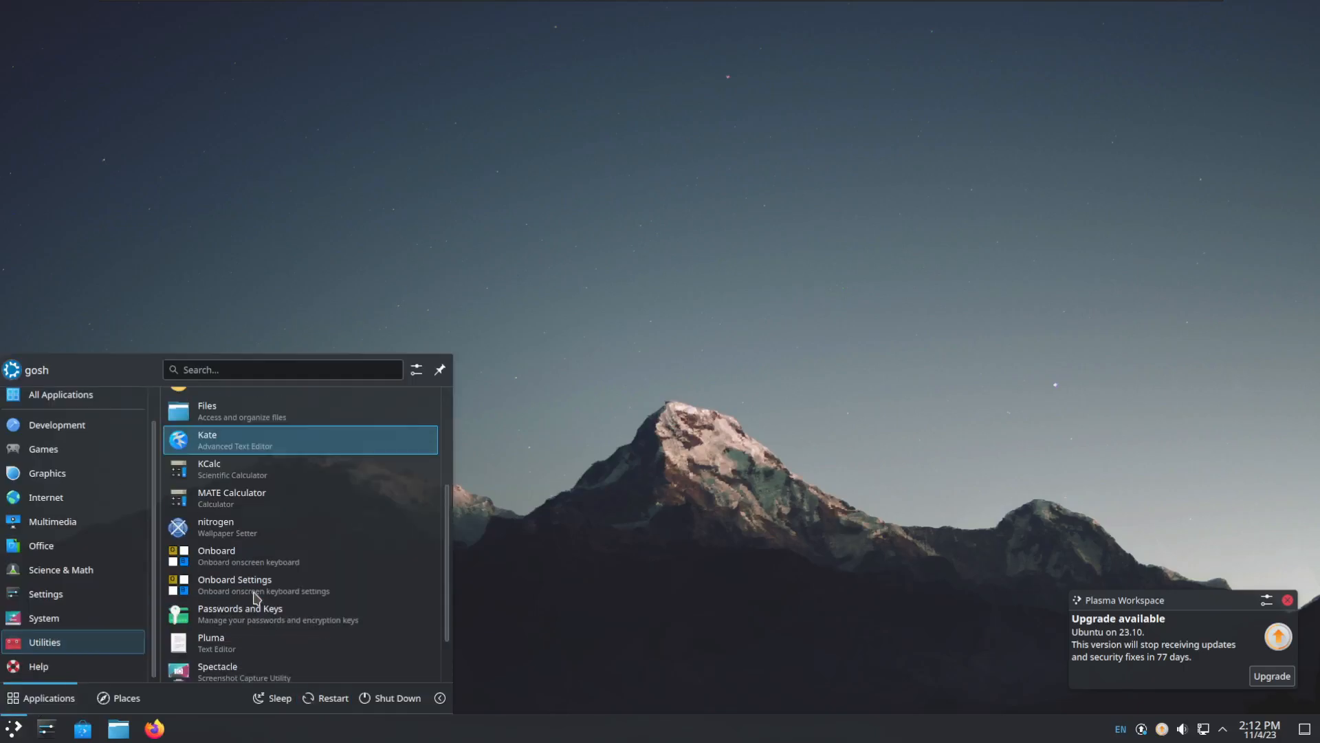
pyautogui.moveTo(326, 655)
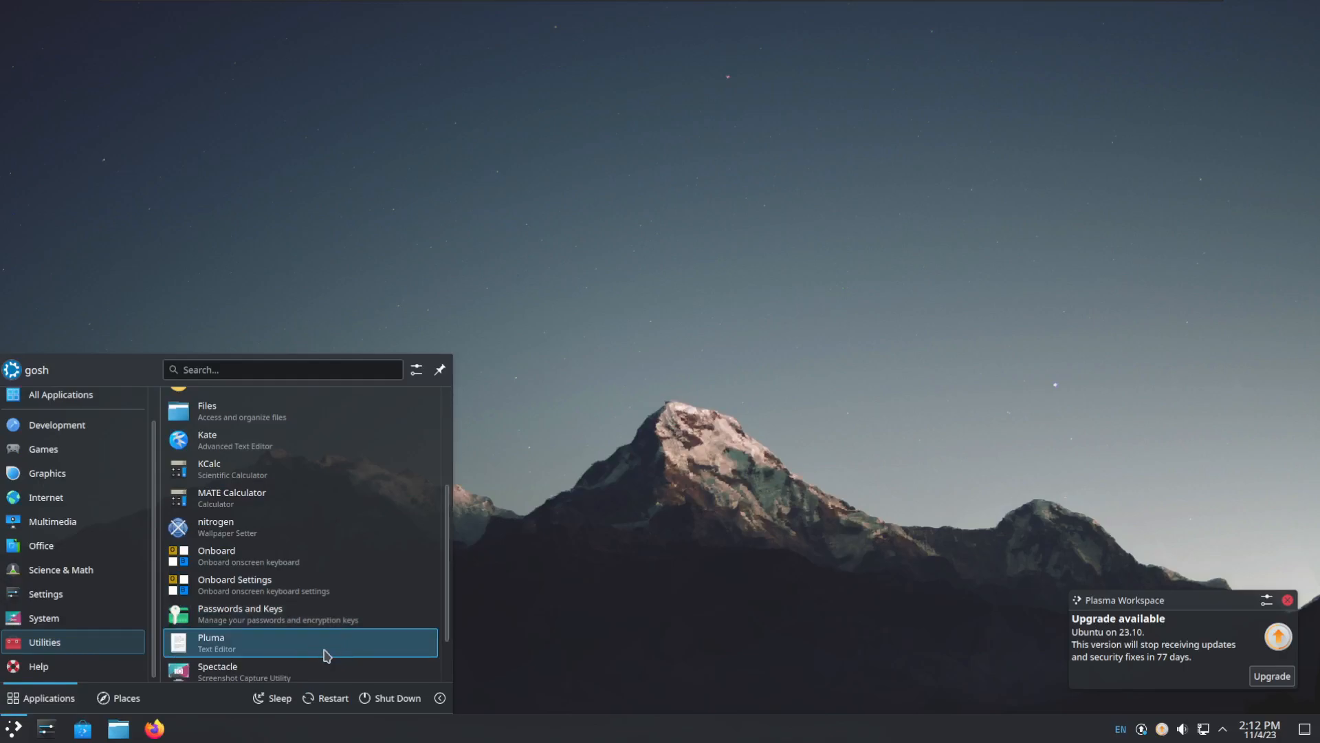
pyautogui.click(43, 618)
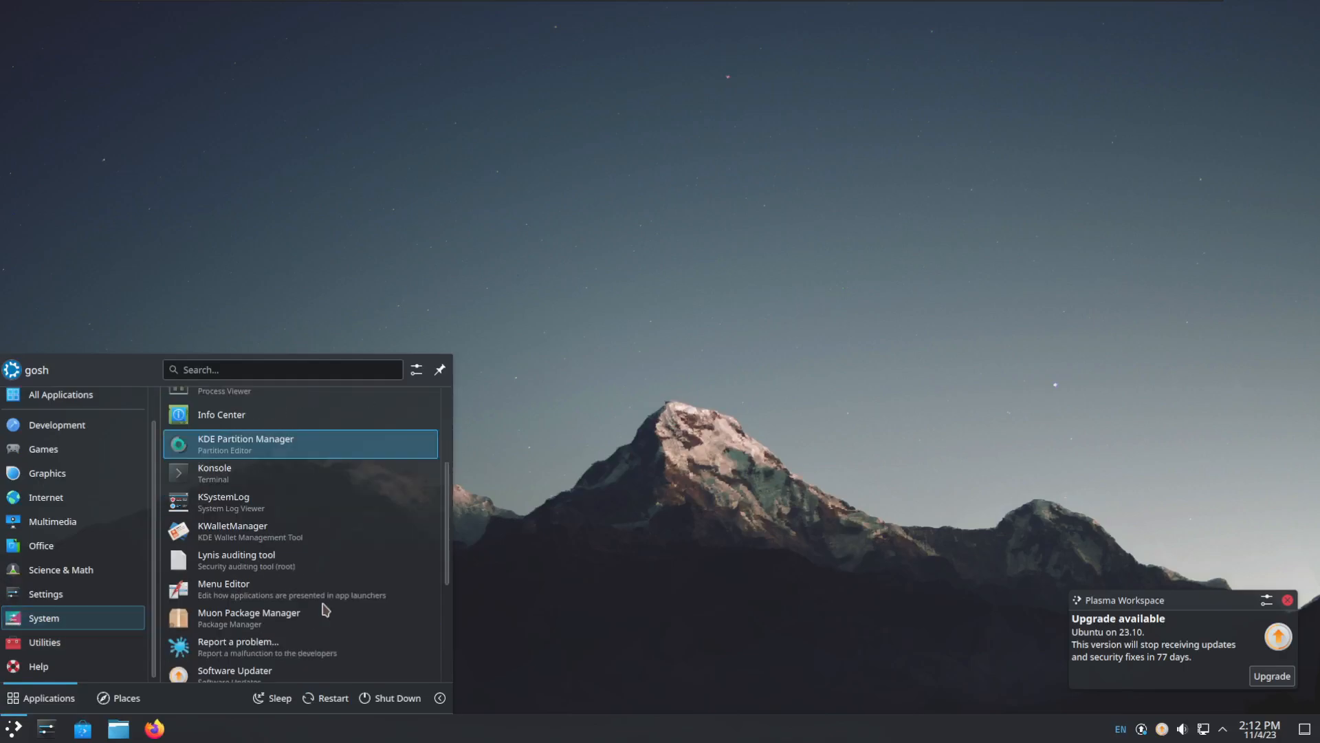
pyautogui.scroll(-3)
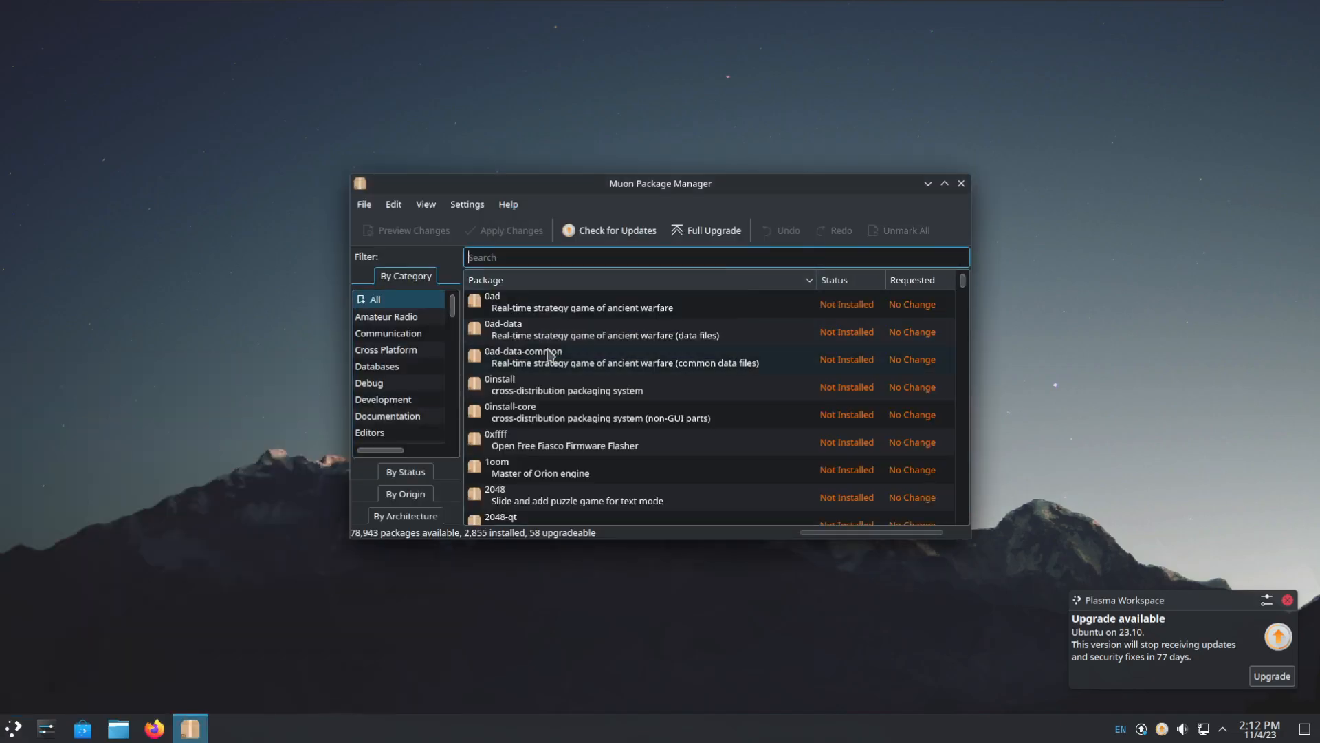
# Step: Maximize Muon and filter its package list by GNOME Desktop Environment, then Education
pyautogui.click(509, 203)
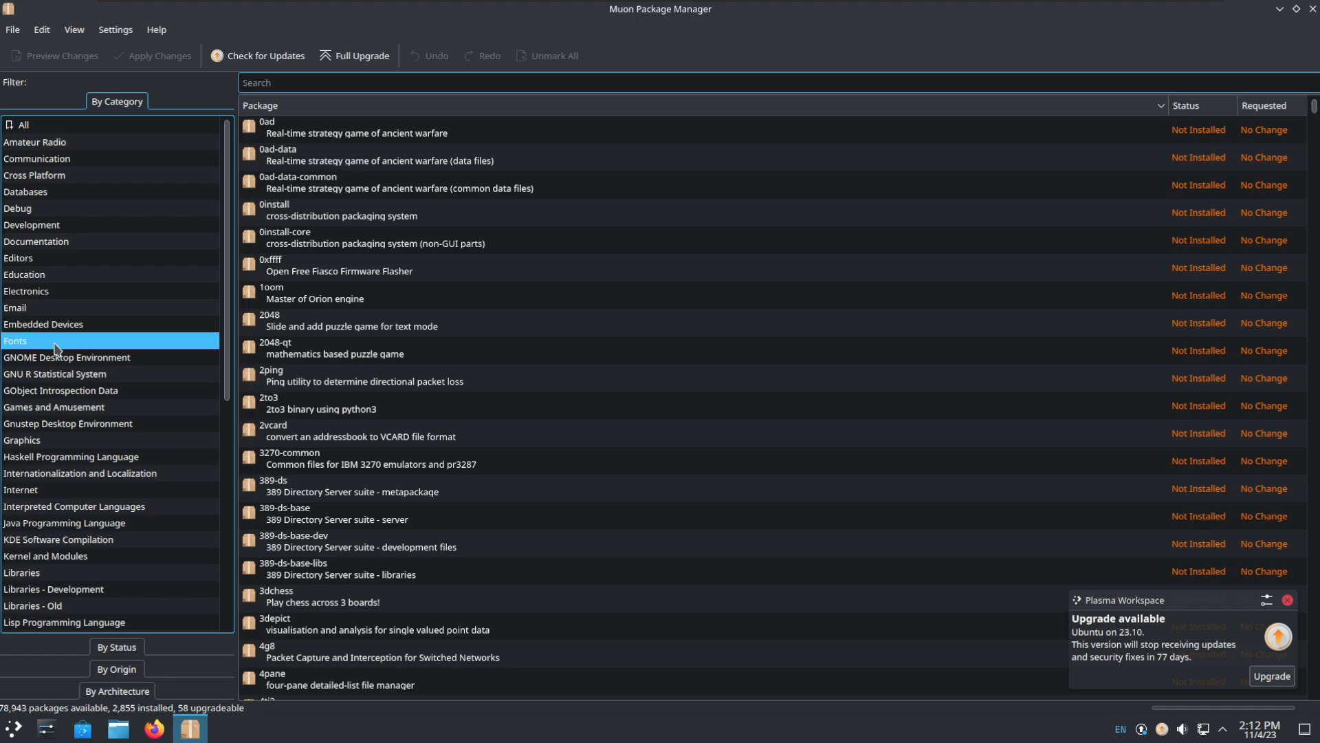
pyautogui.click(62, 358)
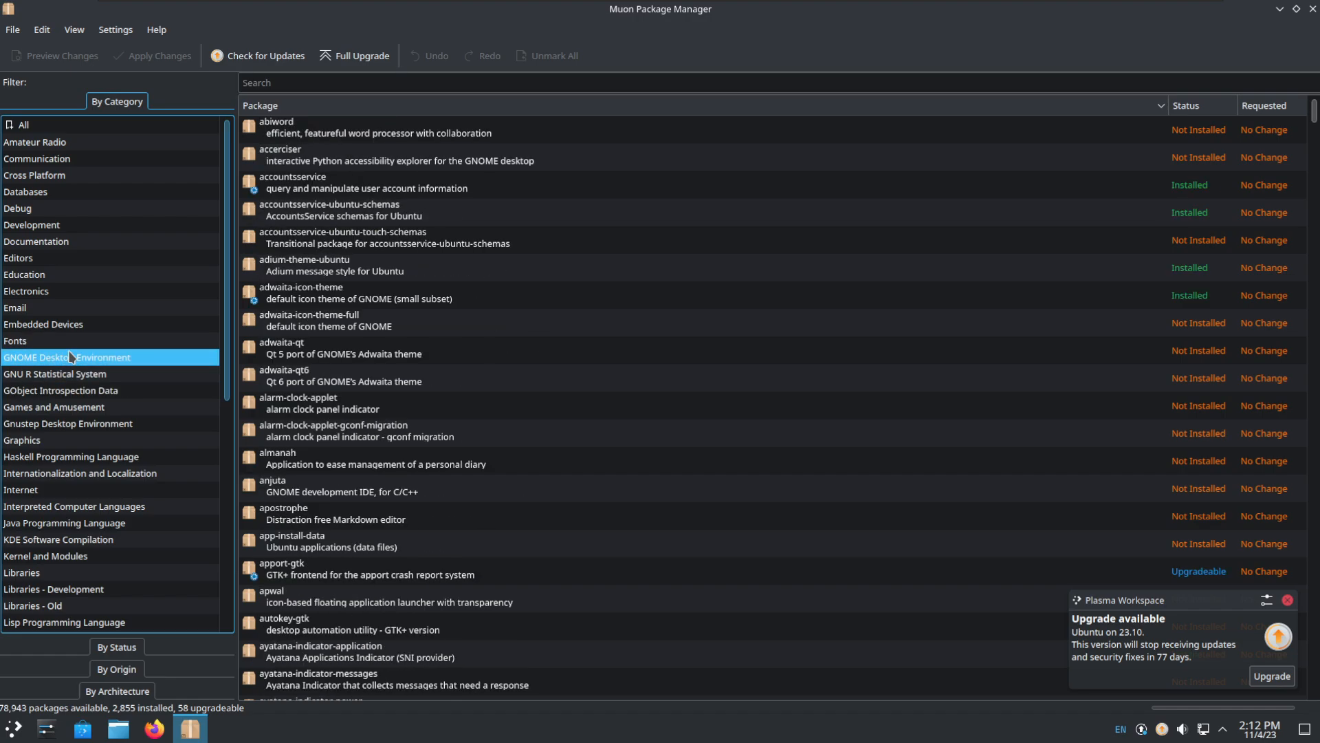
pyautogui.click(23, 274)
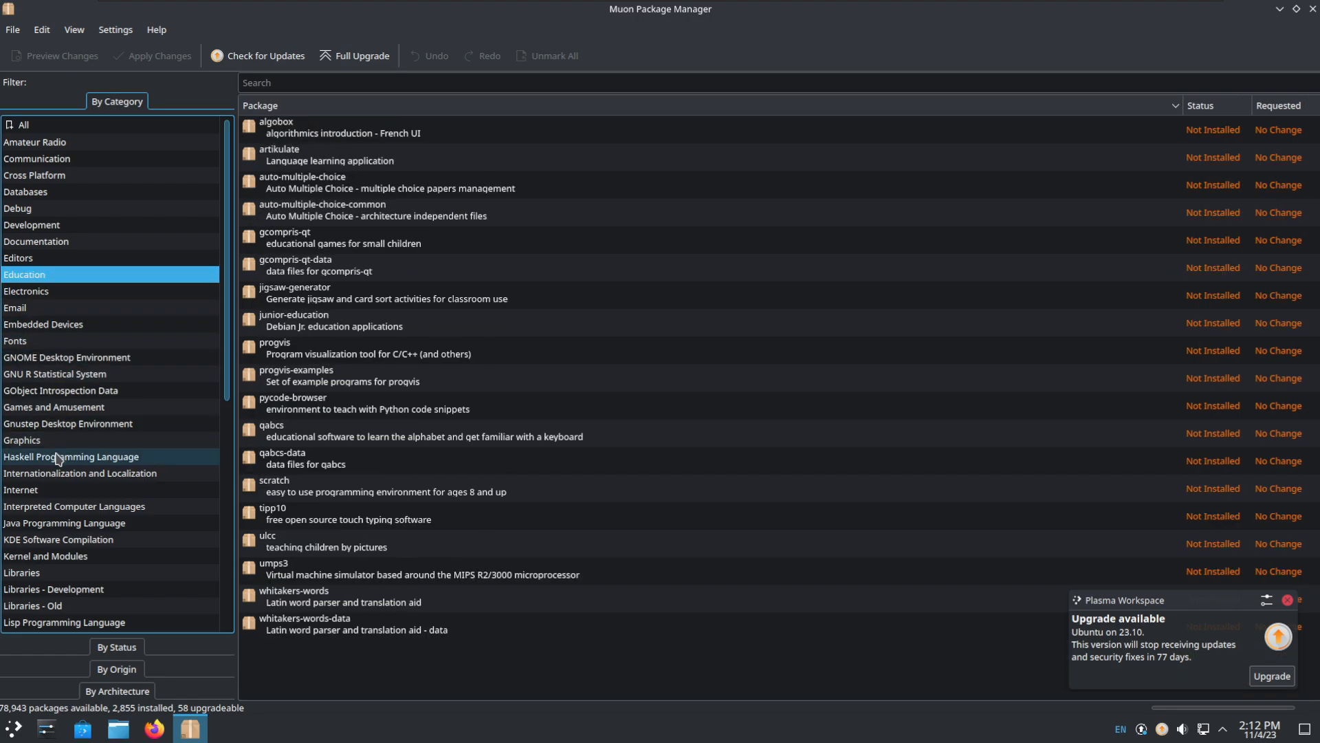
pyautogui.click(10, 726)
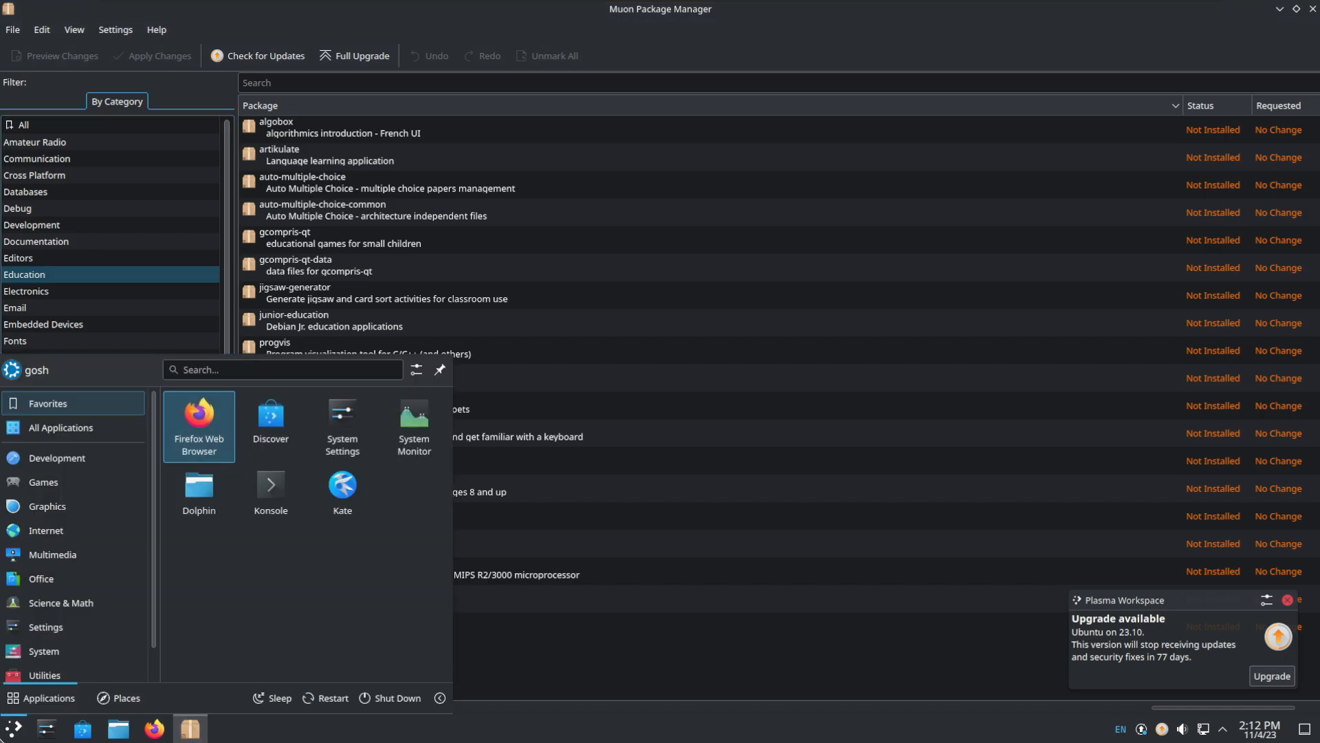
# Step: Launch Haruna Media Player from Multimedia, view About Haruna (version 0.10.3) and close it
pyautogui.click(41, 578)
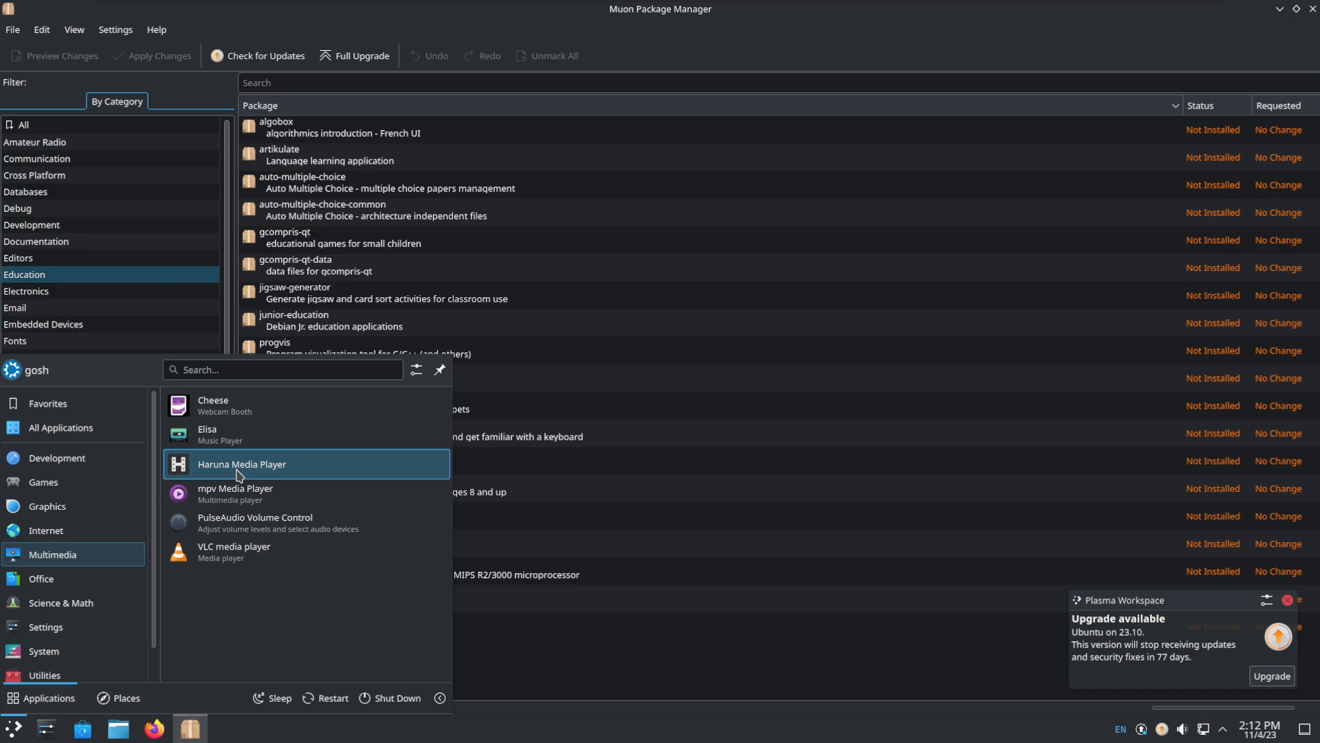
pyautogui.click(242, 465)
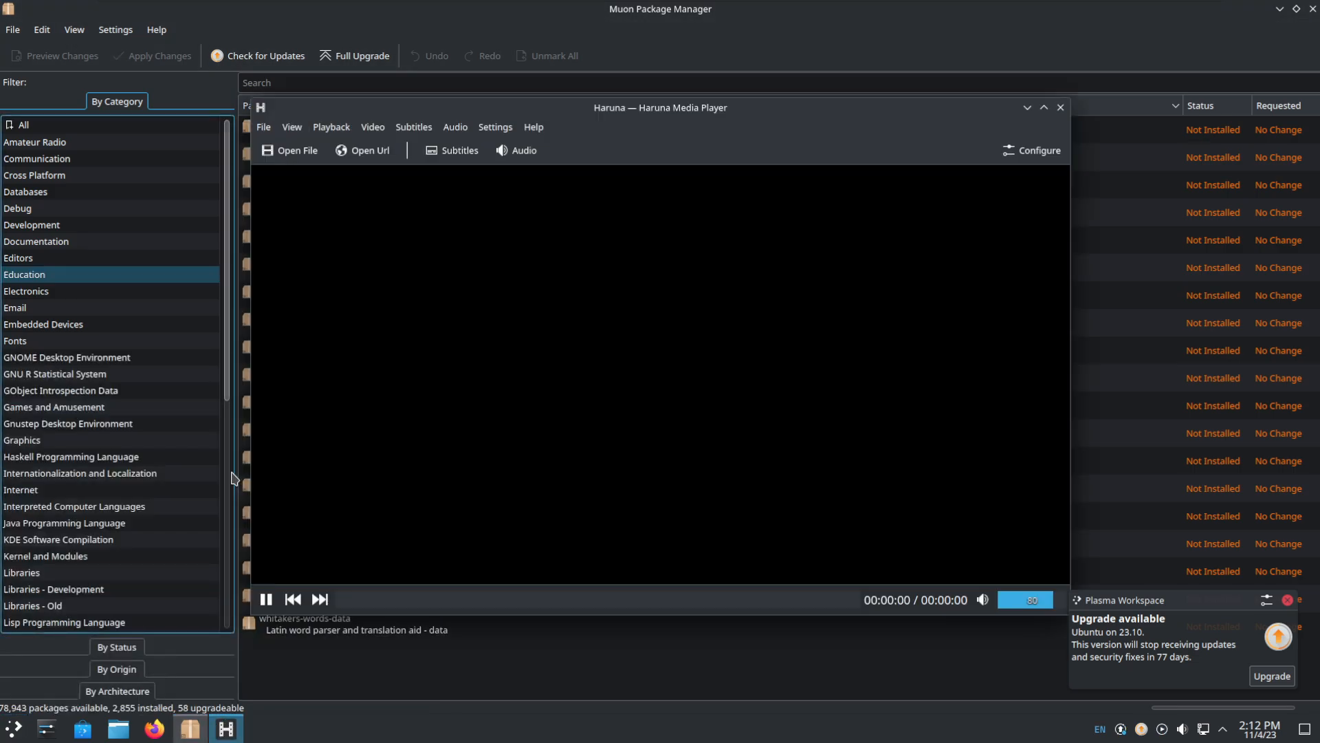
pyautogui.click(534, 126)
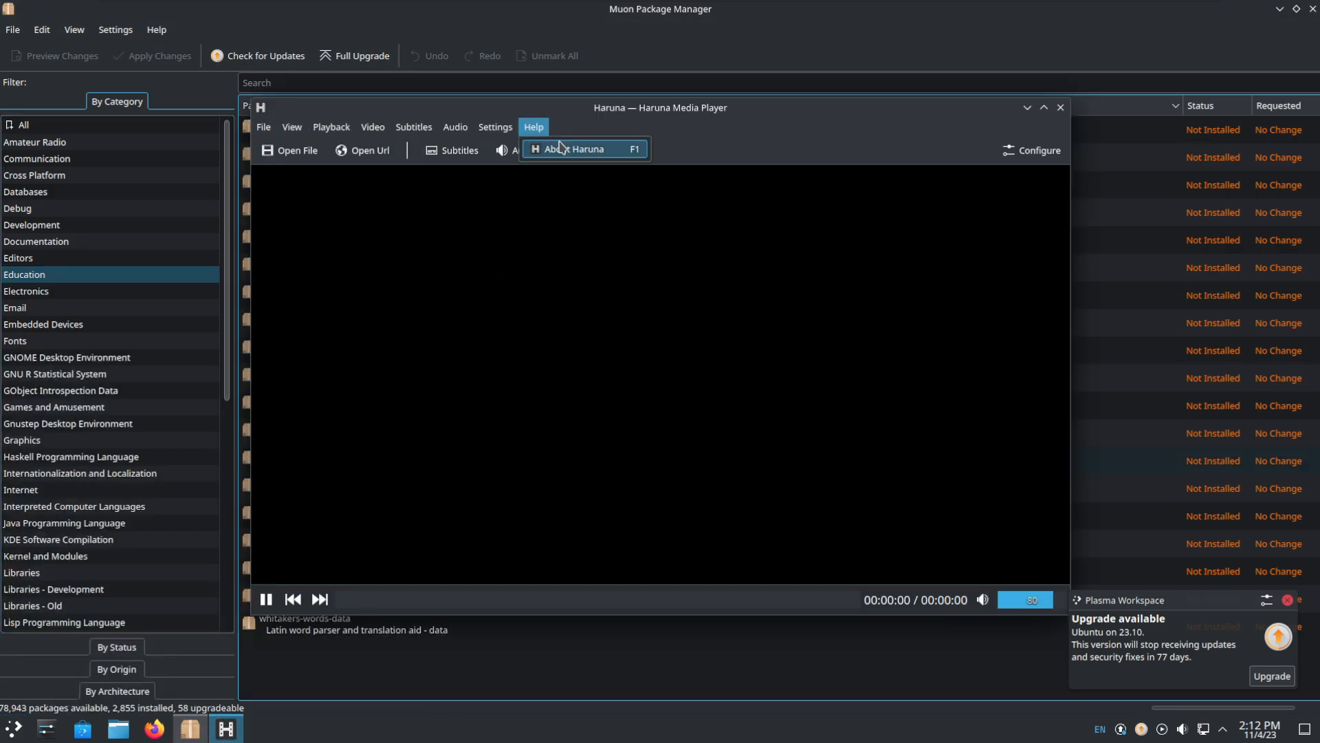
pyautogui.click(583, 149)
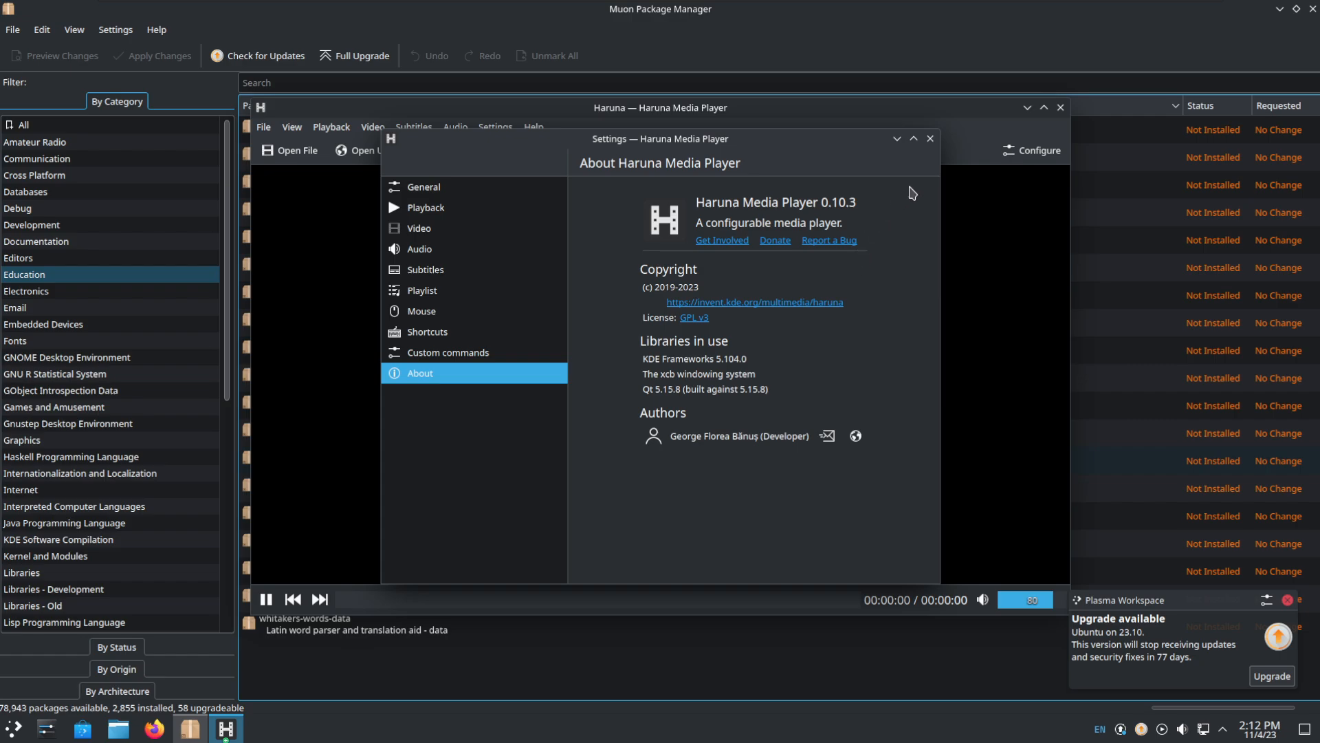
pyautogui.moveTo(915, 139)
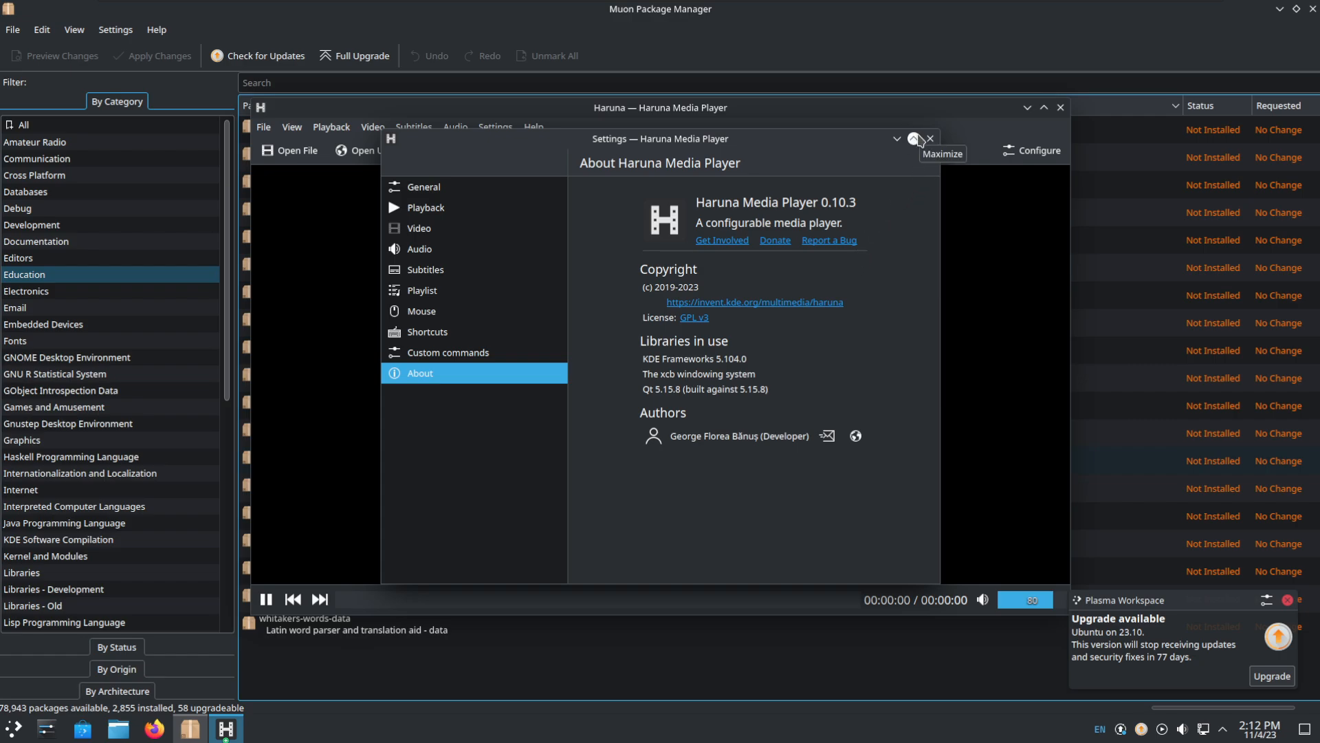
pyautogui.click(930, 138)
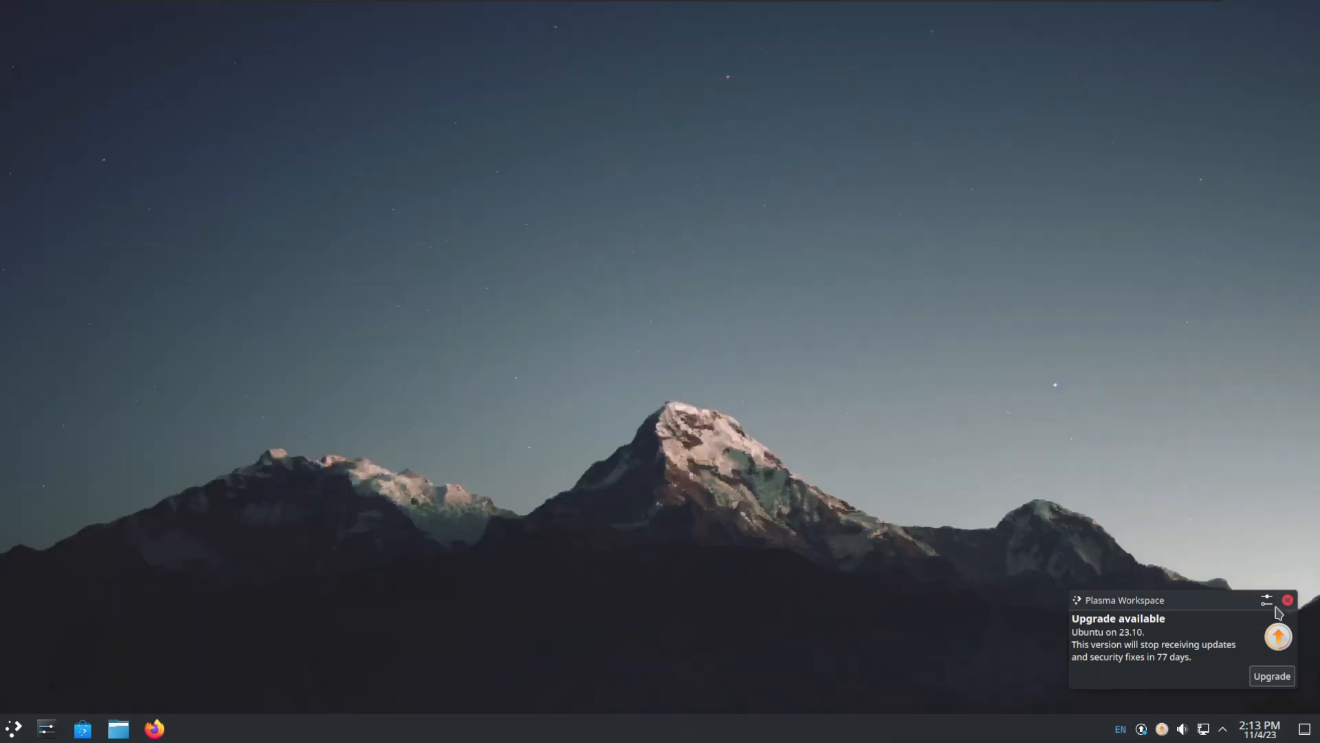
# Step: Browse the launcher's Internet, Games, Development, Office, Settings, System and Utilities categories
pyautogui.click(14, 729)
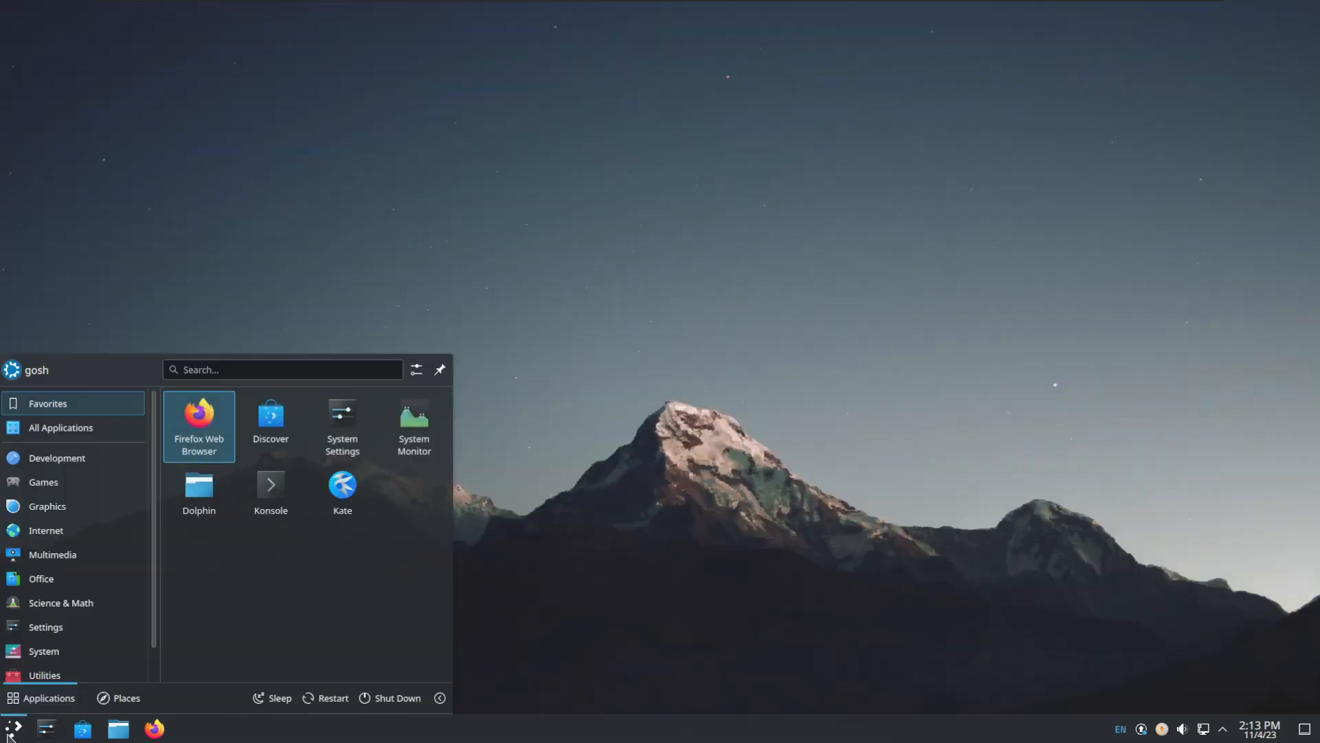
pyautogui.click(45, 531)
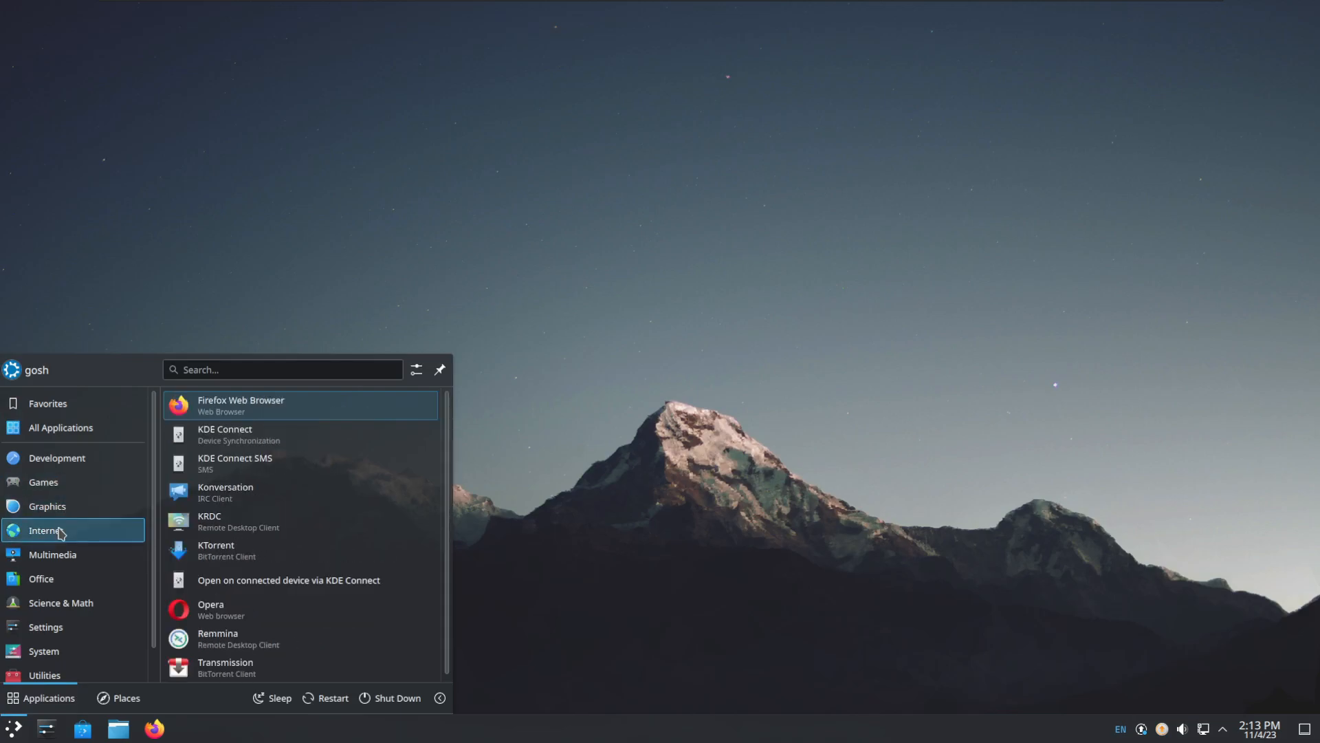
pyautogui.moveTo(242, 550)
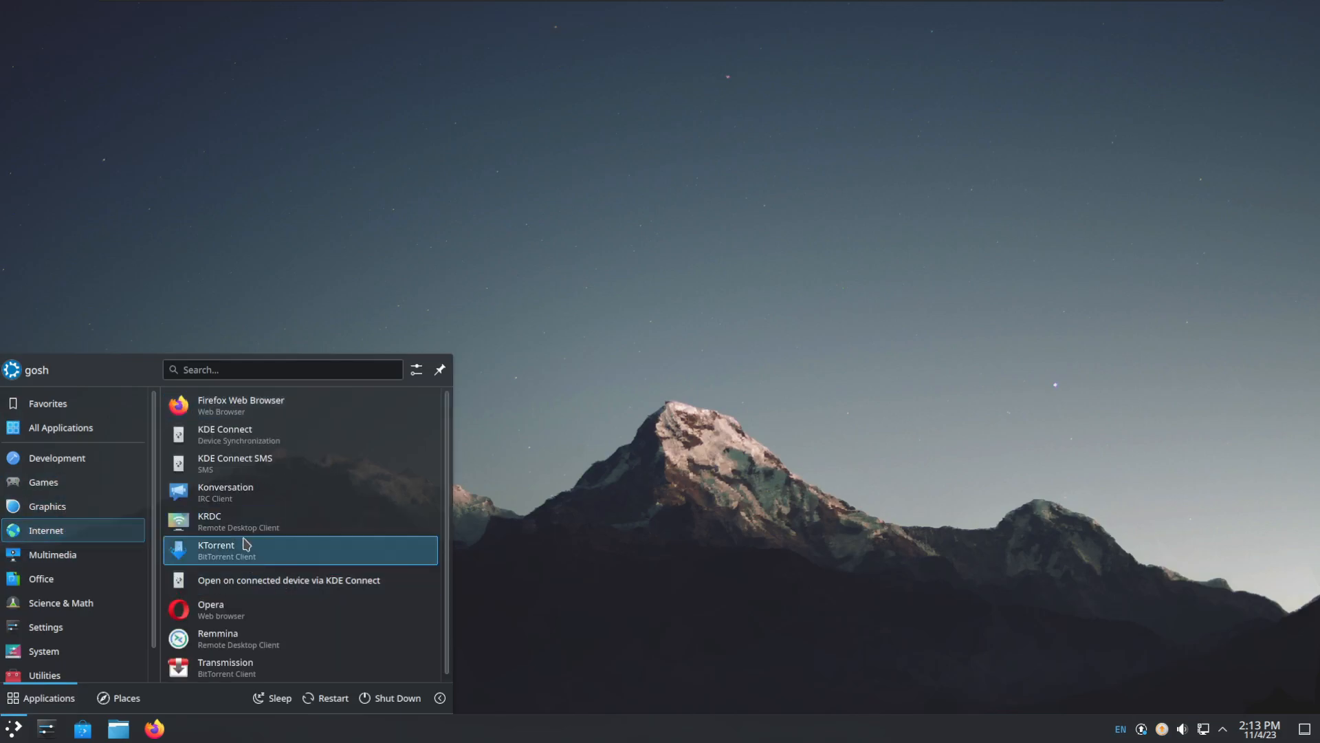
pyautogui.click(60, 602)
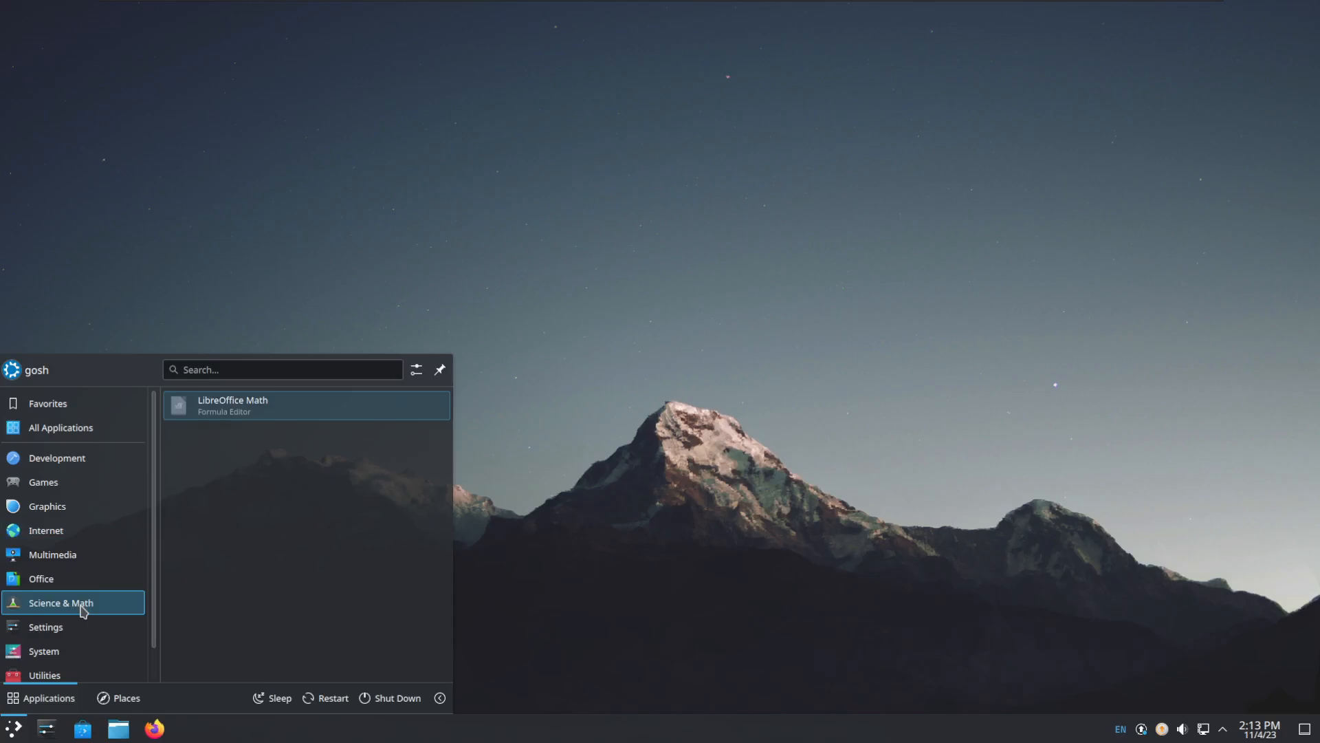
pyautogui.click(43, 652)
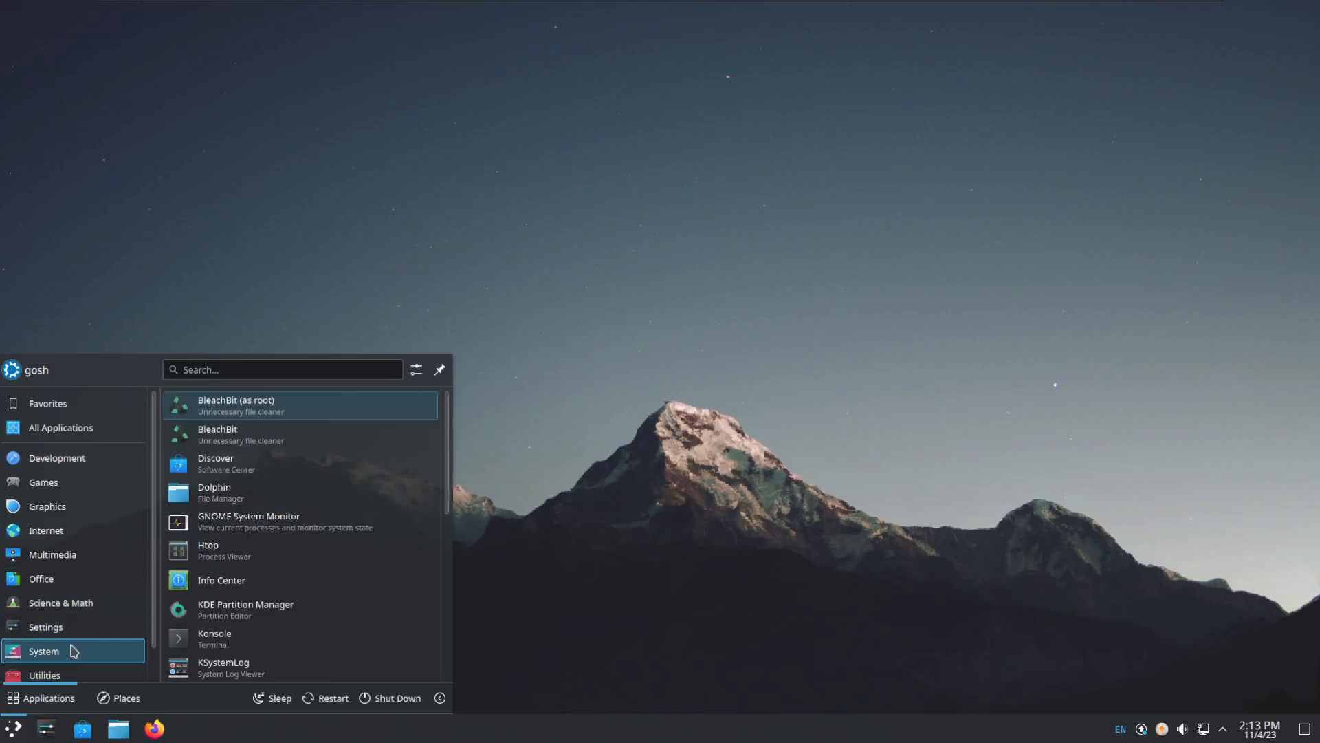
pyautogui.click(44, 641)
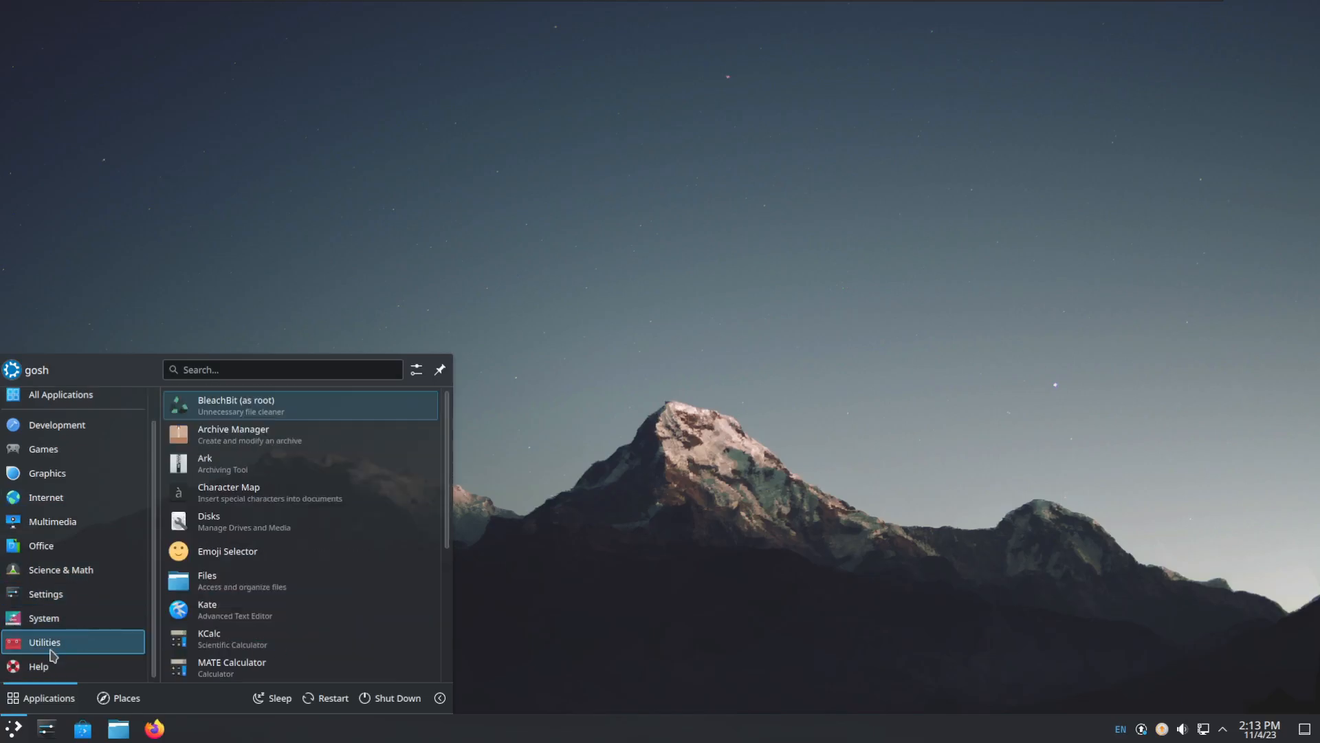
pyautogui.click(45, 594)
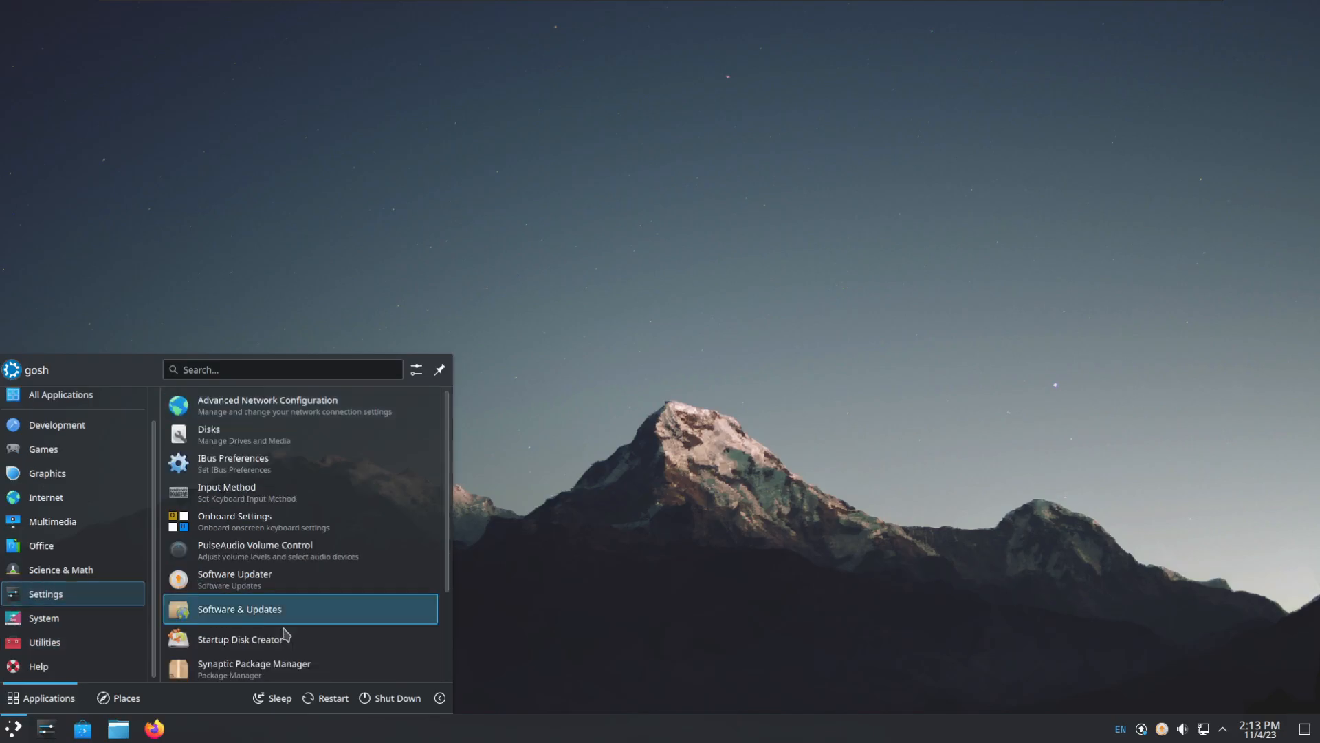
pyautogui.click(42, 640)
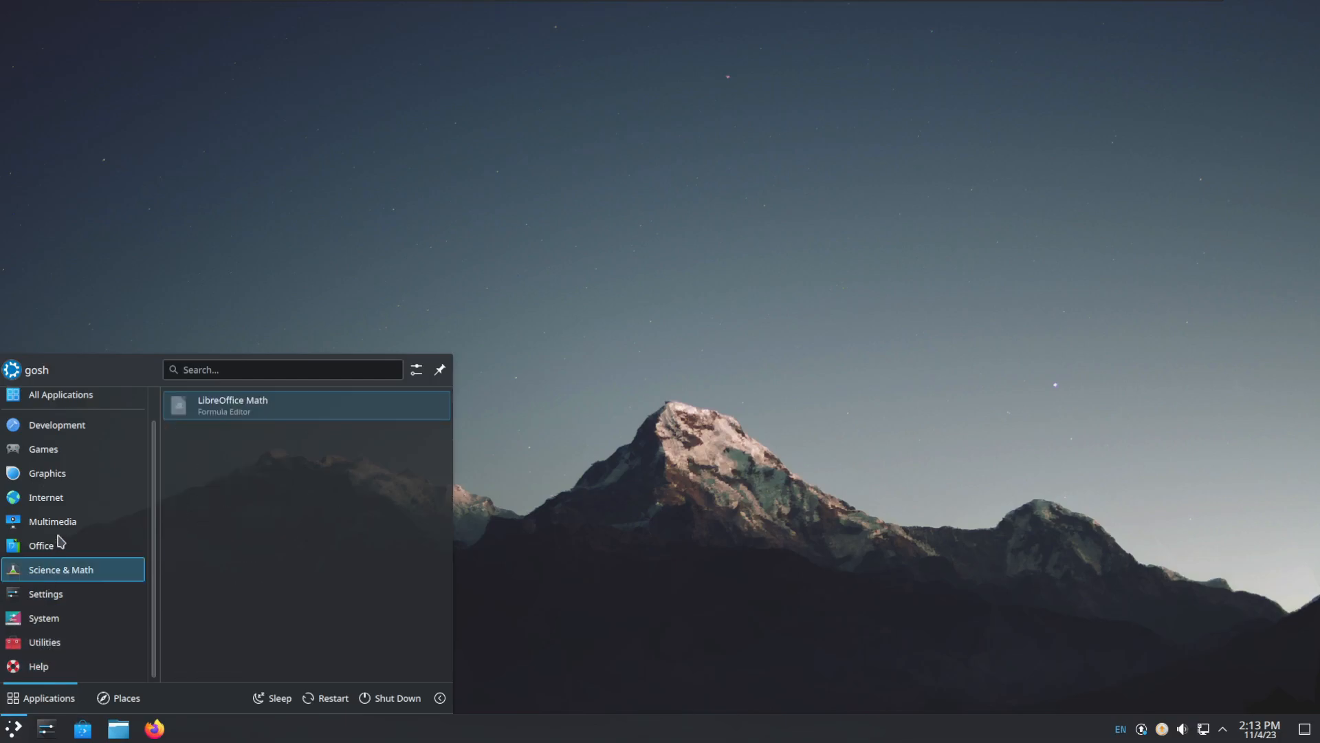
pyautogui.click(43, 448)
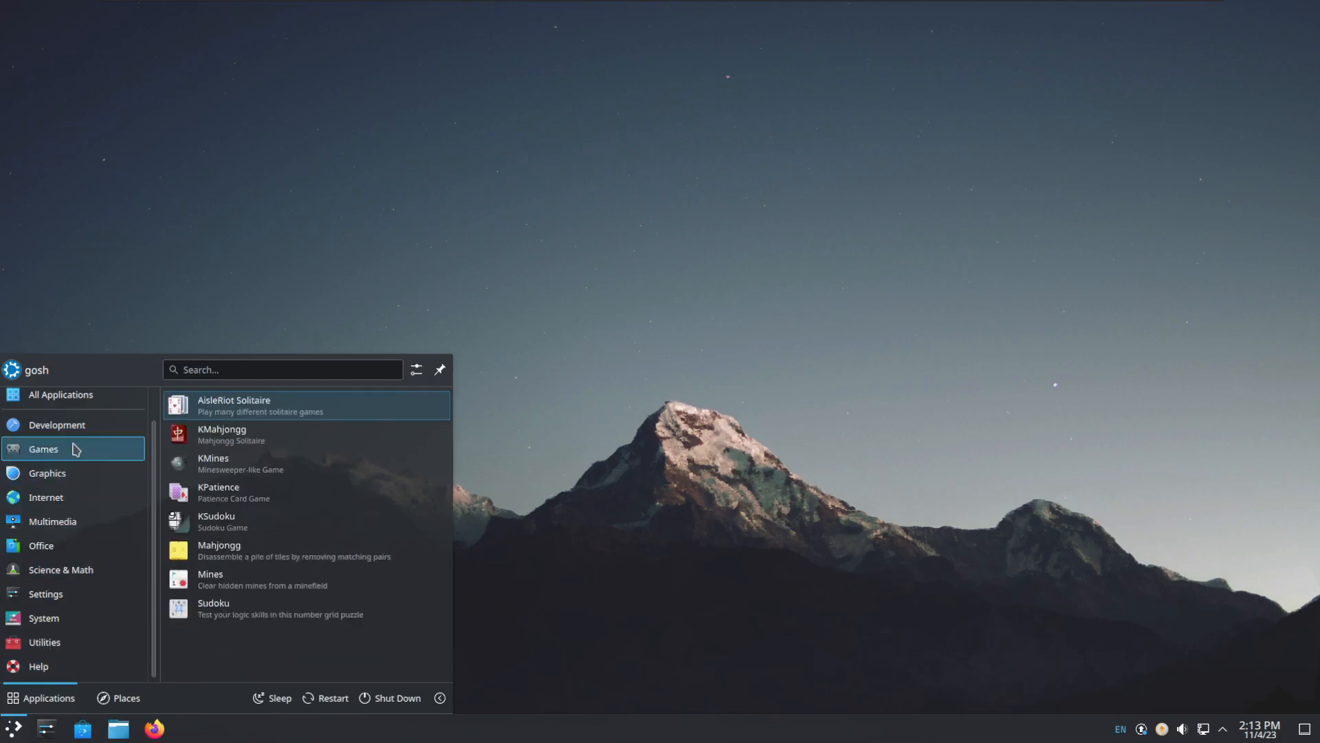
pyautogui.click(47, 531)
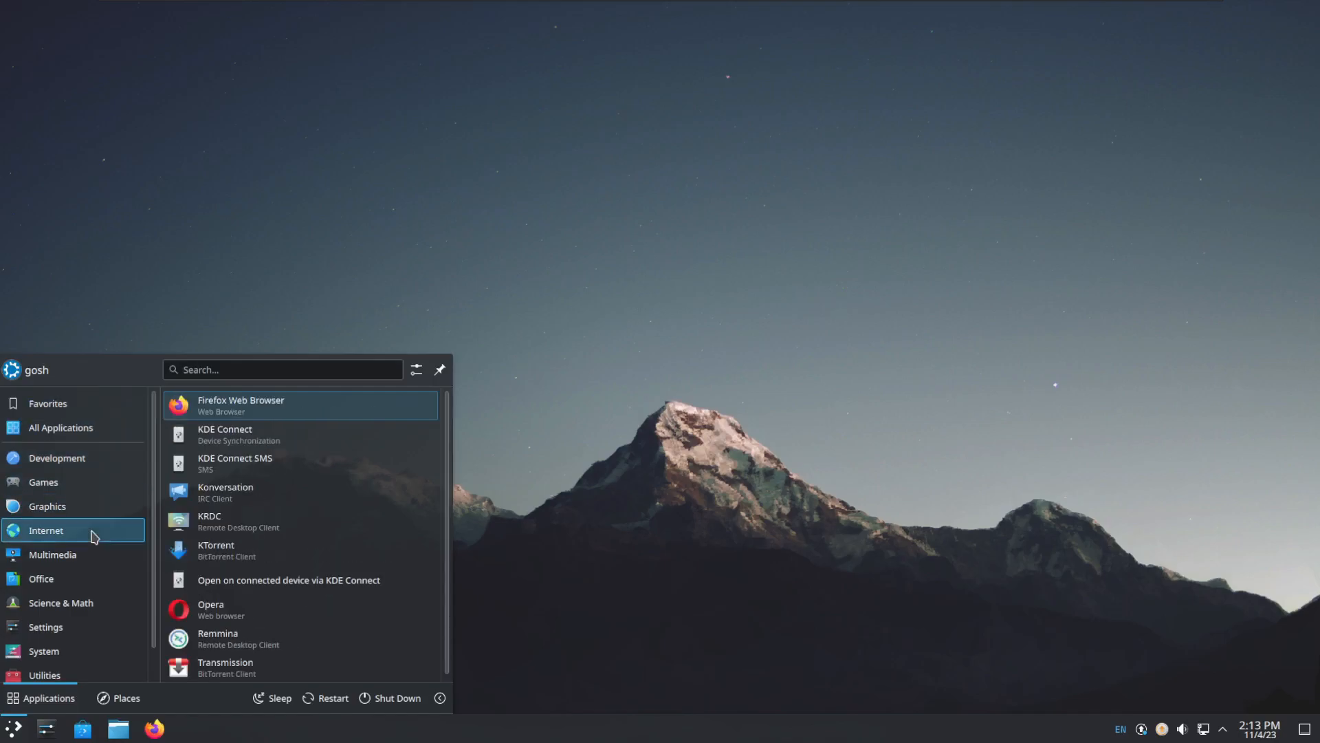
pyautogui.moveTo(91, 535)
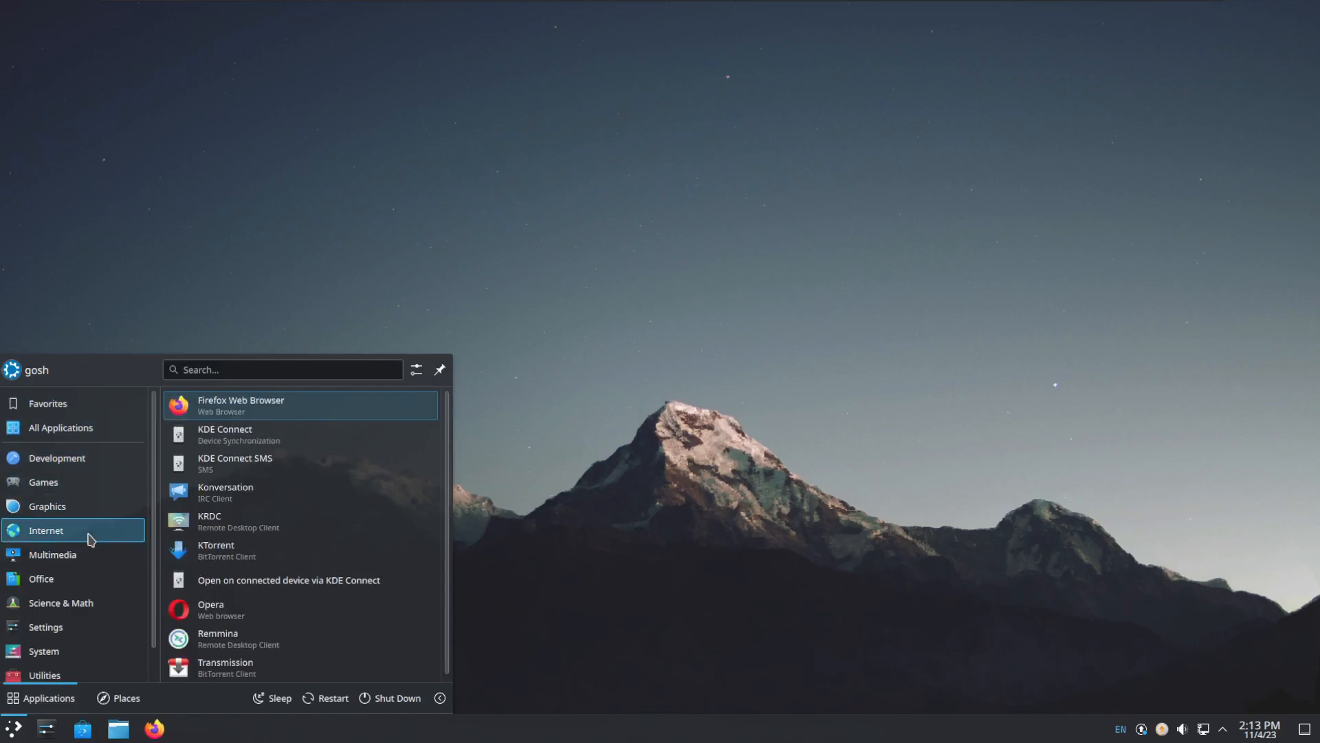
pyautogui.click(42, 483)
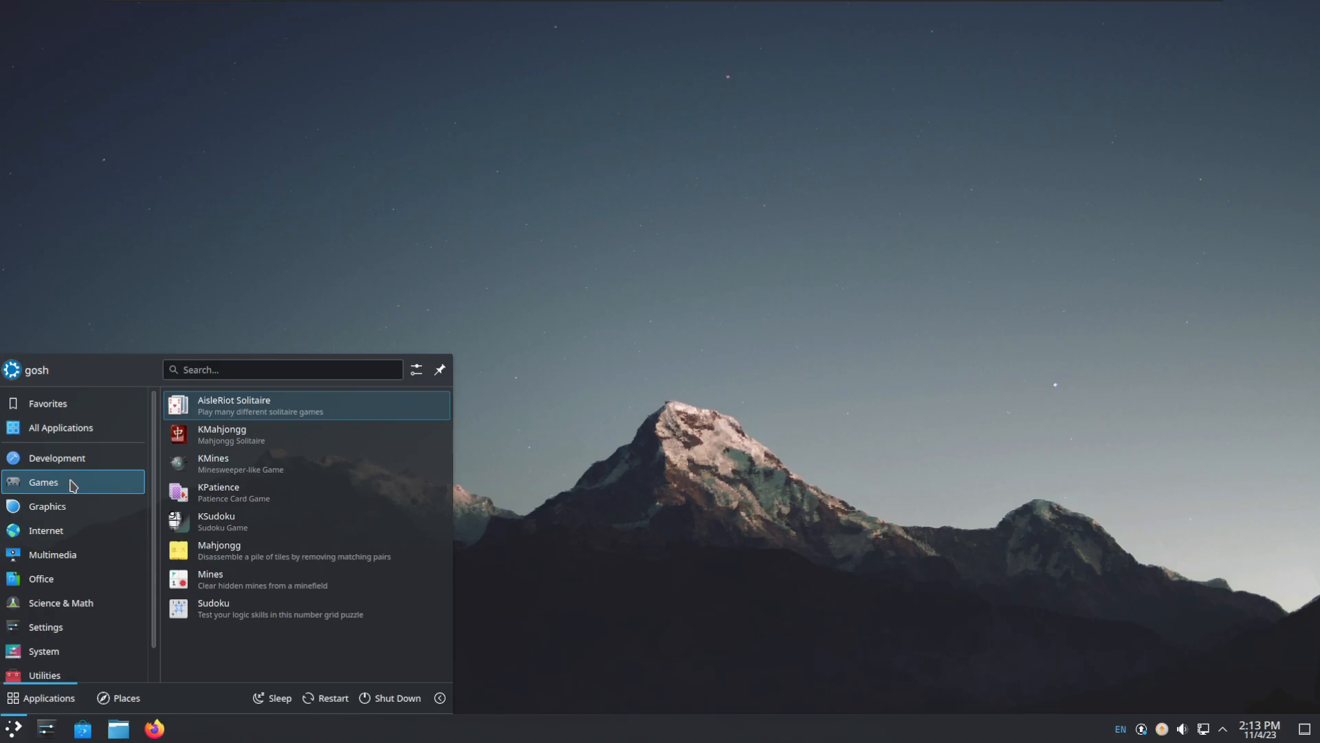
pyautogui.click(57, 459)
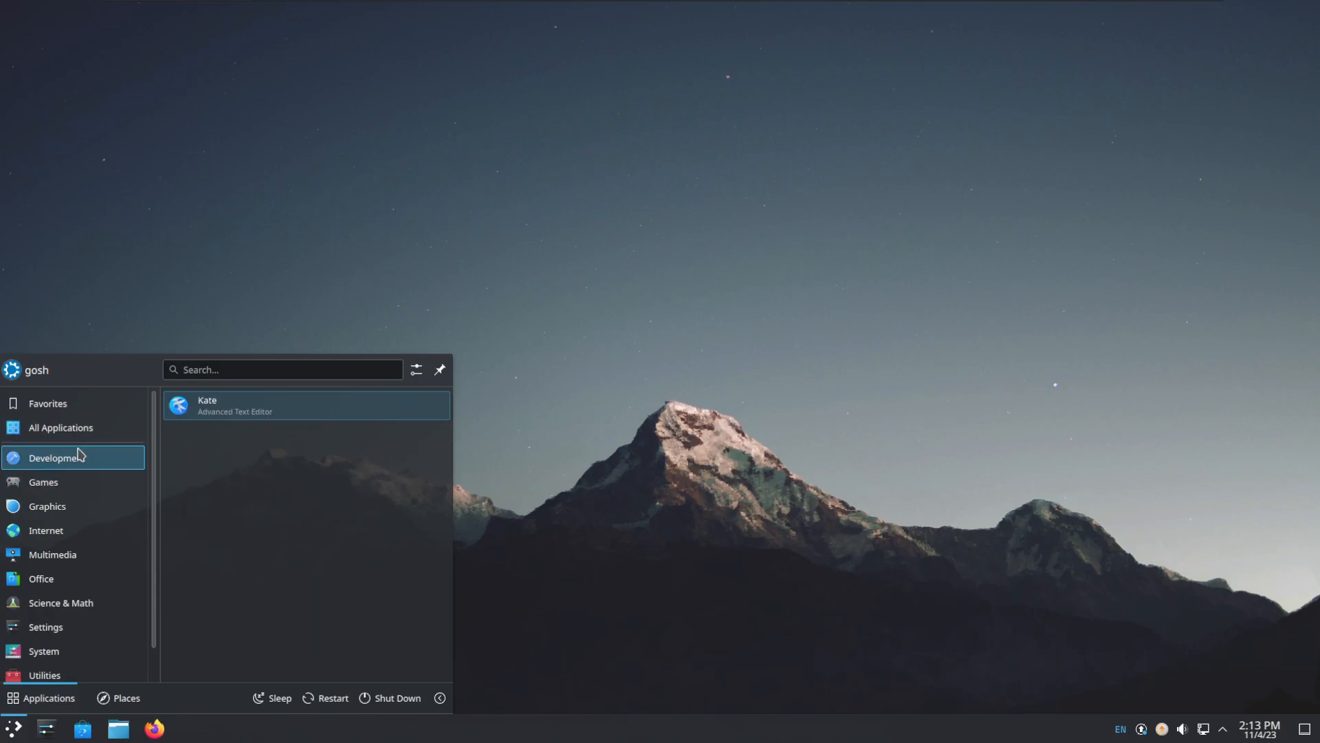
pyautogui.click(43, 483)
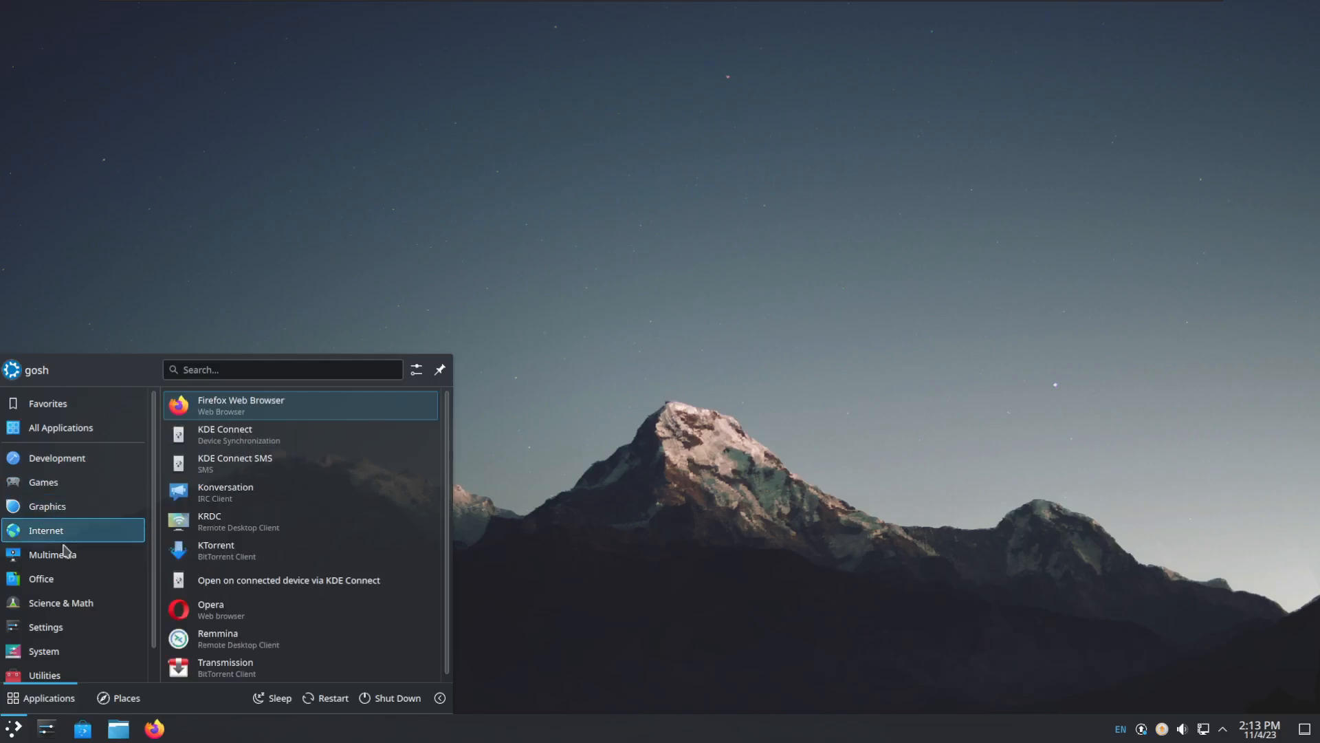
pyautogui.click(41, 578)
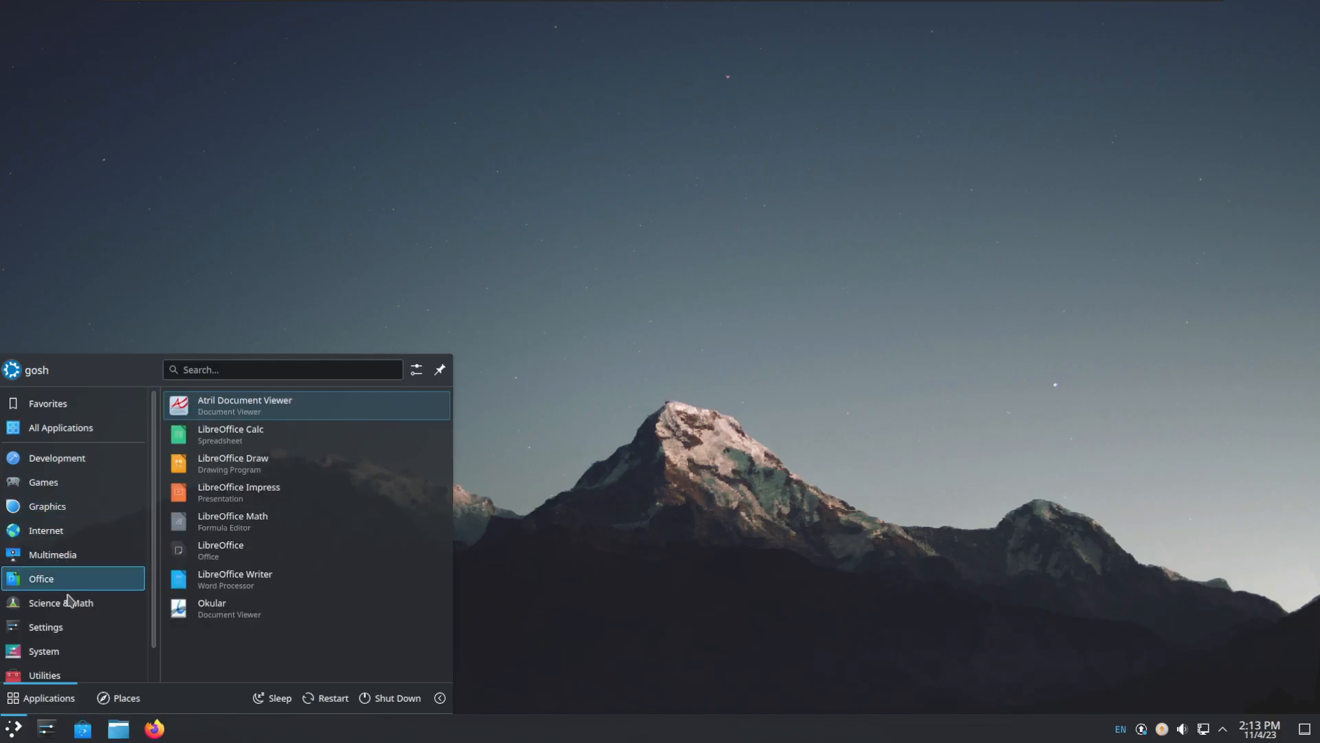
pyautogui.click(45, 594)
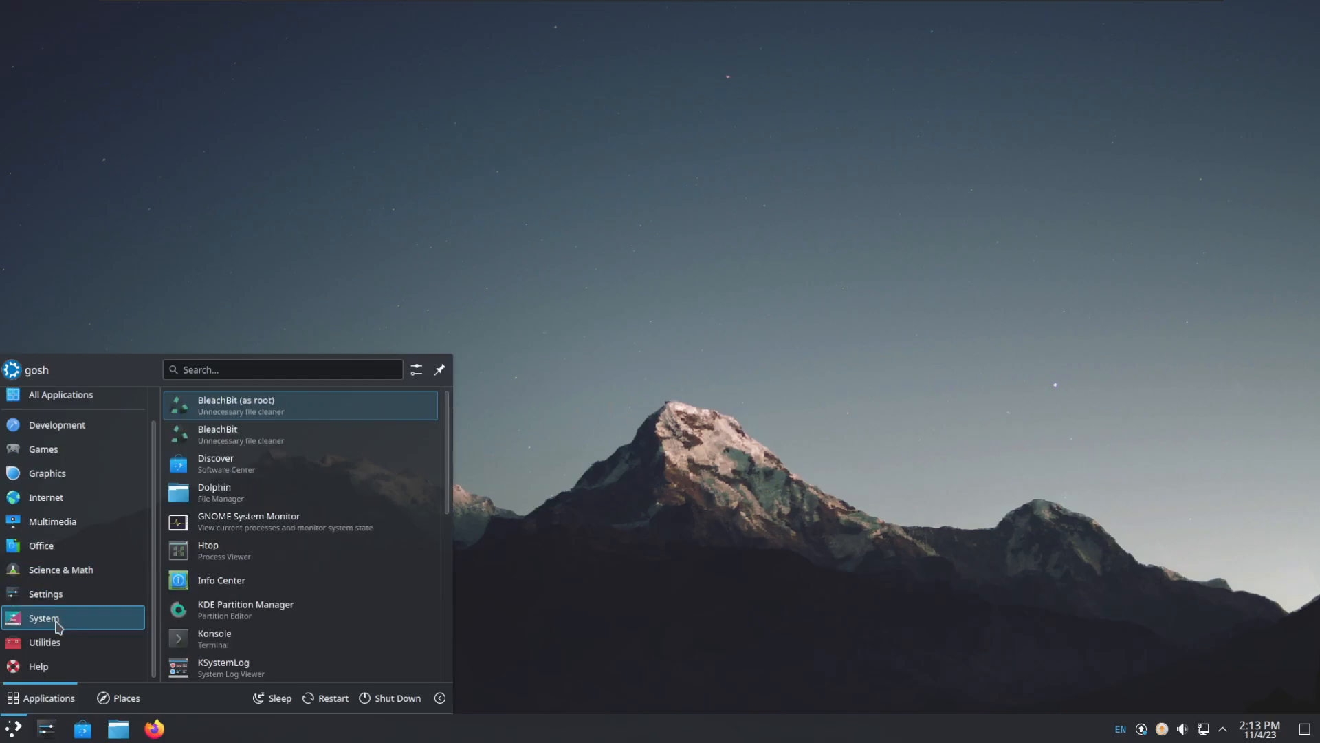
pyautogui.scroll(-3)
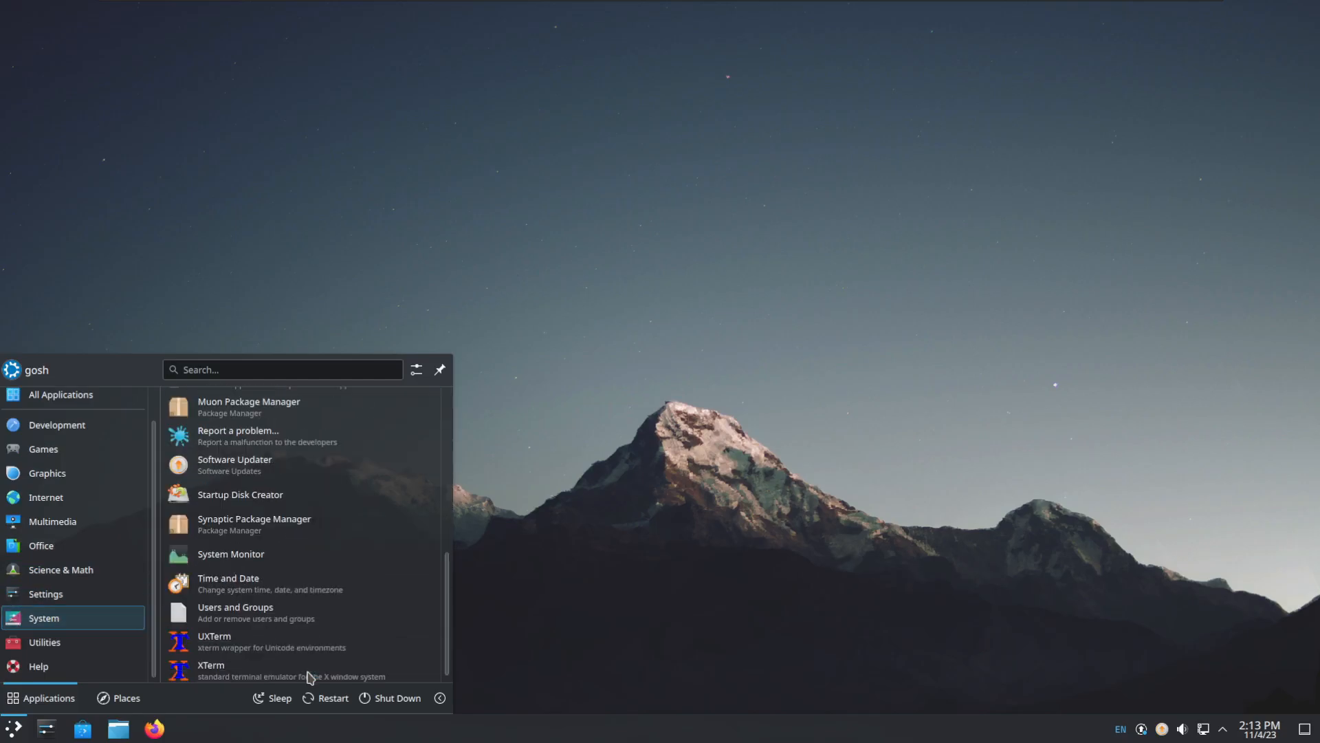
pyautogui.moveTo(311, 681)
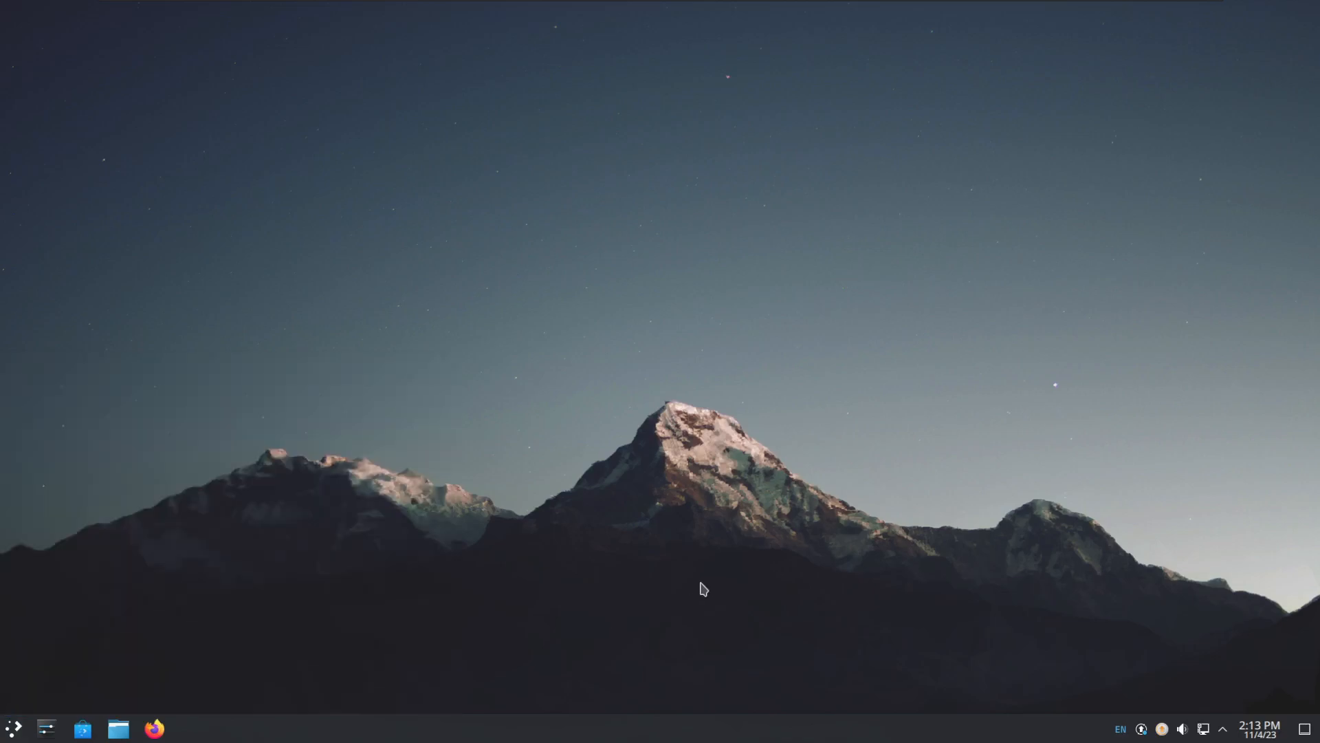
pyautogui.moveTo(544, 620)
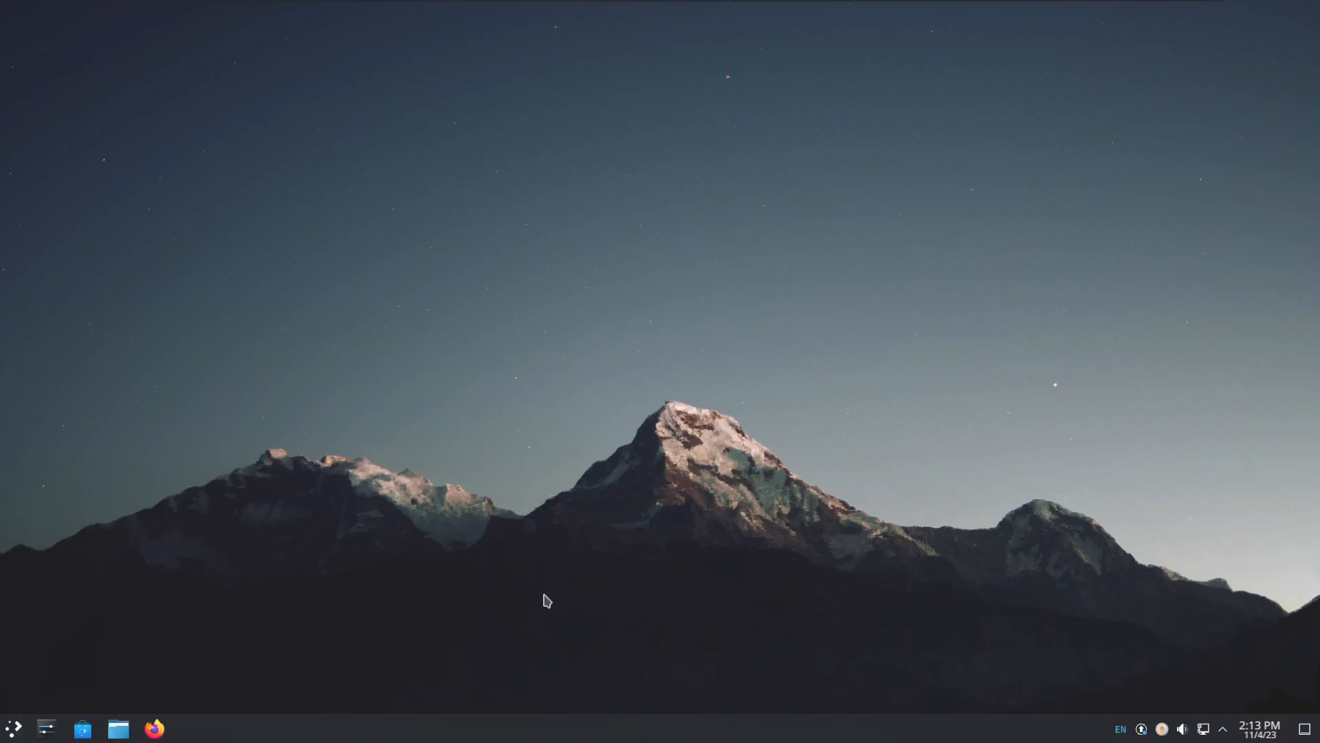
# Step: Launch the Stacer system optimizer from the launcher's Utilities category
pyautogui.click(11, 726)
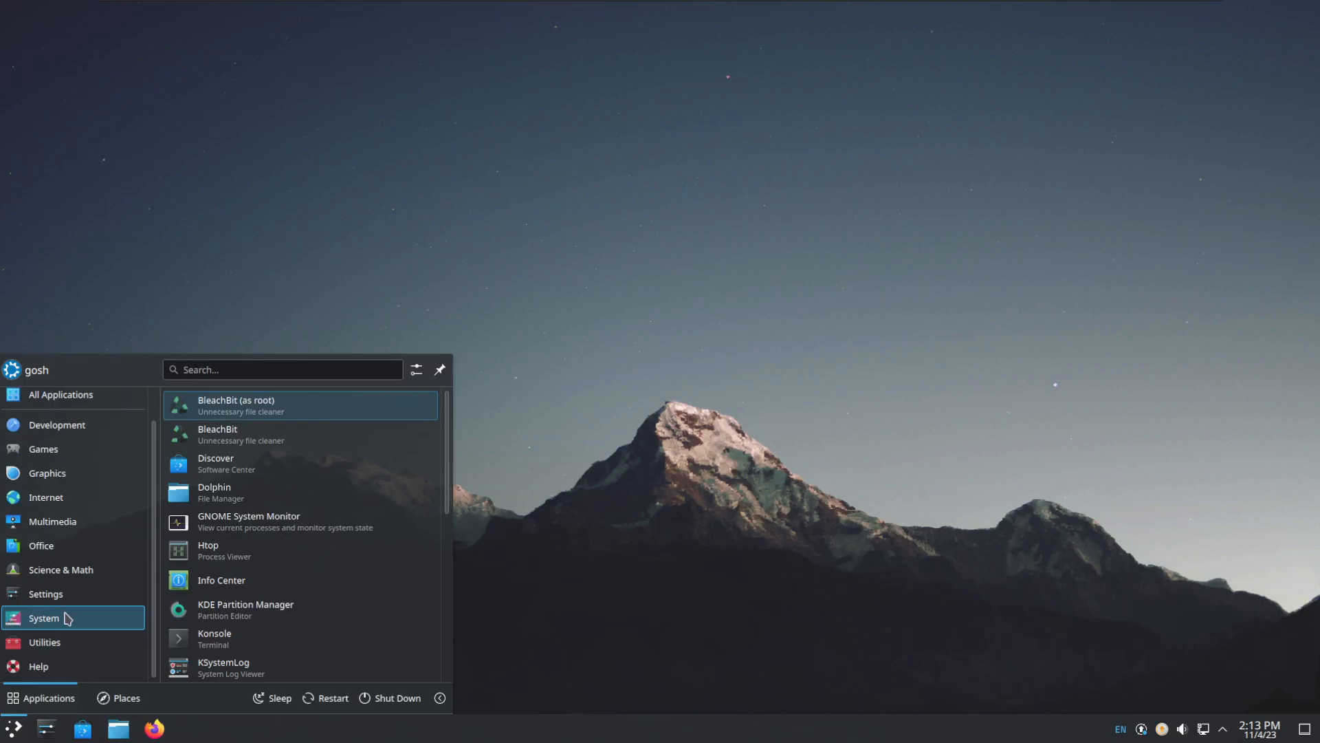
pyautogui.click(44, 641)
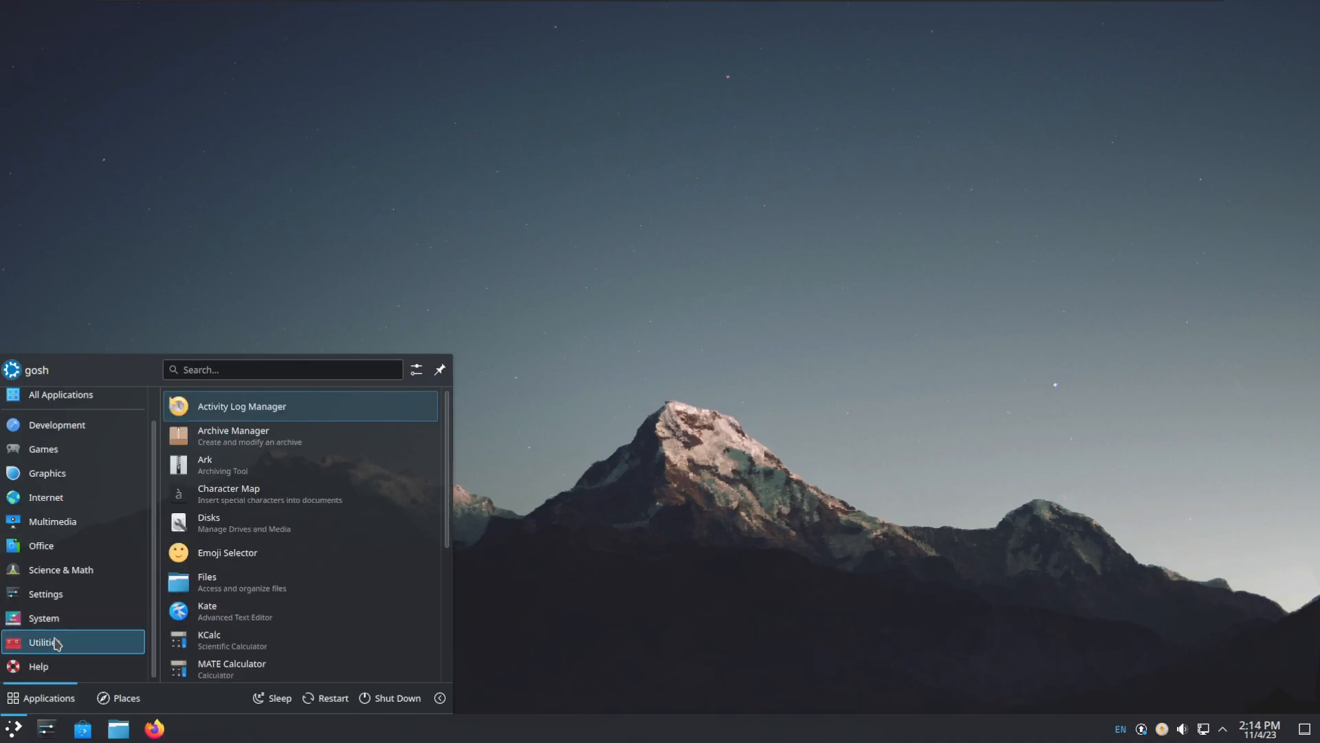
pyautogui.moveTo(352, 564)
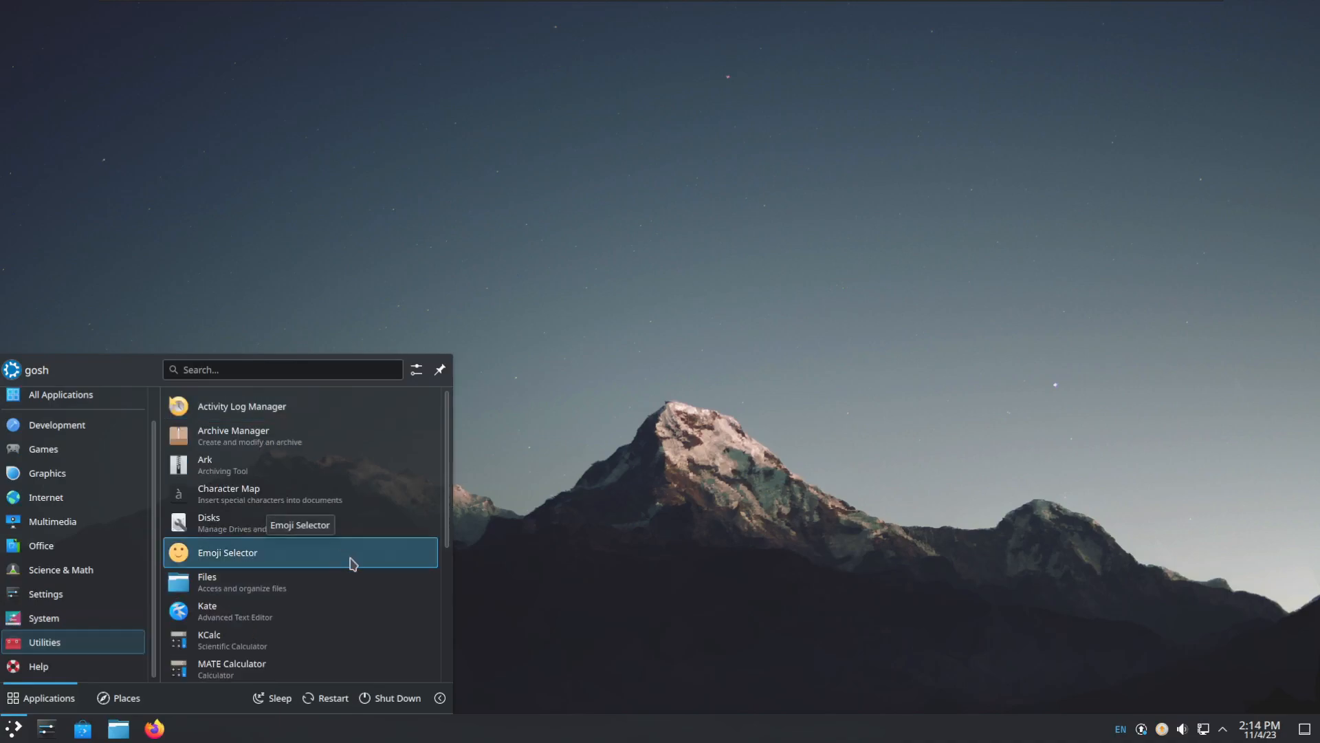
pyautogui.scroll(-3)
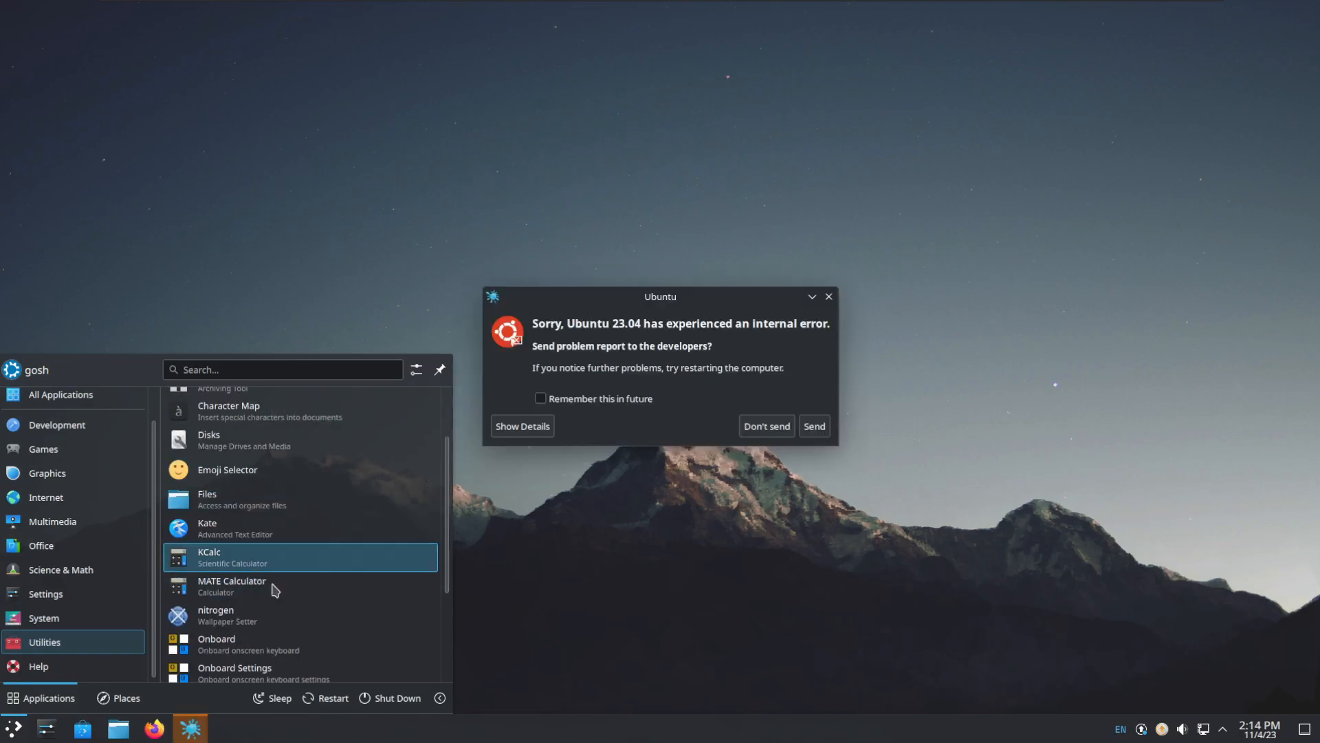
pyautogui.scroll(-3)
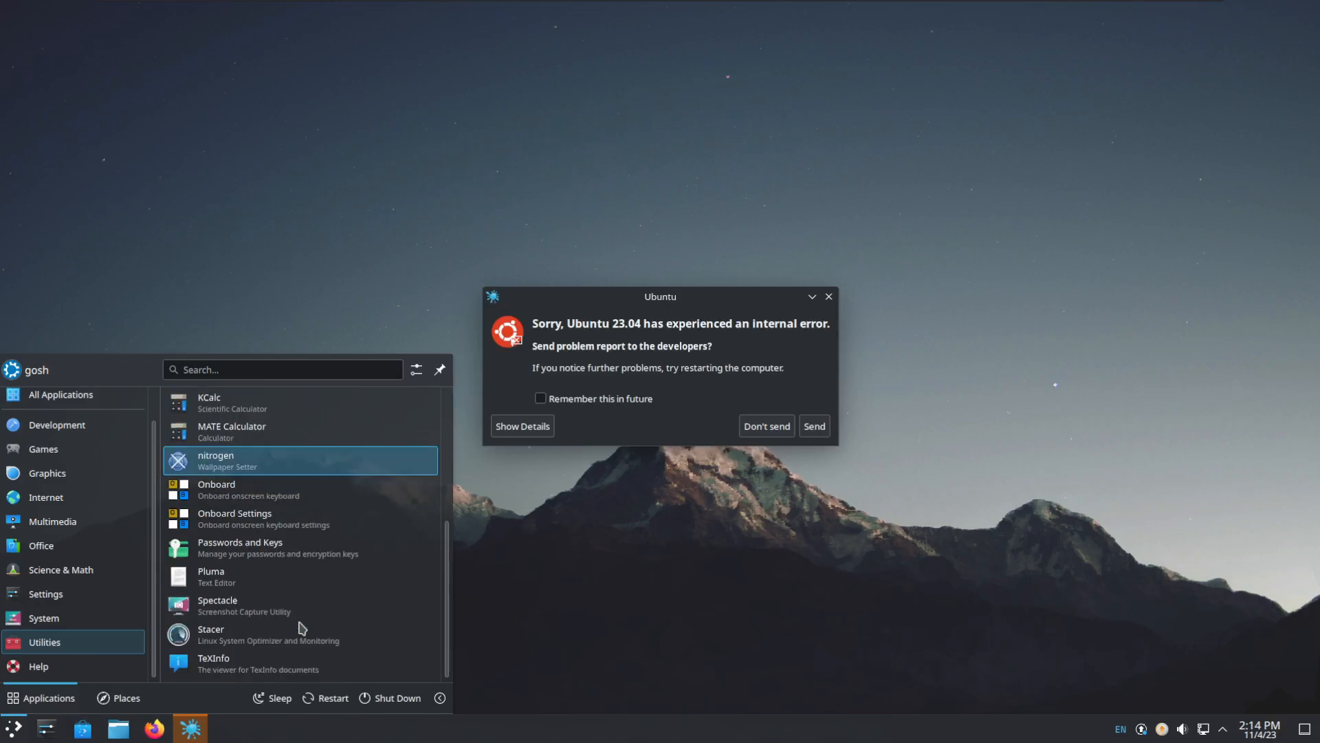
pyautogui.moveTo(300, 630)
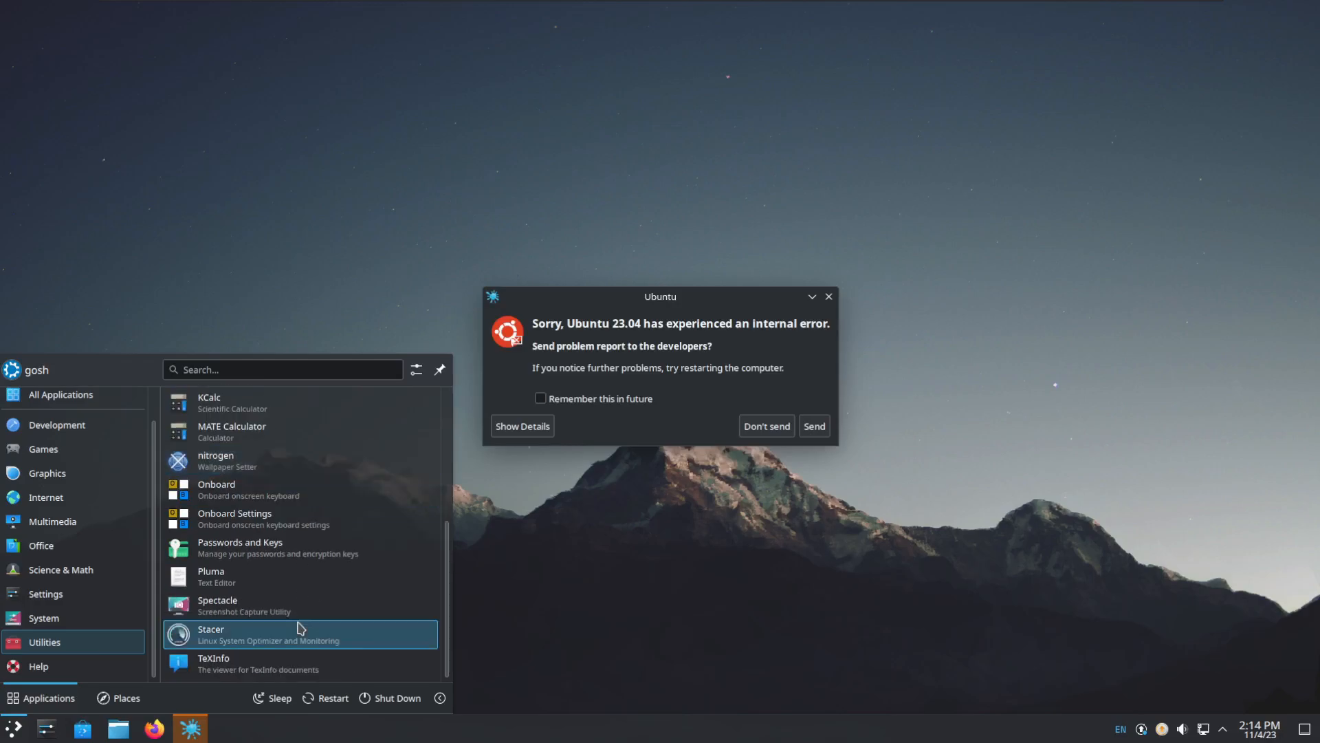
pyautogui.moveTo(236, 583)
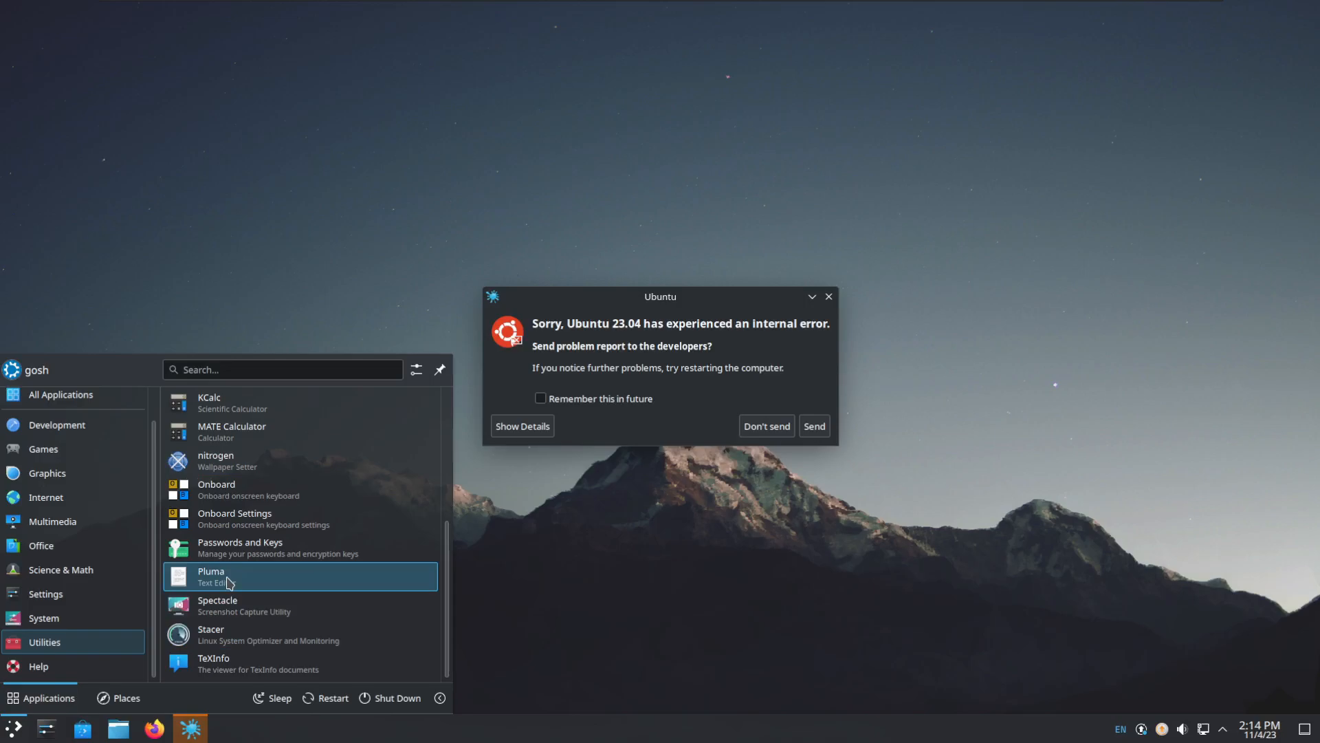
pyautogui.click(210, 636)
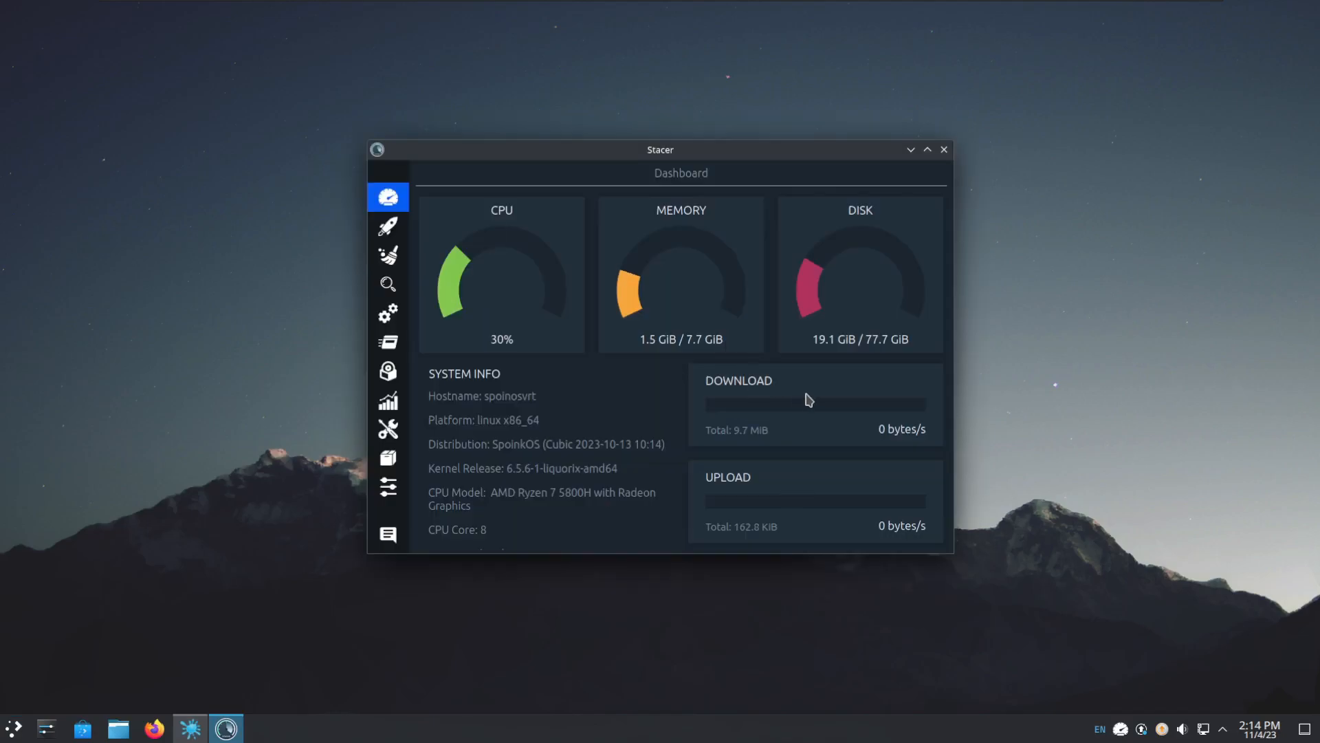
pyautogui.moveTo(793, 415)
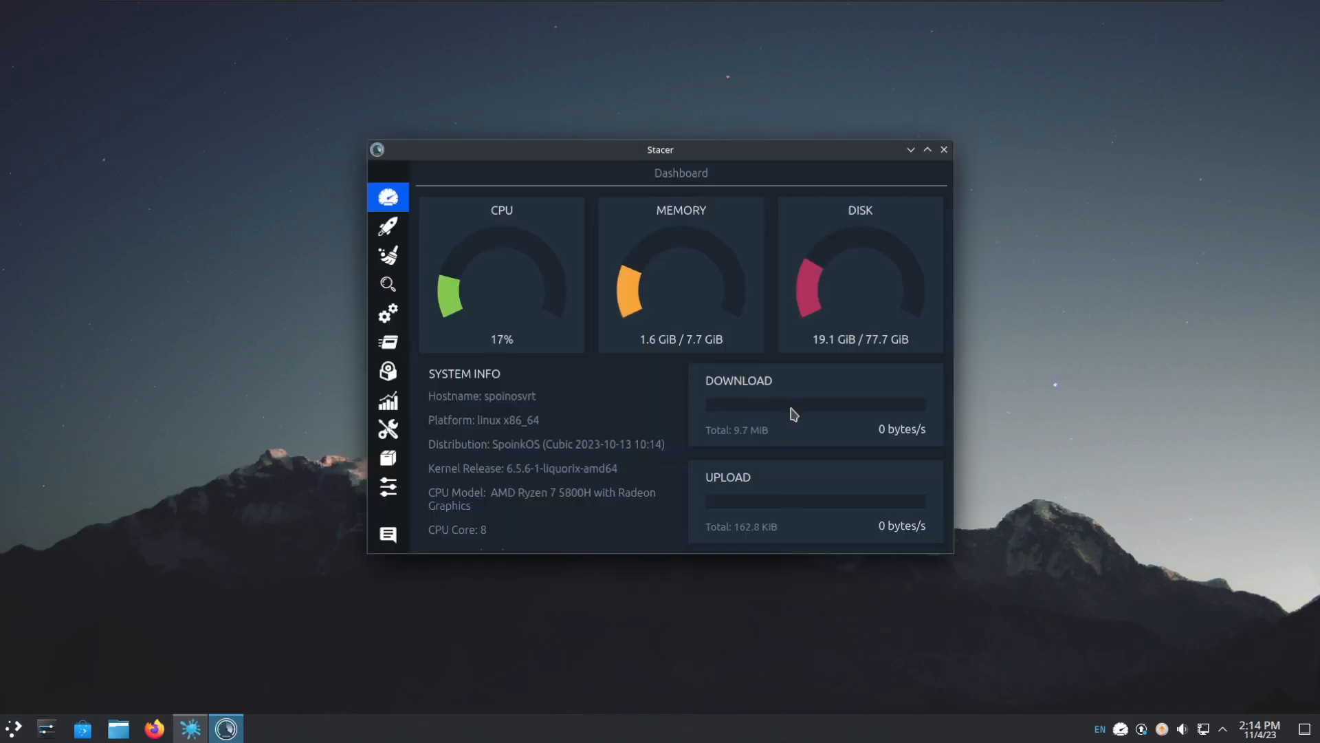
pyautogui.moveTo(512, 437)
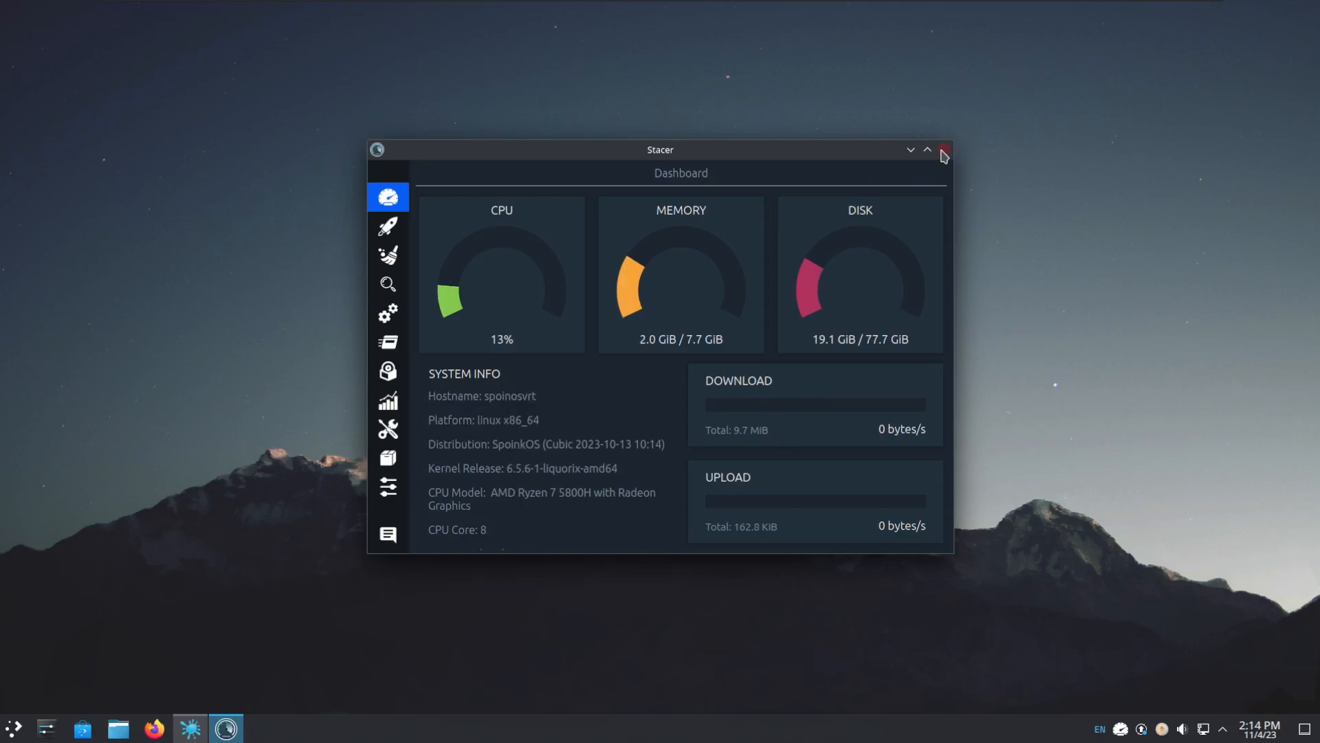
# Step: Close the Stacer window and reopen the Plasma application launcher
pyautogui.click(946, 150)
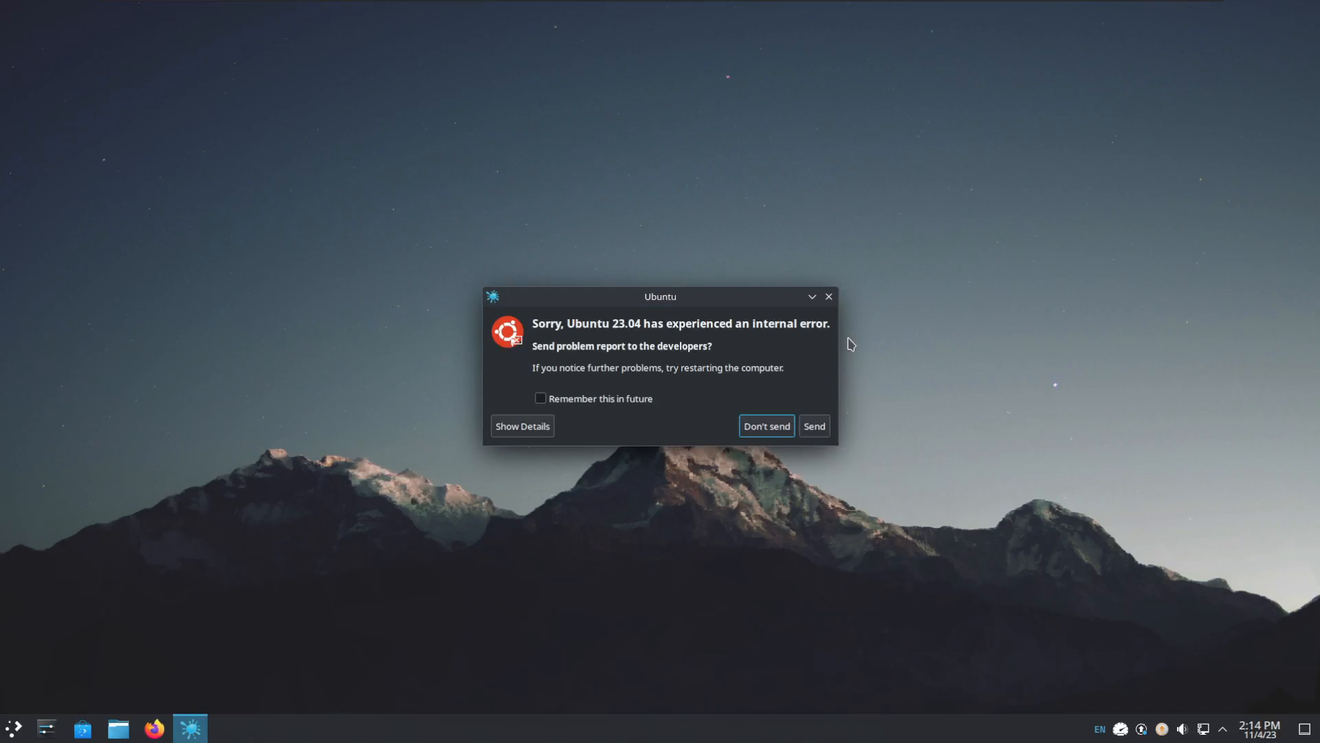
pyautogui.click(10, 726)
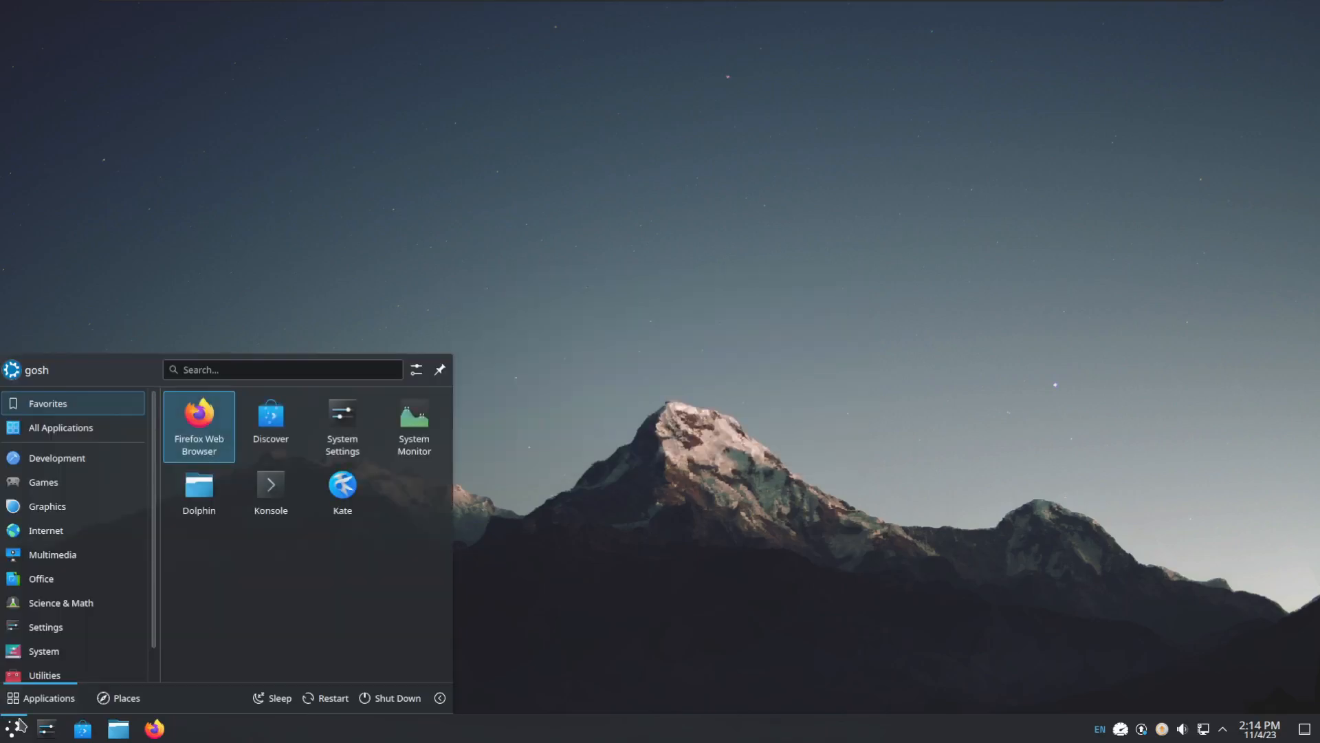
# Step: Launch Discover from the Office category and show its Settings page with firmware sources and Snap
pyautogui.click(41, 578)
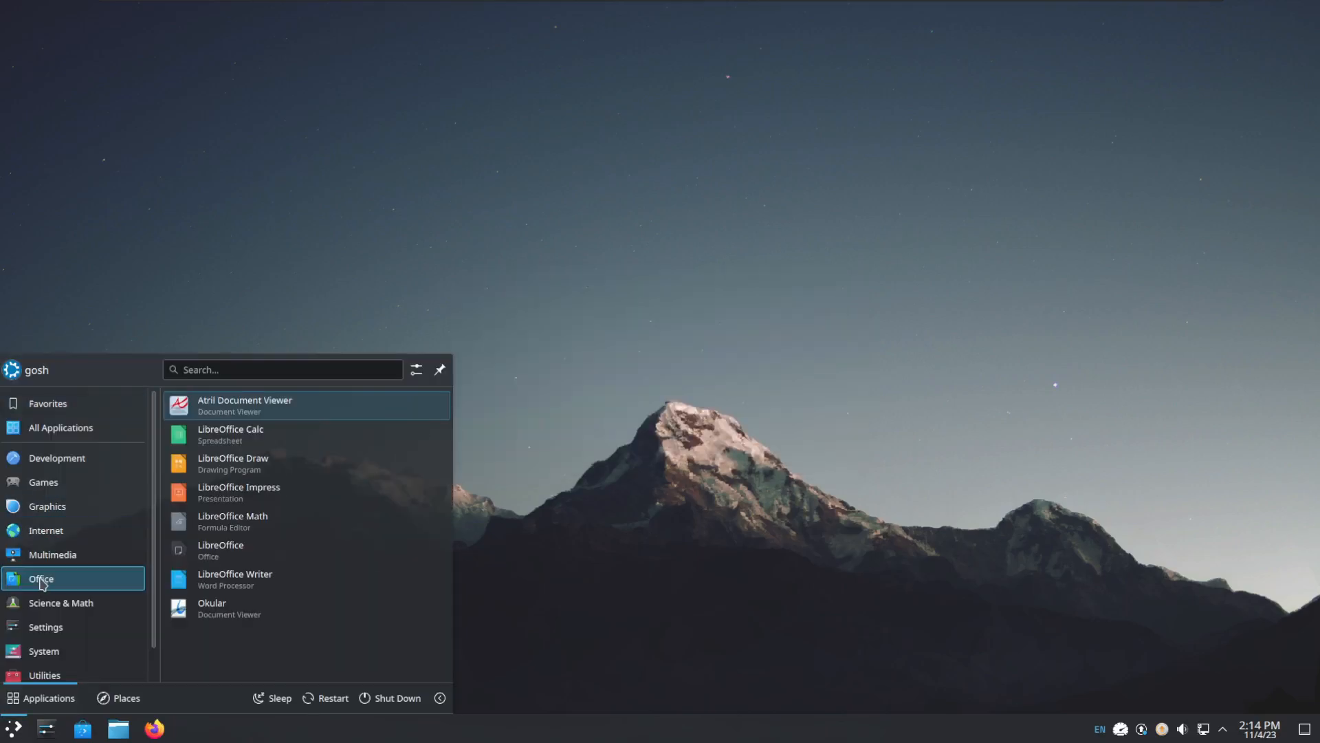
pyautogui.click(61, 602)
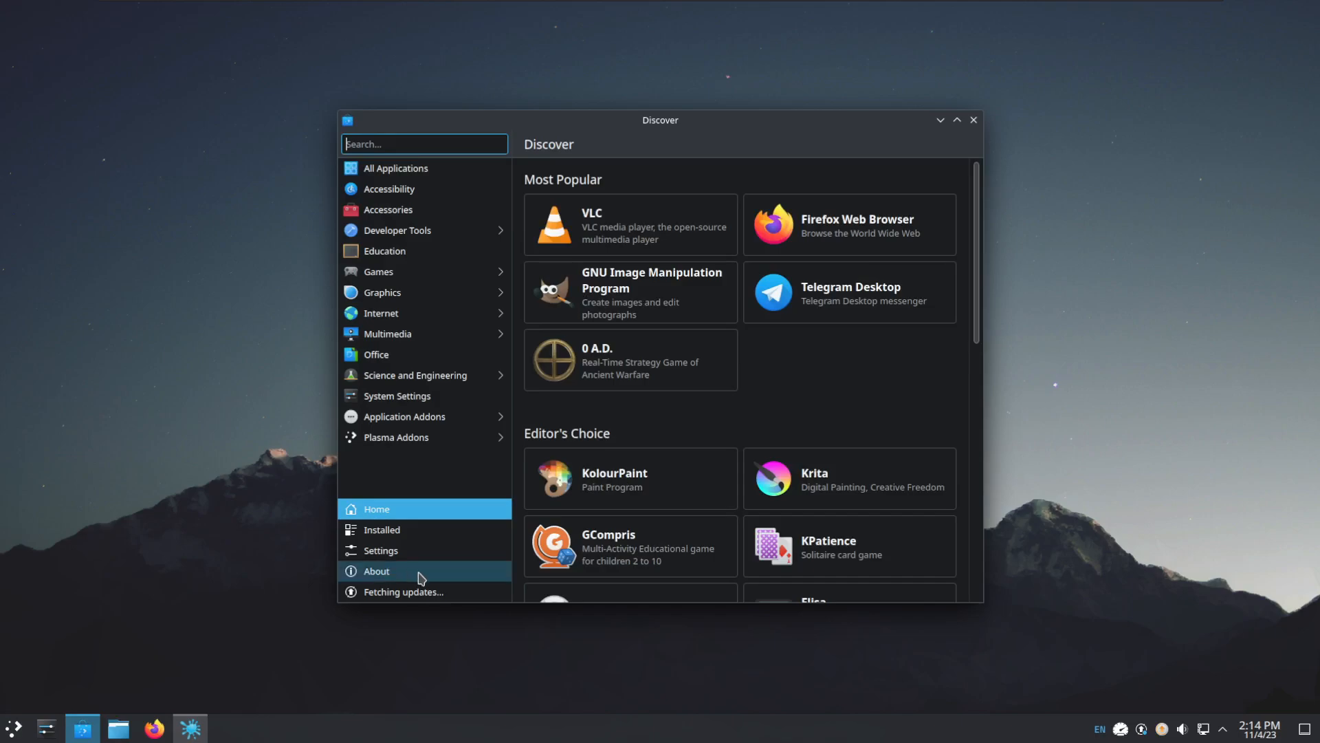
pyautogui.click(381, 551)
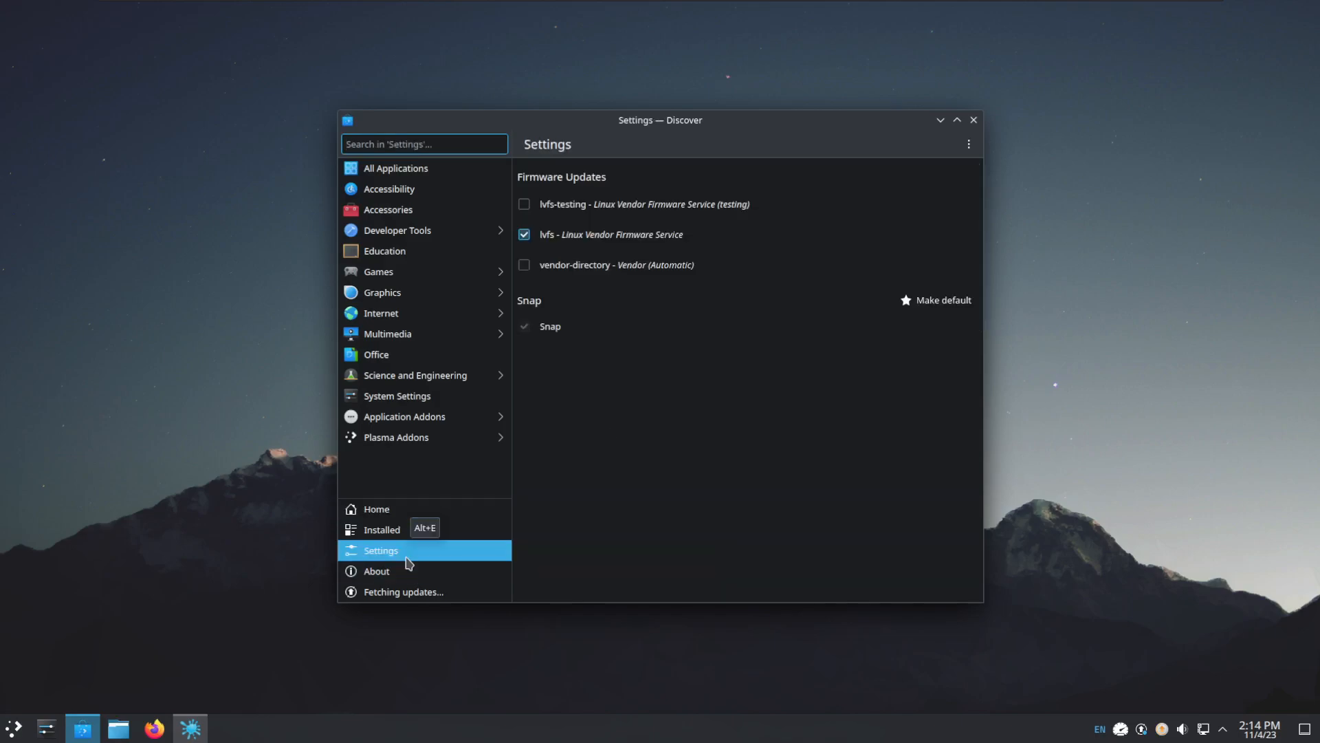
pyautogui.moveTo(400, 578)
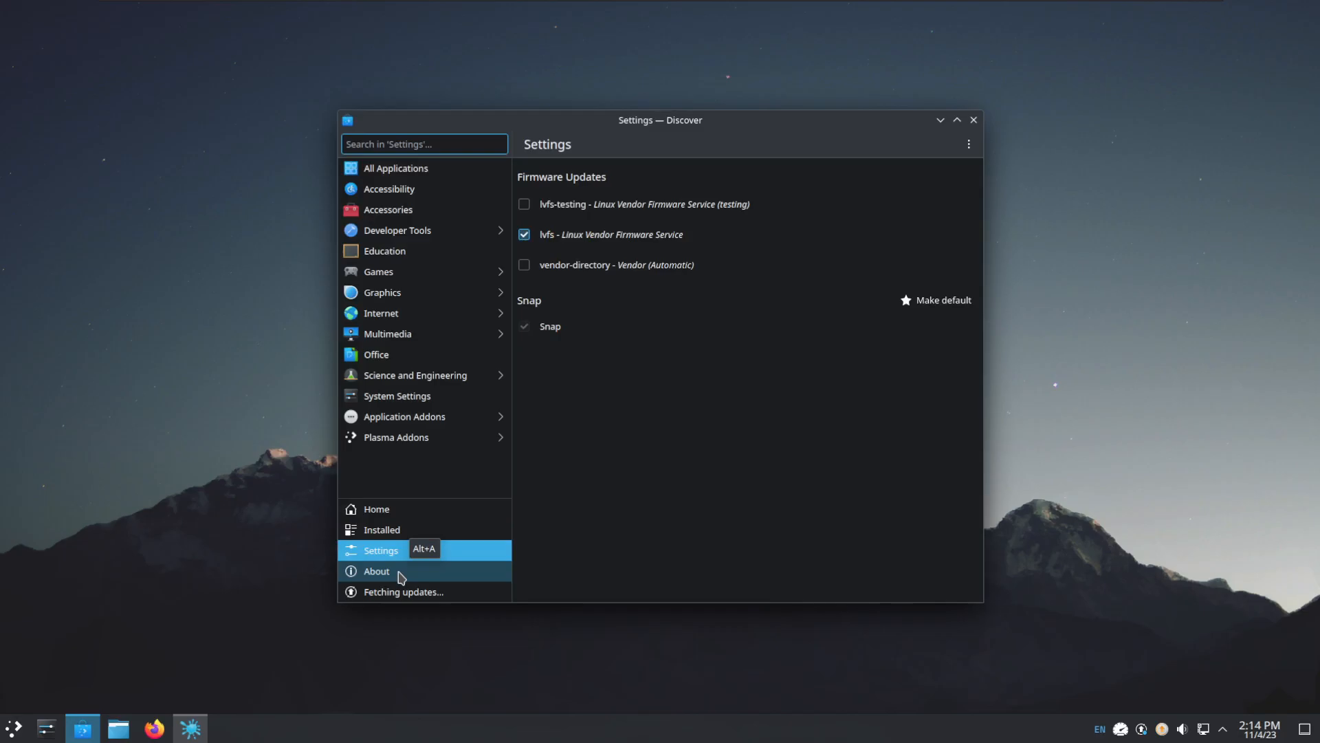
# Step: View Discover's Installed snaps list, then close Discover
pyautogui.click(381, 530)
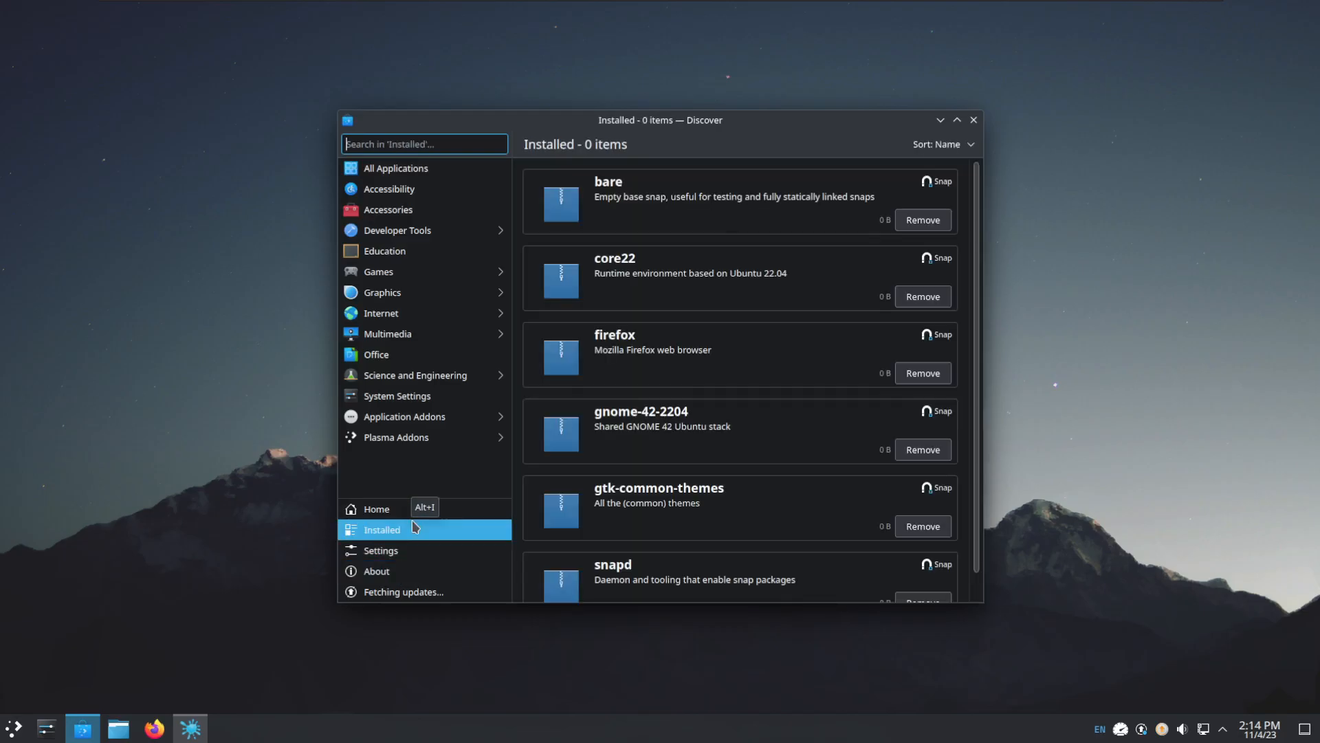
pyautogui.click(375, 508)
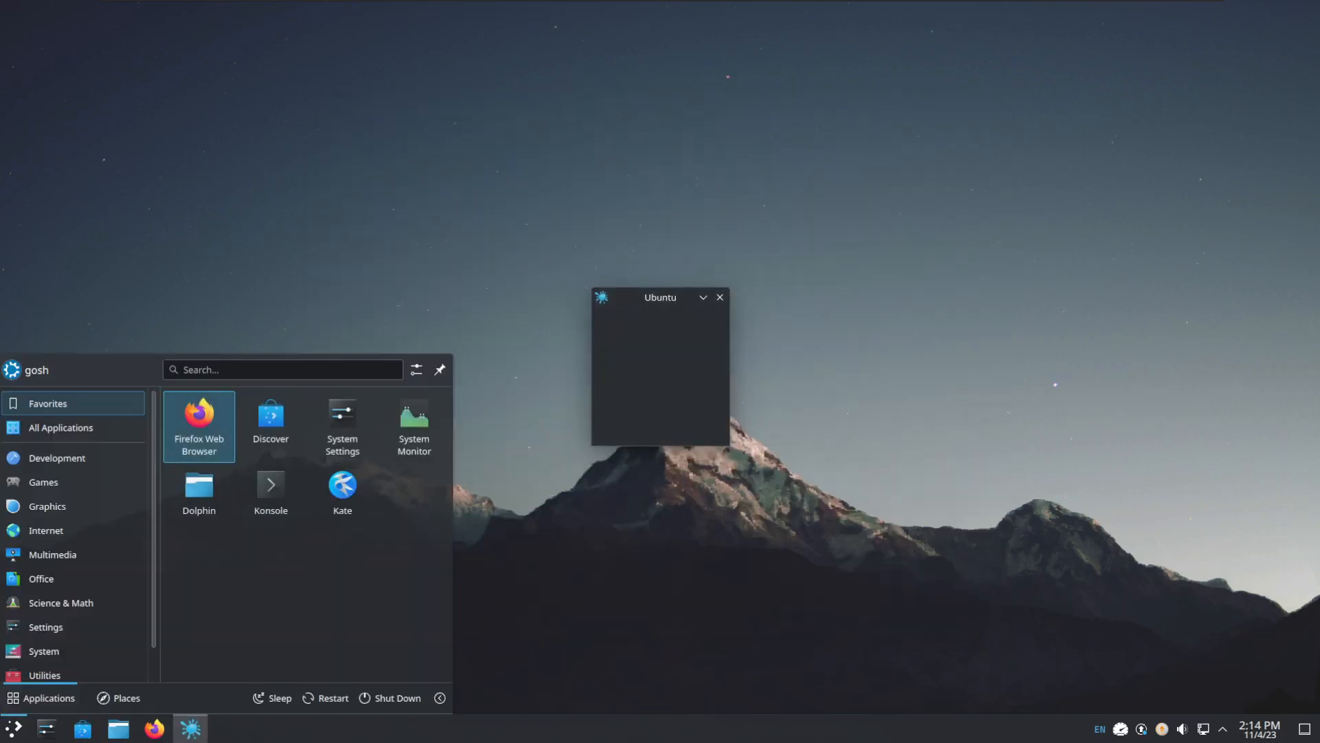
# Step: Reopen the launcher and browse its Internet, Games, Office, Settings and System categories
pyautogui.click(721, 297)
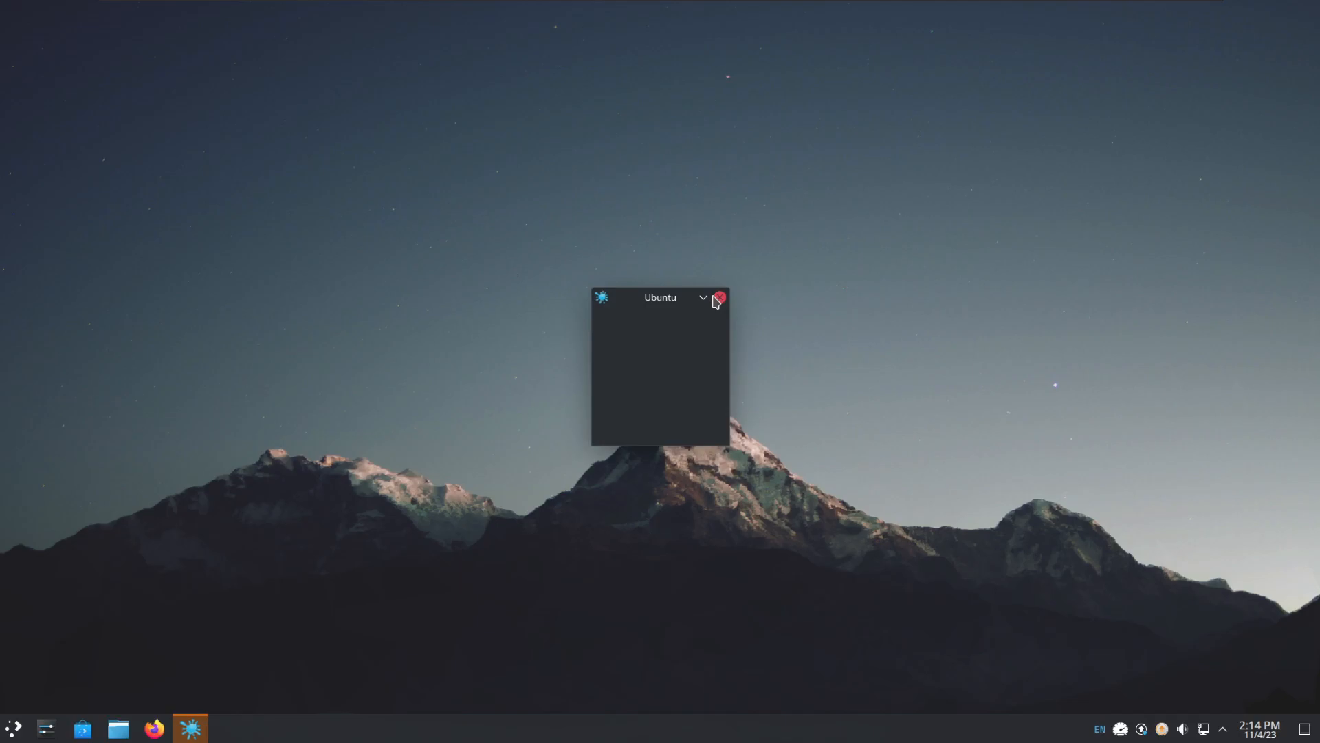
pyautogui.moveTo(8, 734)
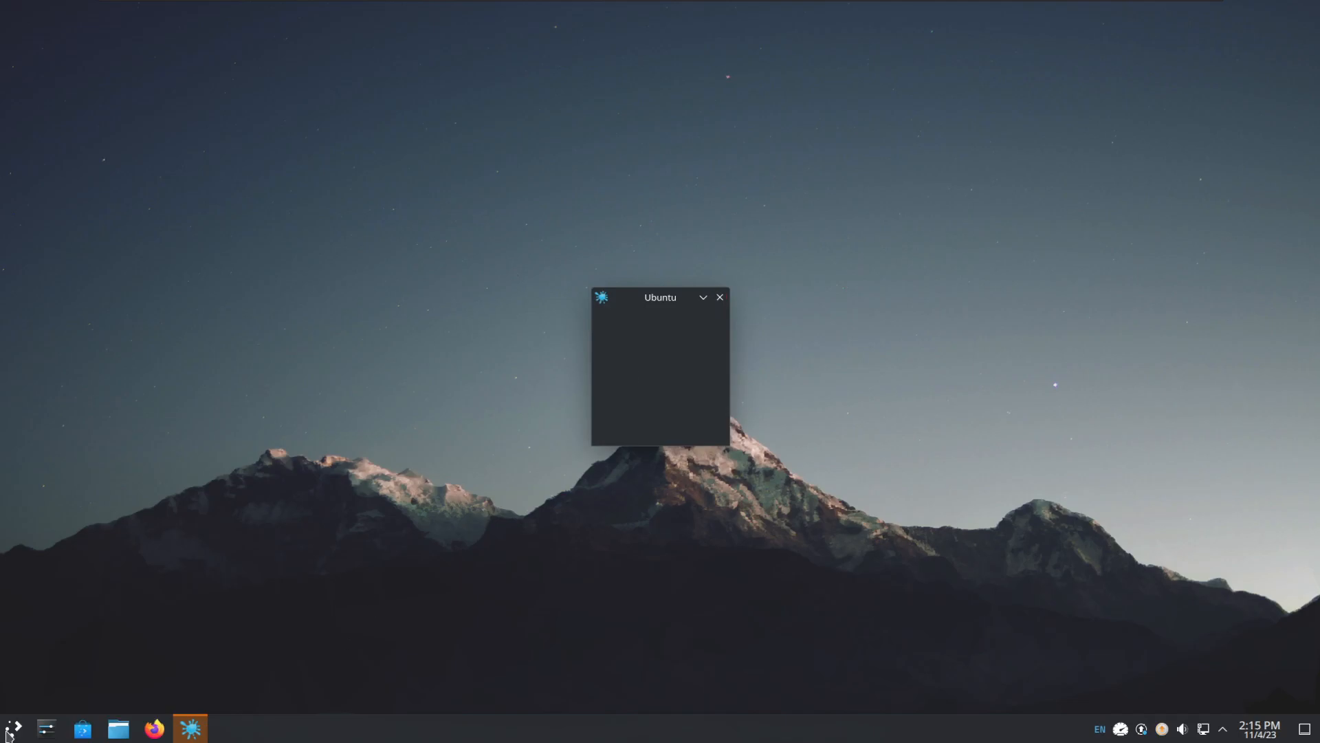
pyautogui.click(11, 728)
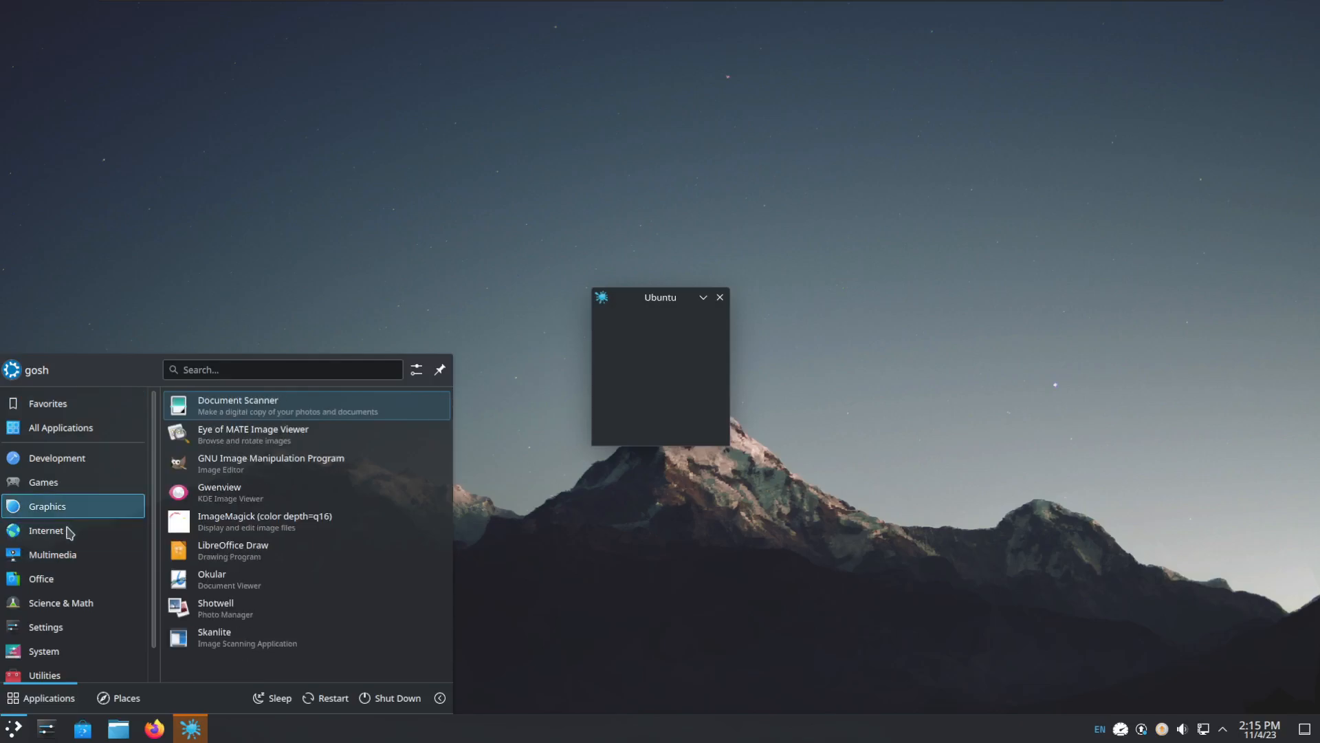
pyautogui.click(46, 531)
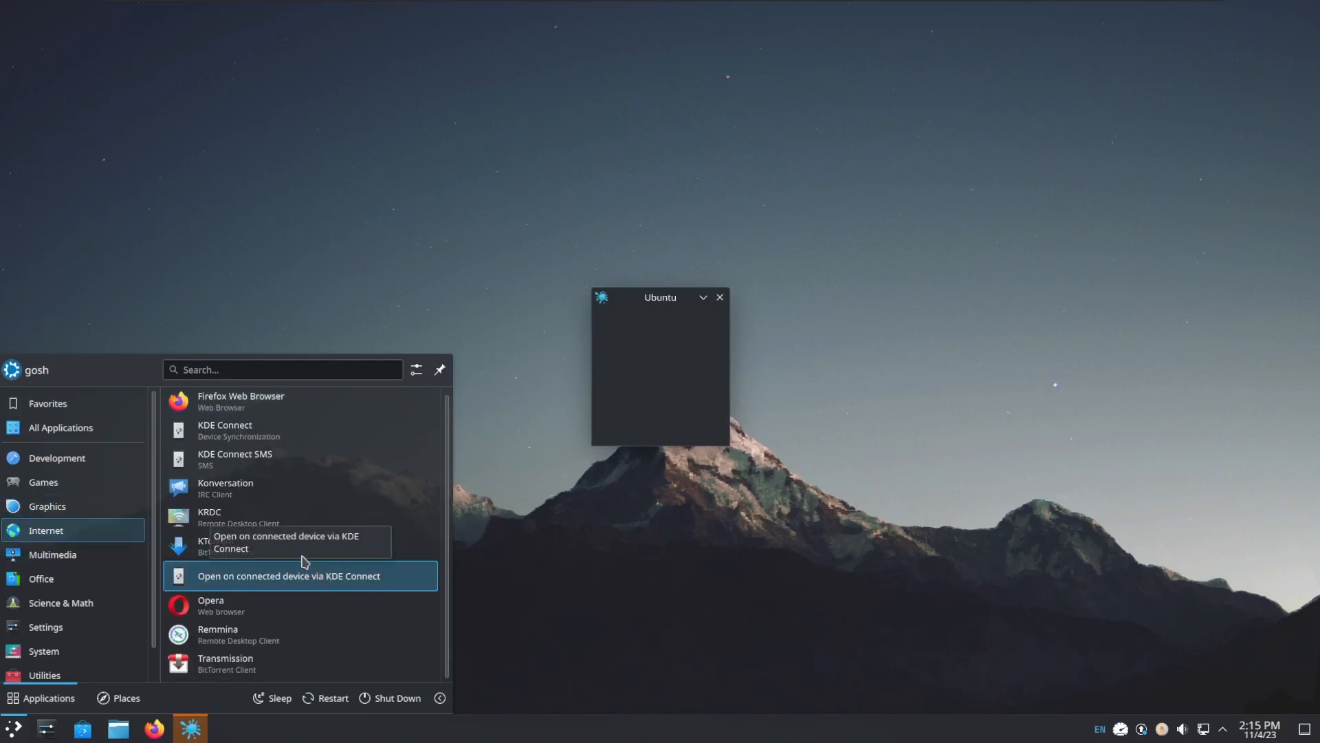
pyautogui.moveTo(190, 672)
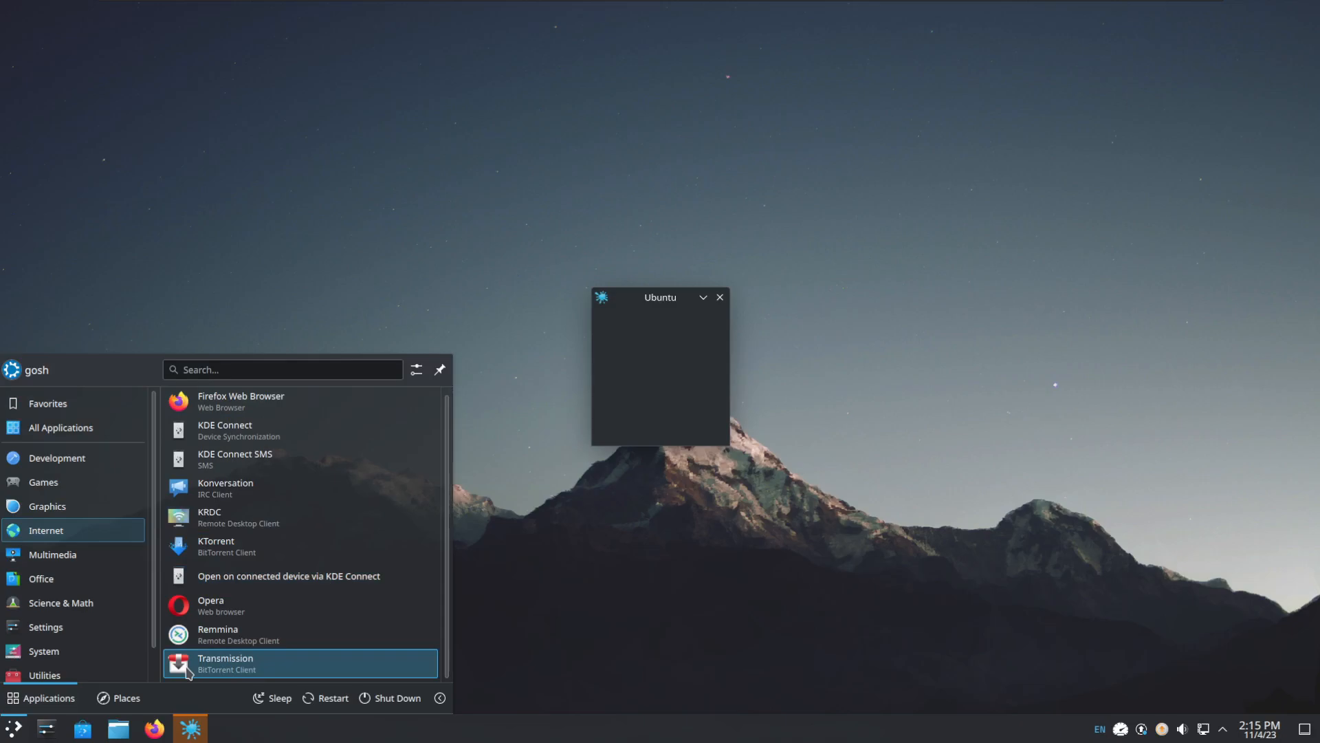
pyautogui.moveTo(314, 553)
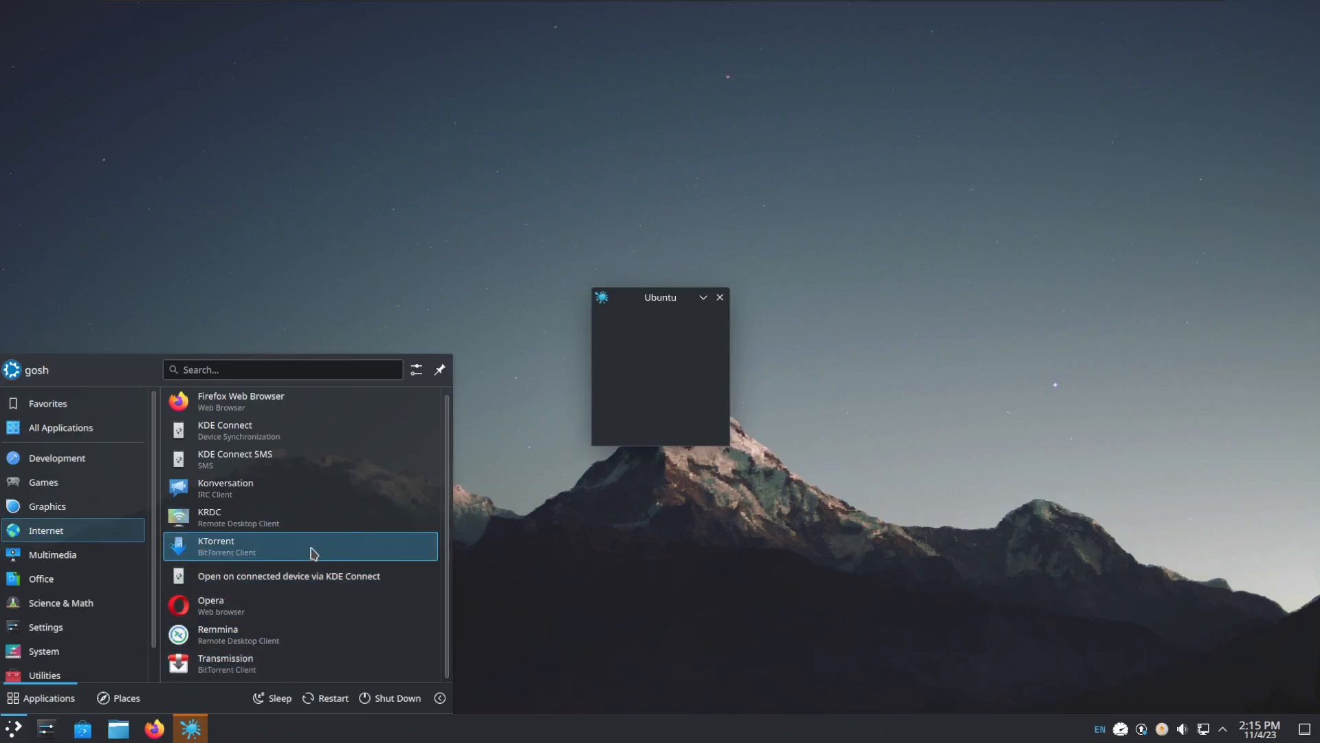
pyautogui.click(42, 483)
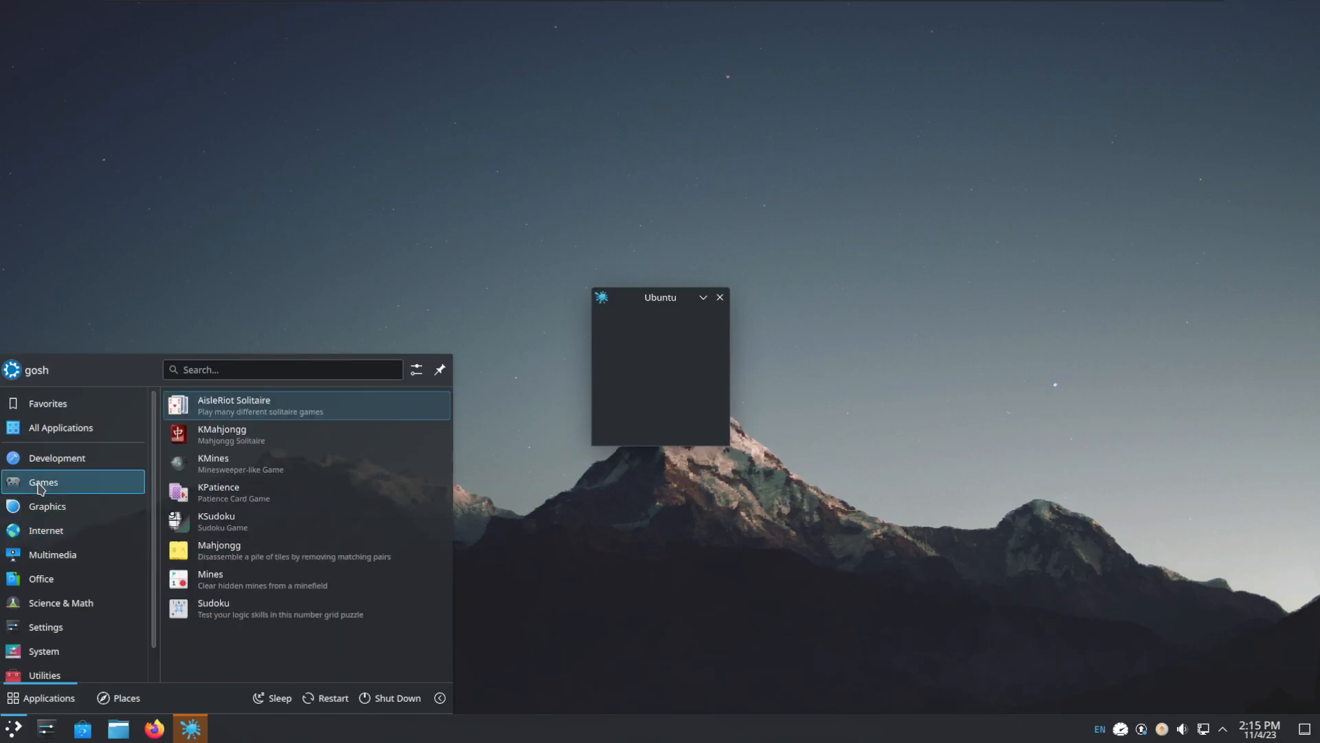
pyautogui.click(41, 577)
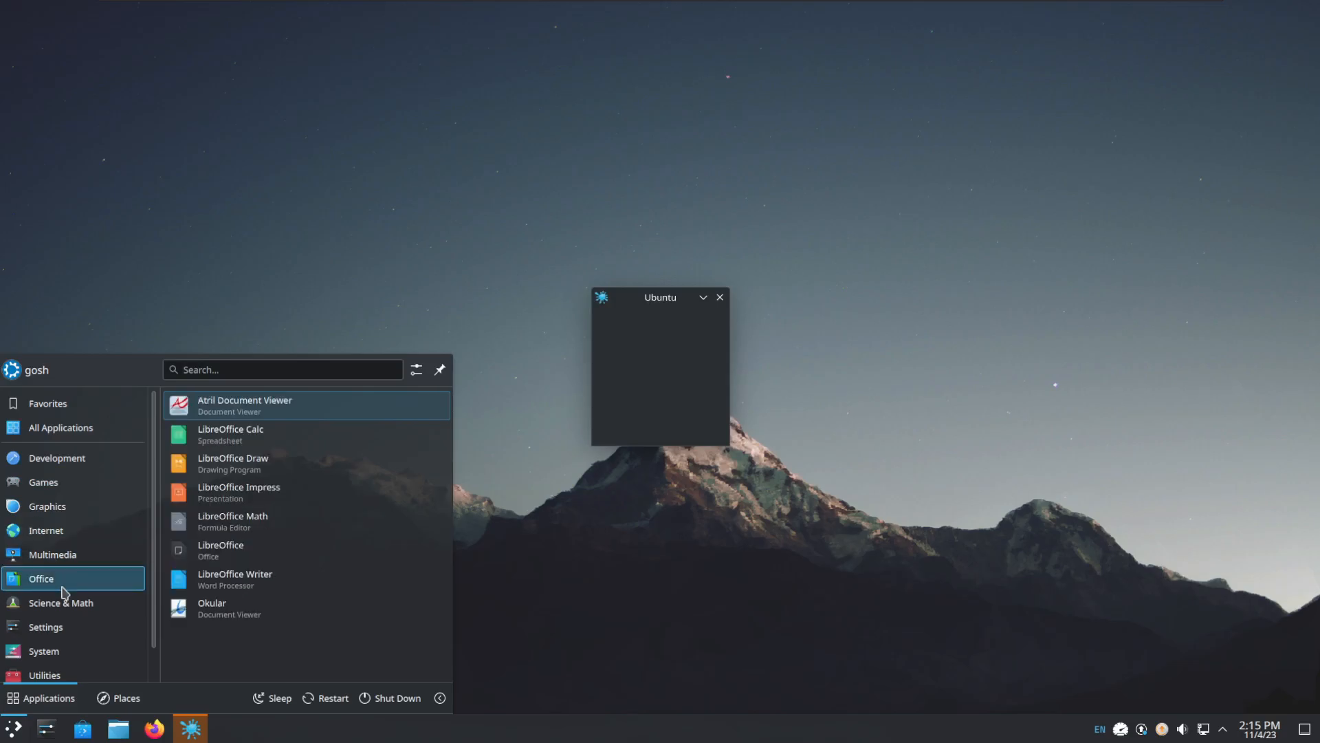
pyautogui.click(46, 628)
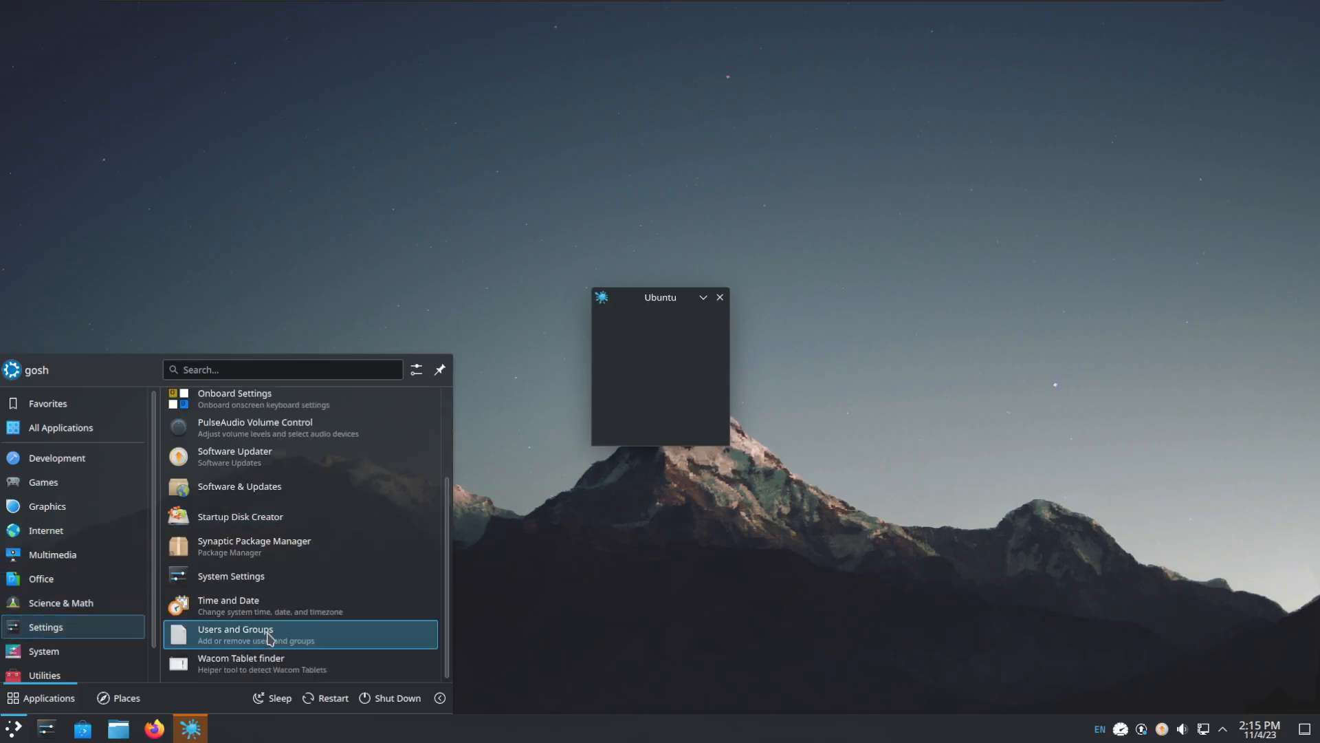
pyautogui.click(43, 651)
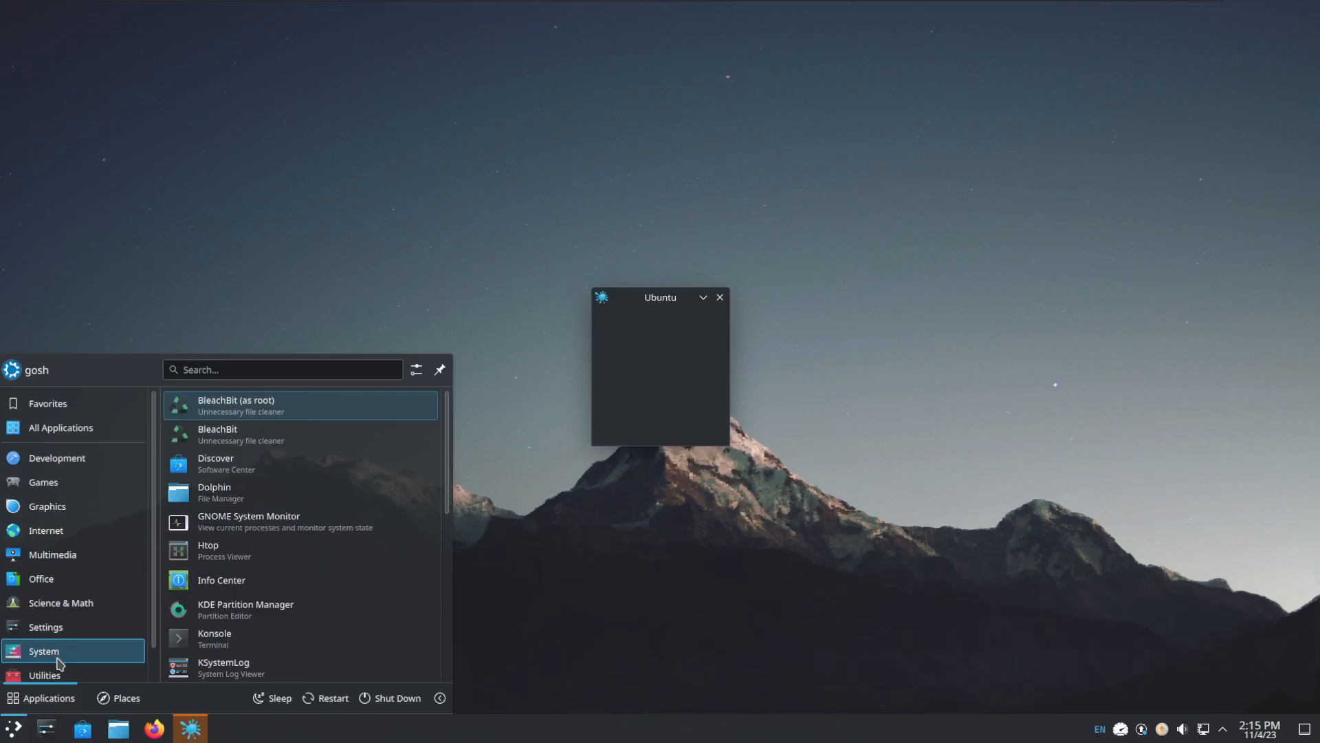
pyautogui.scroll(-3)
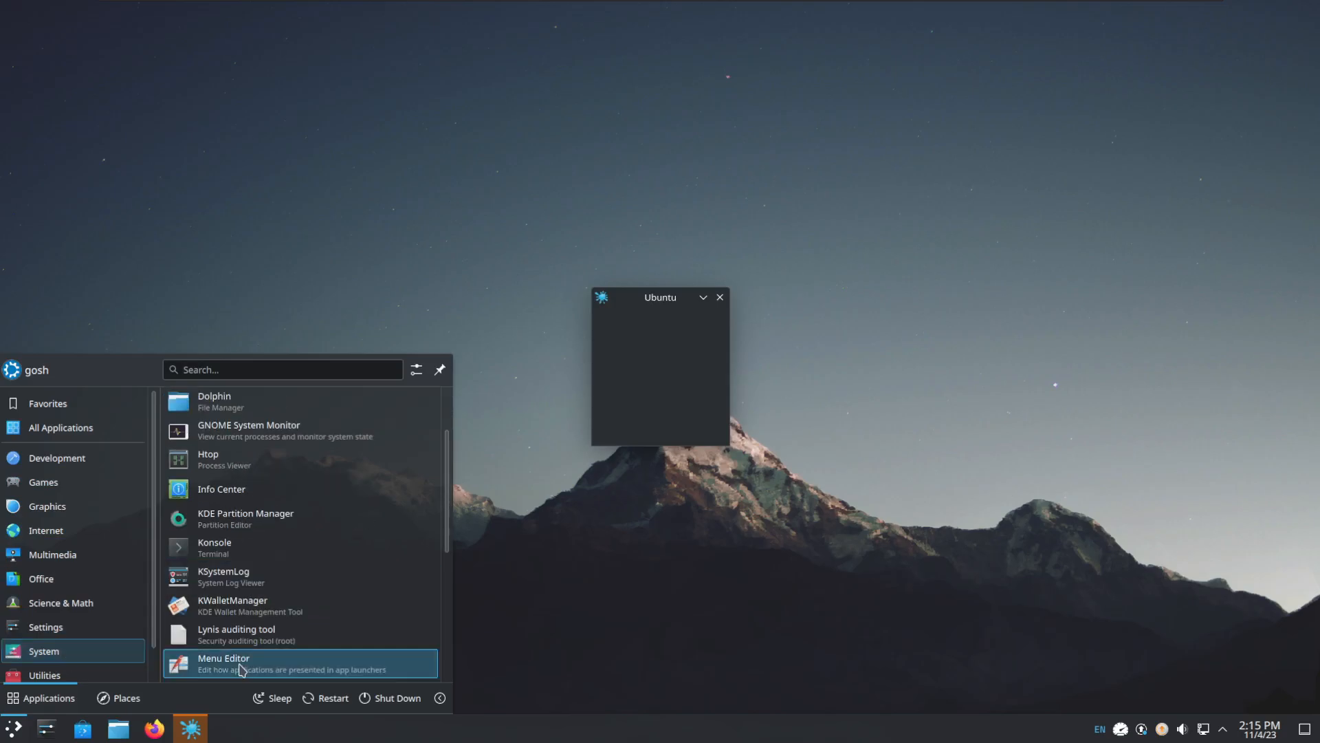
pyautogui.scroll(-3)
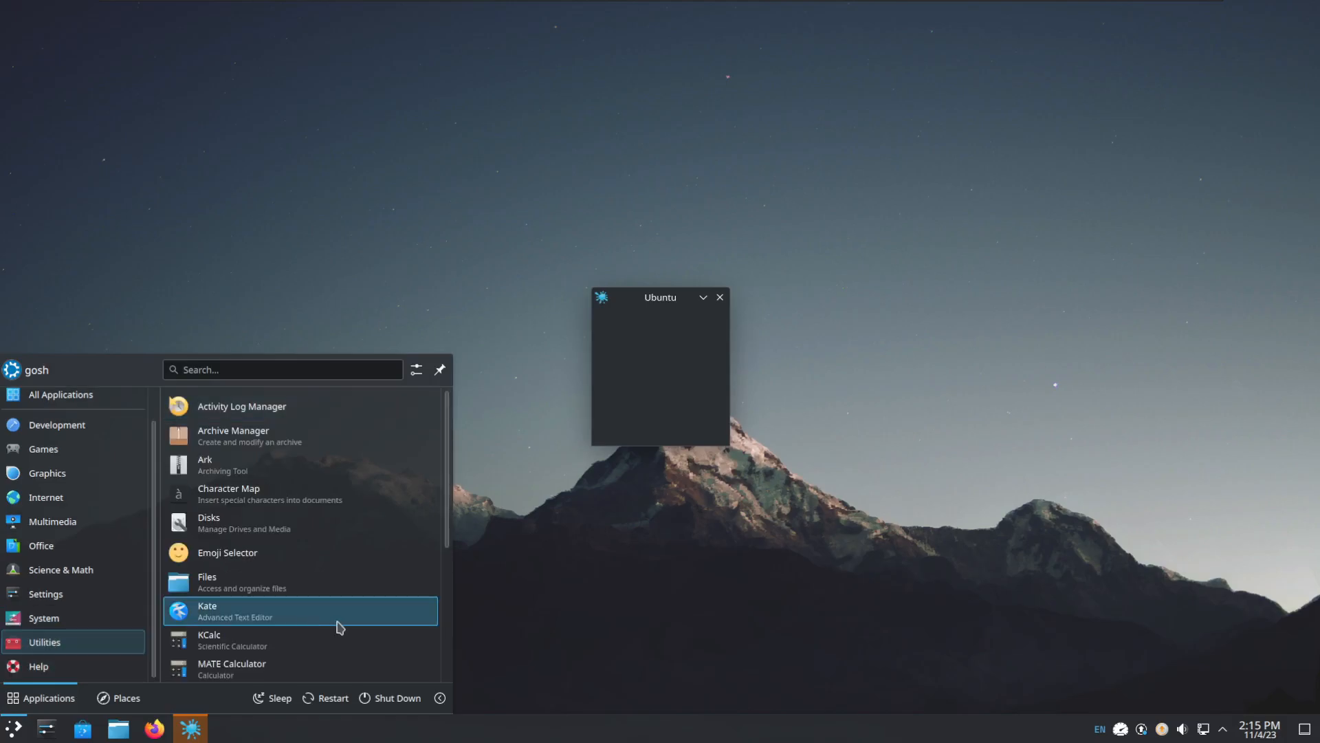
pyautogui.scroll(-3)
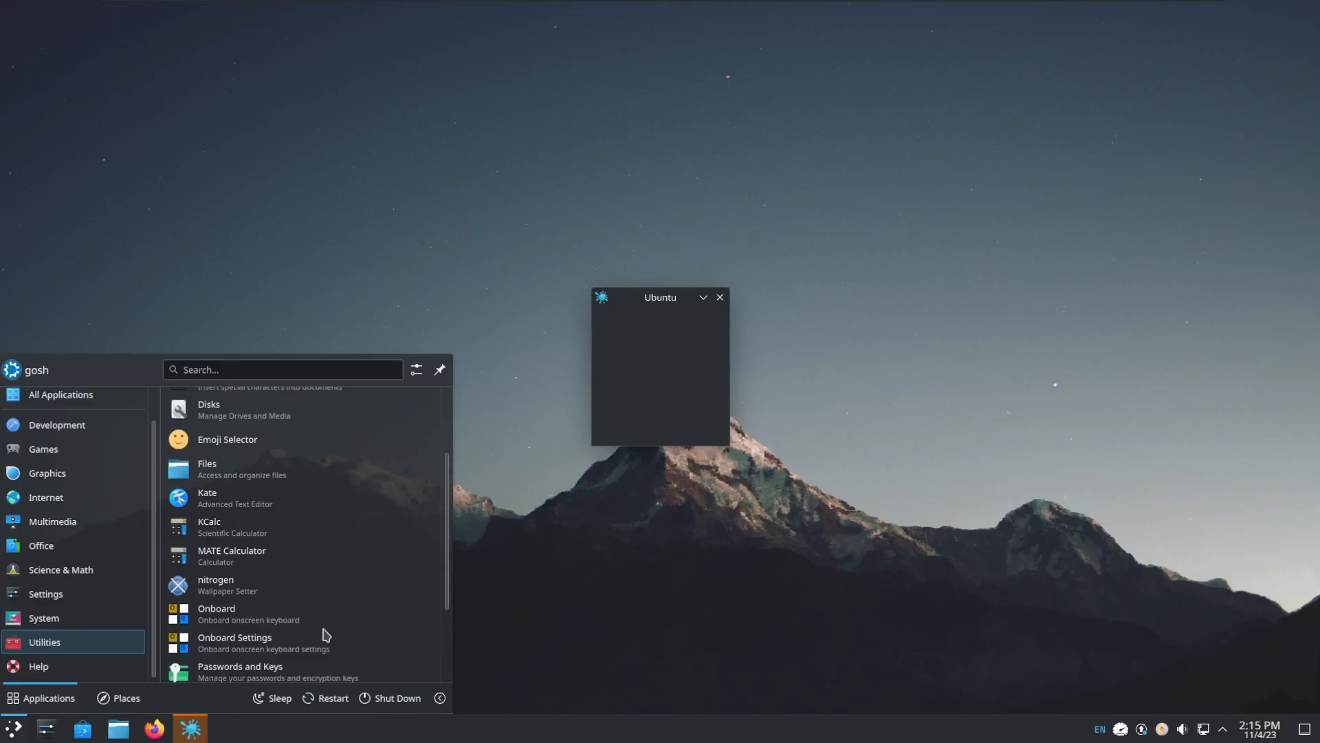
# Step: Browse Graphics, All Applications and Multimedia, close the launcher and dismiss the empty Ubuntu error window
pyautogui.click(47, 473)
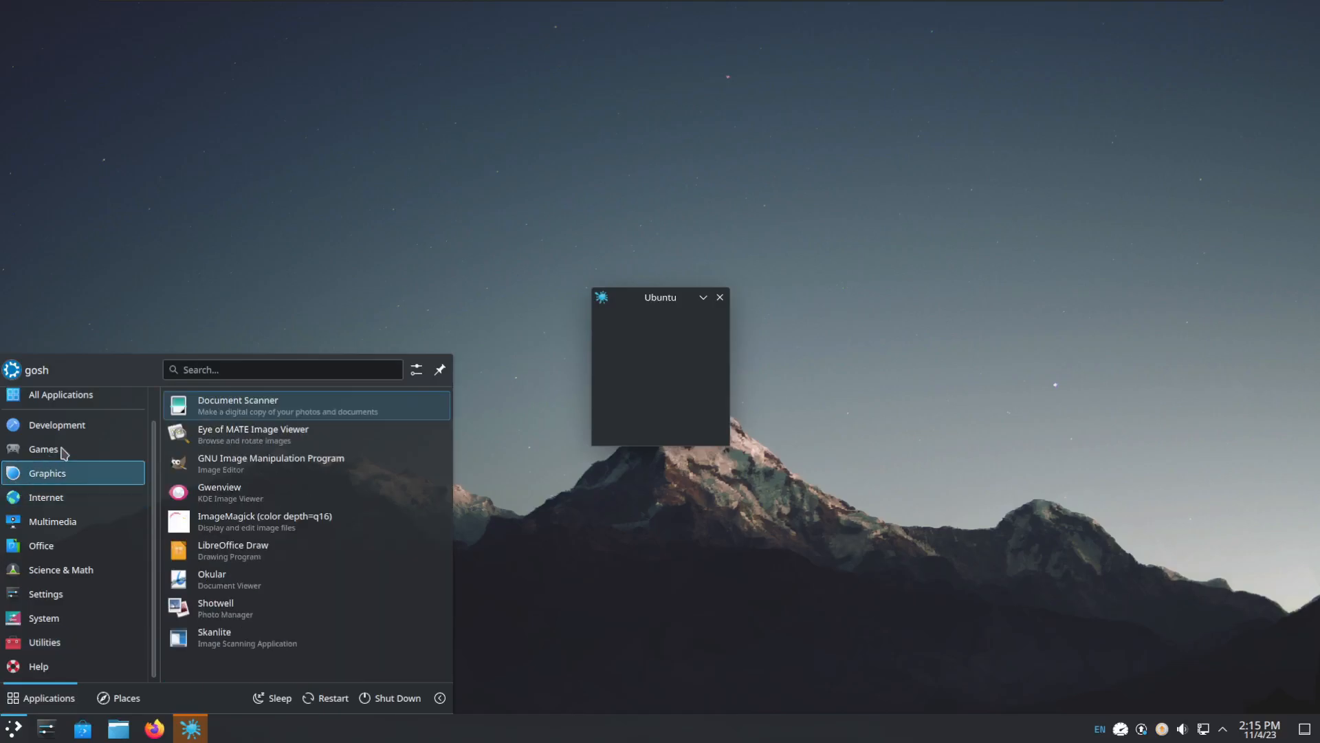
pyautogui.click(60, 393)
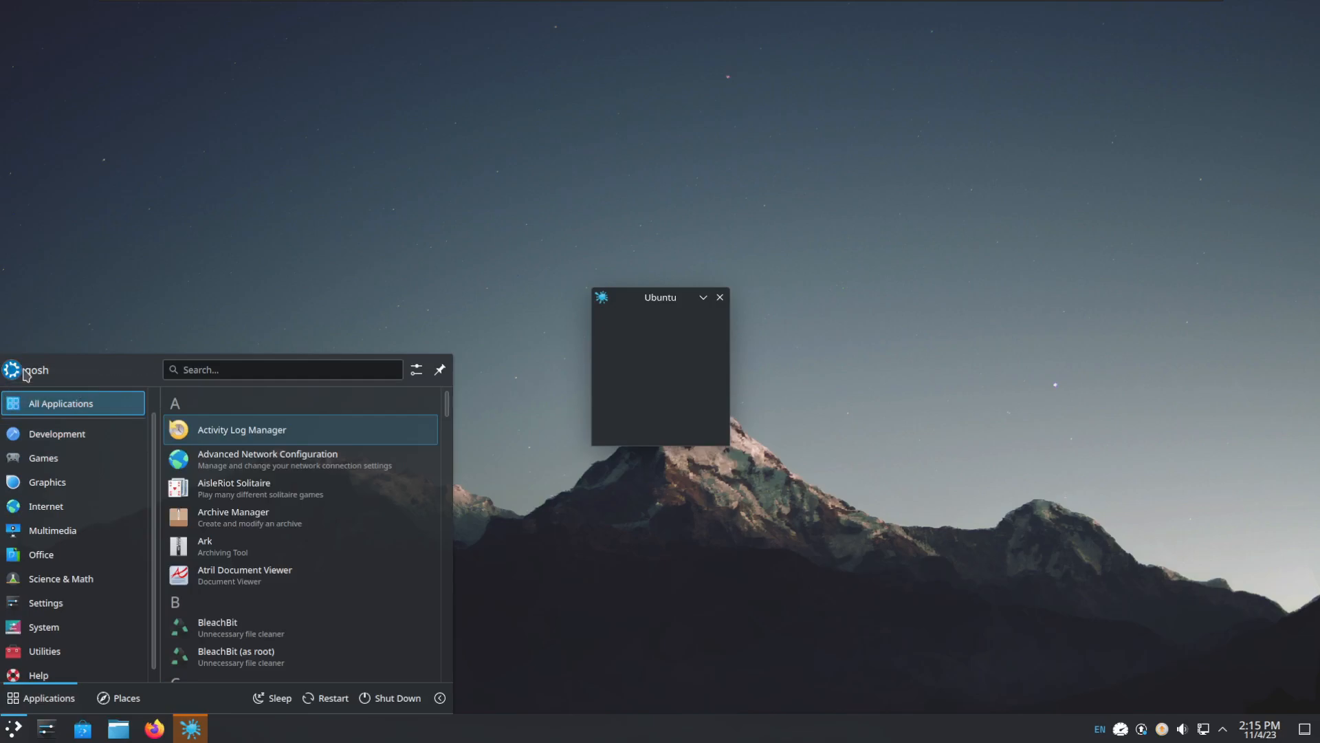
pyautogui.click(41, 554)
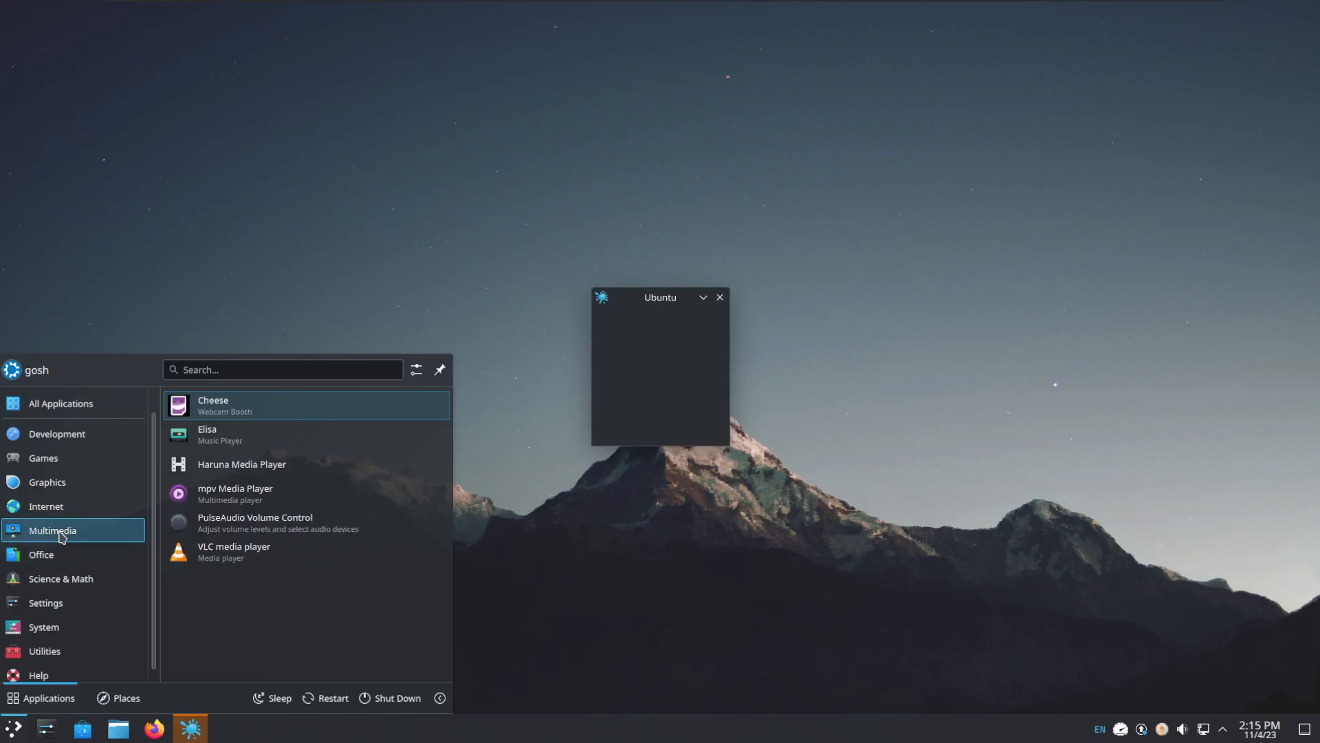
pyautogui.click(45, 602)
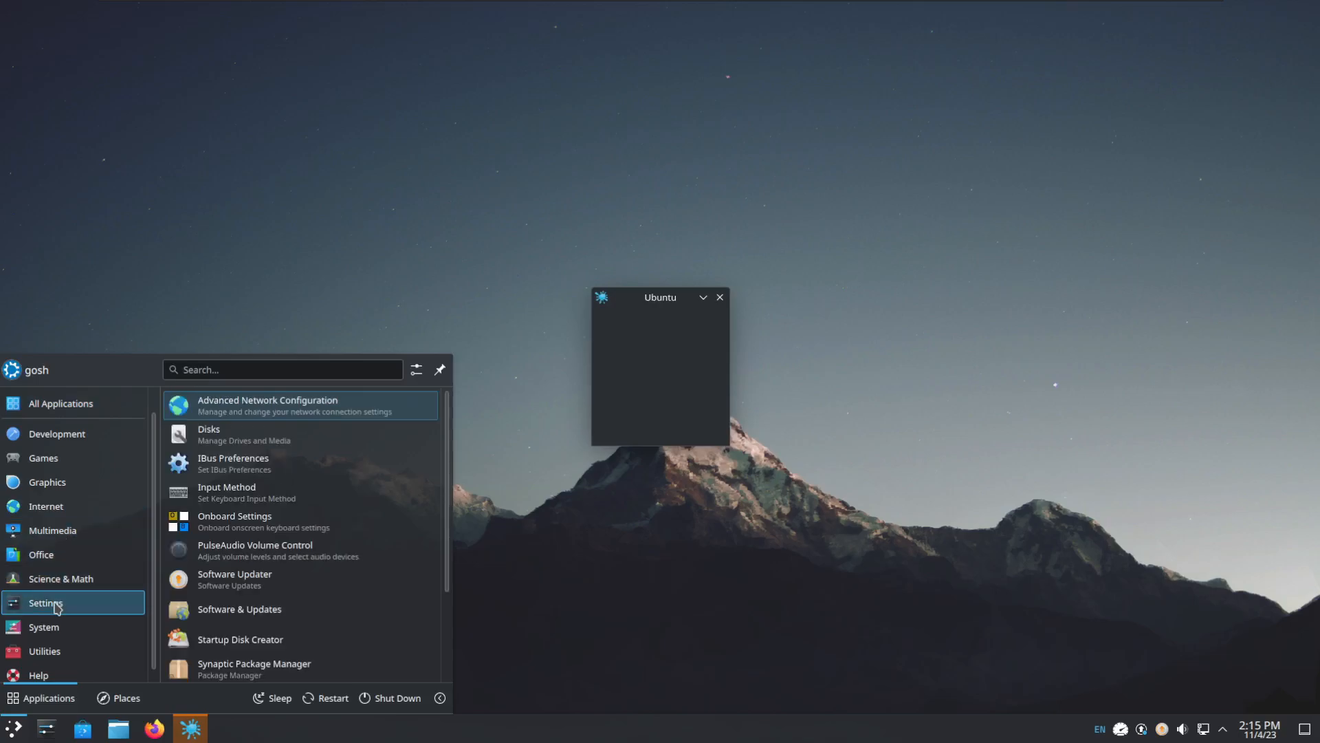
pyautogui.click(43, 618)
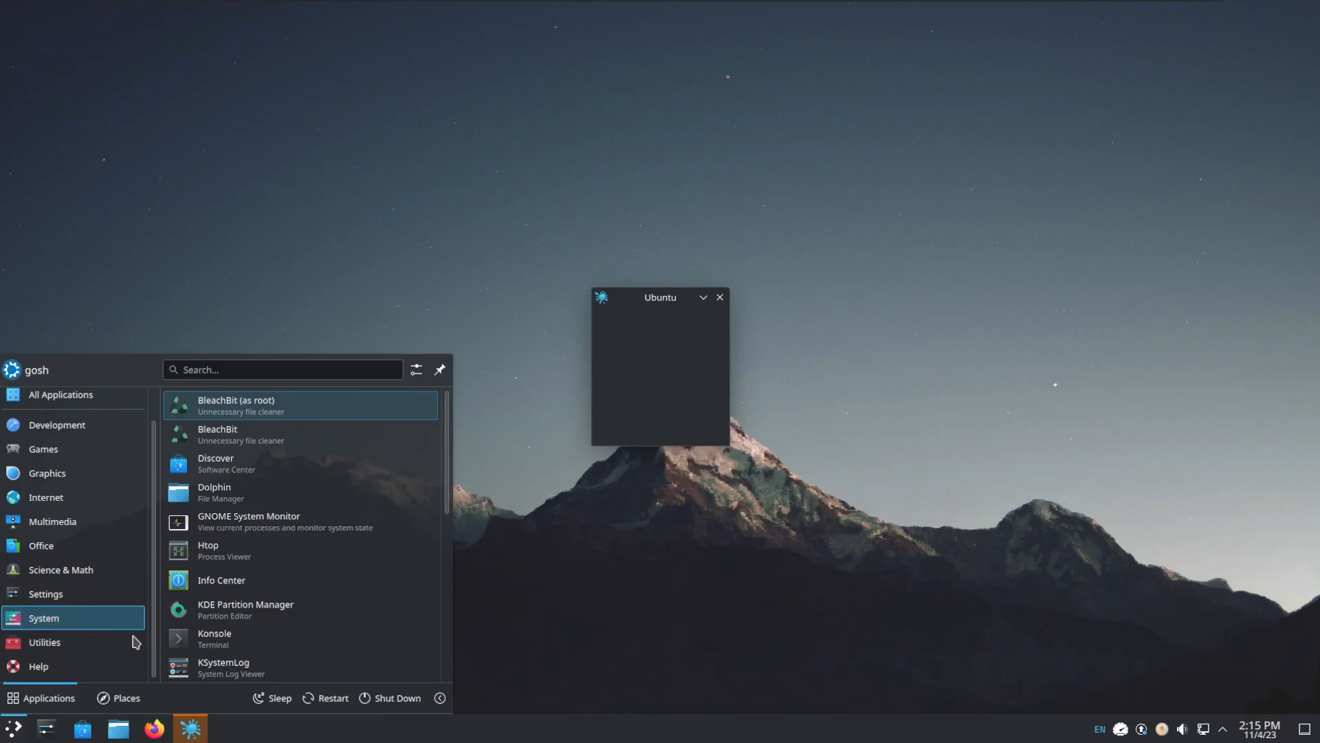
pyautogui.click(38, 665)
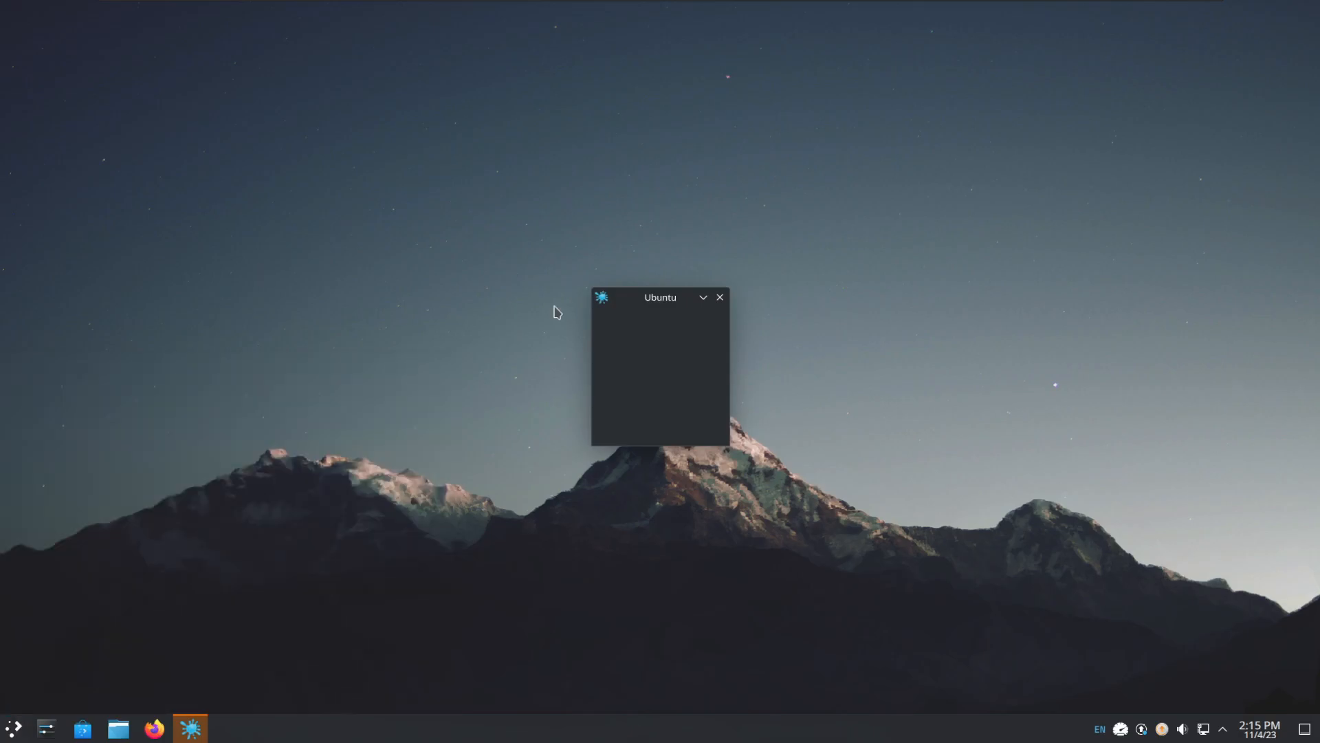
pyautogui.click(721, 297)
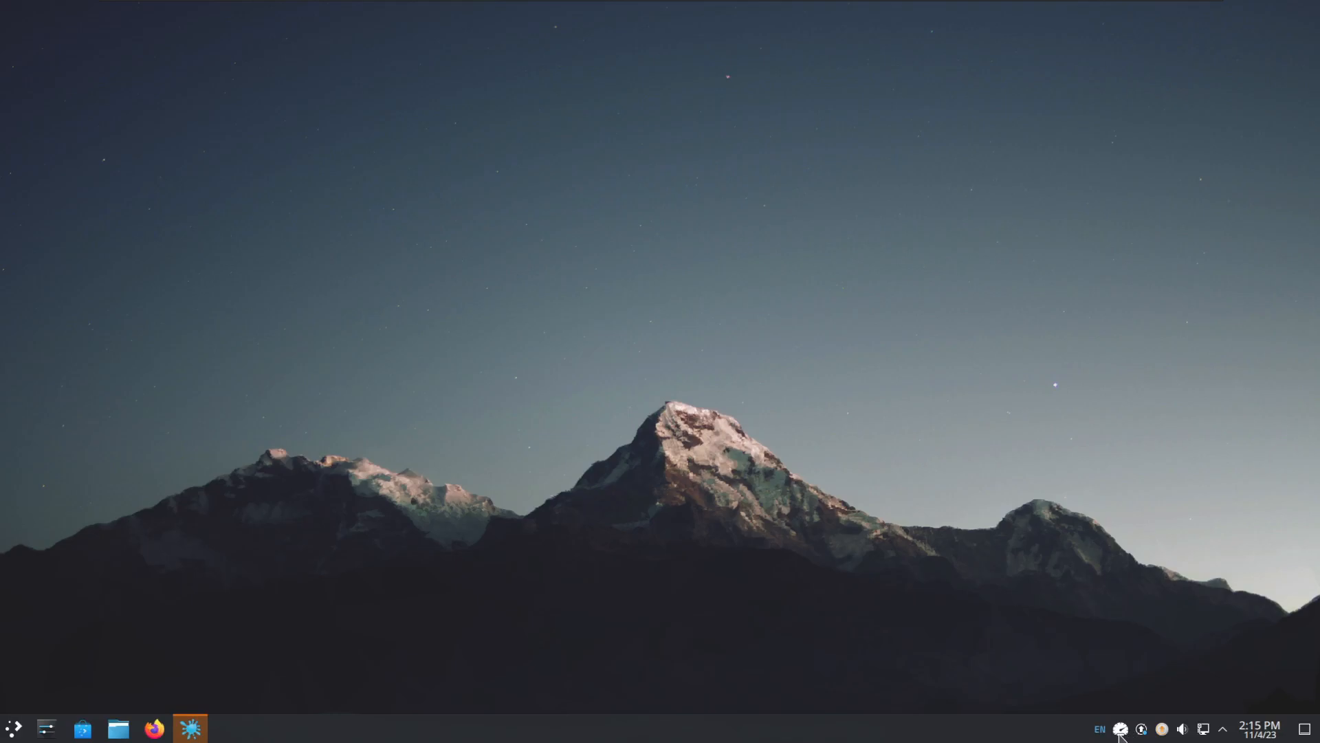
pyautogui.moveTo(845, 609)
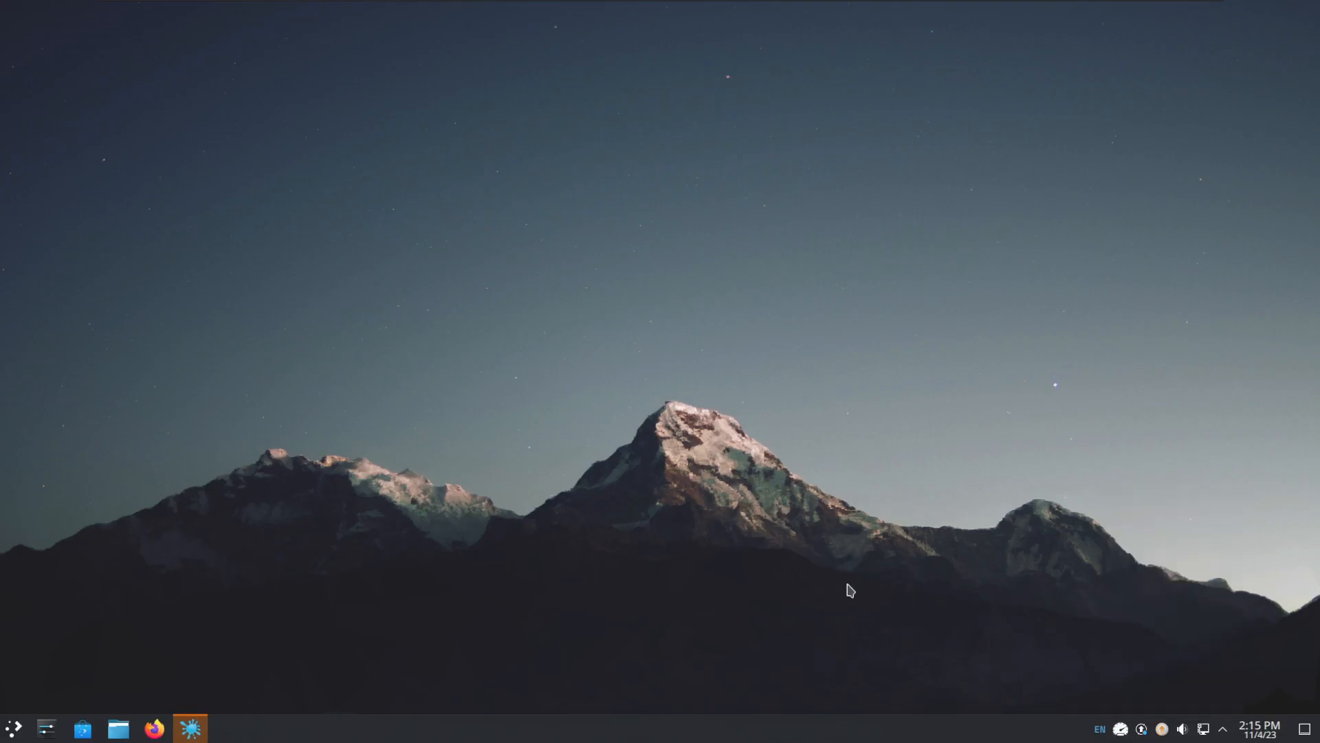